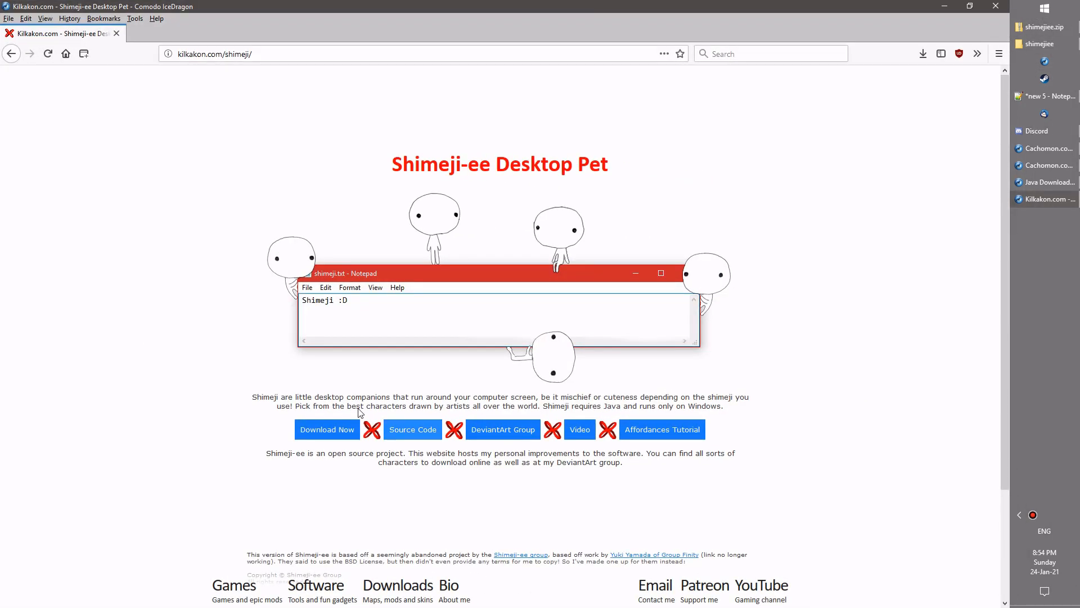
mouse_move(1065, 41)
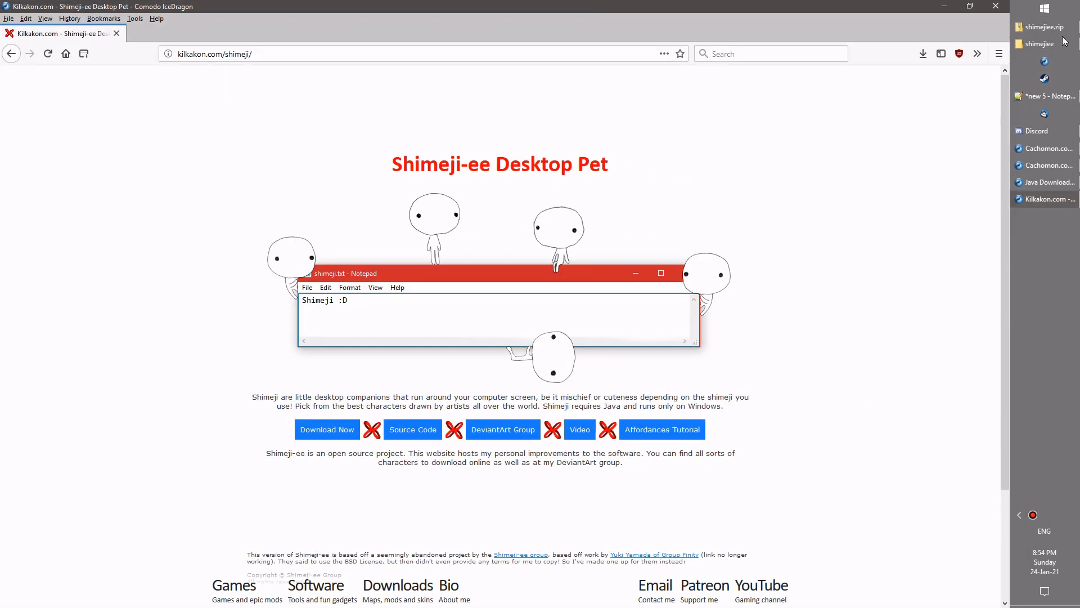
mouse_move(945, 7)
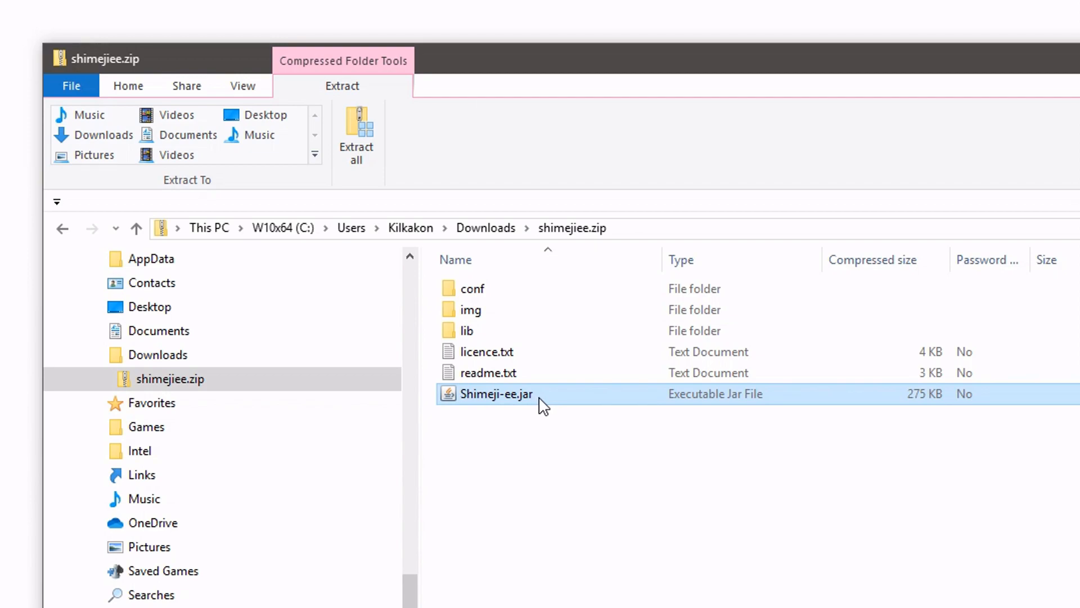
Run Shimeji-ee.jar from inside the zip and dismiss the resulting JNI, jarfile and Java exception errors
double_click(495, 393)
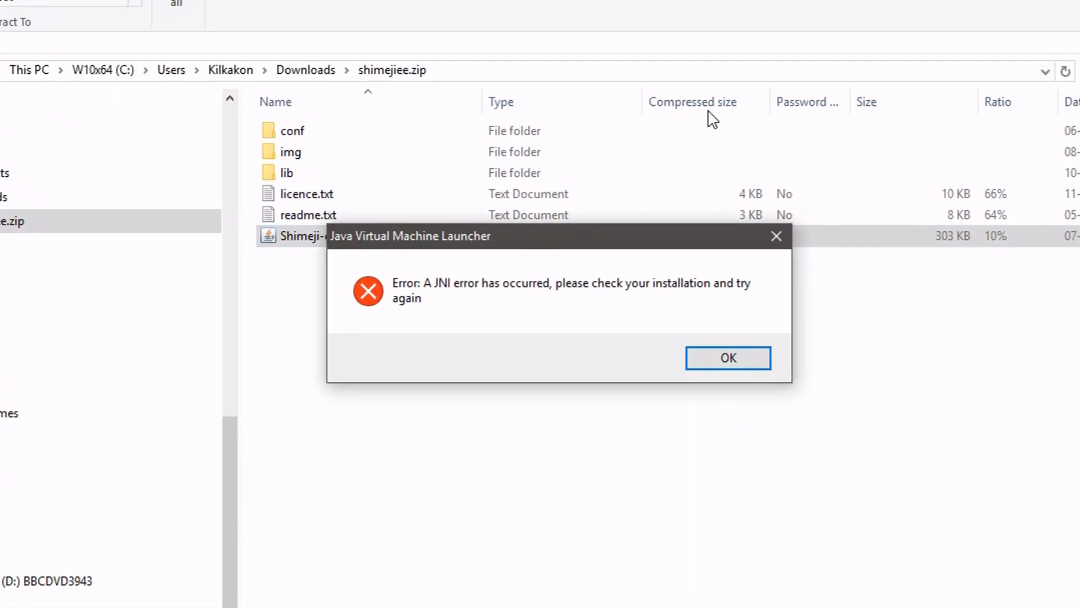
click(727, 358)
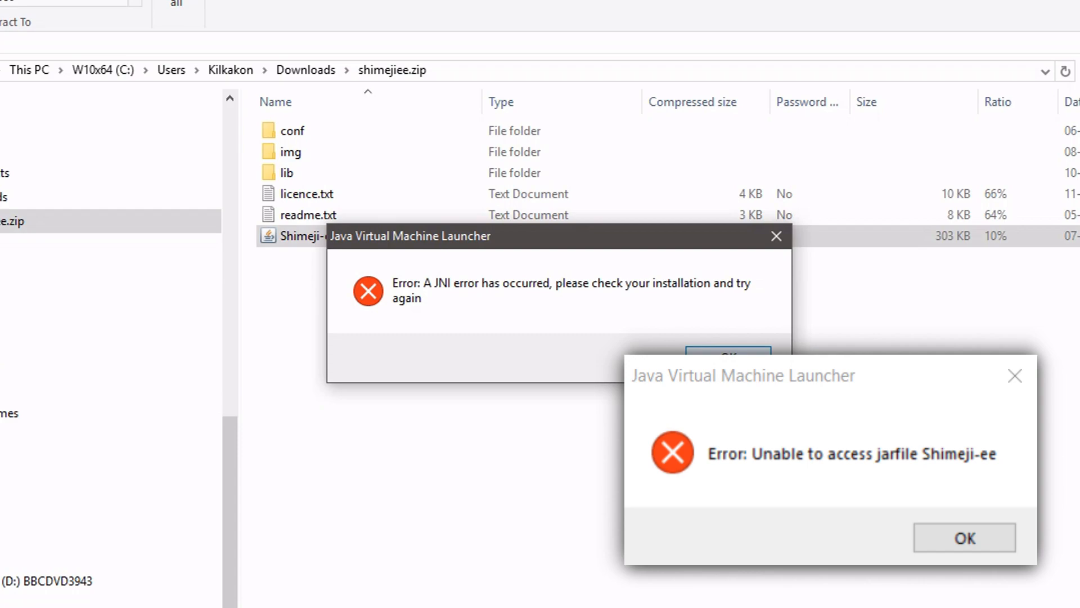
click(963, 538)
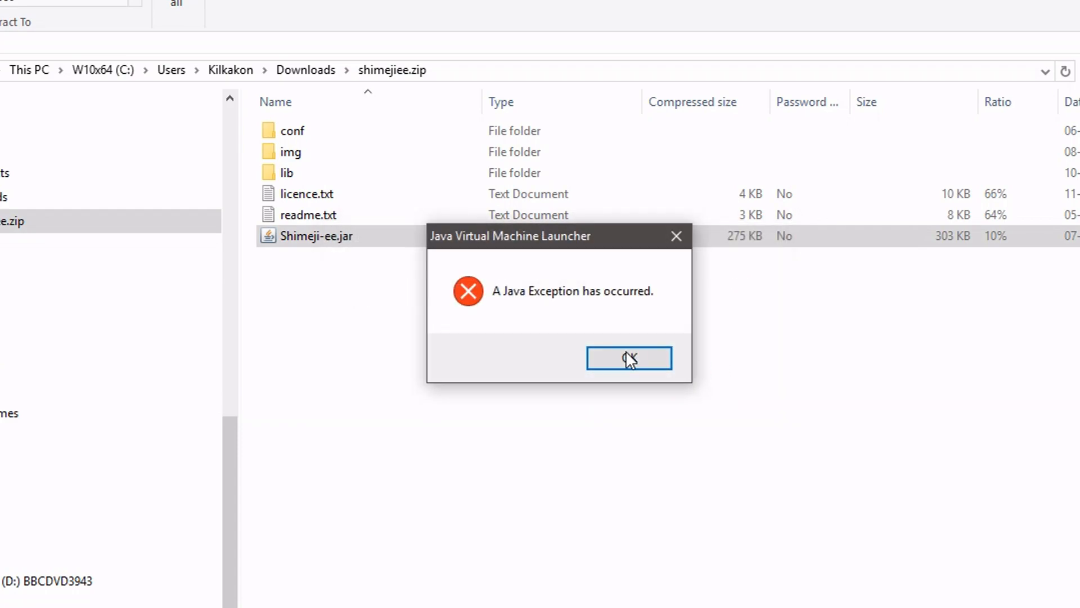
click(628, 358)
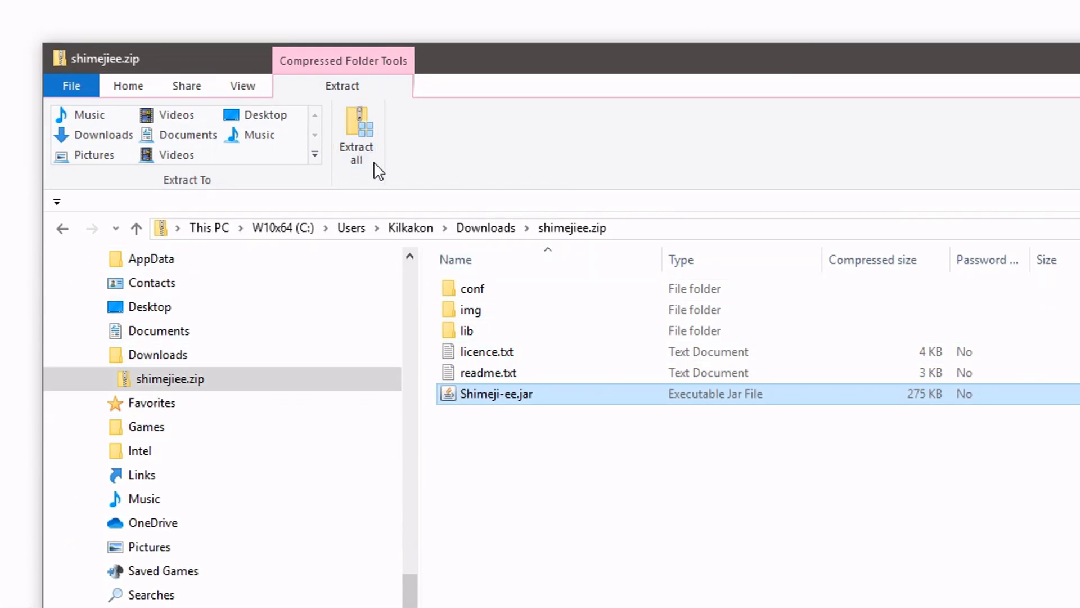
Extract all the zip's contents into the Downloads\shimejiee folder and select the extracted Shimeji-ee.jar
click(356, 130)
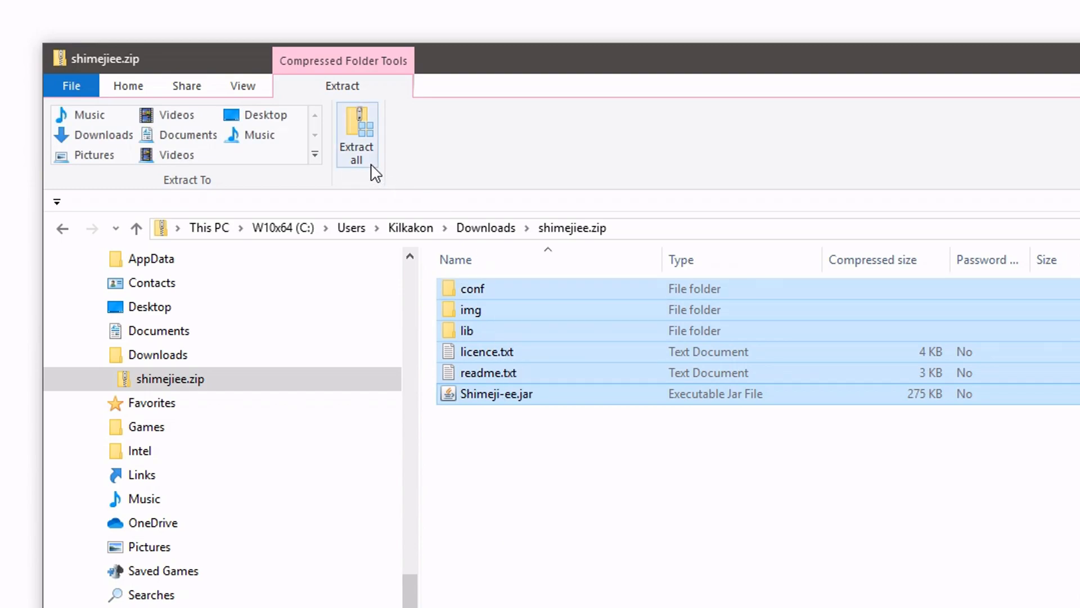
click(357, 134)
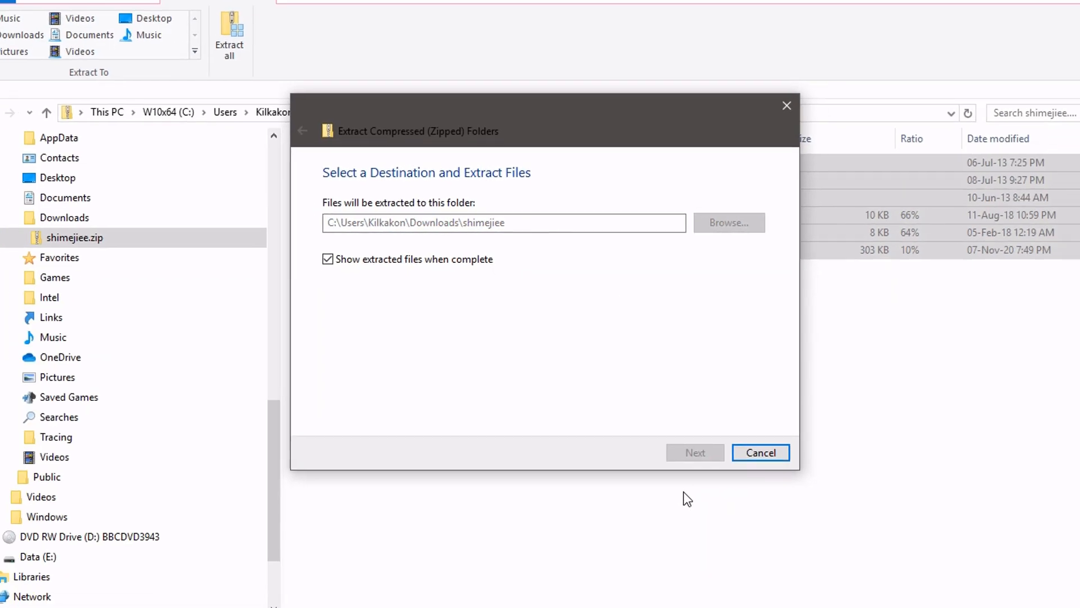
click(695, 452)
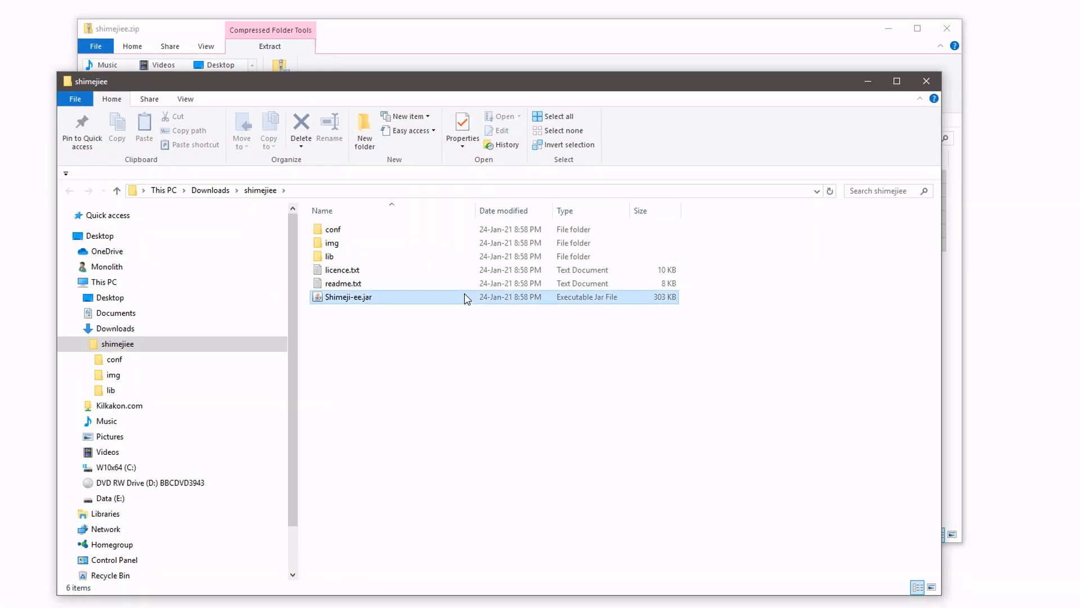
click(348, 296)
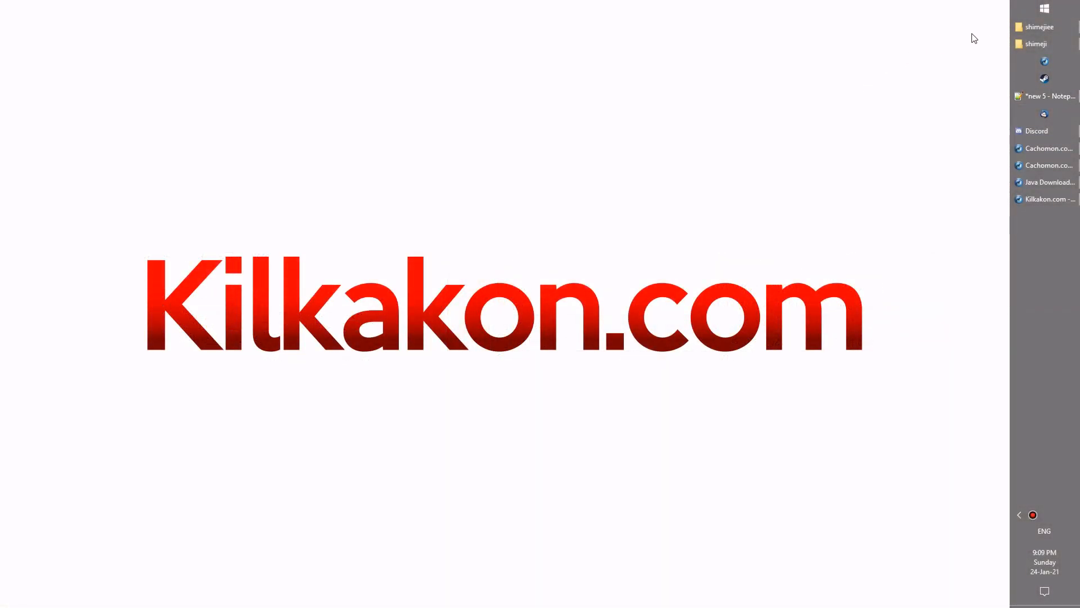
Navigate File Explorer to C:\Program Files (x86) and select the Java folder
click(1044, 26)
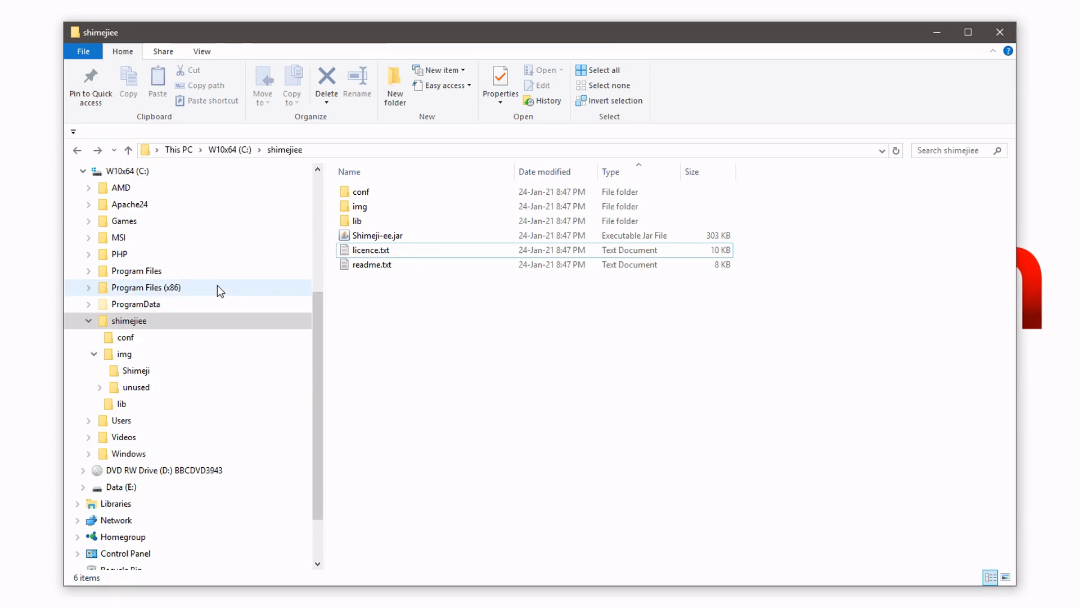
mouse_move(152, 150)
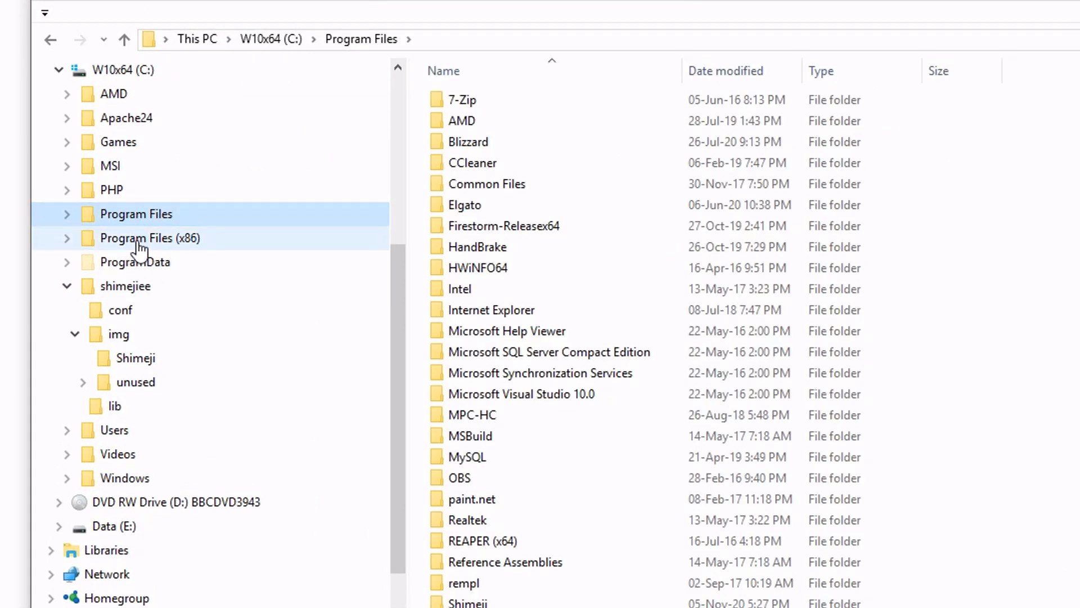
click(149, 237)
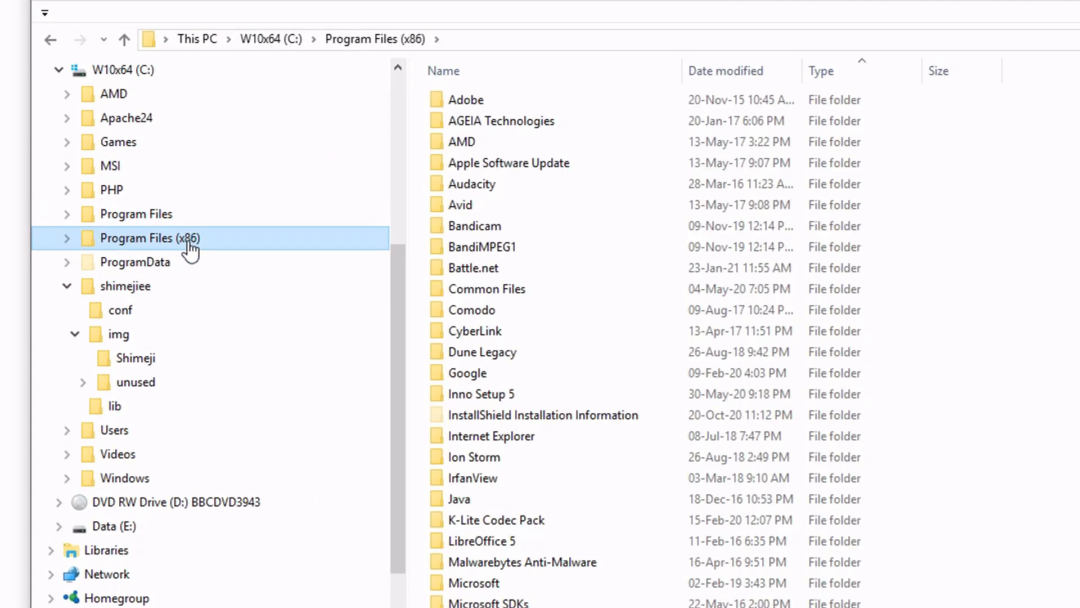
click(460, 499)
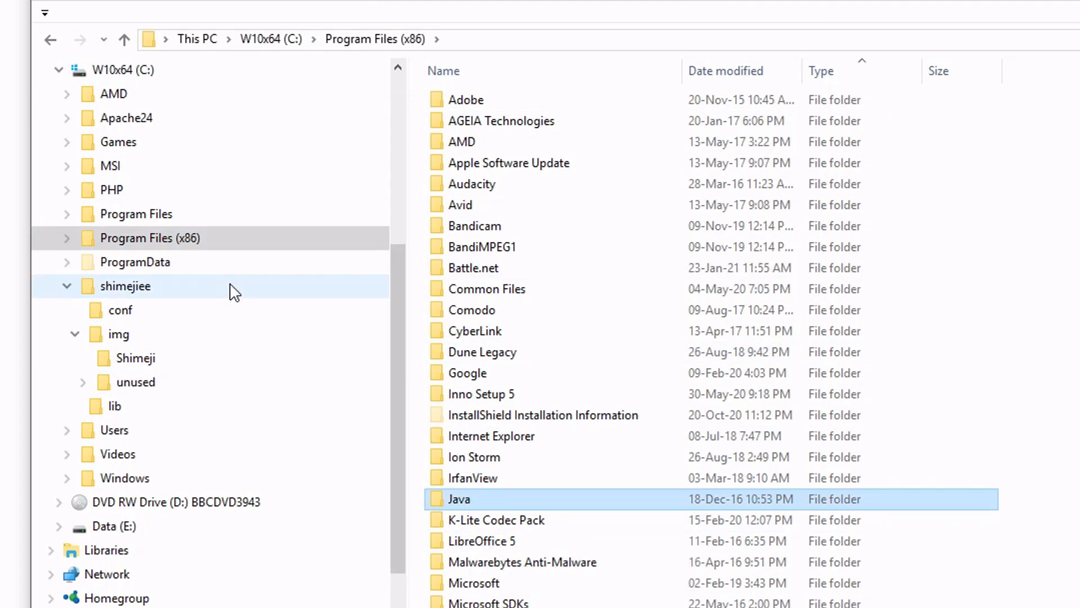
click(473, 457)
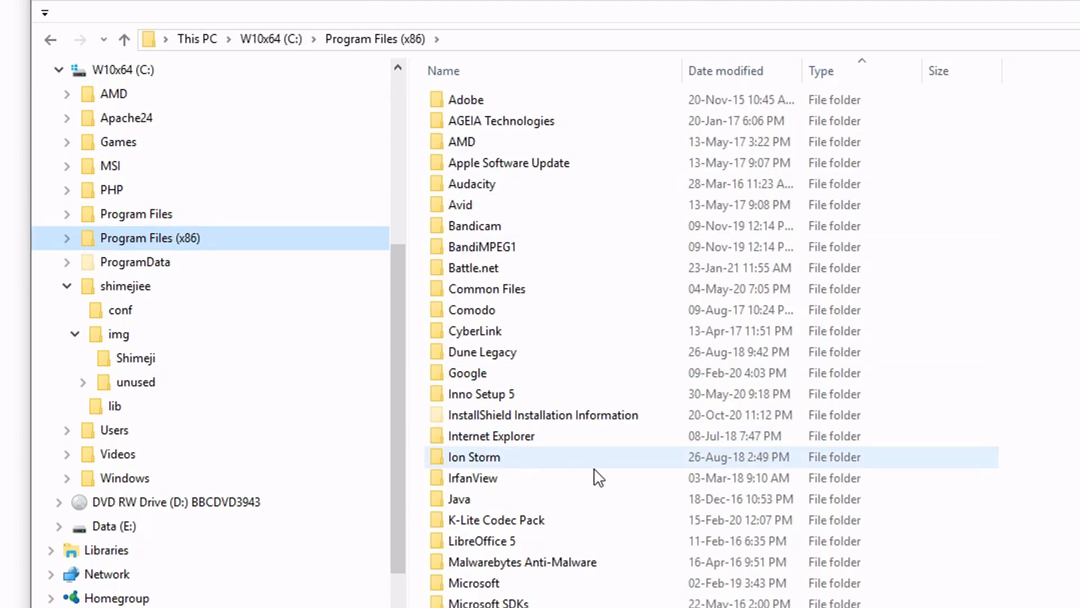
Enter the Java folder and select its only installed version, jdk1.8.0_111
double_click(469, 499)
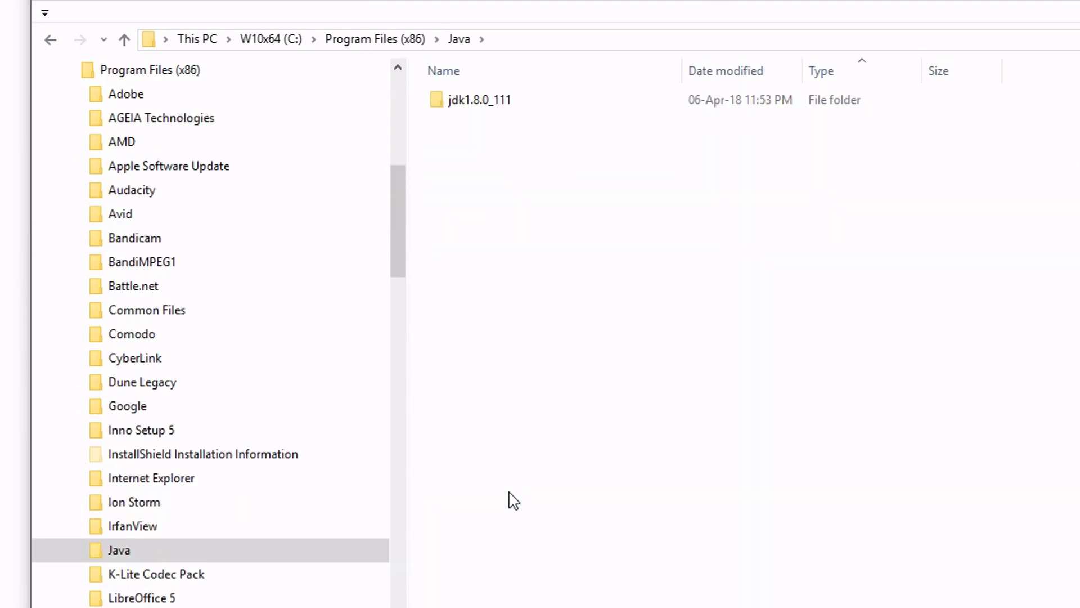
click(475, 101)
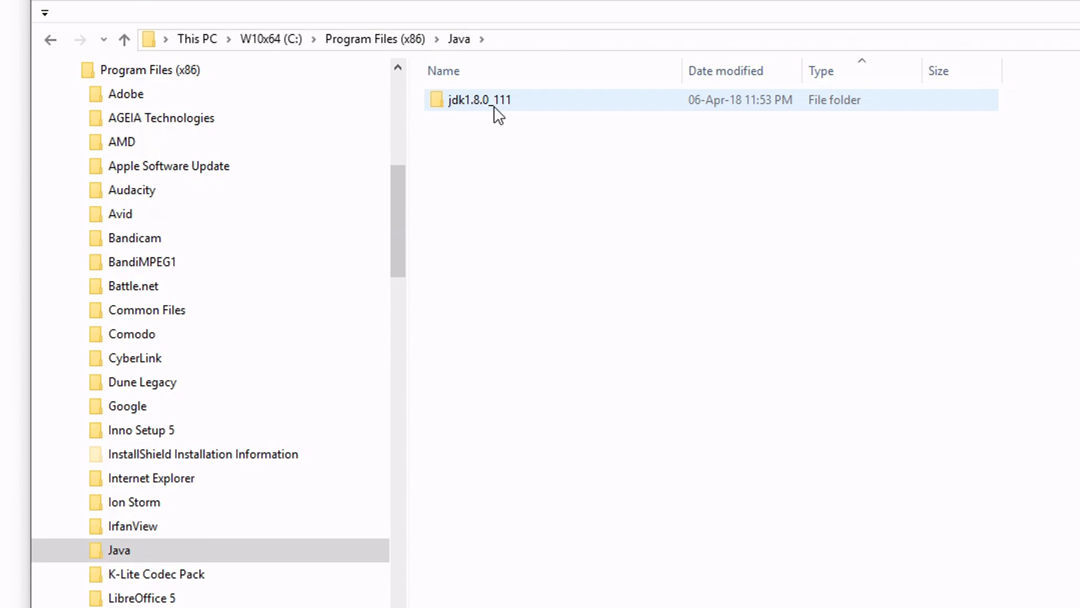
click(472, 122)
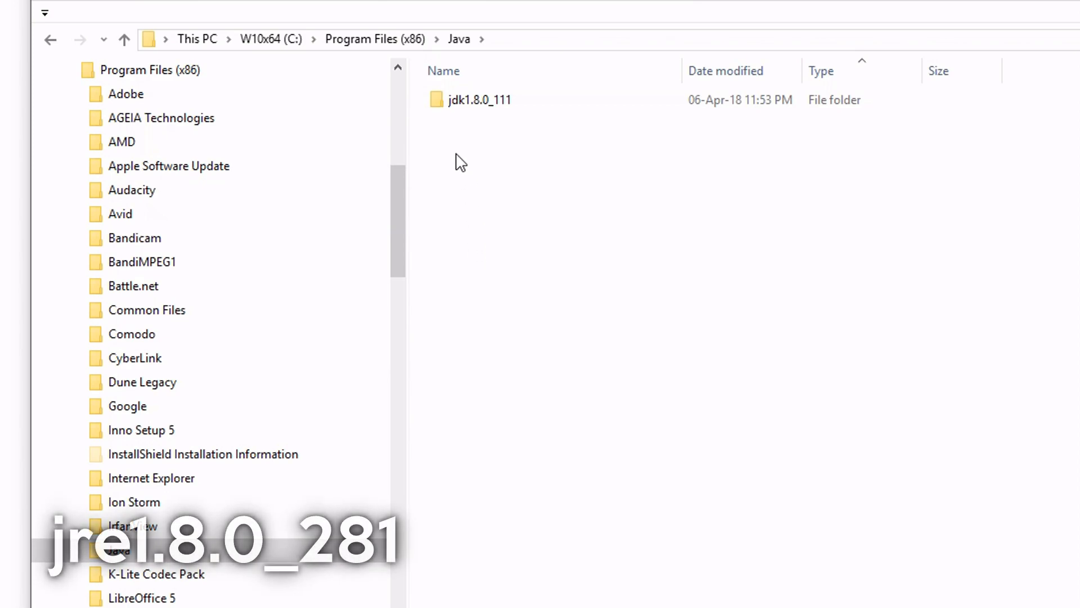
click(475, 99)
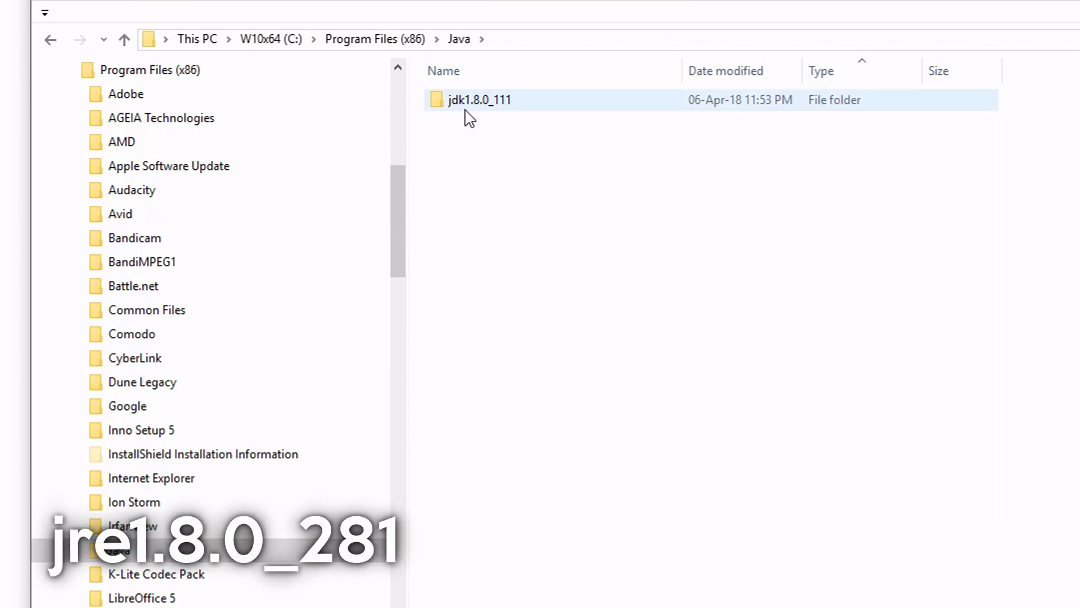
mouse_move(486, 115)
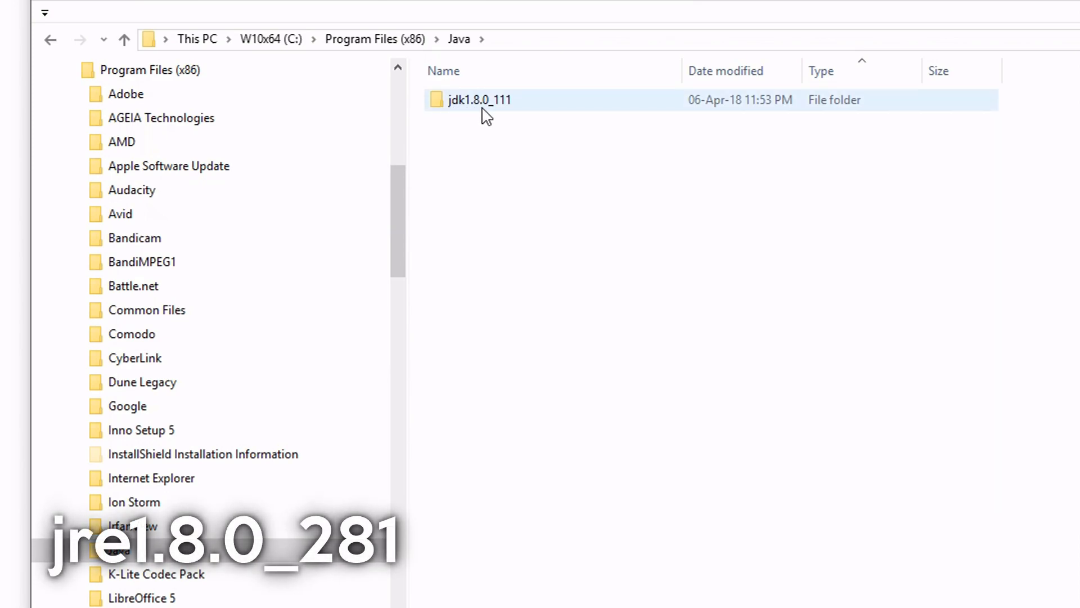
mouse_move(519, 115)
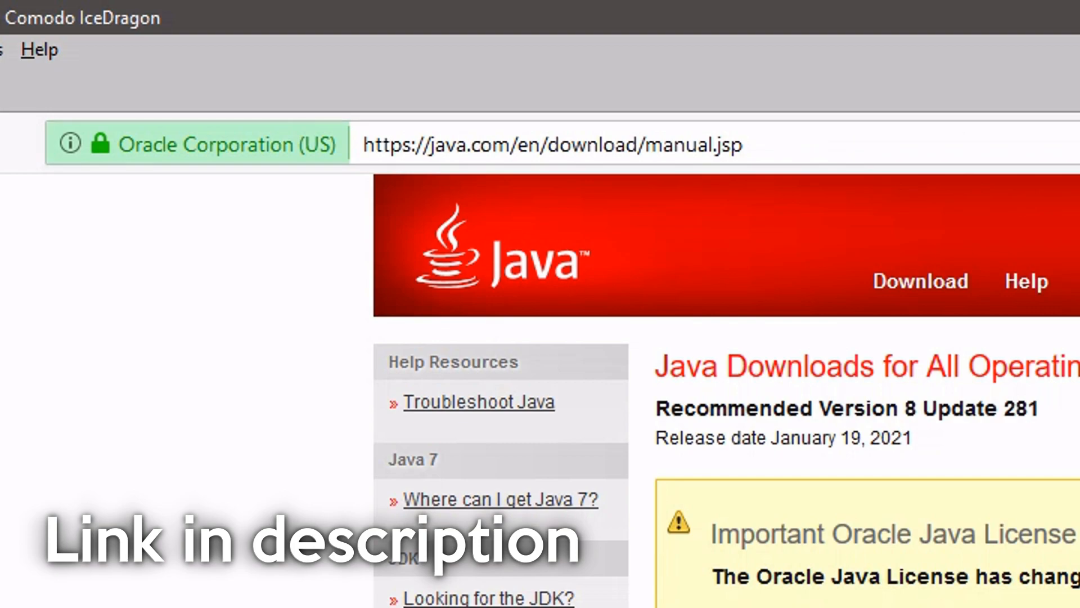
Scroll the Java manual download page down to the Windows Online and Offline installers
scroll(down, 3)
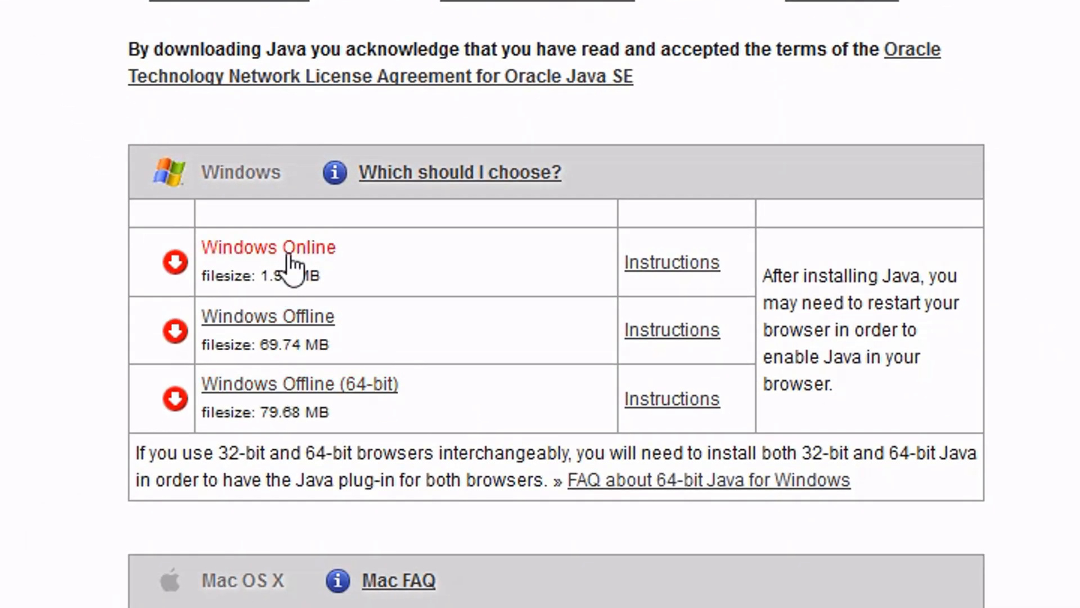
mouse_move(283, 265)
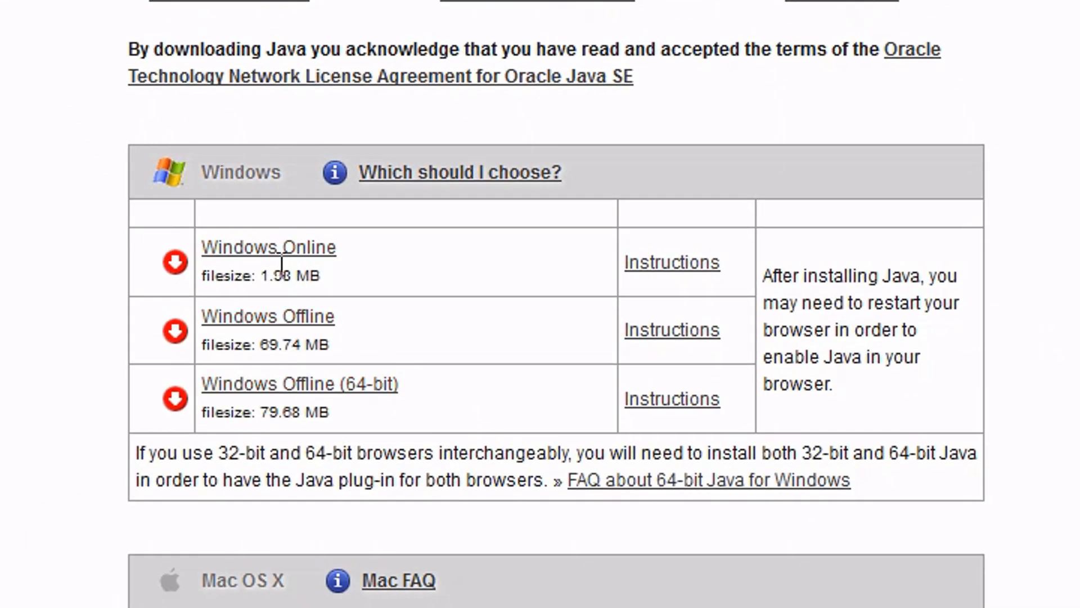
mouse_move(799, 289)
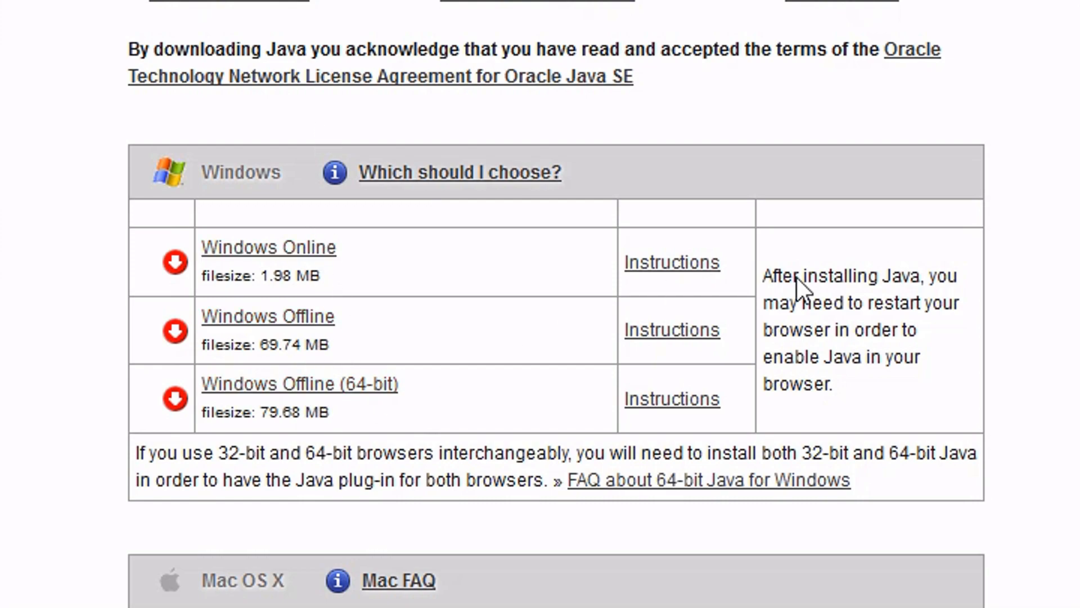
mouse_move(999, 198)
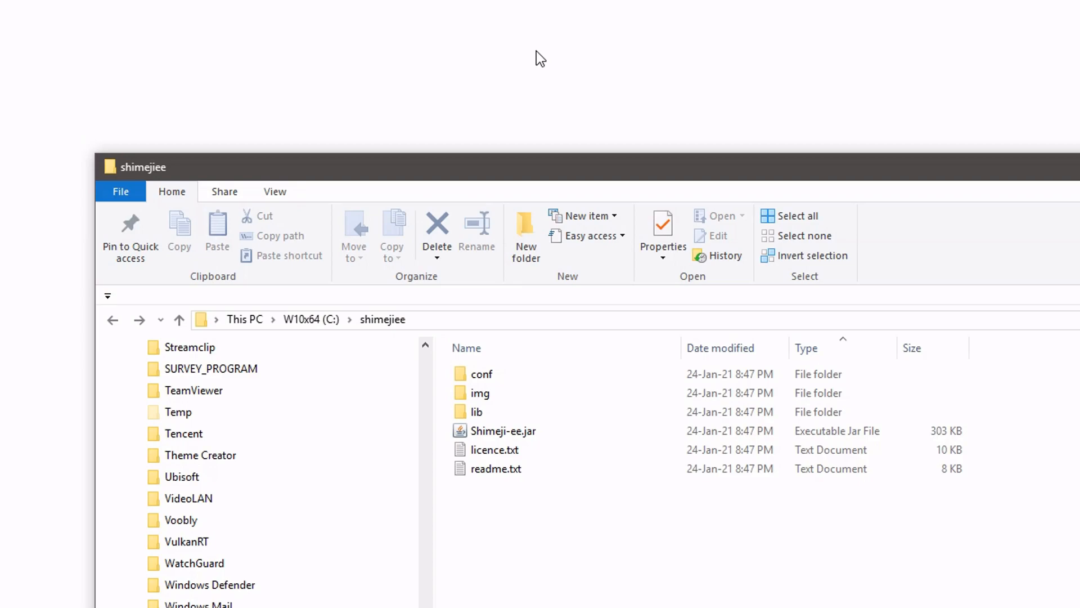
mouse_move(533, 45)
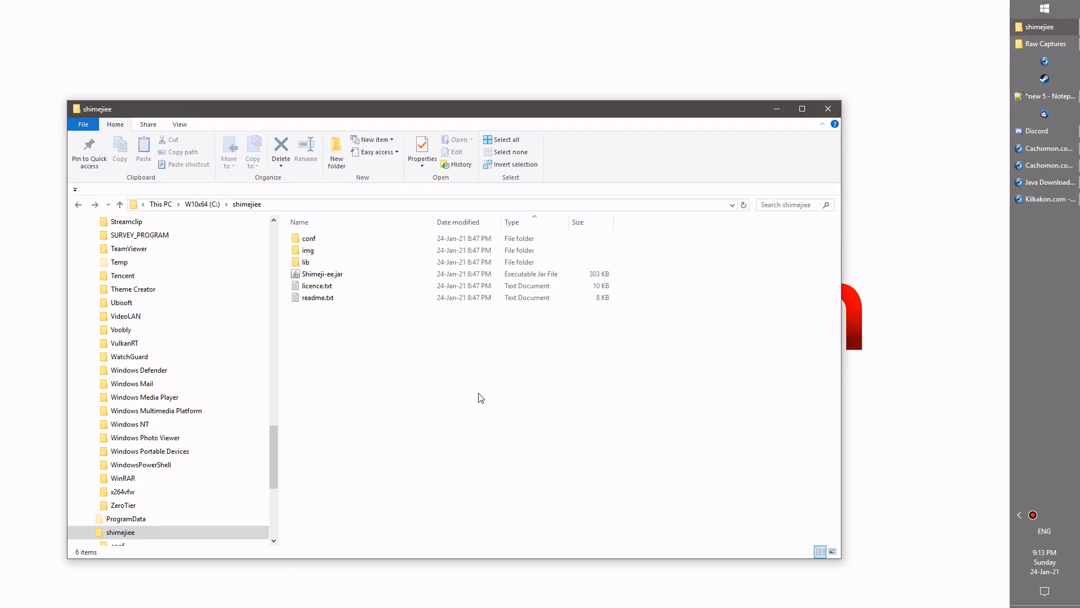
mouse_move(376, 327)
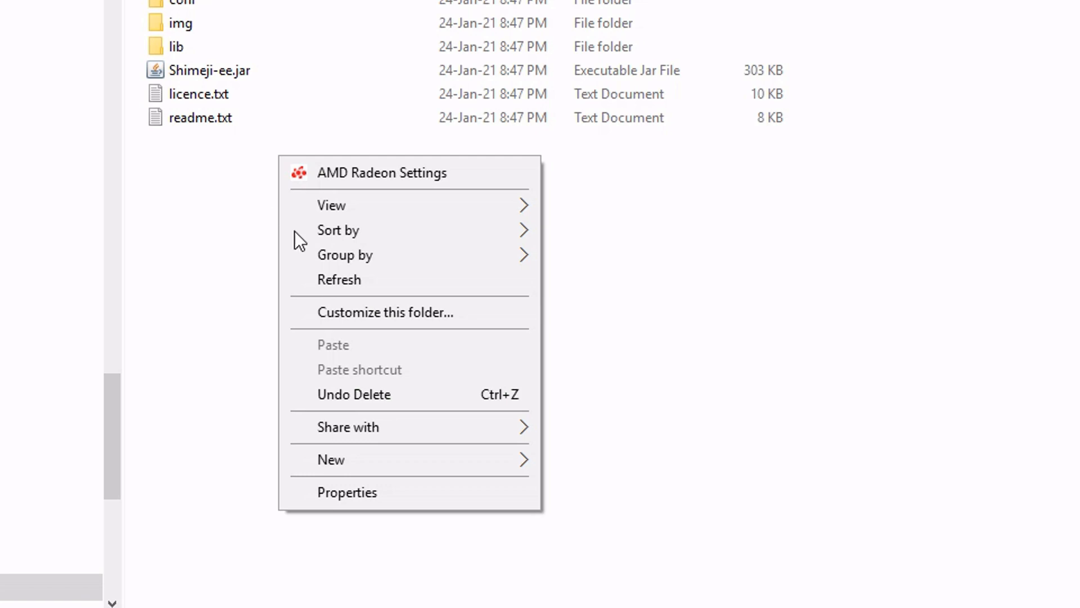
mouse_move(354, 107)
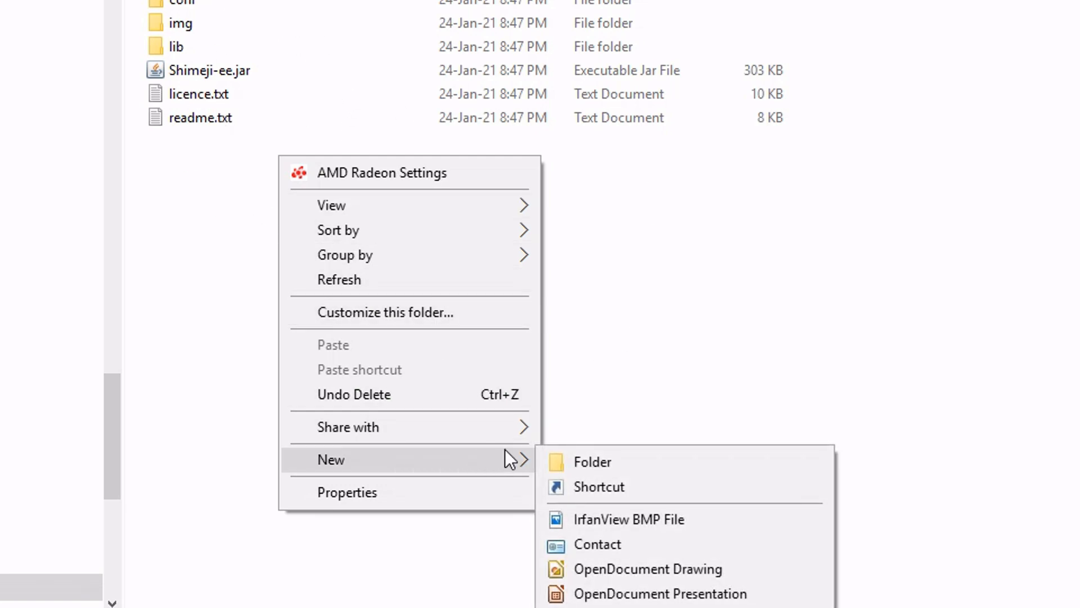
Start creating a new shortcut in the shimejiee folder, bringing up the Create Shortcut wizard
click(599, 486)
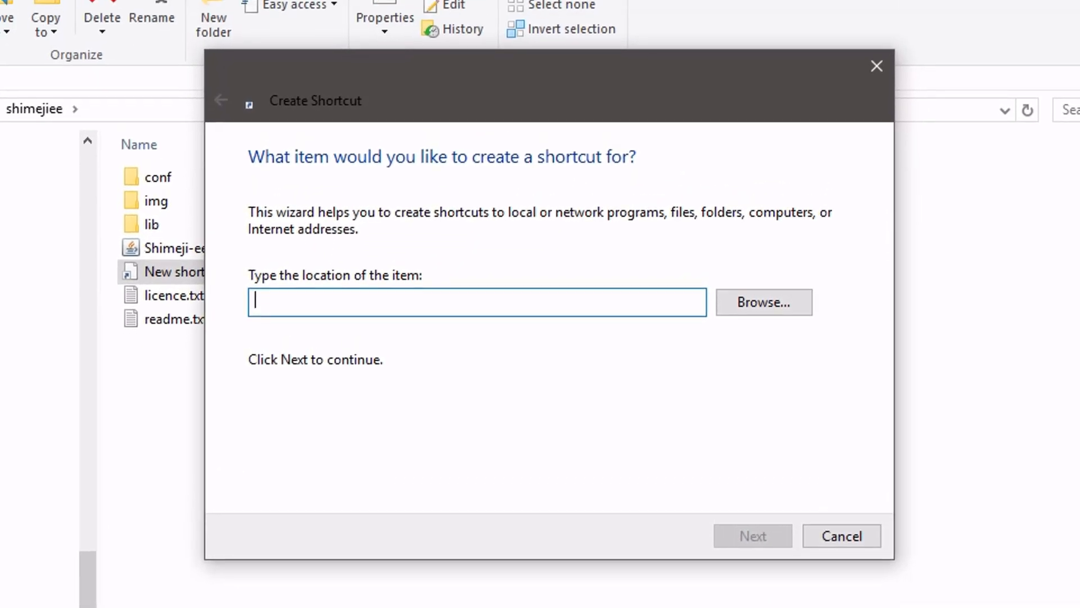
mouse_move(739, 317)
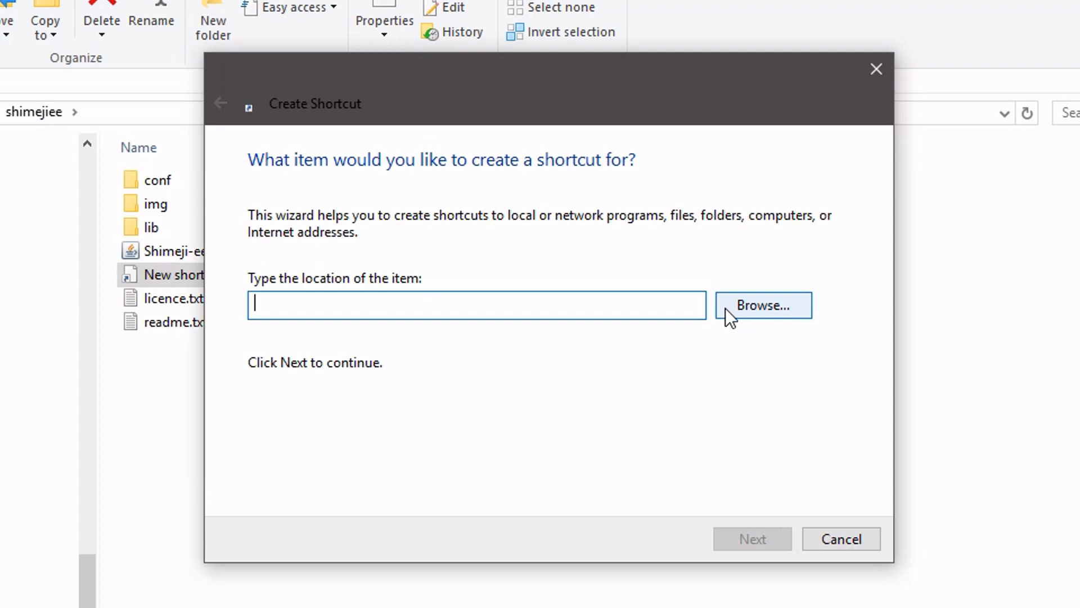
Browse to Java > jdk1.8.0_111 > bin and set javaw.exe as the shortcut's target
click(762, 305)
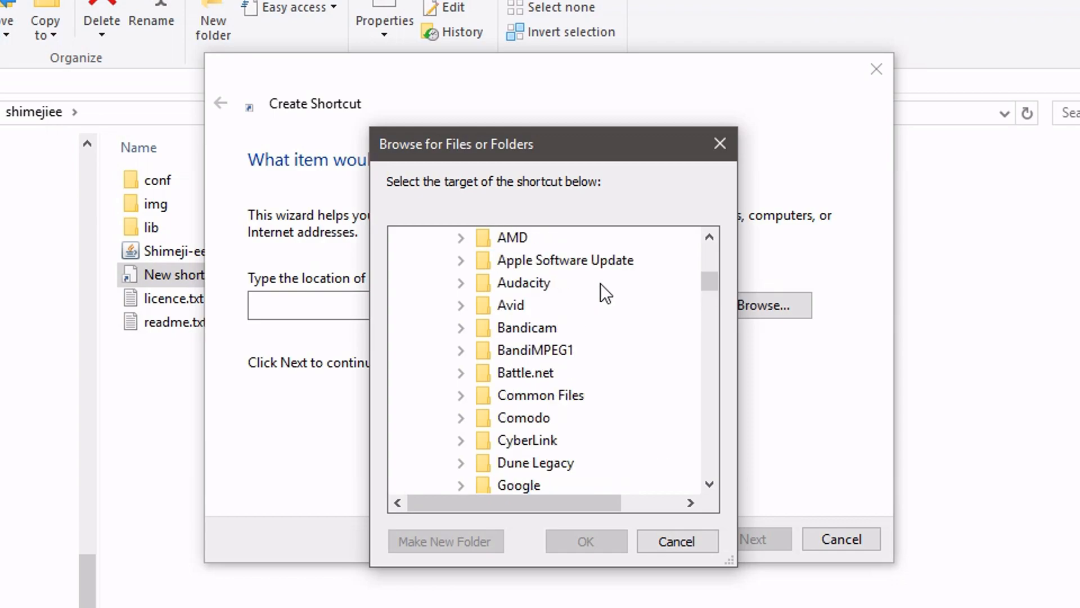
click(438, 305)
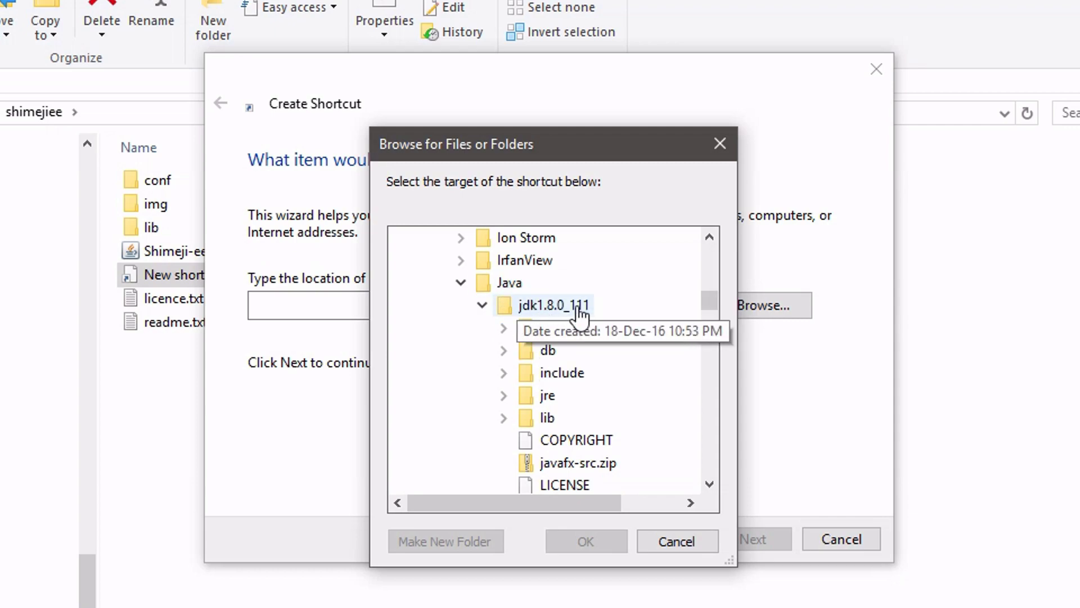
click(504, 327)
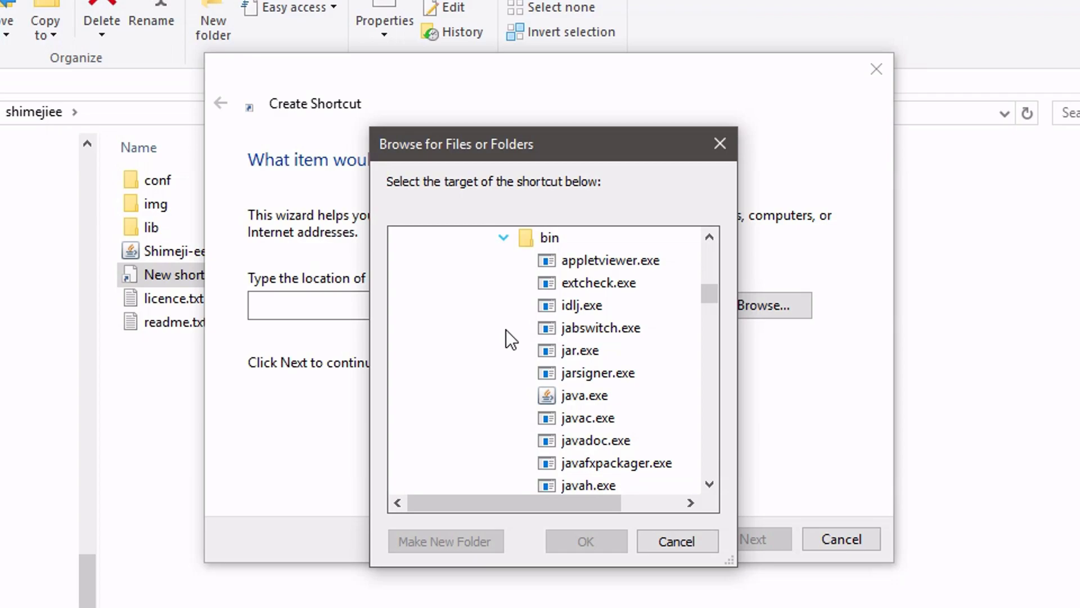
scroll(down, 3)
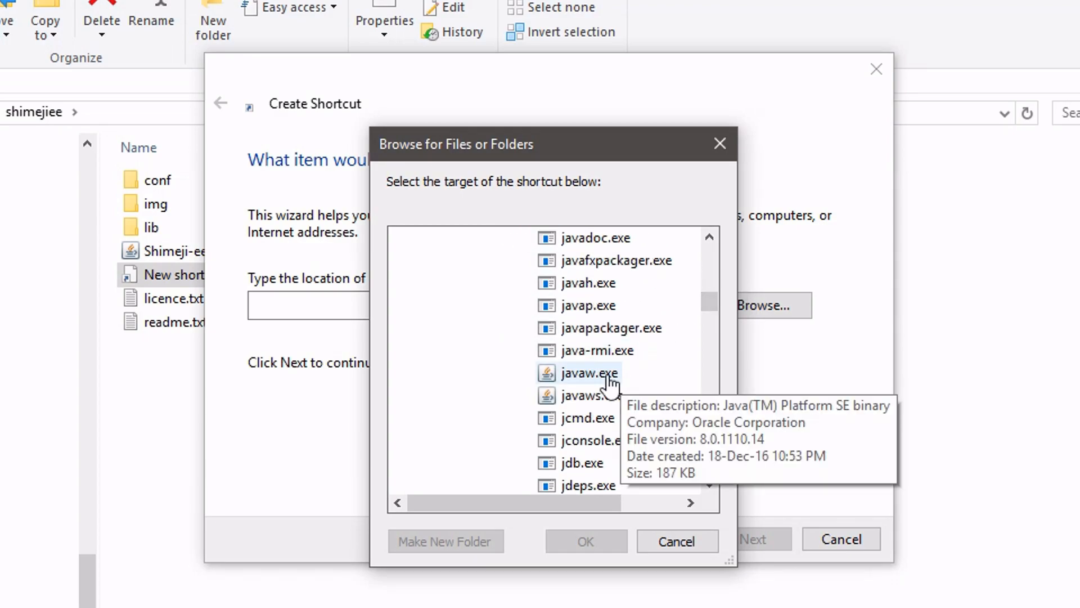
mouse_move(613, 386)
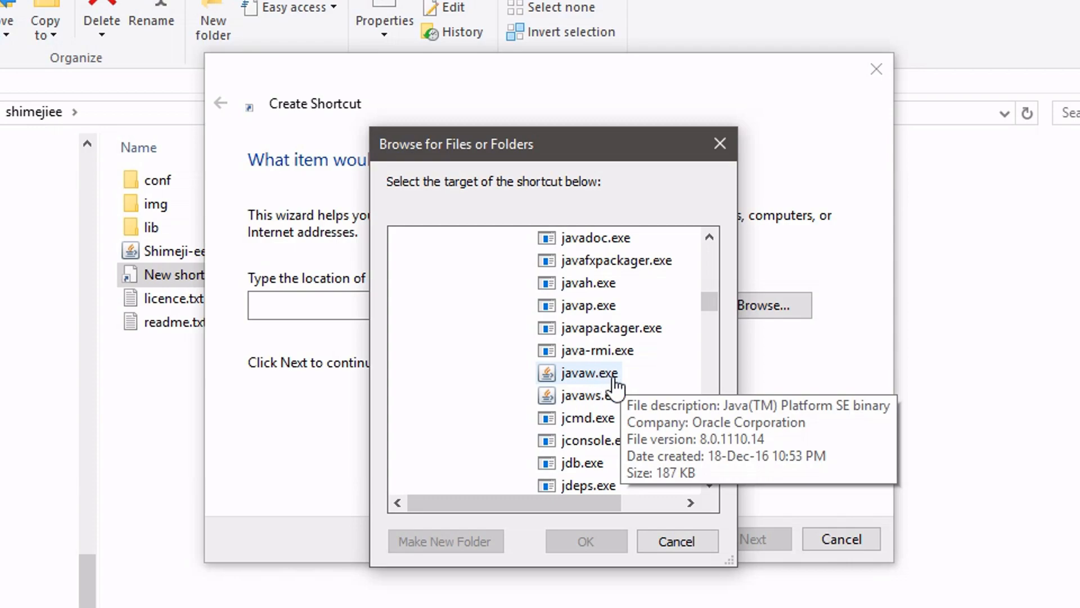
mouse_move(585, 382)
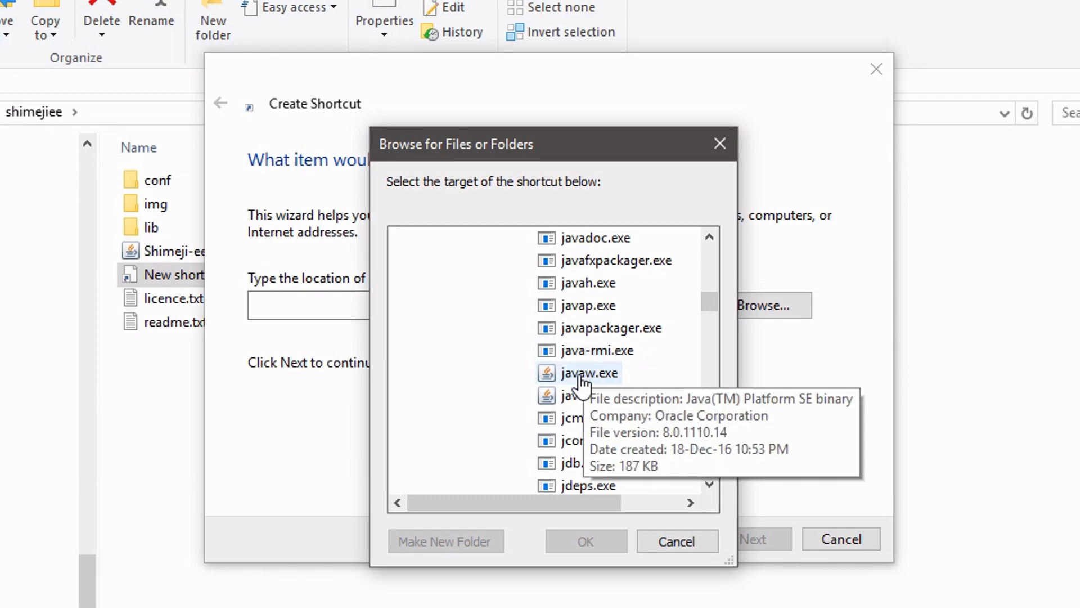
mouse_move(612, 386)
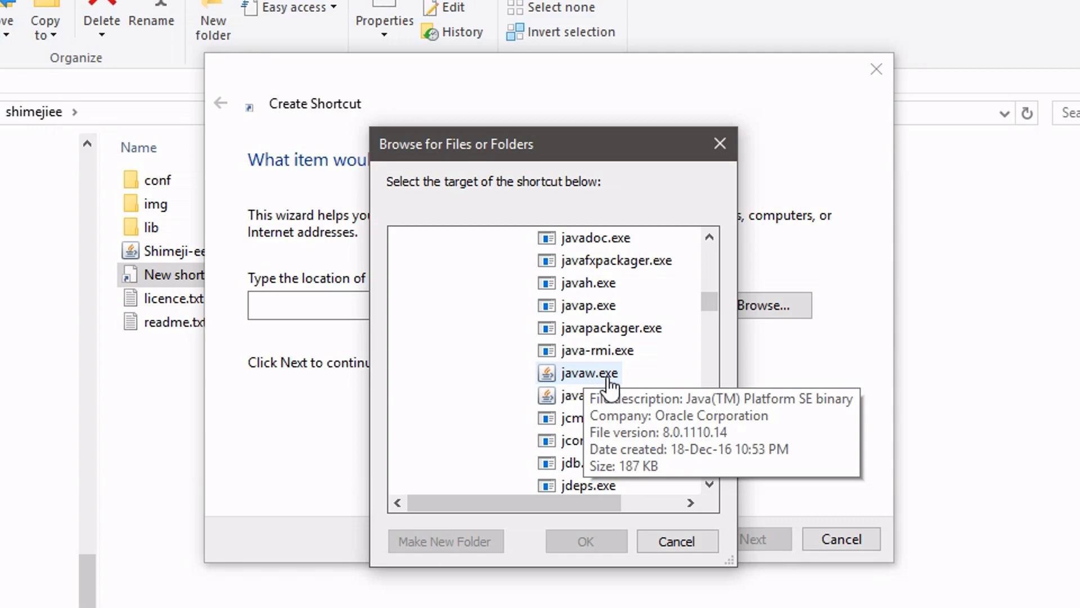
click(585, 541)
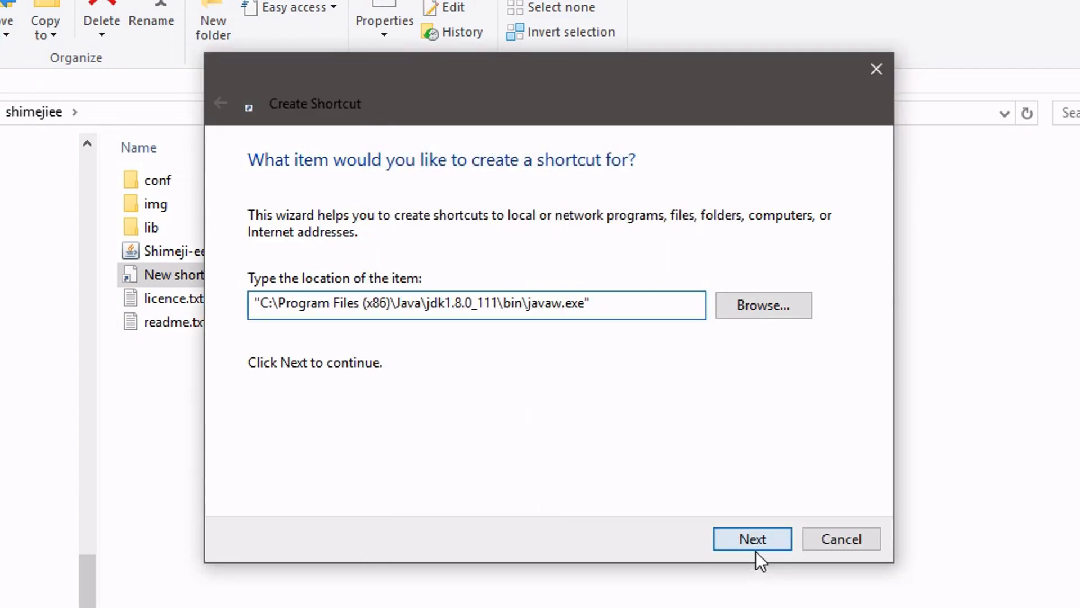
Name the shortcut Run Shimeji and finish creating it in the shimejiee folder
click(752, 538)
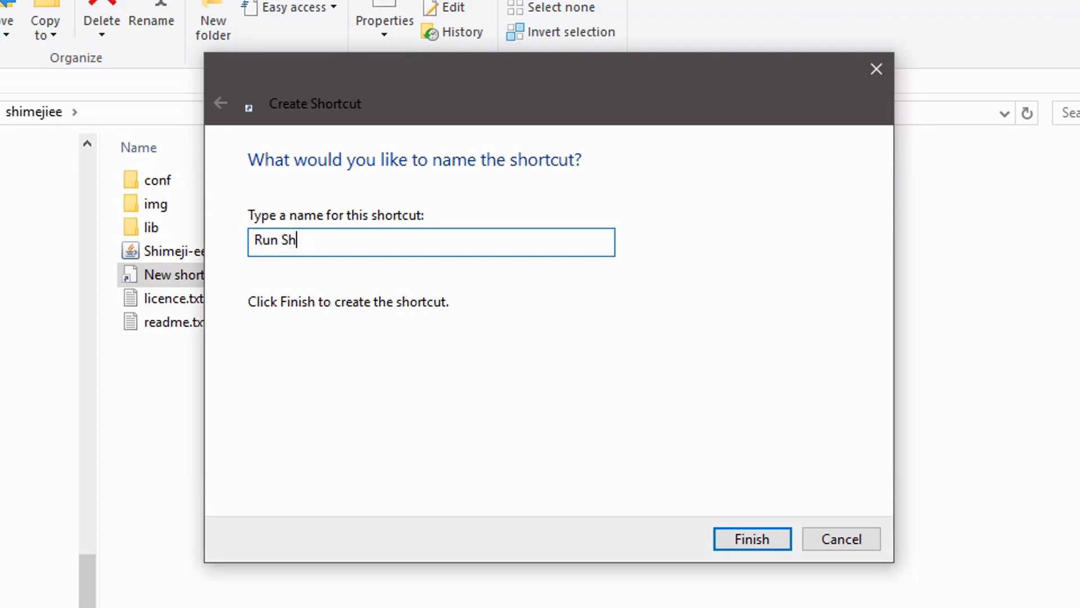
click(753, 539)
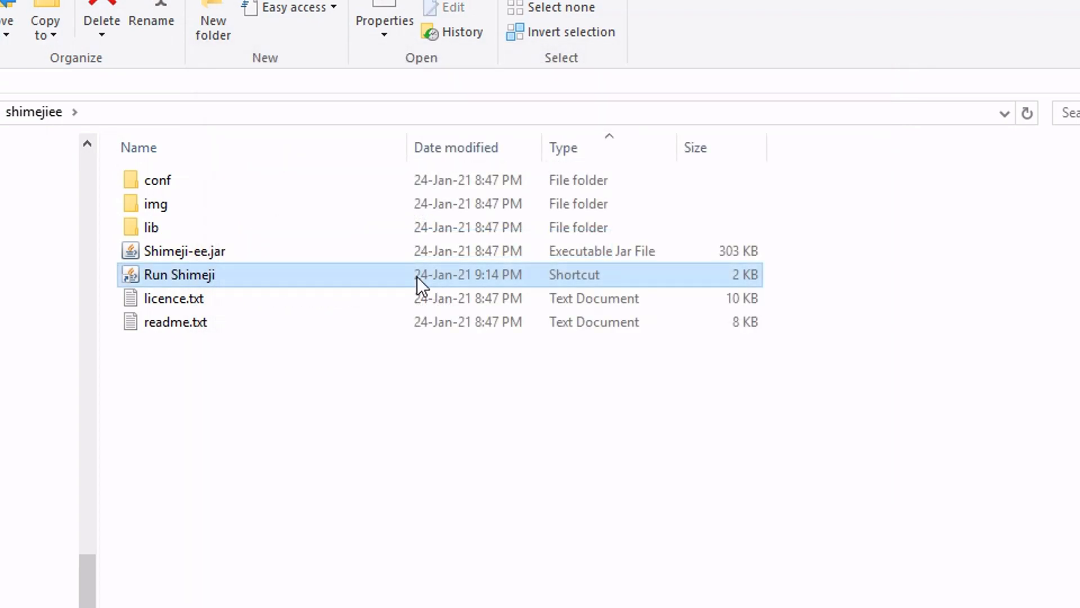
mouse_move(710, 471)
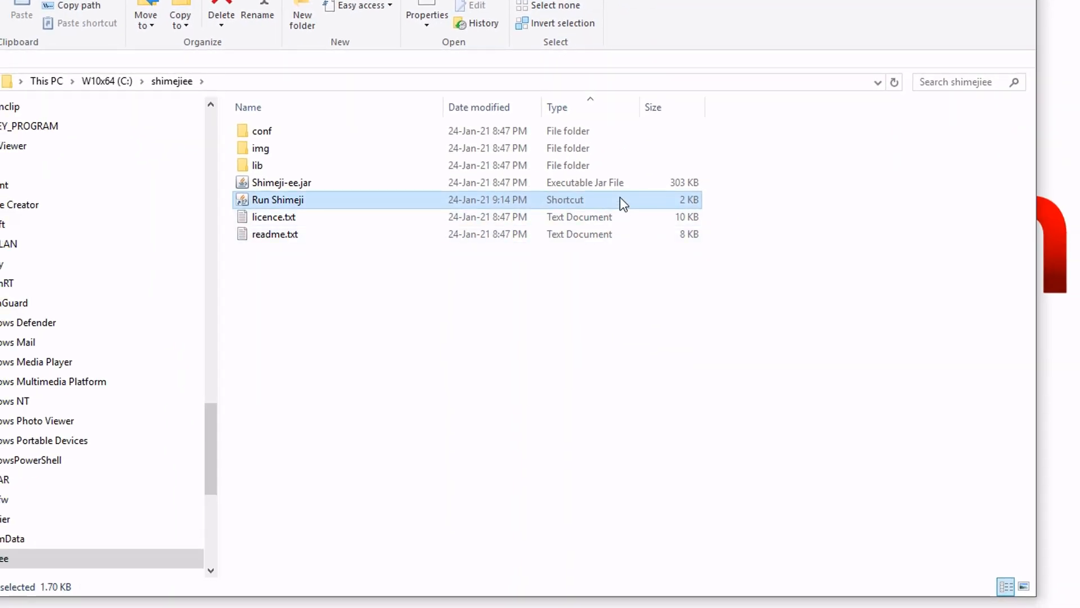
In the Run Shimeji shortcut's Properties, append -jar Shimeji-ee.jar to the javaw.exe target
right_click(278, 200)
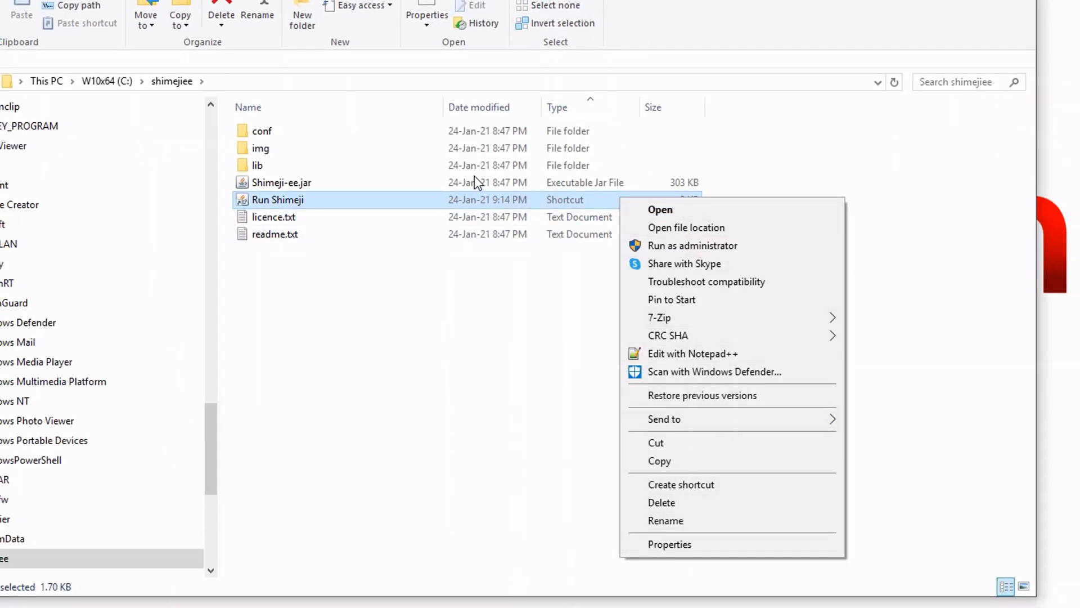
click(669, 545)
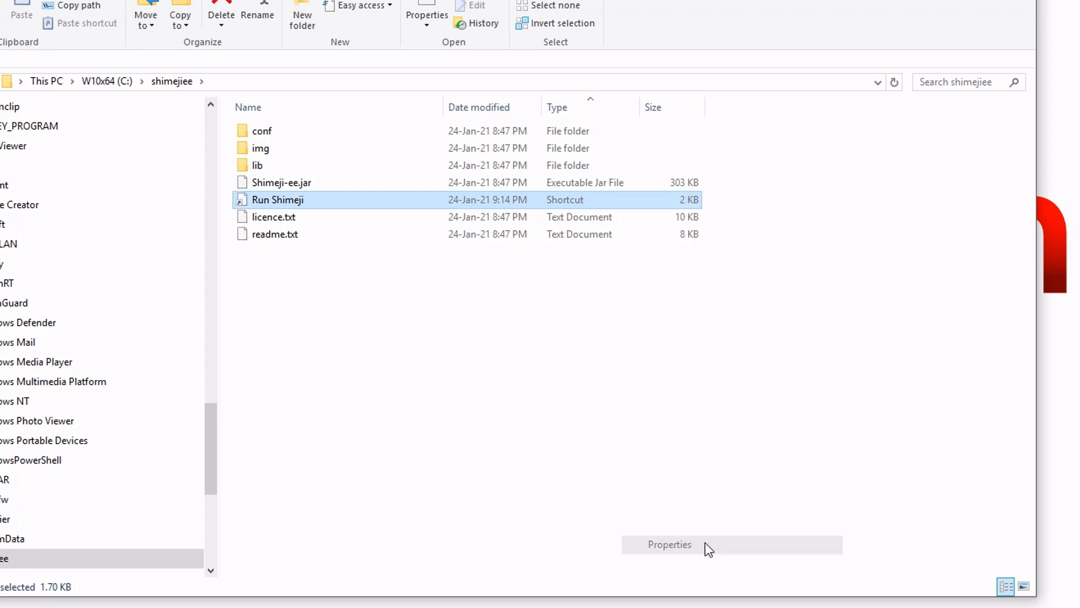
click(668, 545)
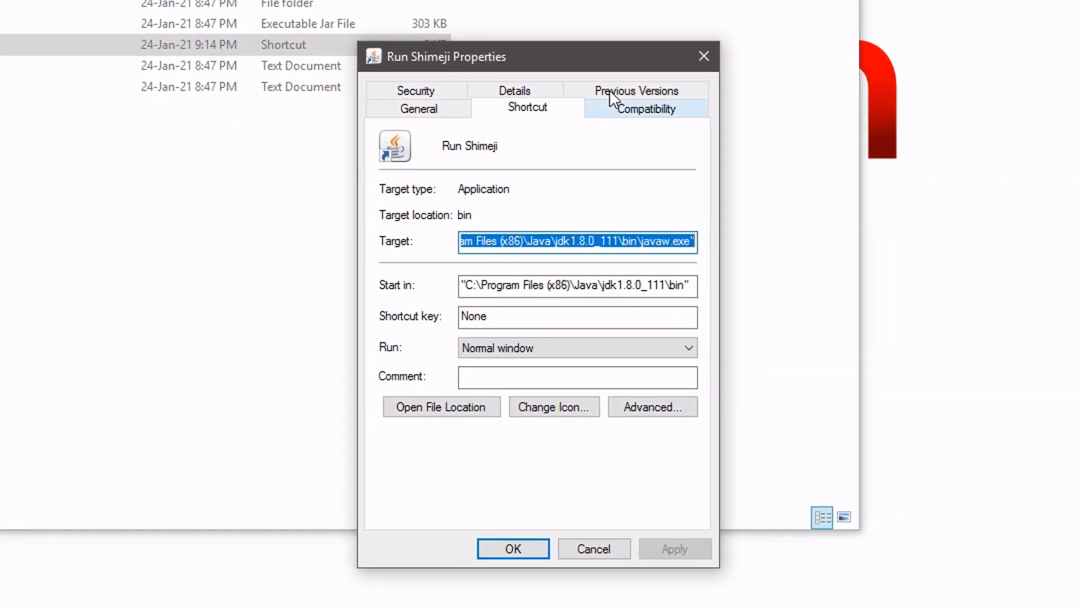
mouse_move(612, 99)
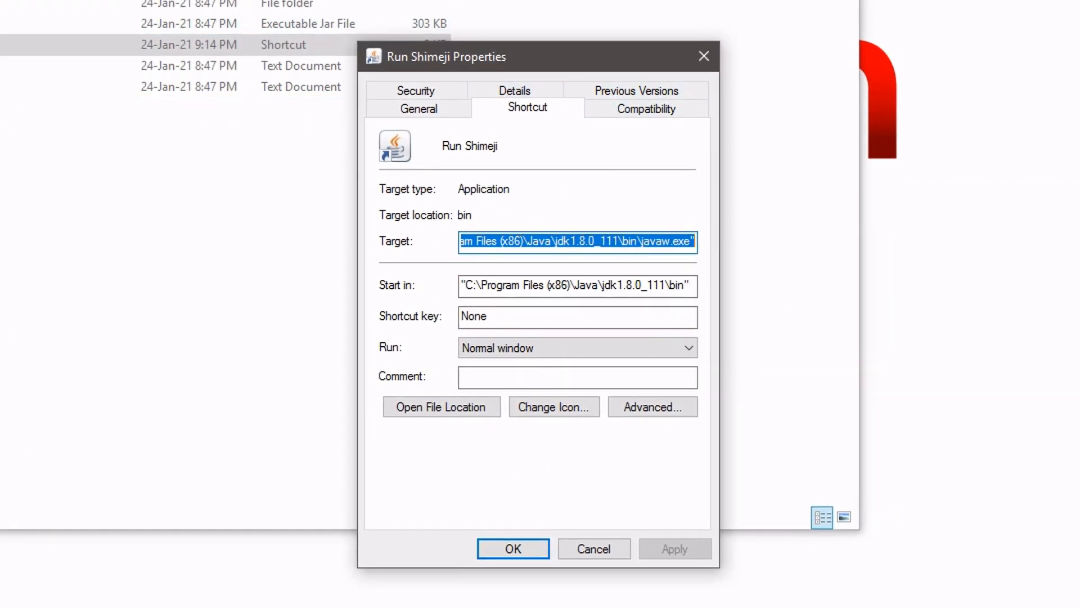
click(668, 241)
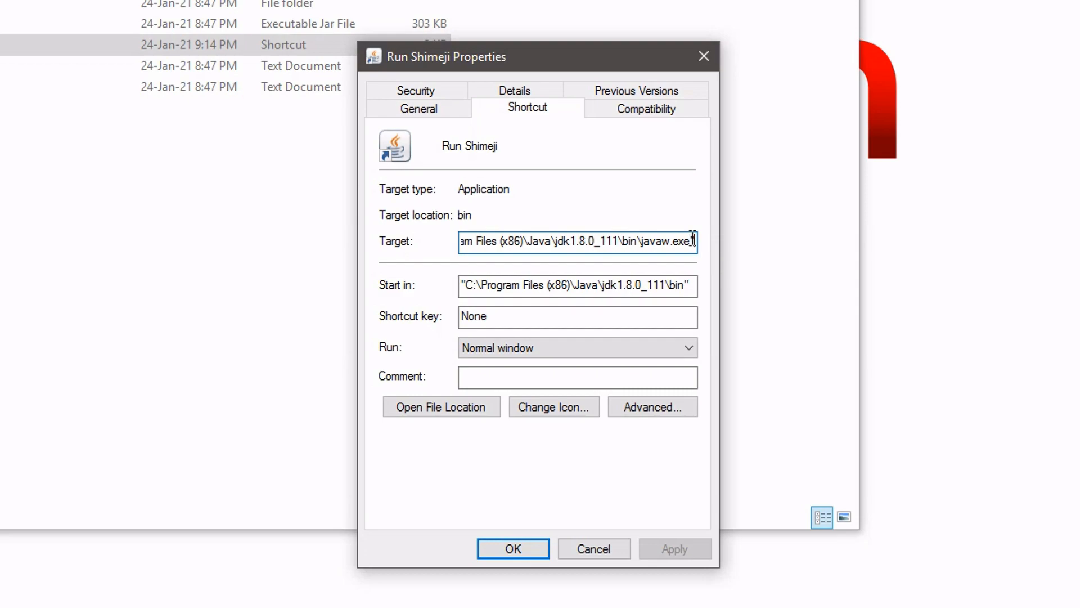
mouse_move(774, 259)
text(")
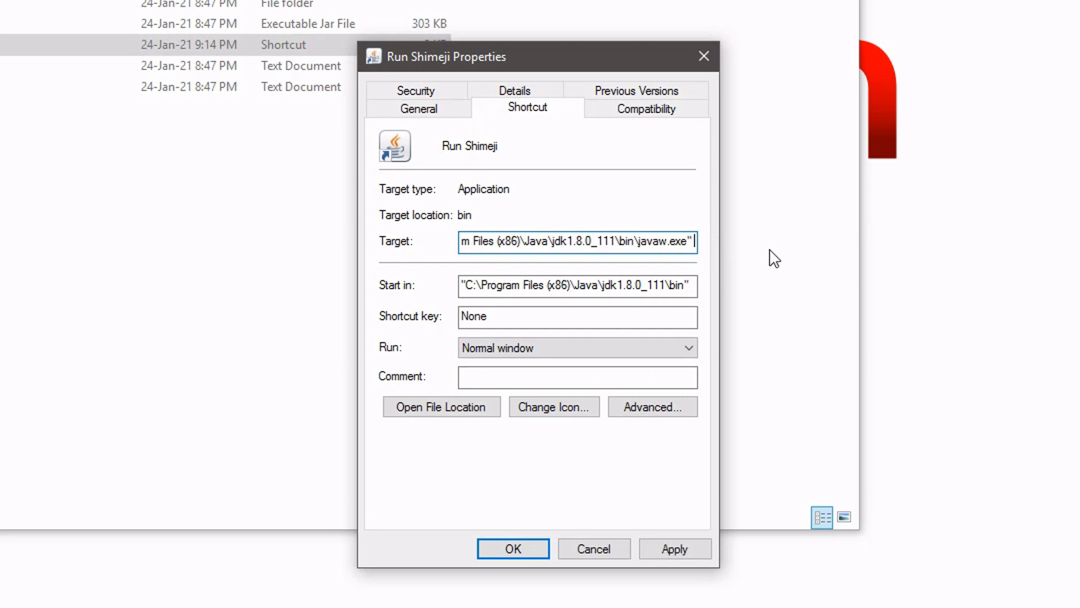
text(-jar Shimeji-ee.jar)
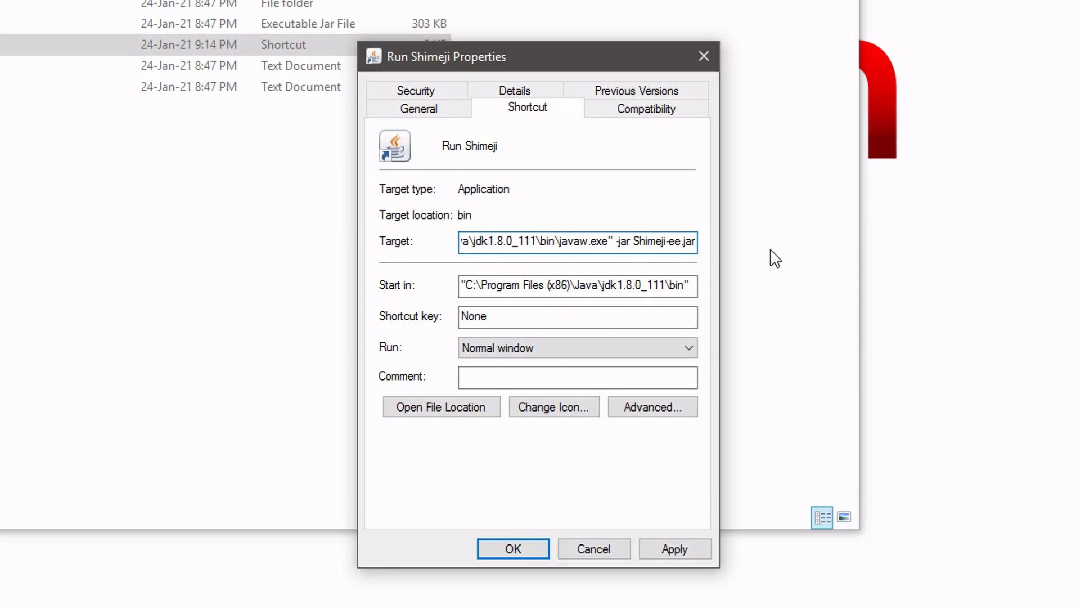
Set the shortcut's Start in folder to C:\shimejiee and save the settings
click(577, 286)
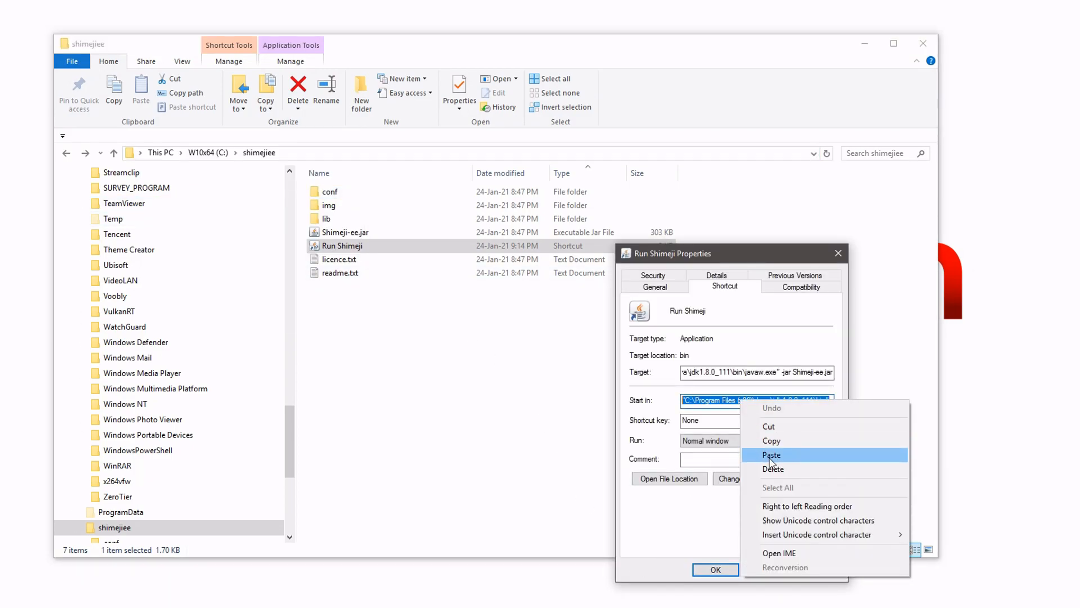
click(770, 454)
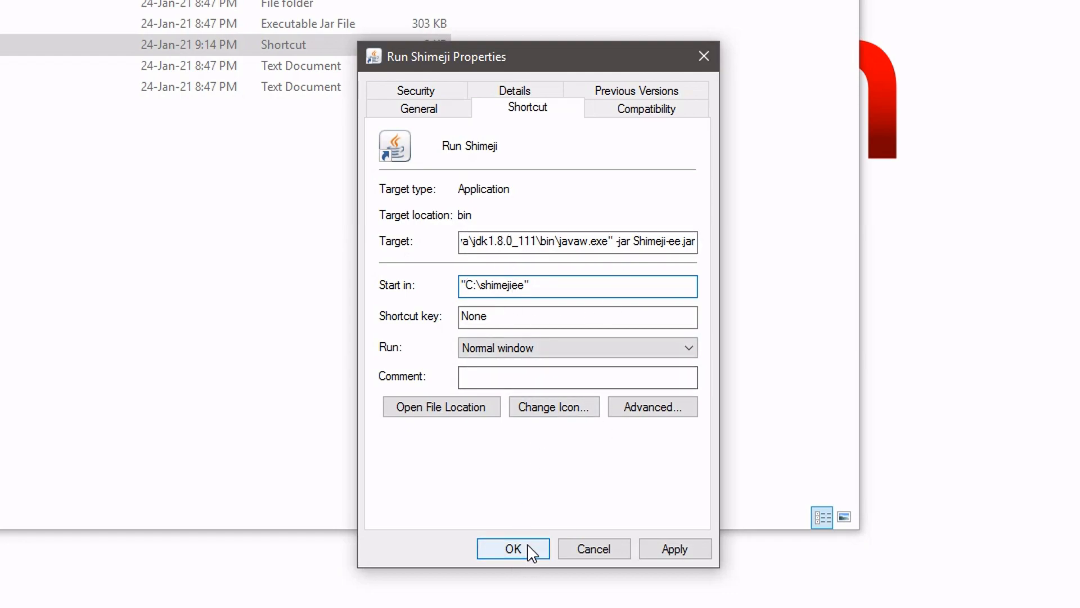
click(513, 548)
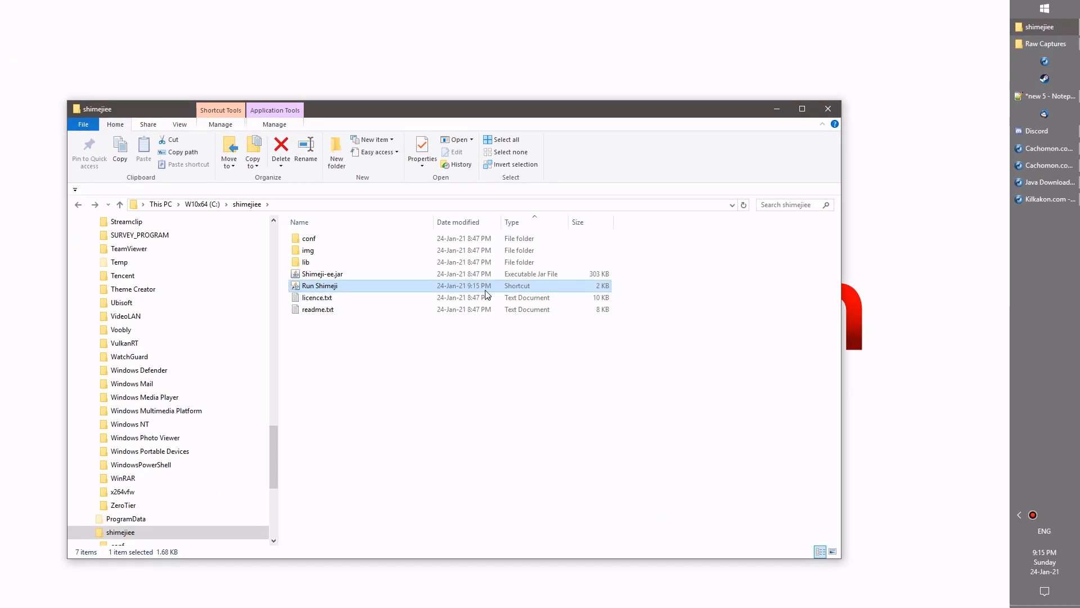
Launch Shimeji from the Run Shimeji shortcut, then review its Properties and cancel without changes
double_click(319, 285)
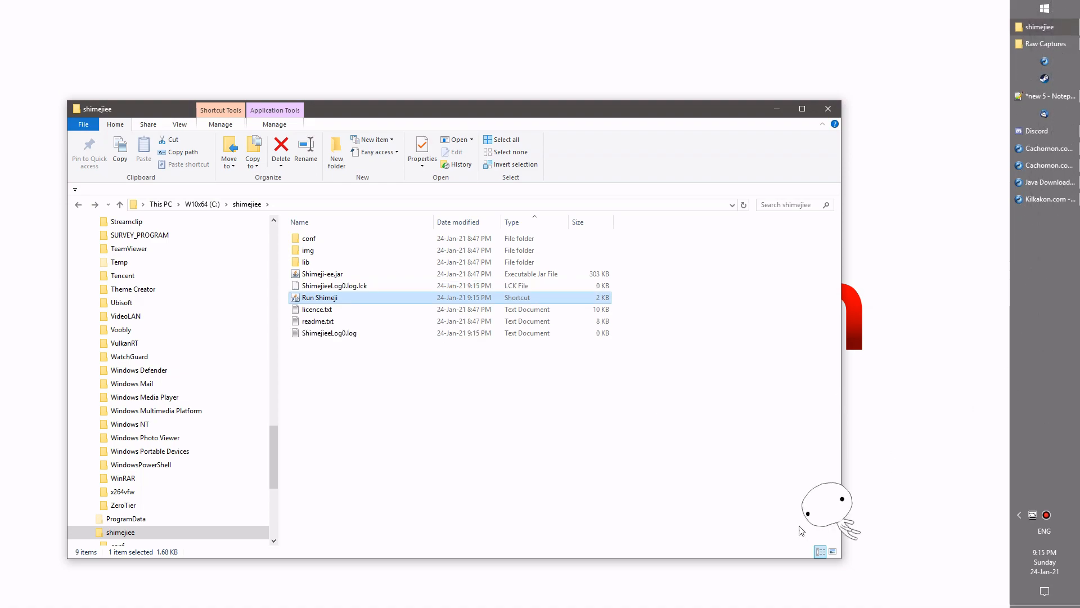
mouse_move(719, 470)
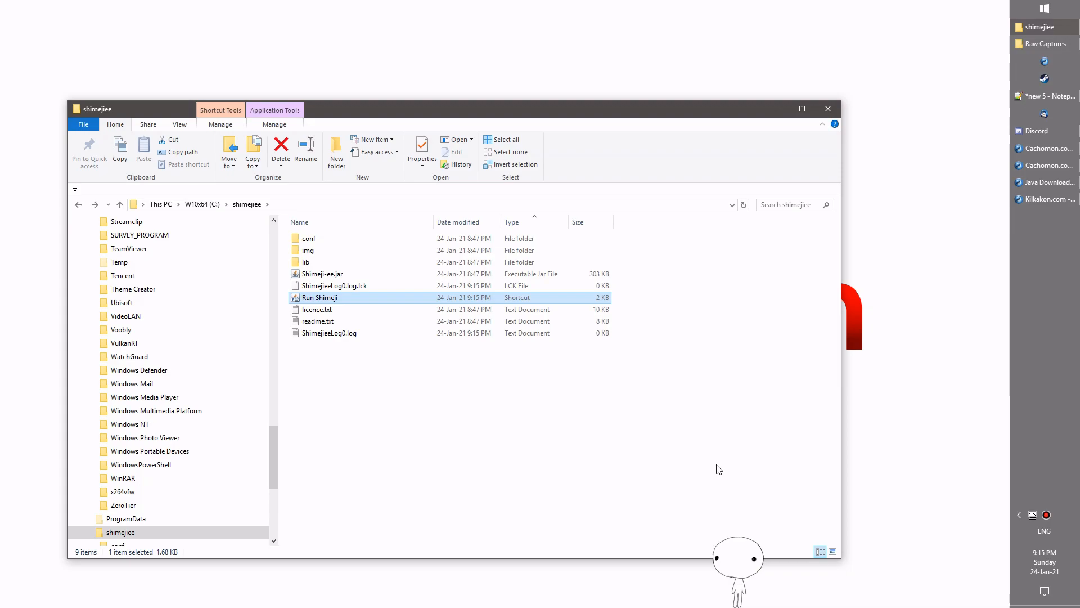
right_click(319, 297)
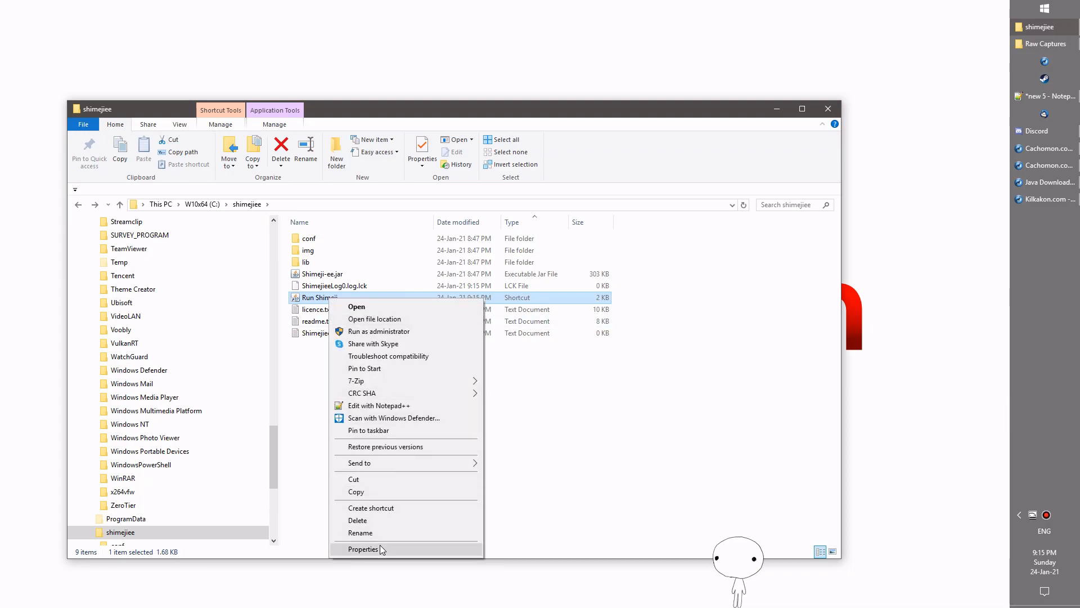
click(364, 549)
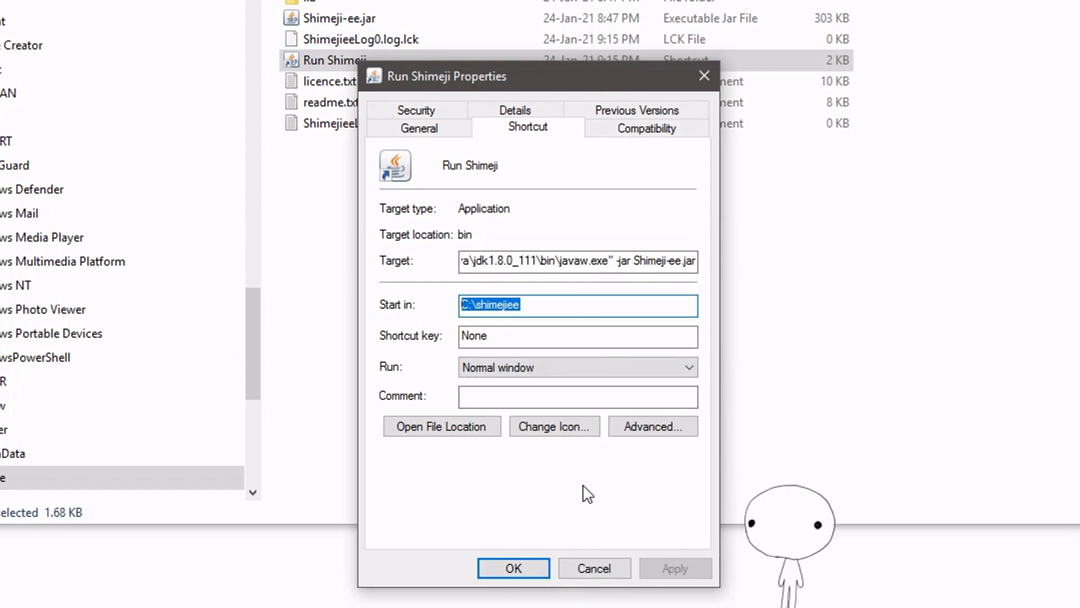
mouse_move(594, 567)
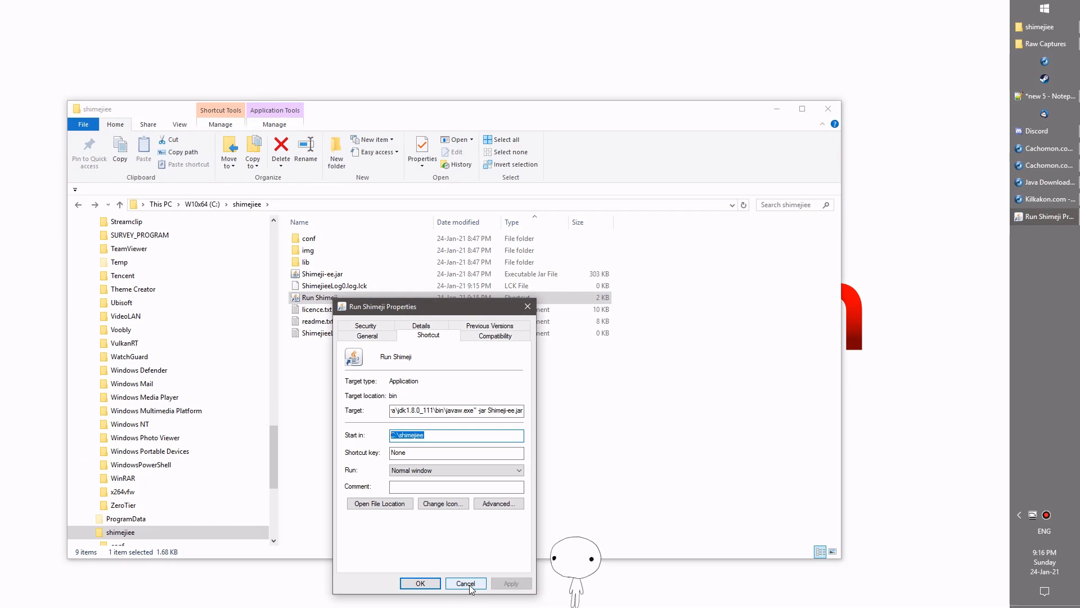
click(465, 583)
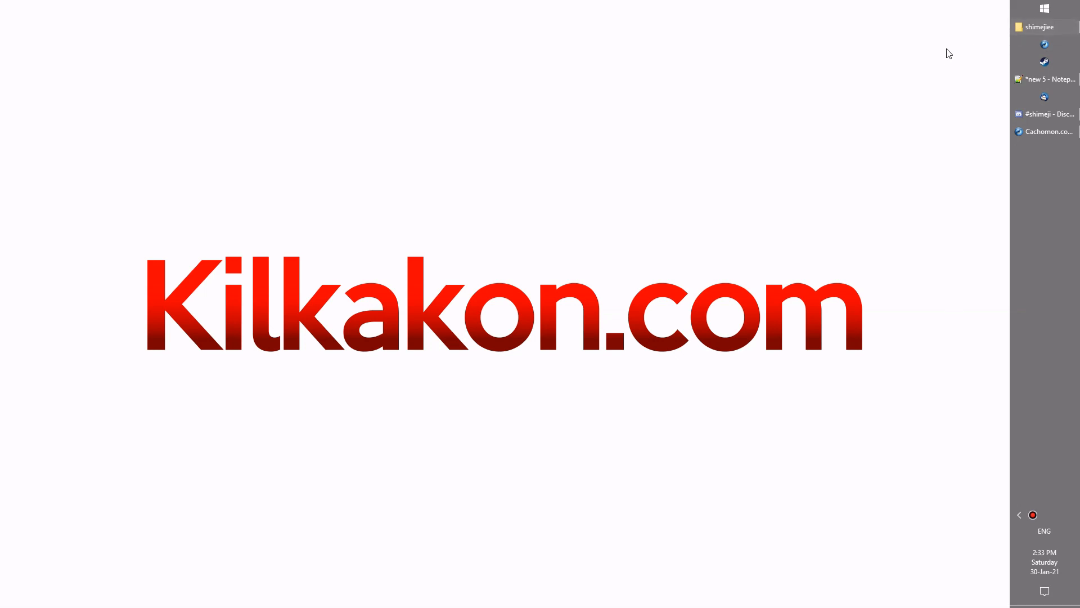
In the shimejiee folder, go into img\Shimeji to see the 46 shime character images
click(1039, 27)
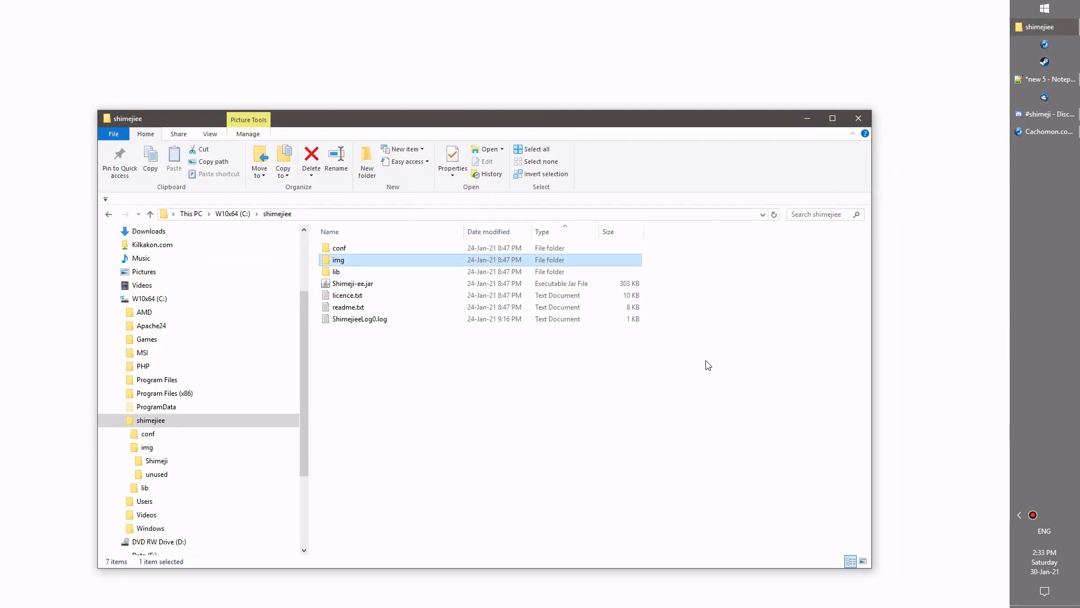
click(386, 364)
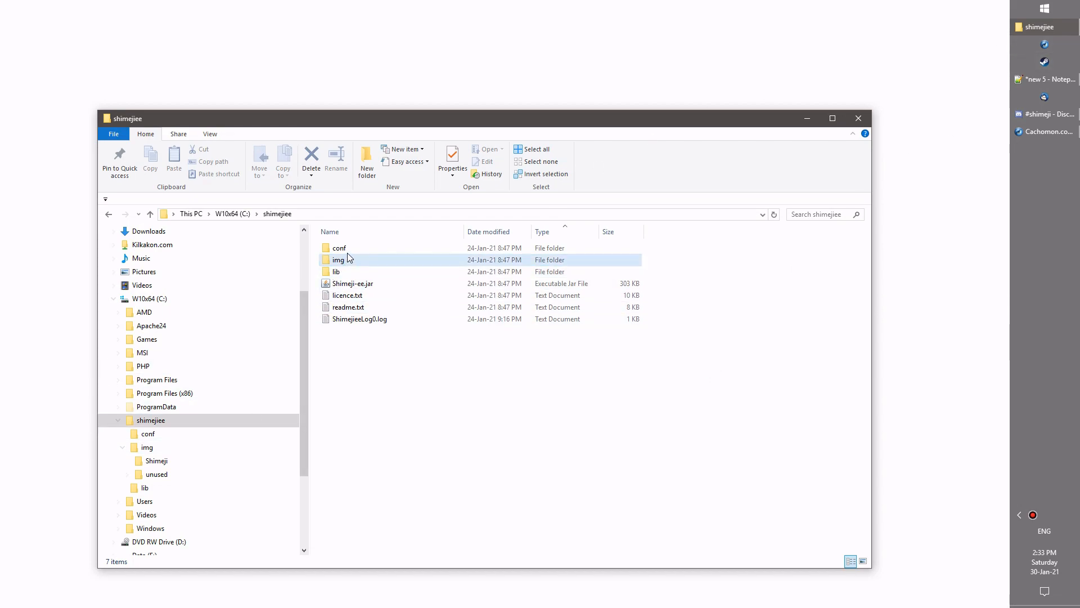
double_click(339, 260)
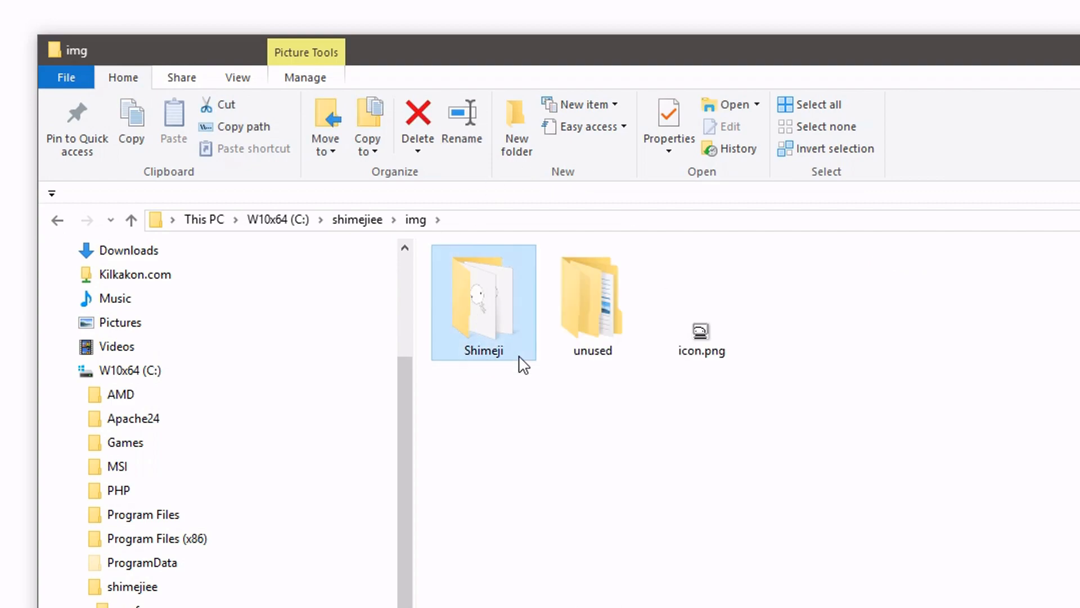
double_click(483, 302)
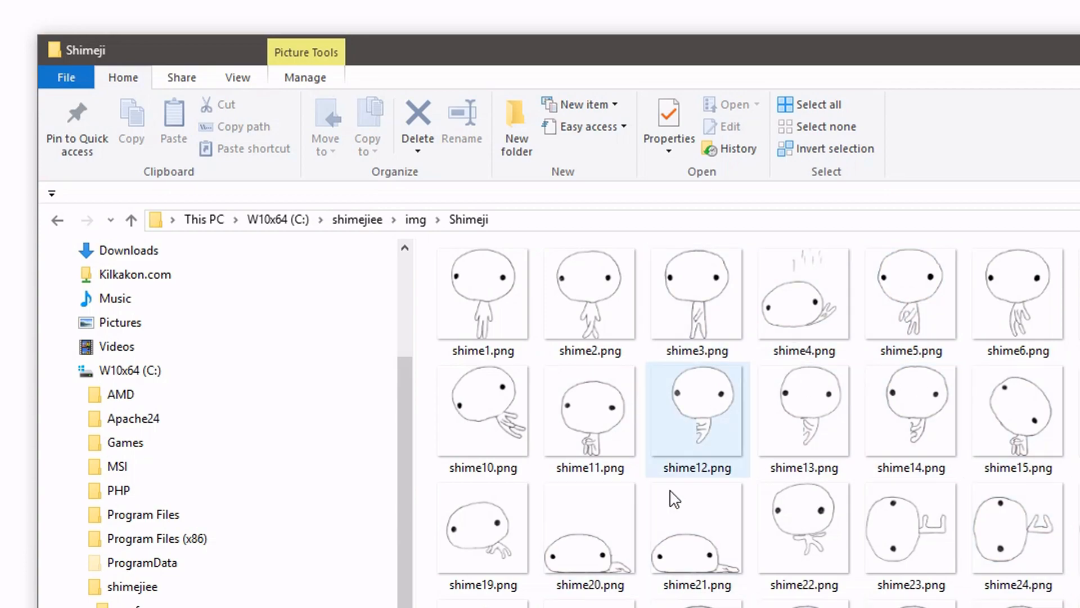
Switch over to IceDragon showing the Cachomon Shimeji download page
click(1018, 293)
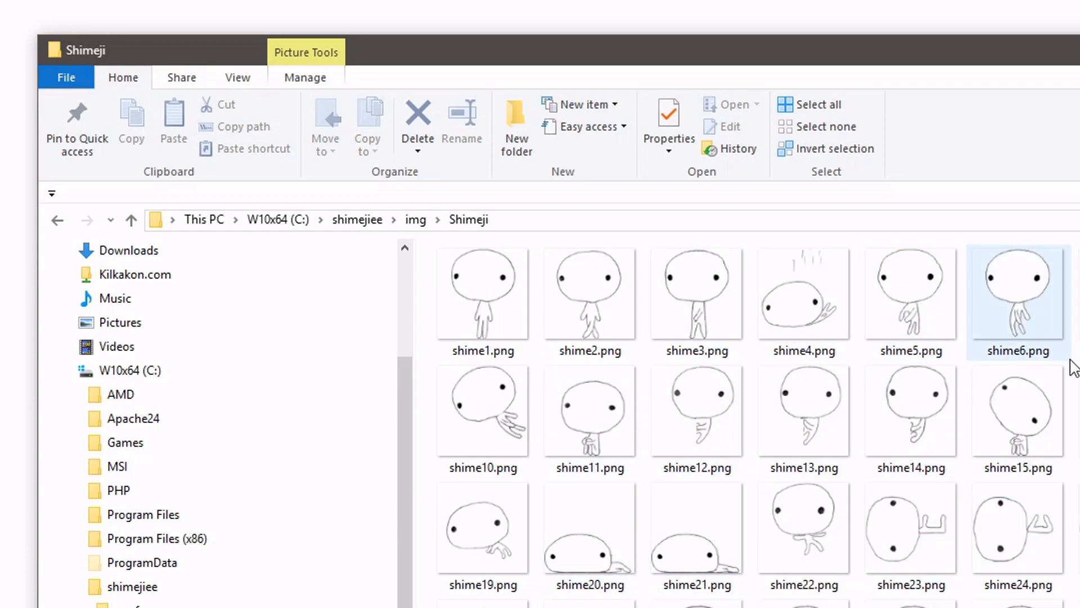
click(804, 410)
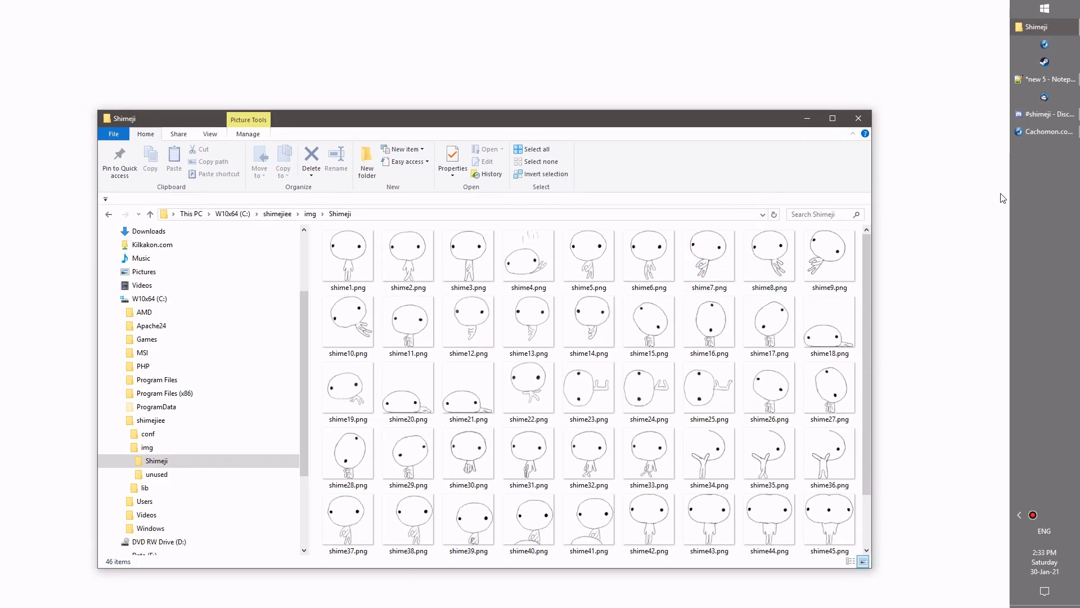
click(1044, 132)
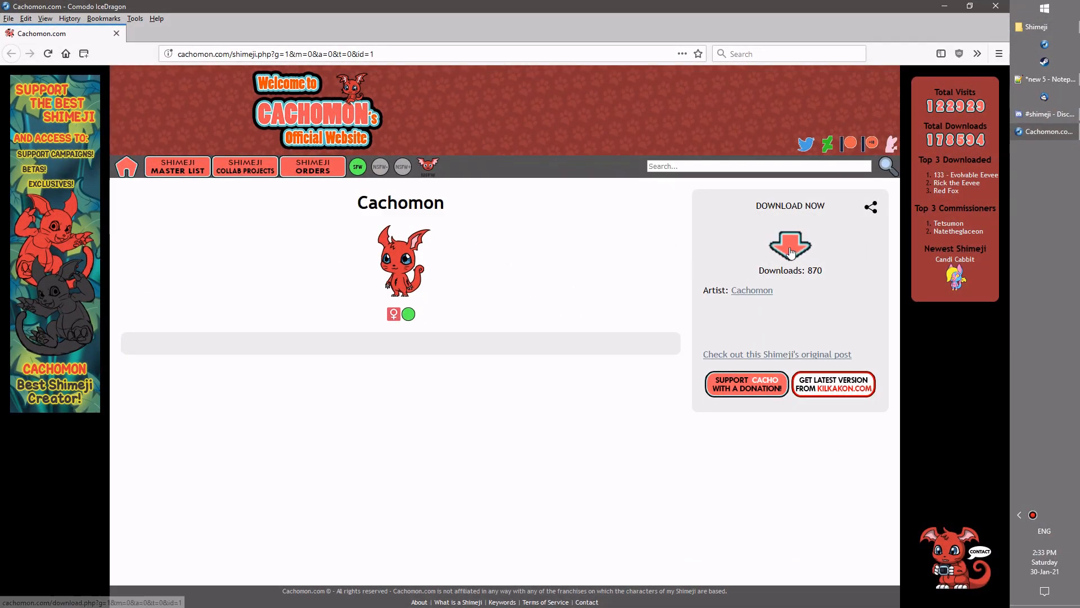
Download the Cachomon shimeji pack via Direct download from its Dropbox share page and open the zip
click(790, 246)
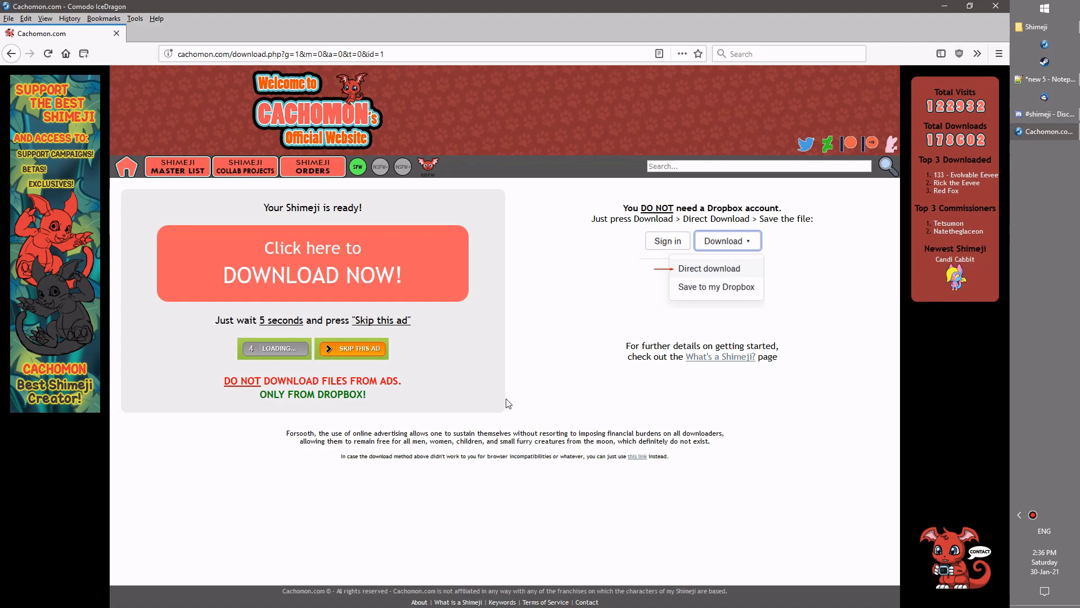
click(312, 262)
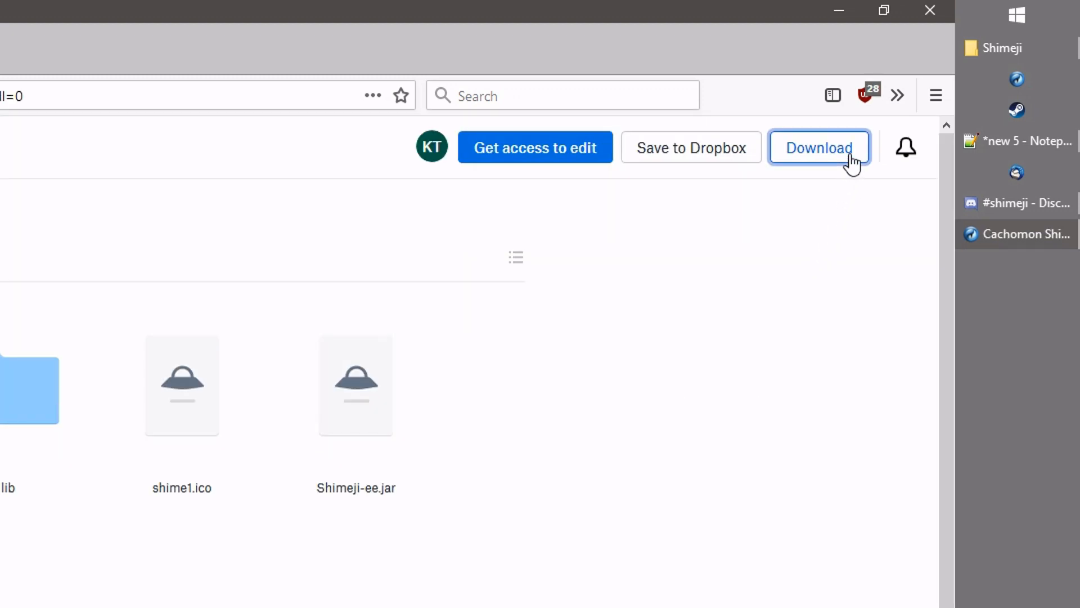
mouse_move(763, 369)
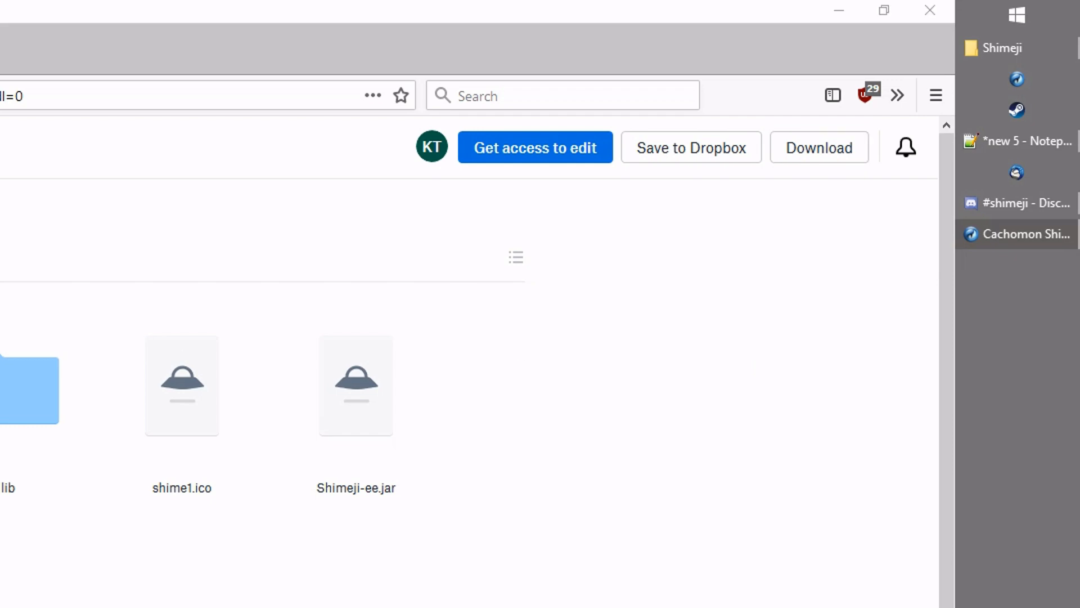
click(818, 146)
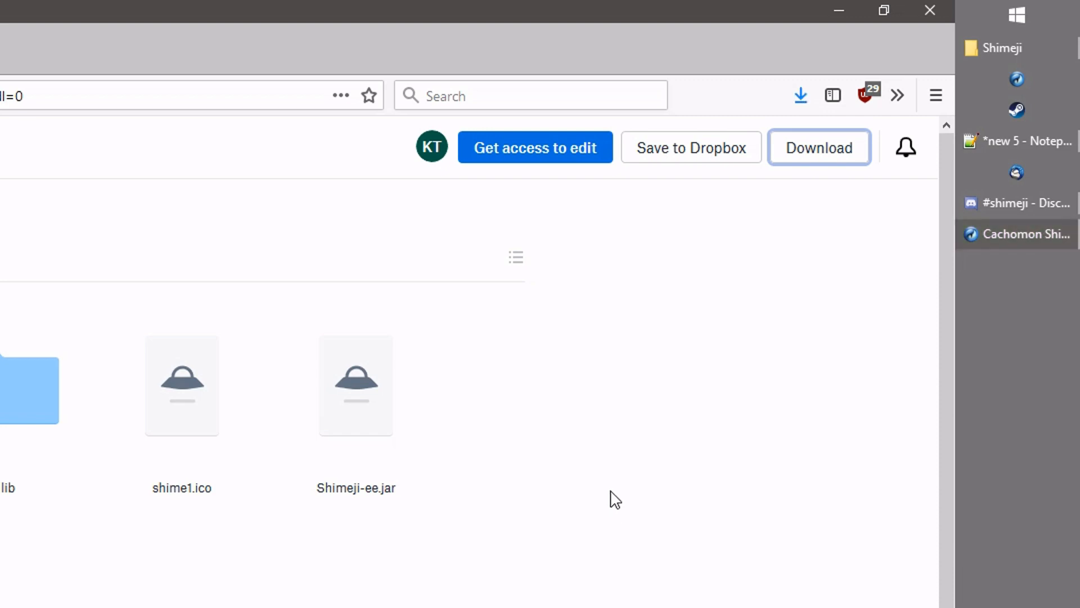
click(801, 95)
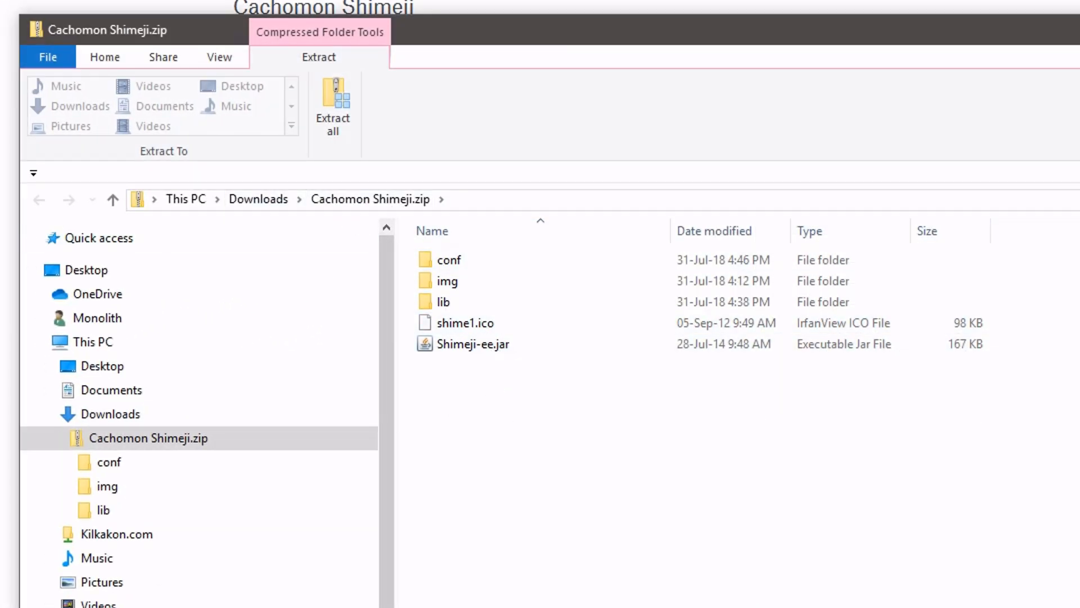
Copy the 46 Cachomon images from the zip's img\Cachomon folder into shimejiee\img\Shimeji, replacing the originals
click(446, 280)
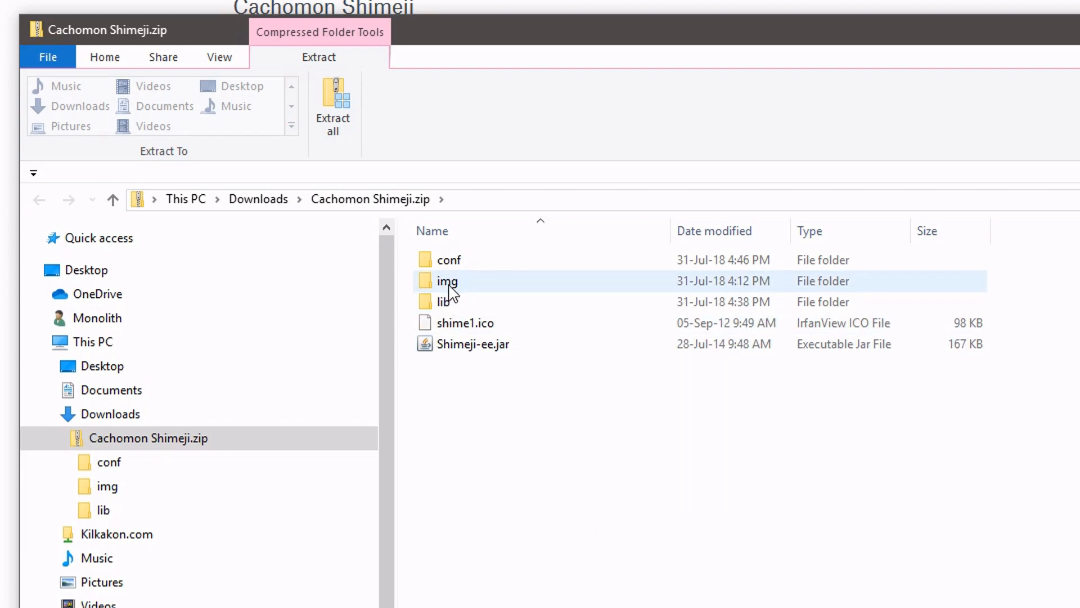
double_click(447, 280)
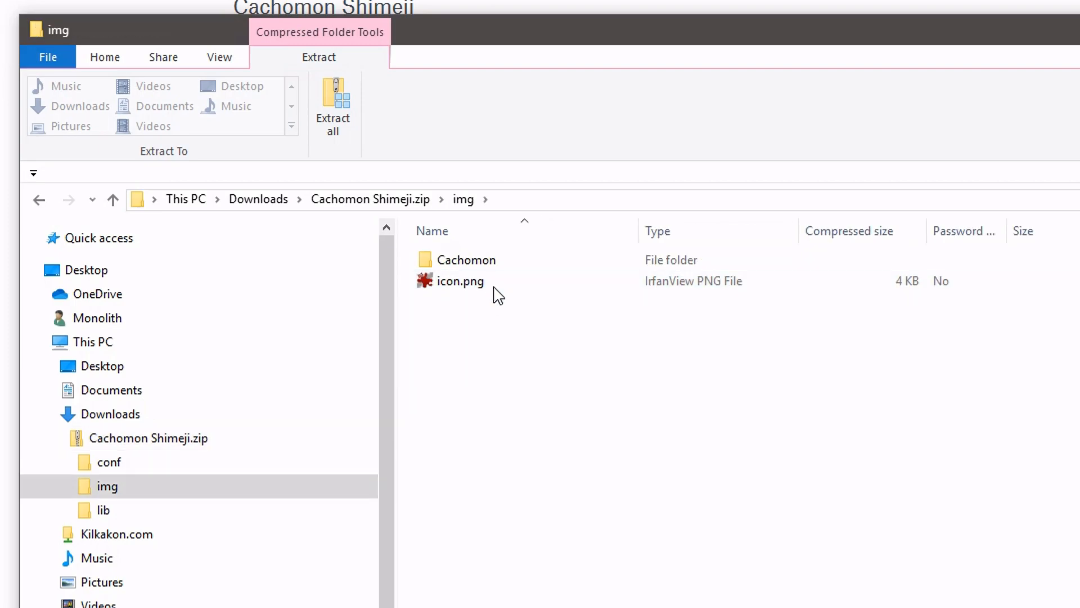
double_click(465, 260)
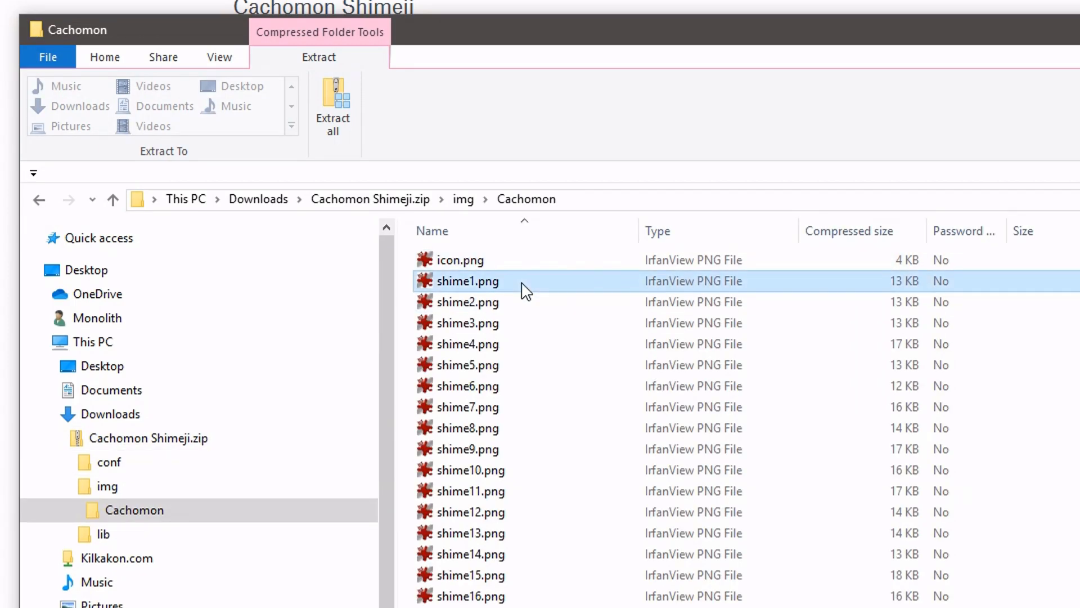
mouse_move(526, 199)
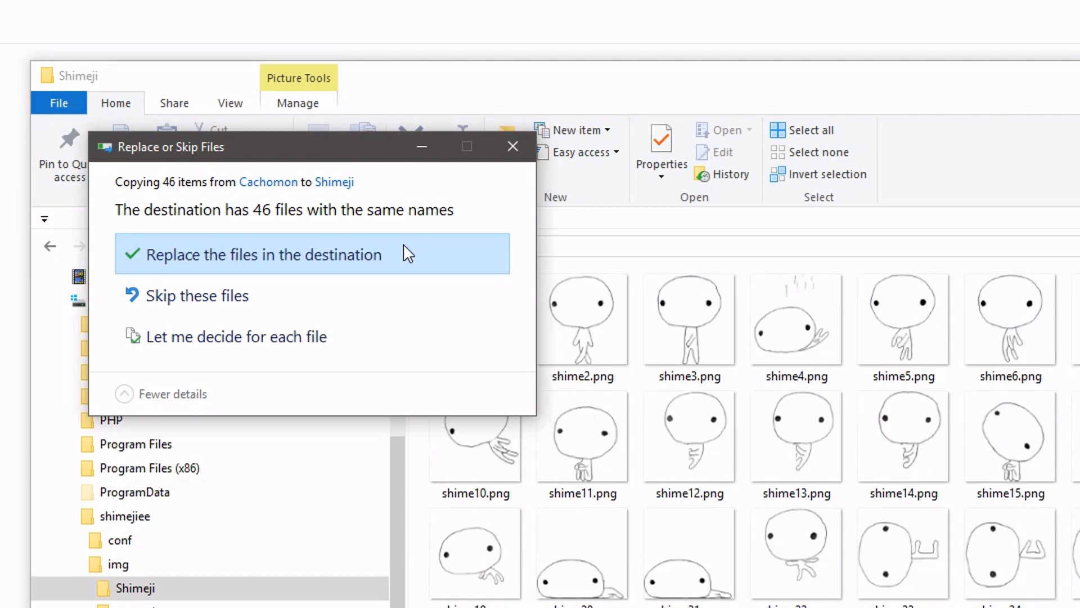
click(260, 254)
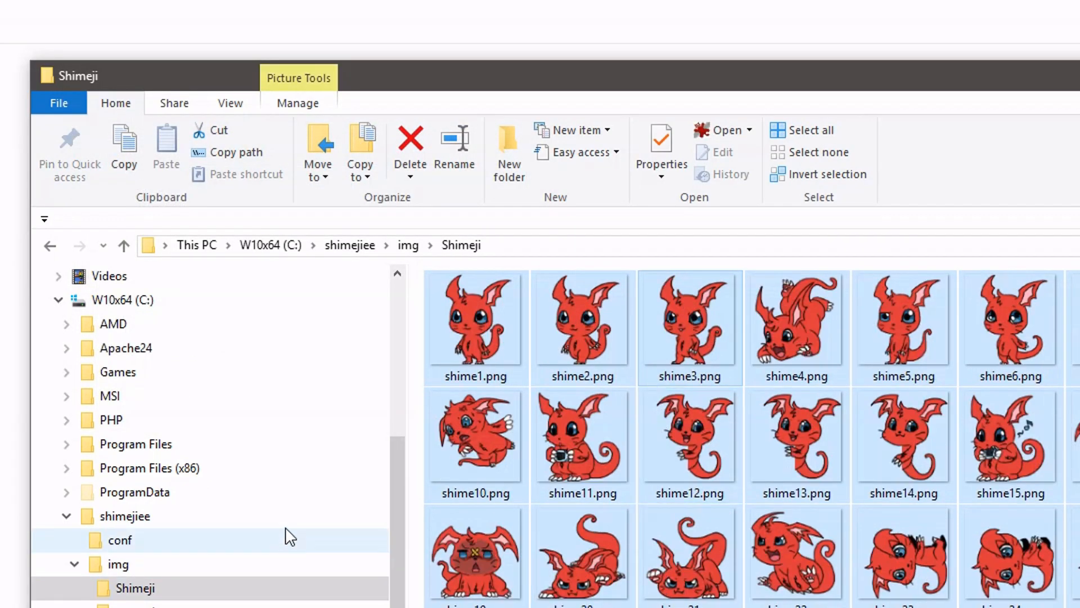
click(125, 516)
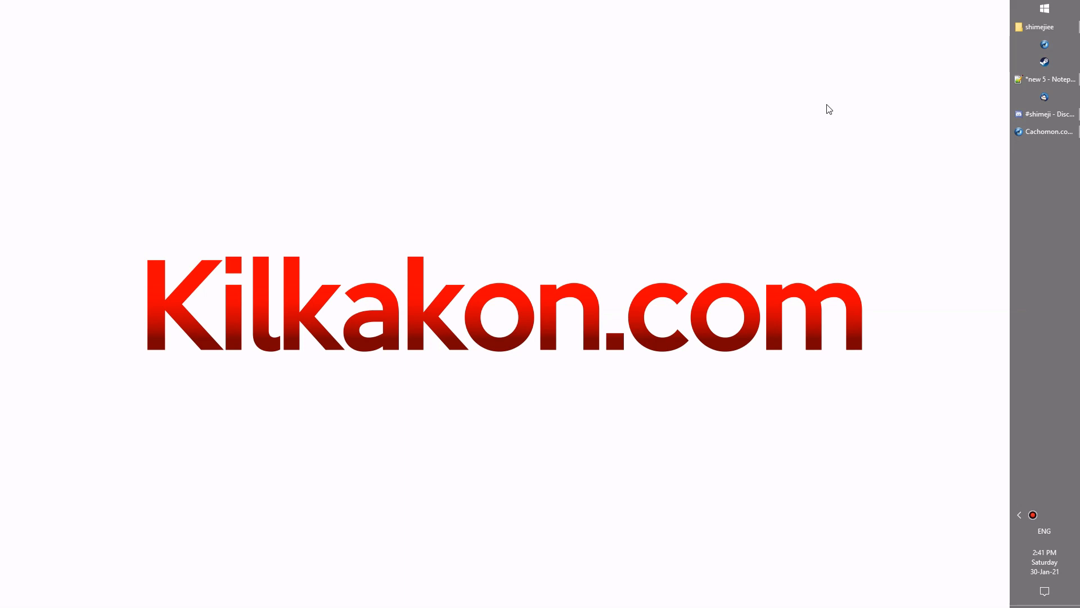
Start the Red Fox shimeji download from its Cachomon page and skip the ad to reach the file
click(1047, 131)
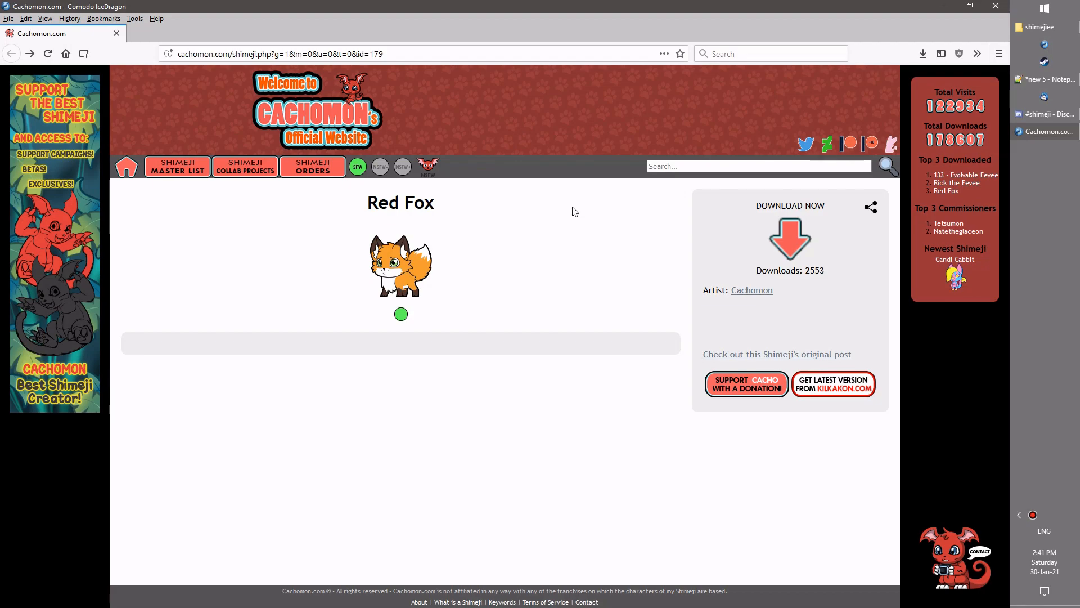
mouse_move(447, 201)
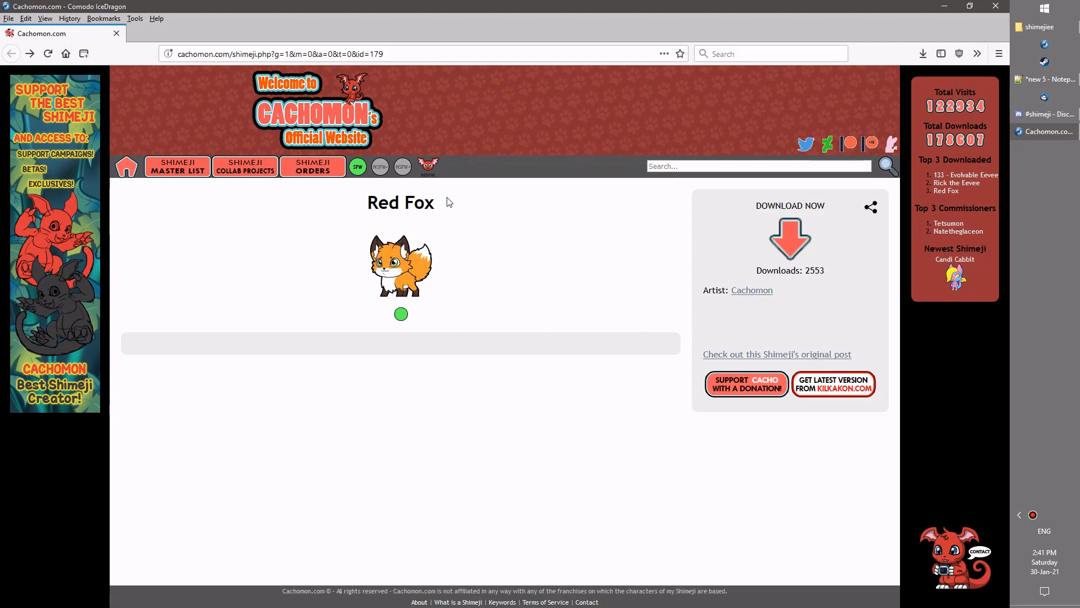
click(790, 239)
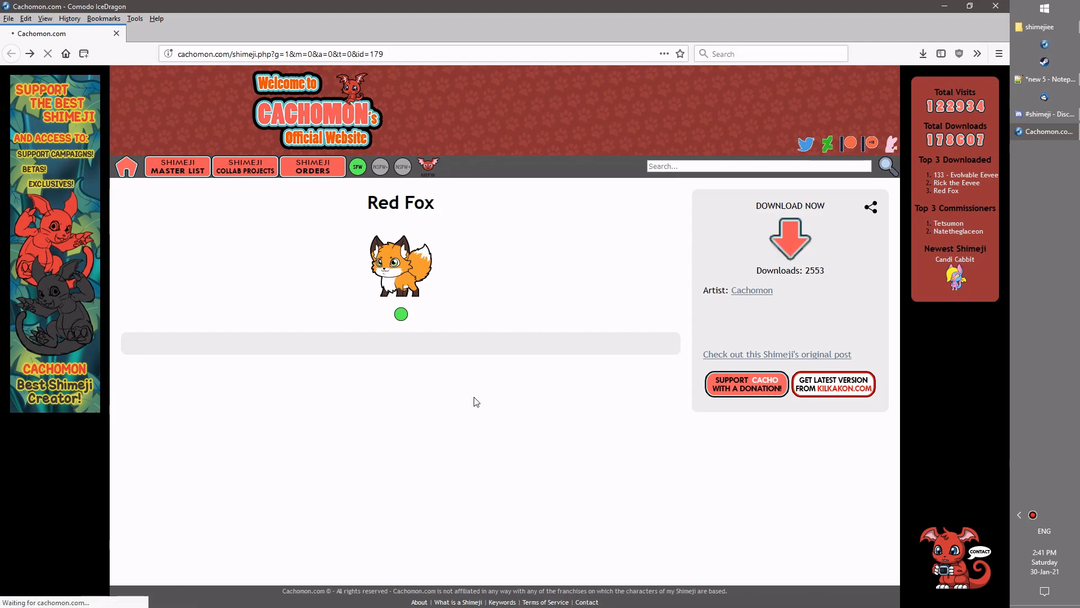
click(790, 240)
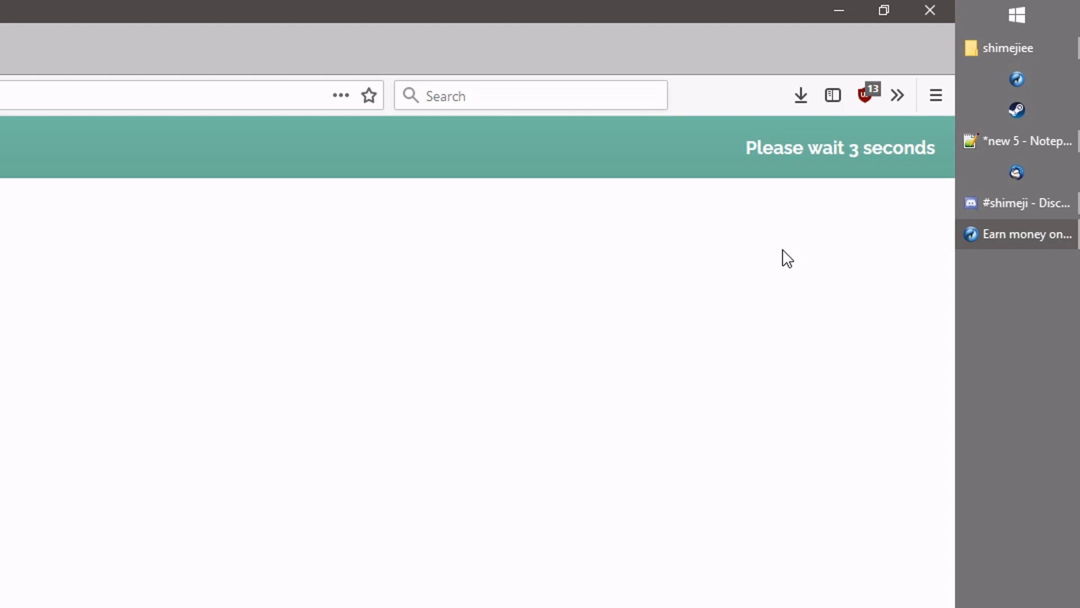
mouse_move(678, 164)
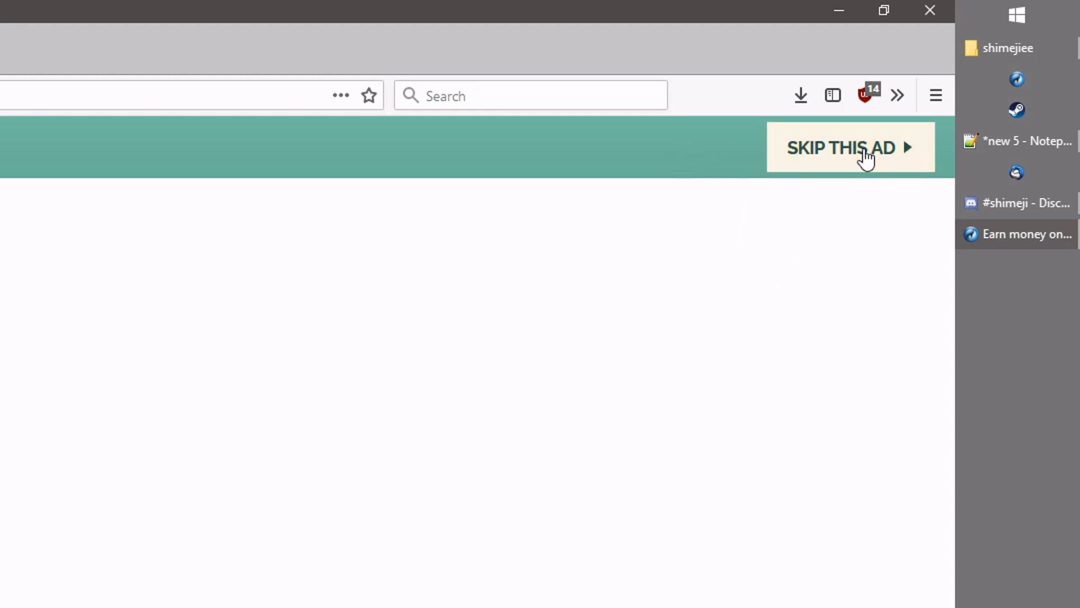
click(839, 148)
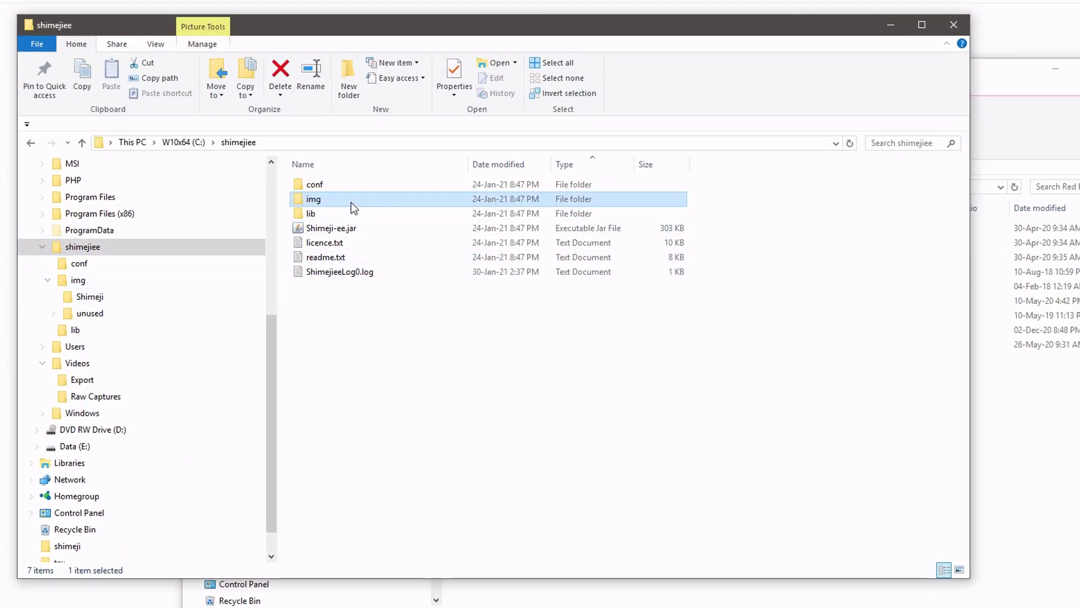
Create a new folder named Red Fox inside shimejiee\img and open it
right_click(372, 314)
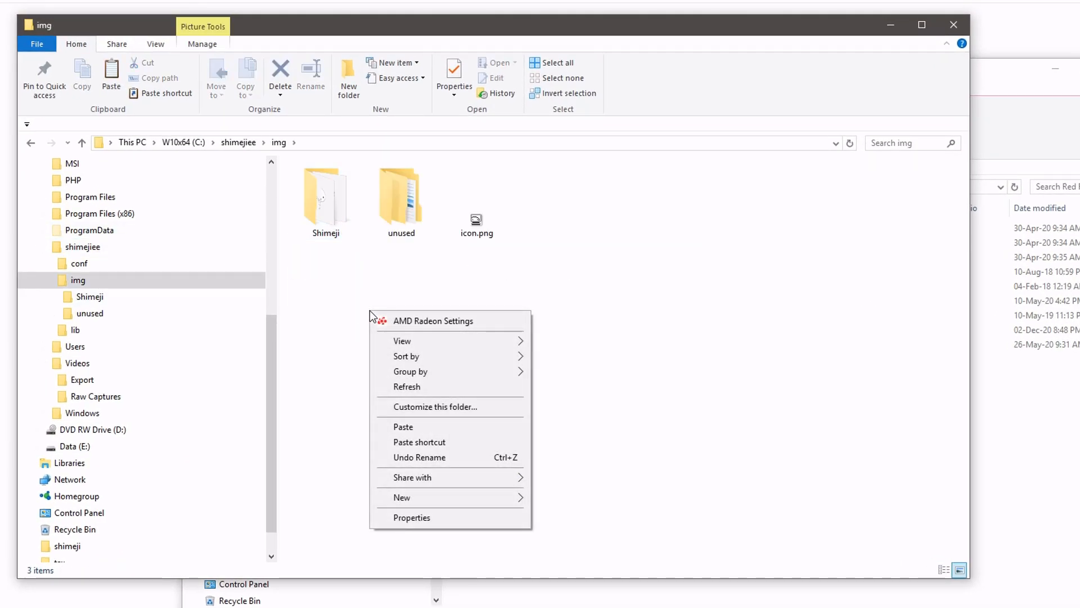
mouse_move(364, 302)
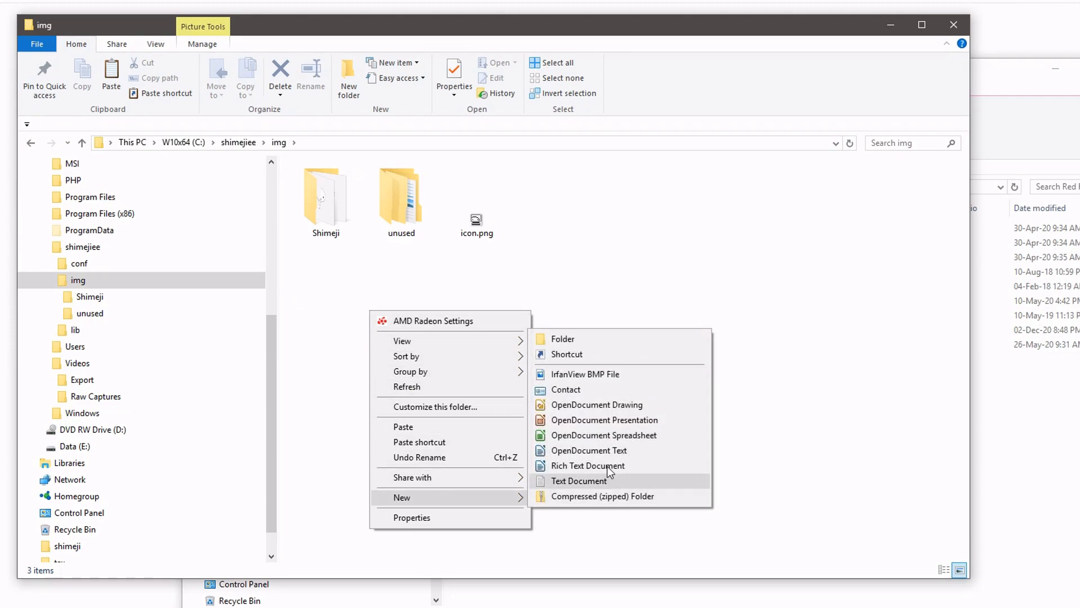
click(563, 339)
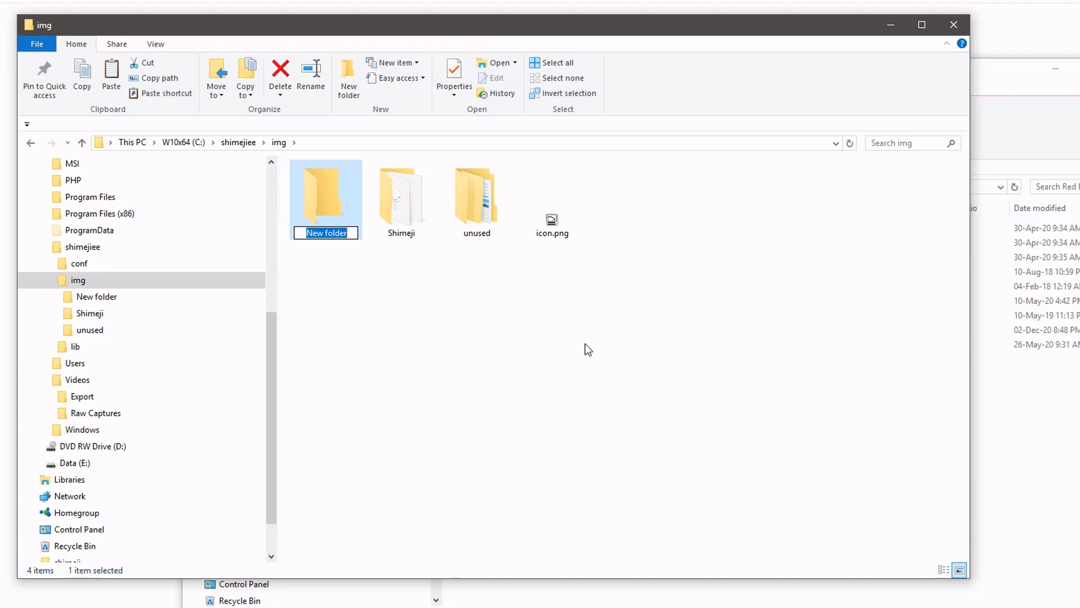
text(Red F)
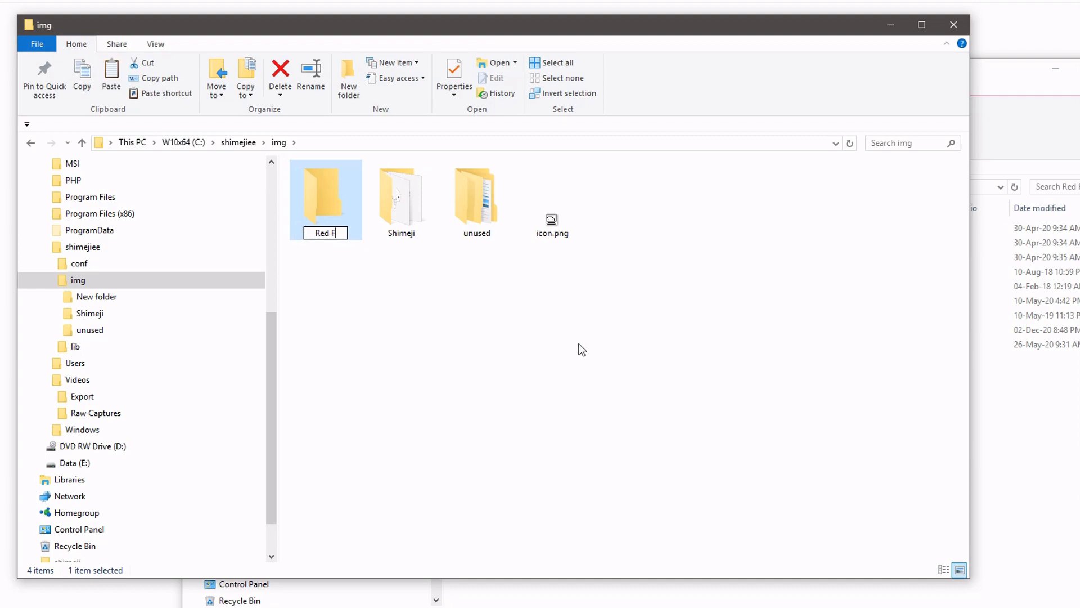
key(Return)
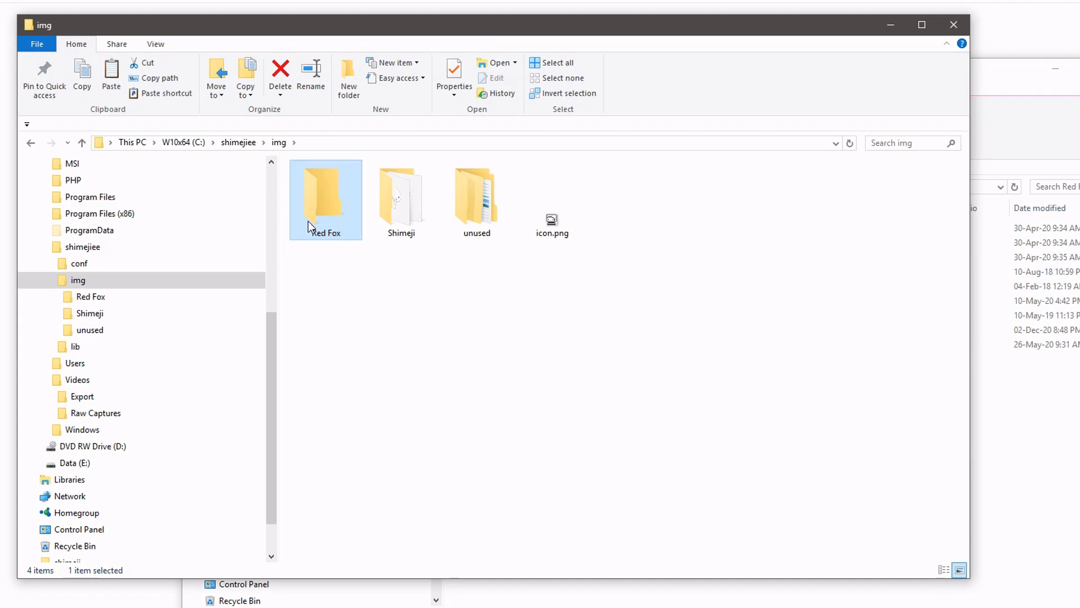
double_click(325, 192)
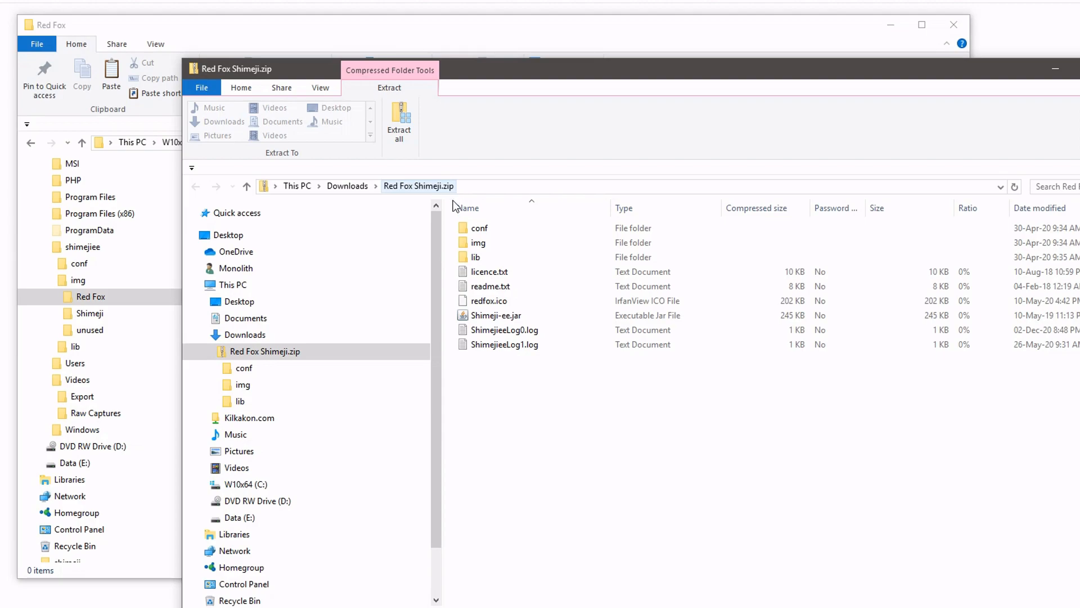
Copy all 86 images from Red Fox Shimeji.zip\img\Shimeji into the Red Fox folder
double_click(479, 243)
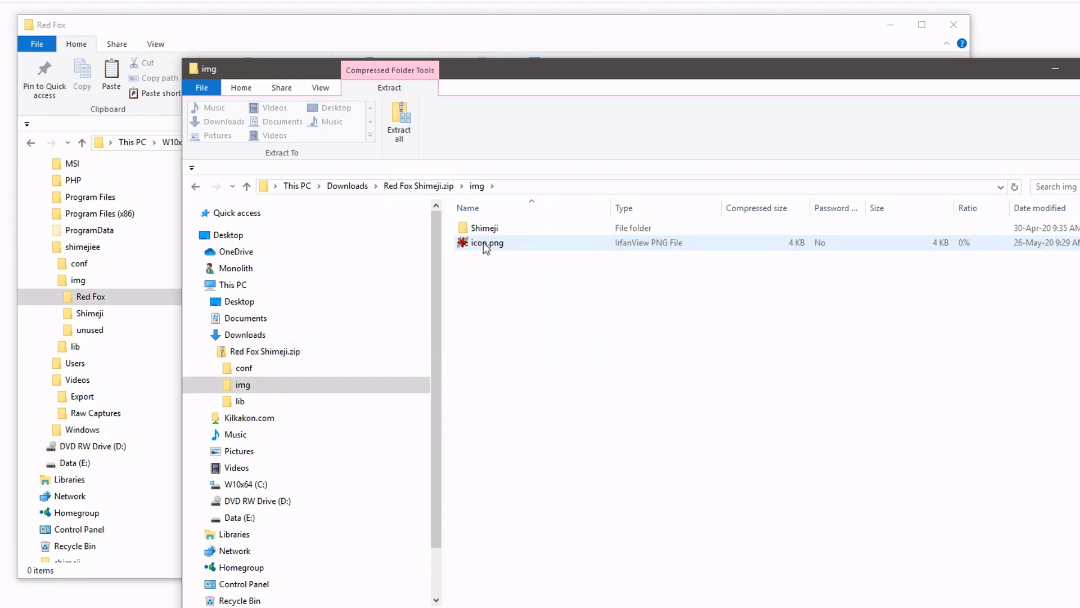
double_click(485, 227)
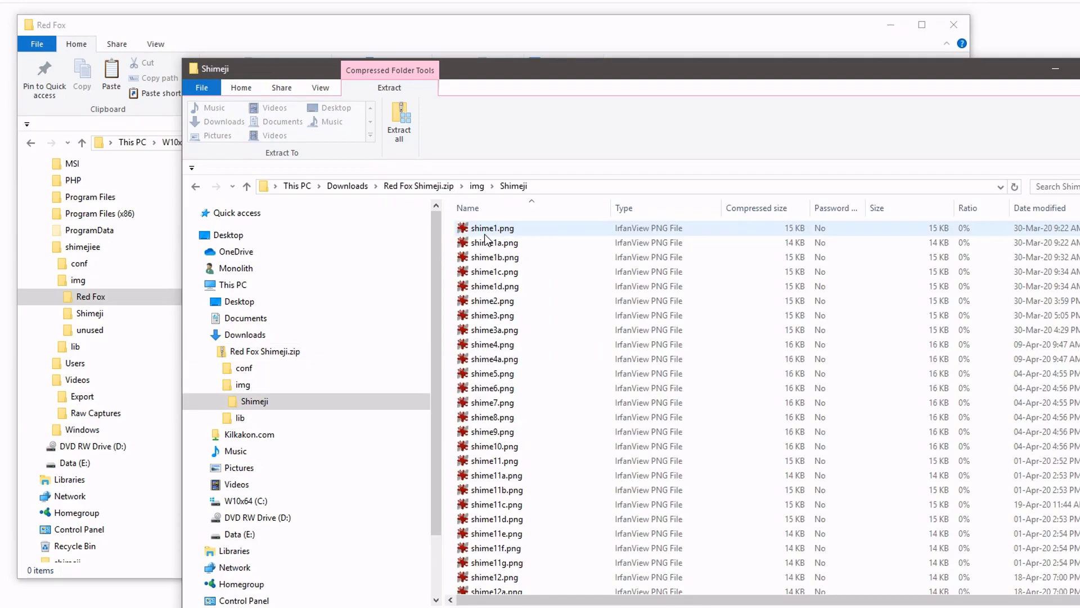
scroll(down, 3)
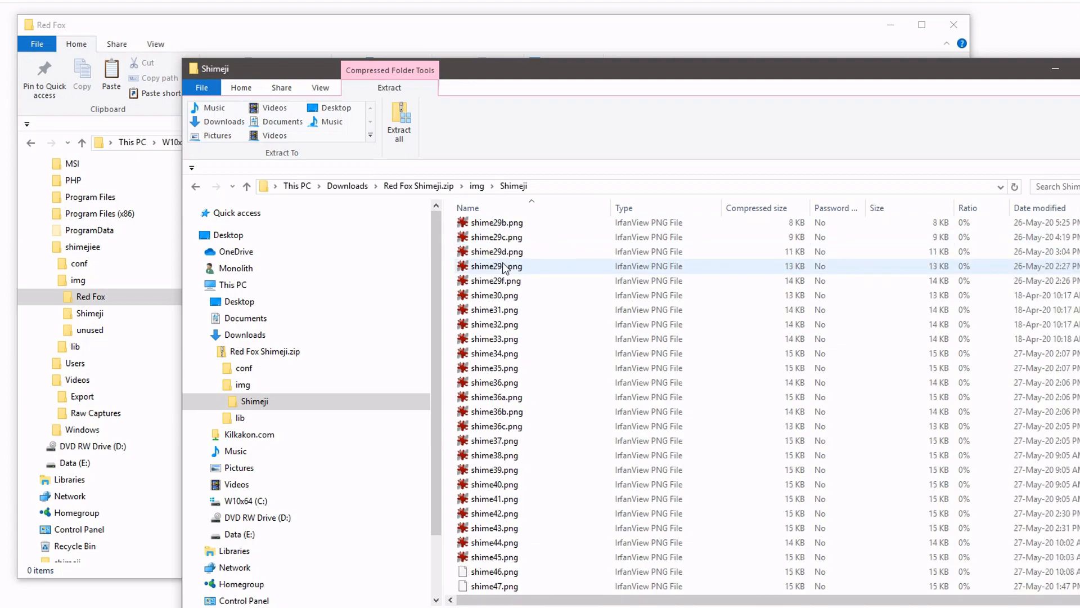
scroll(down, 3)
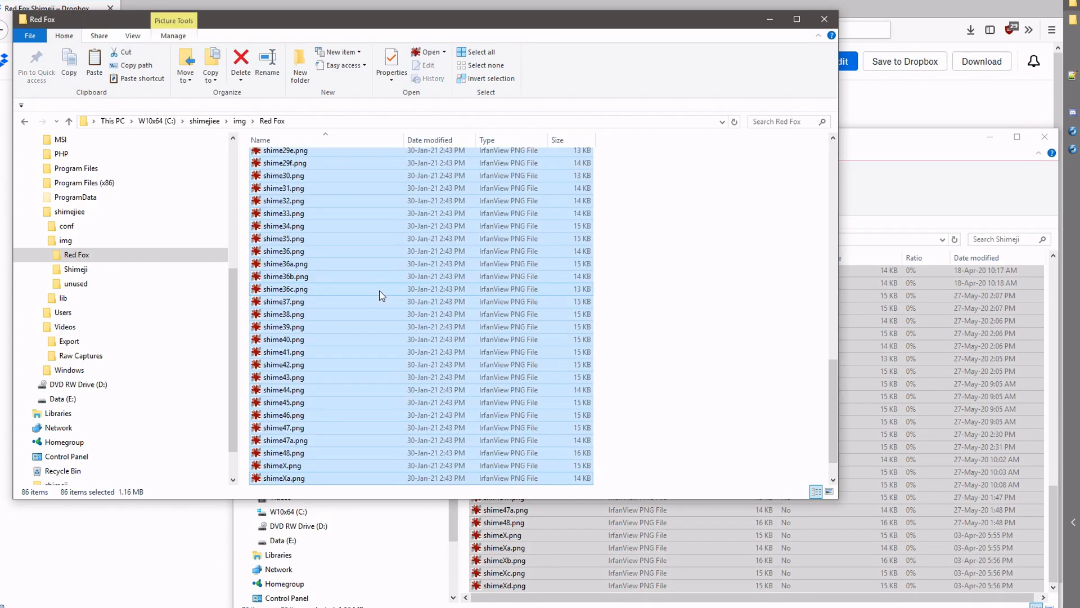
click(665, 424)
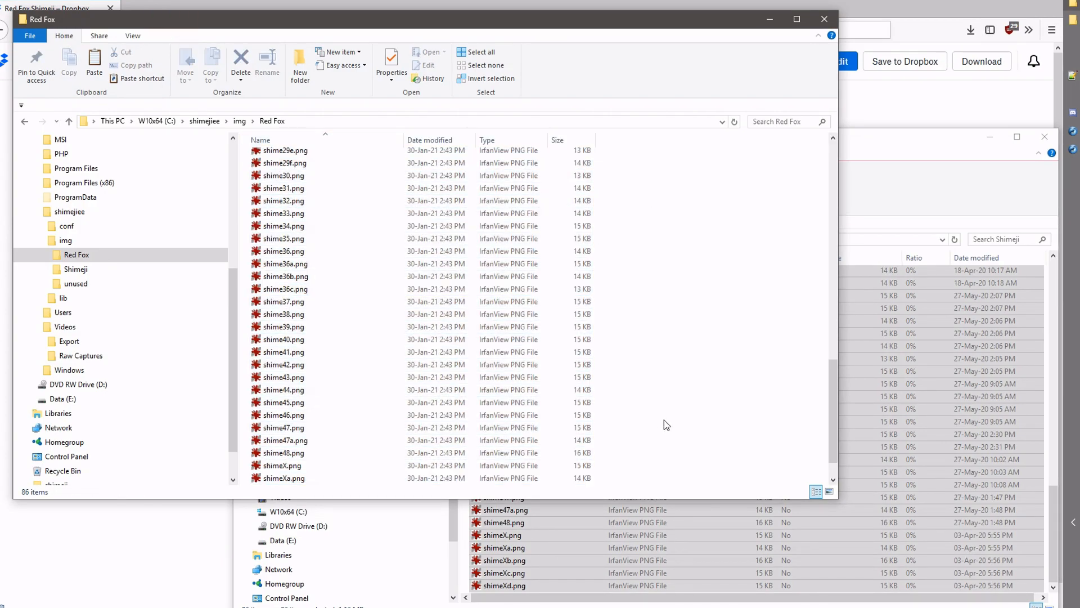
scroll(up, 3)
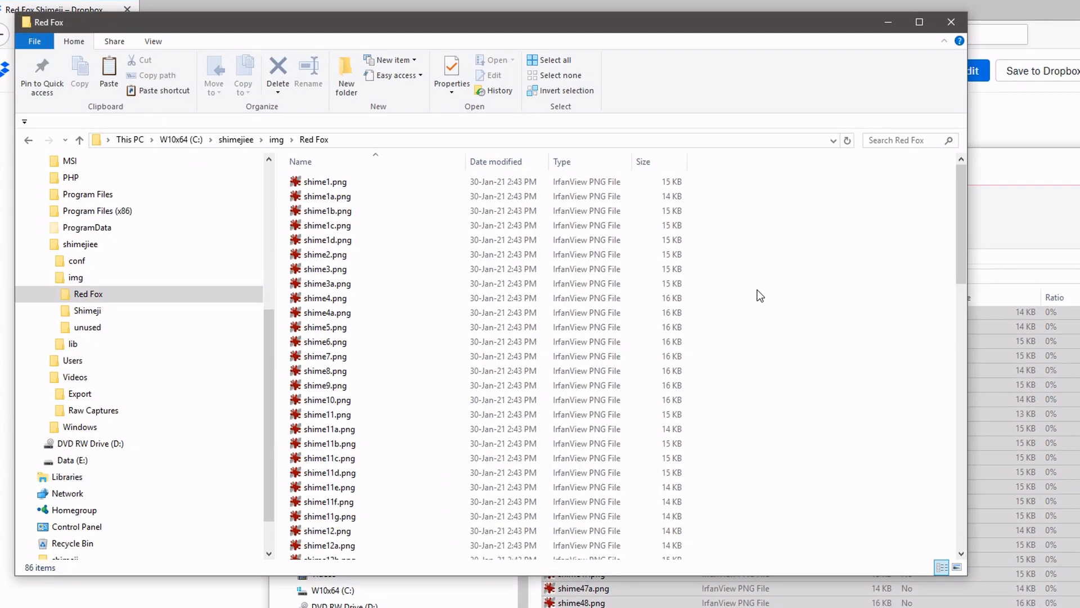
Create a conf subfolder inside the Red Fox folder
right_click(757, 289)
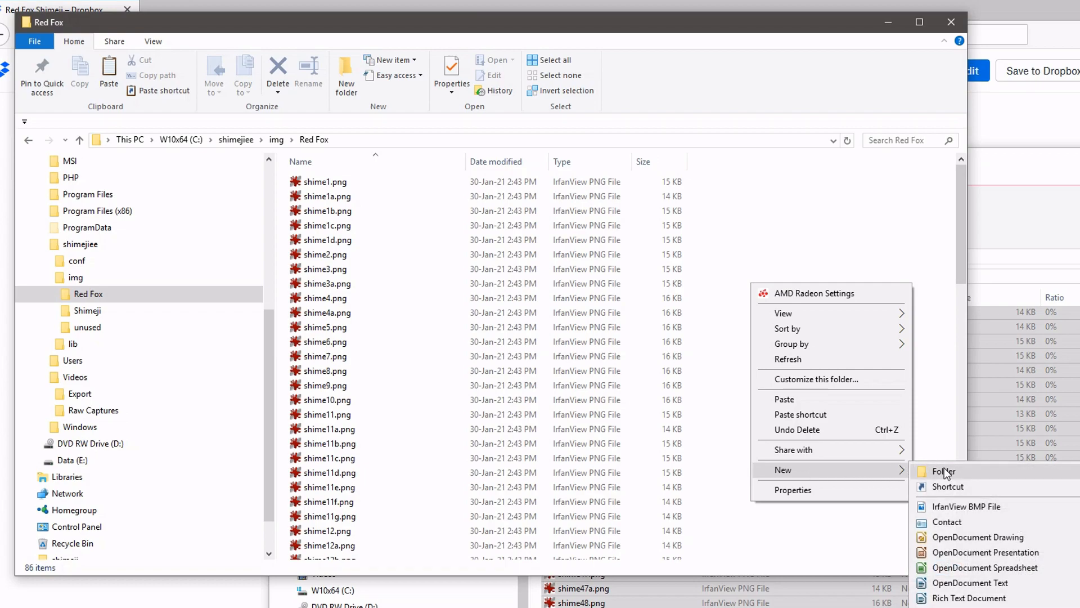
click(943, 472)
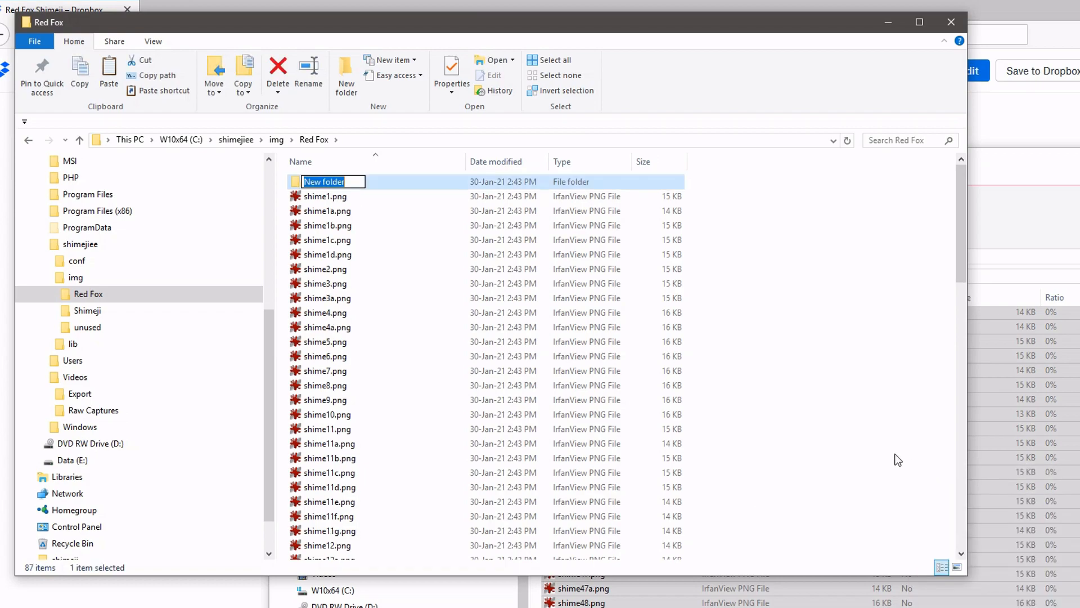
text(conf)
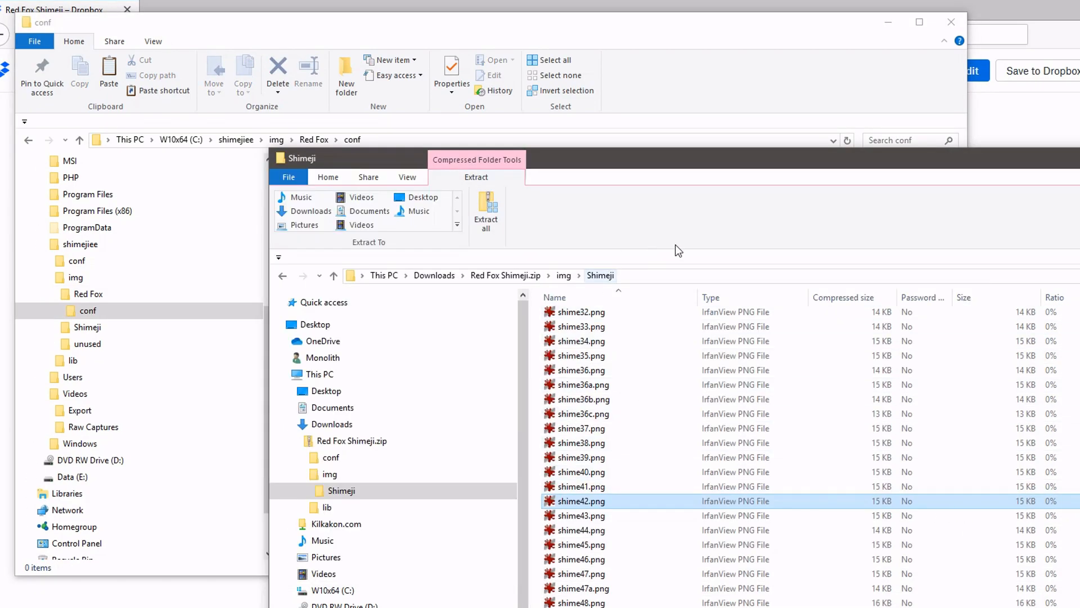
Copy actions.xml and behaviors.xml from the zip's conf folder into Red Fox\conf and return to shimejiee
click(331, 458)
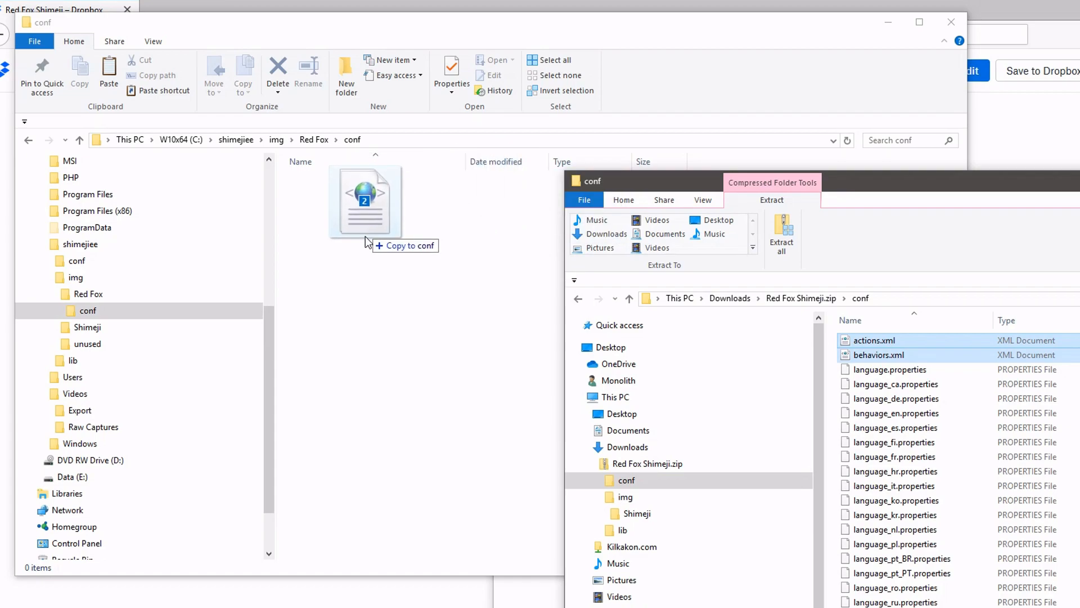
drag(365, 200, 311, 141)
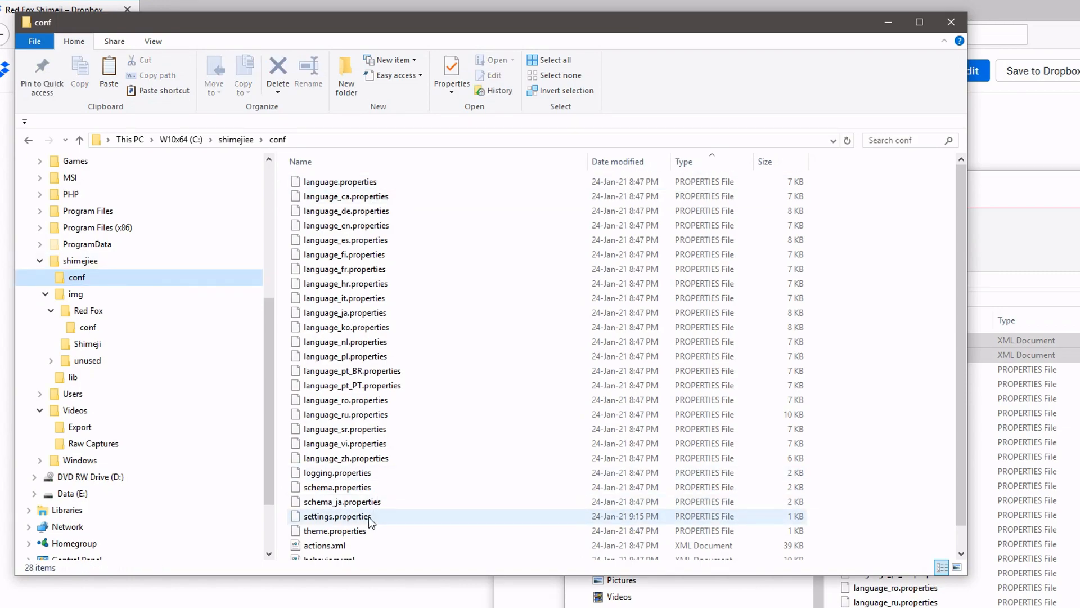
scroll(down, 3)
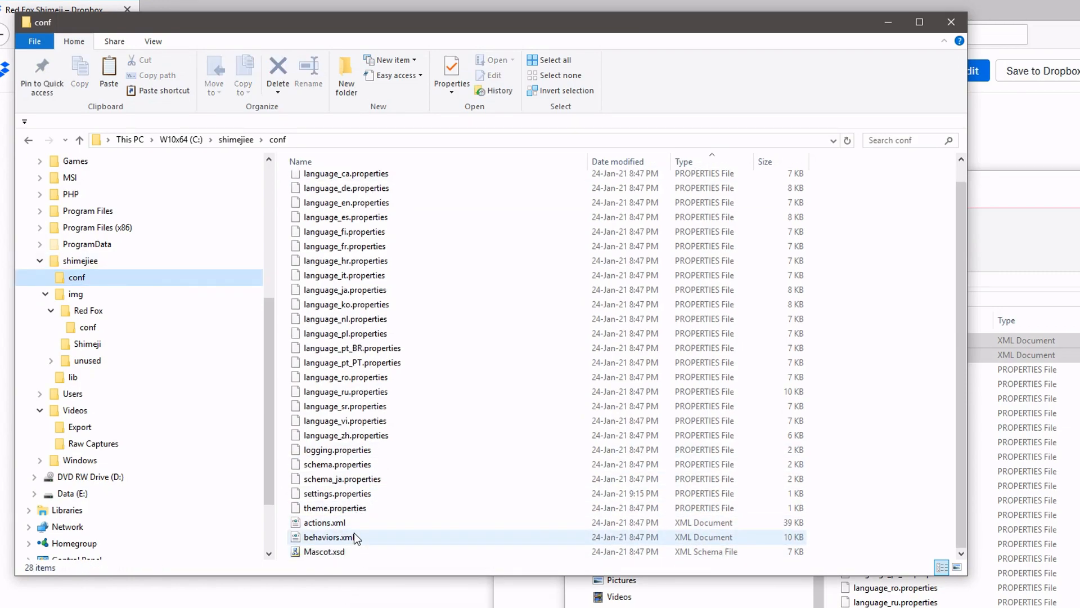
click(80, 260)
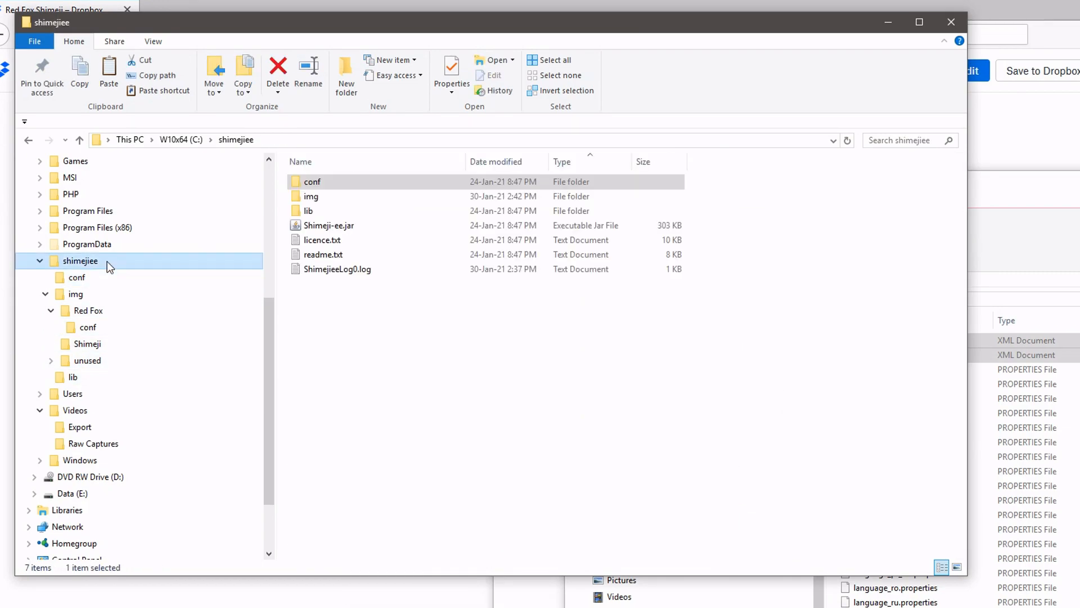
Launch Shimeji-ee.jar so a mascot appears on the desktop
click(329, 226)
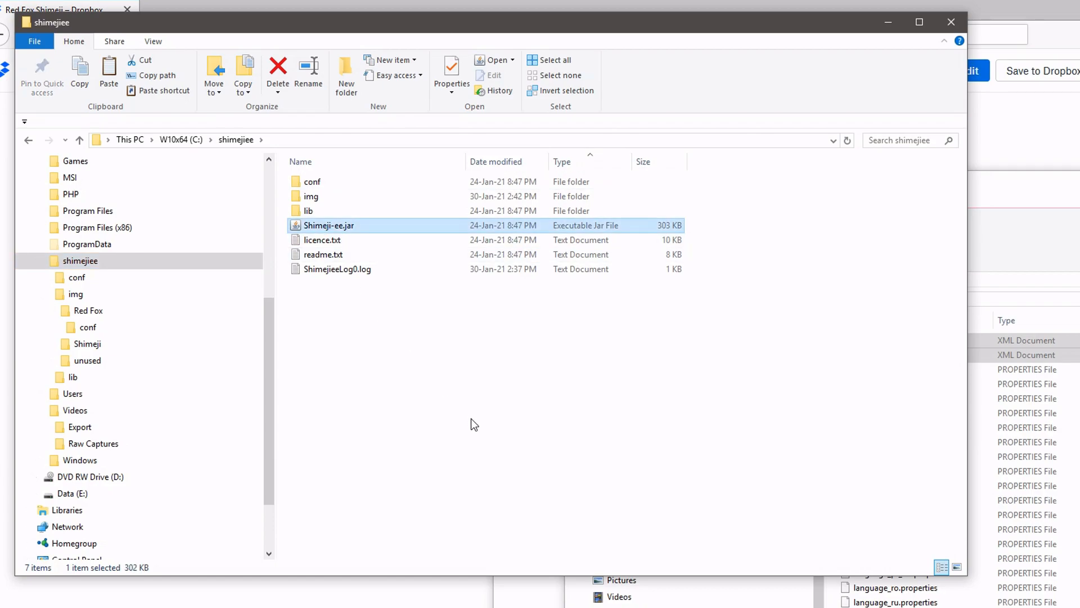
double_click(328, 226)
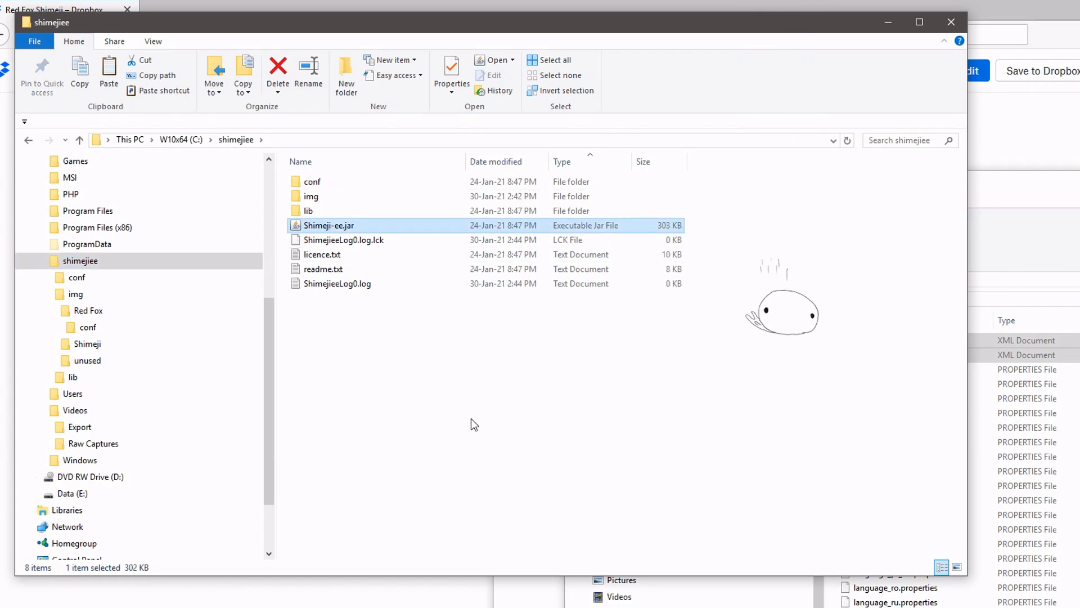
mouse_move(815, 515)
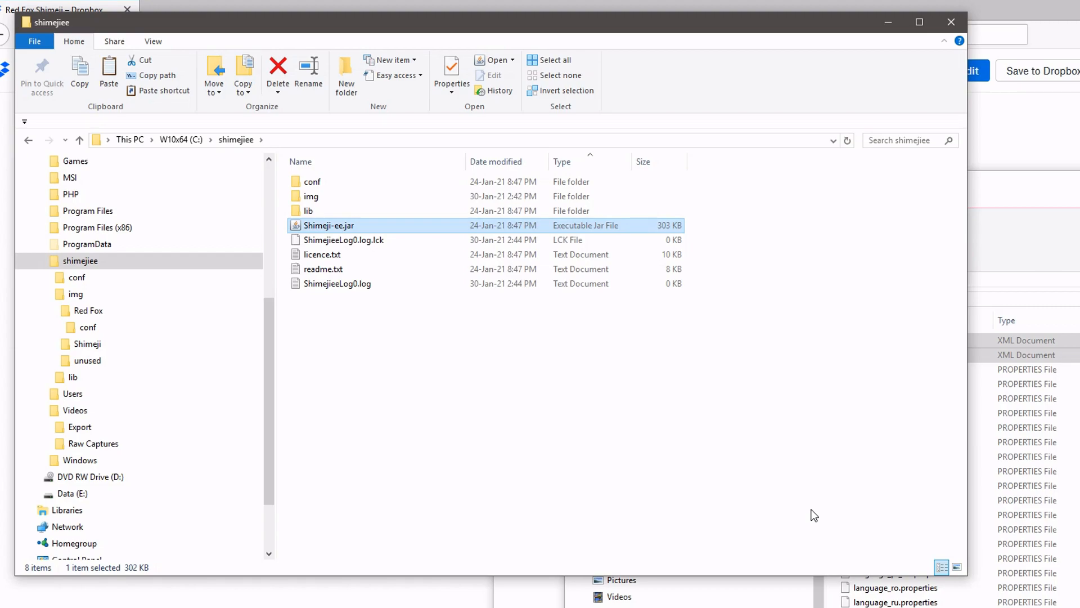
mouse_move(882, 465)
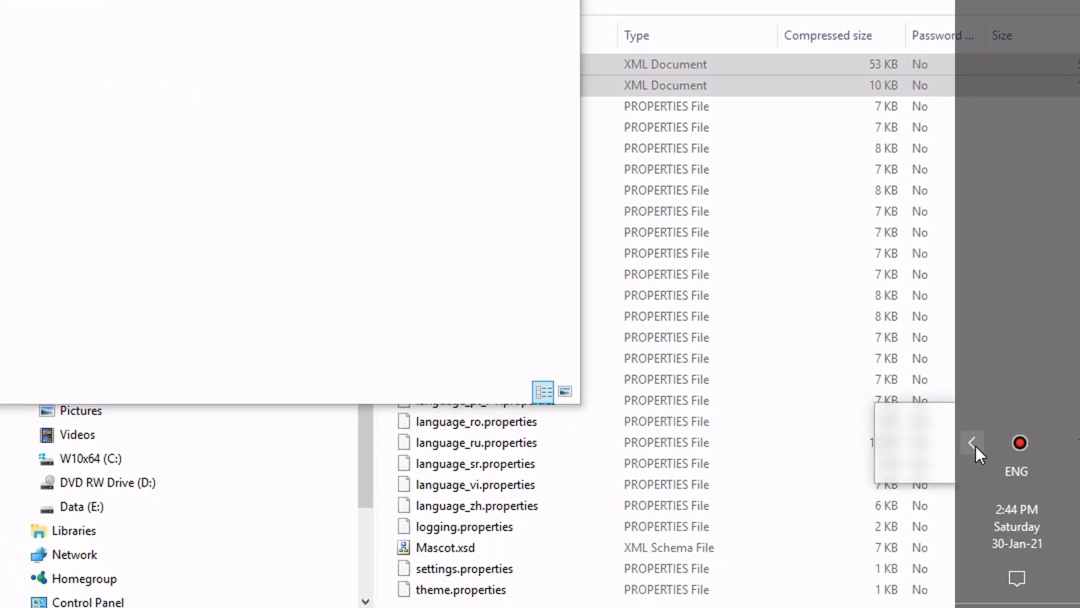
From the tray icon's Settings > Choose Shimeji, enable both the Red Fox and Shimeji image sets and apply them
click(973, 443)
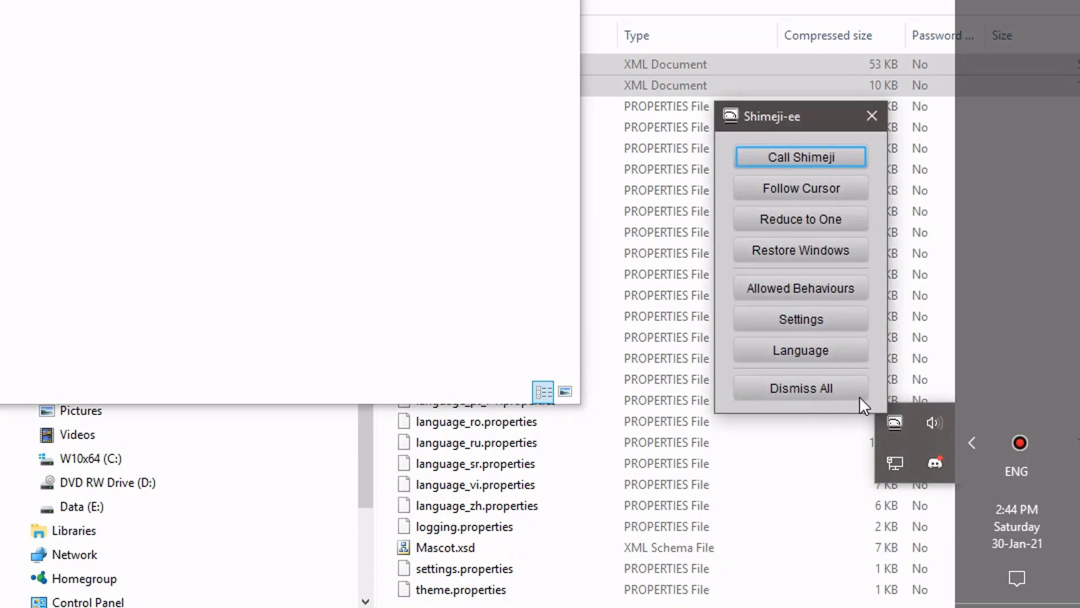
click(800, 318)
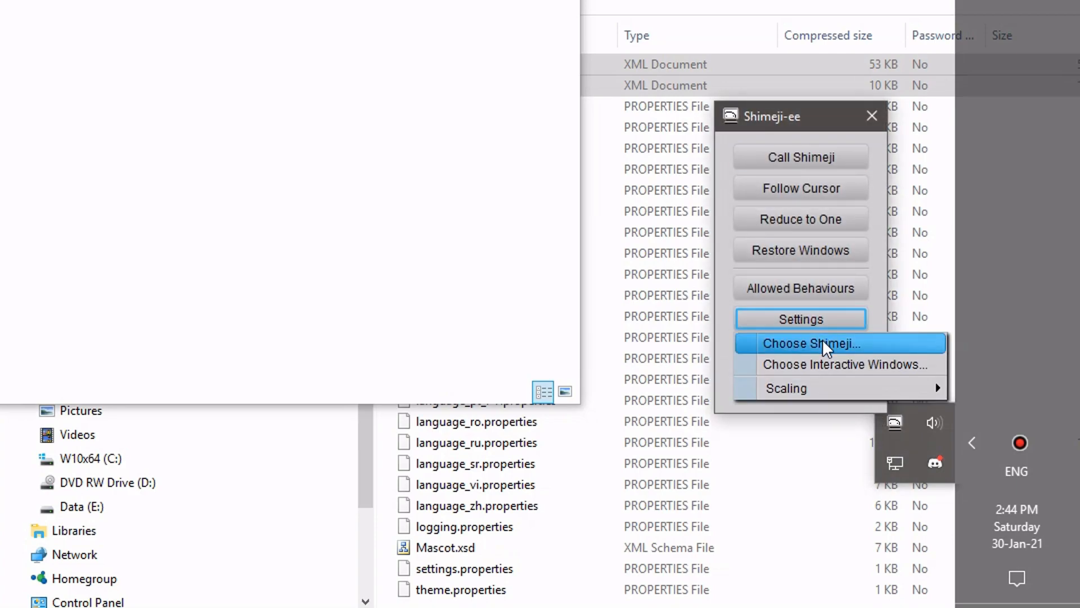
click(811, 344)
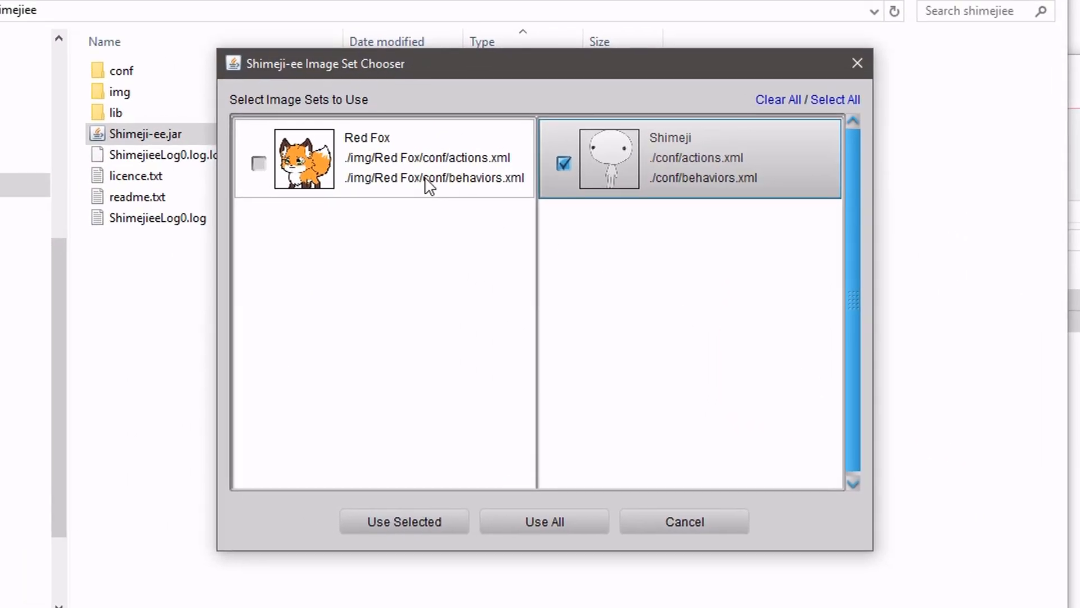
mouse_move(406, 210)
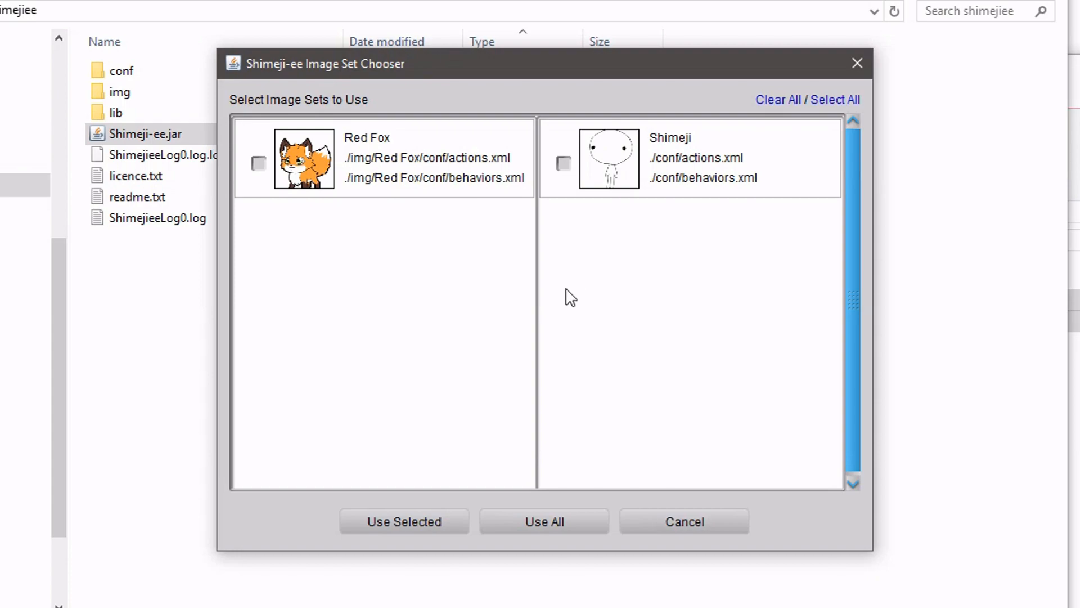
click(259, 164)
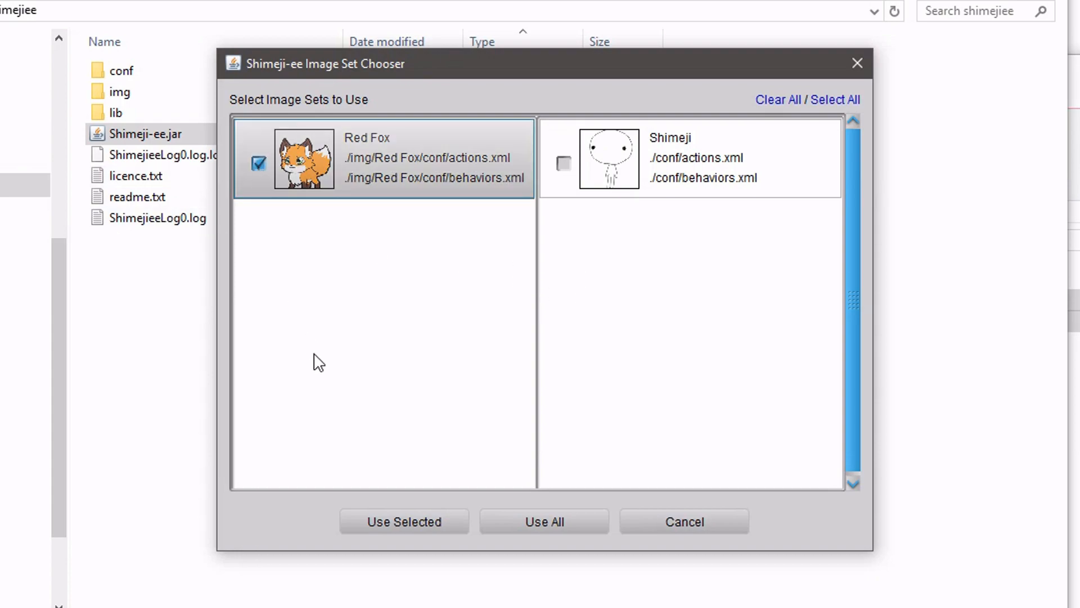
mouse_move(567, 178)
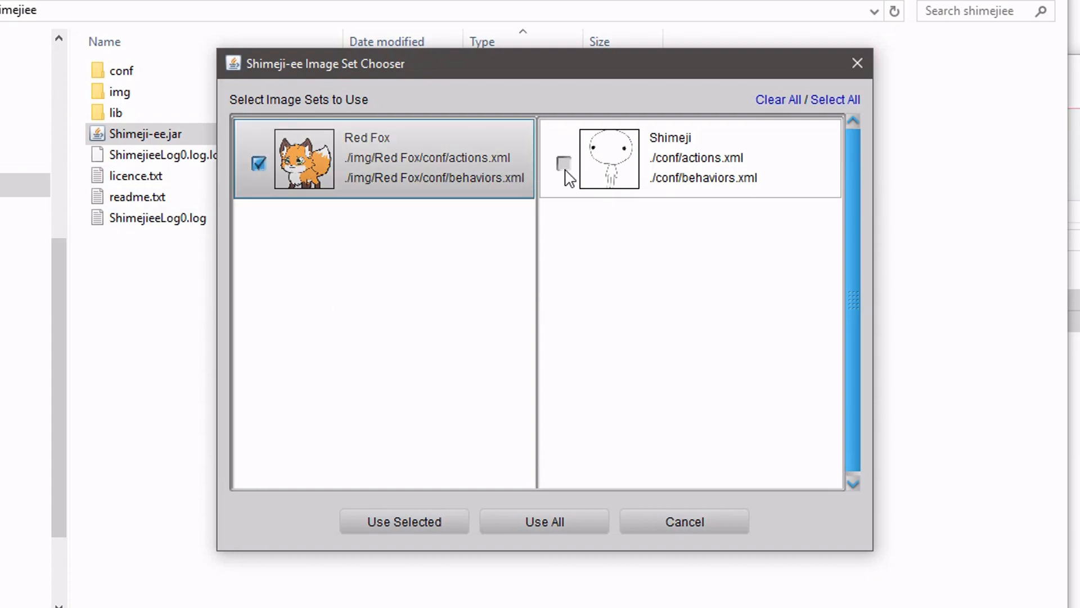
click(564, 163)
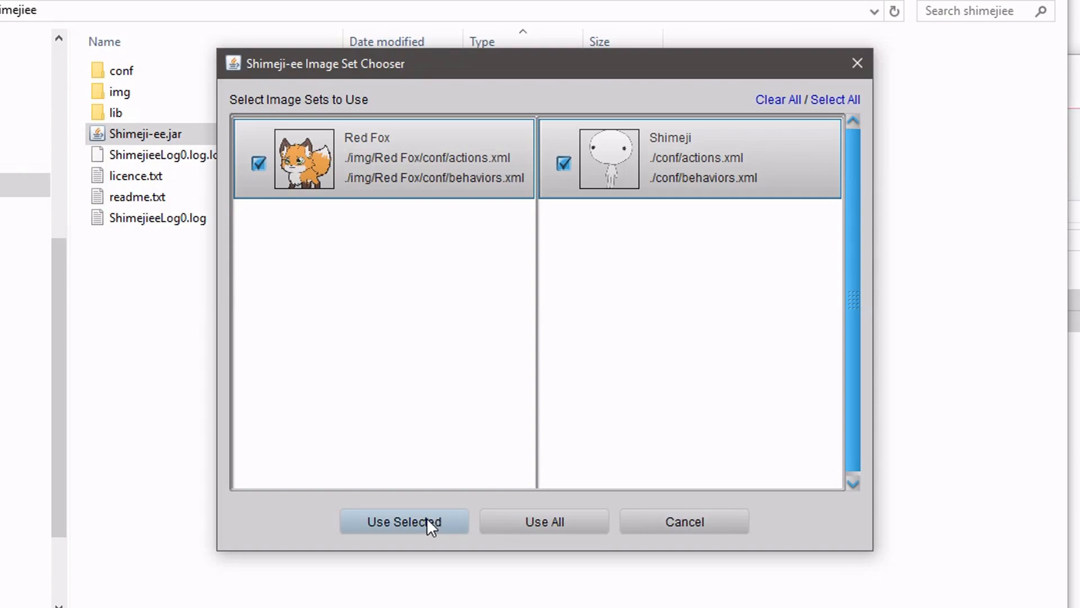
click(404, 521)
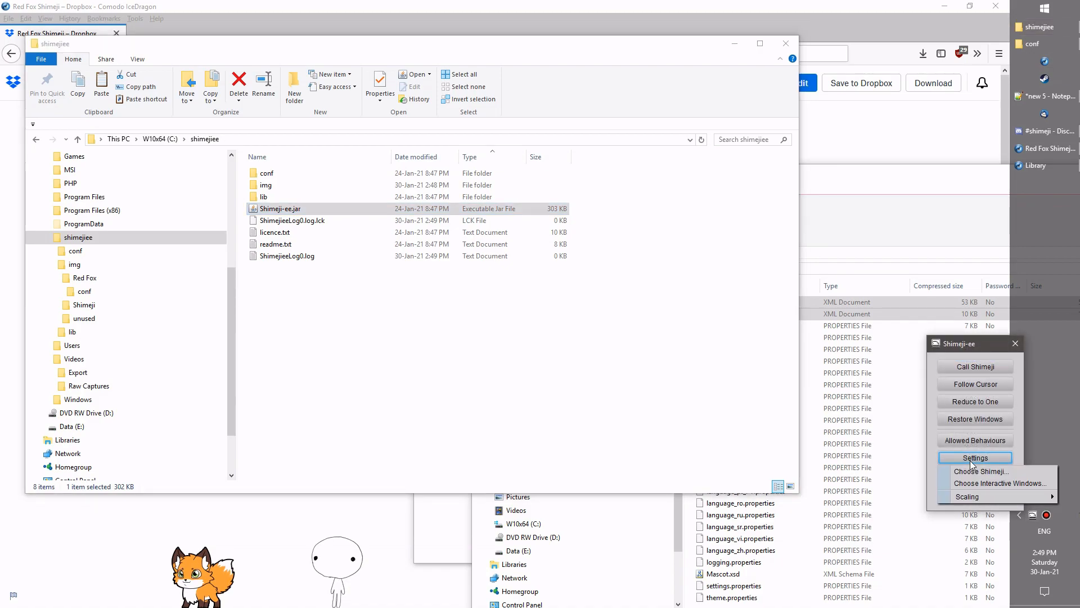
Reopen Choose Shimeji and dismiss the failed-to-load shime1.png configuration error
click(981, 471)
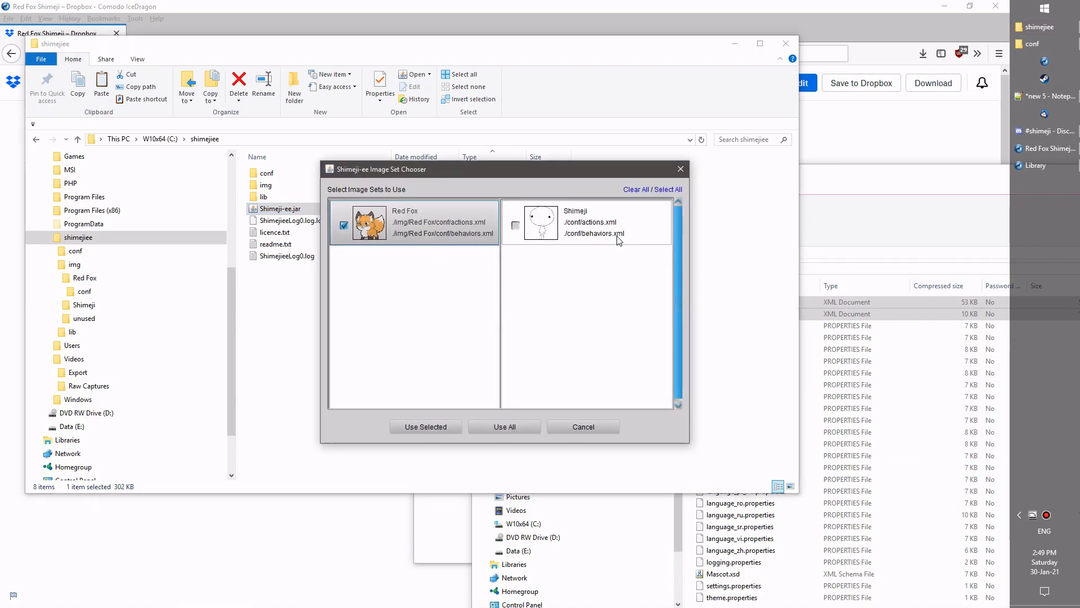
mouse_move(563, 276)
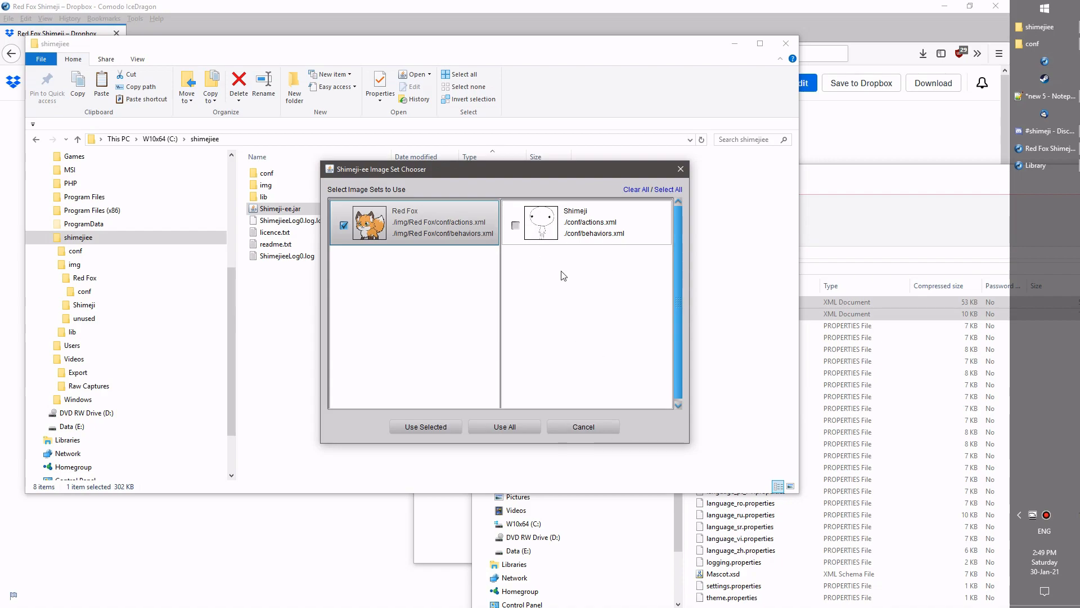
mouse_move(583, 426)
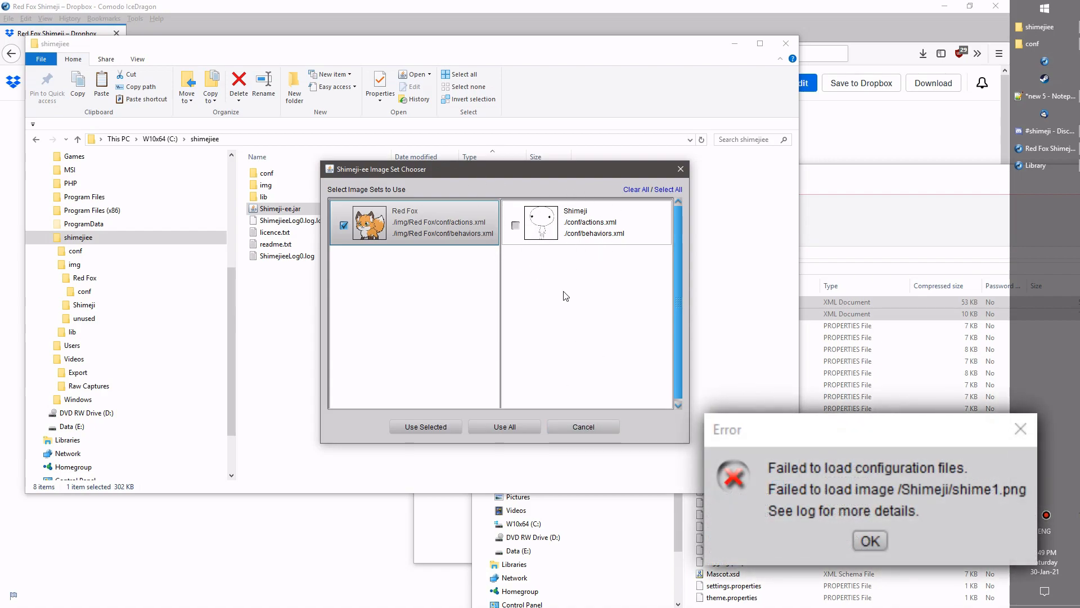
mouse_move(584, 246)
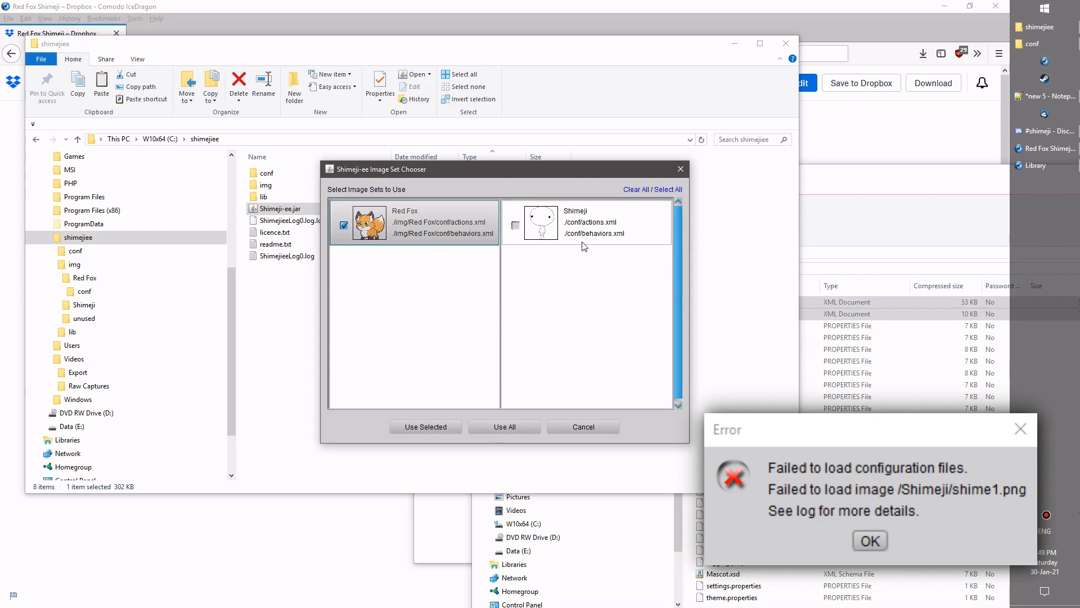
click(870, 540)
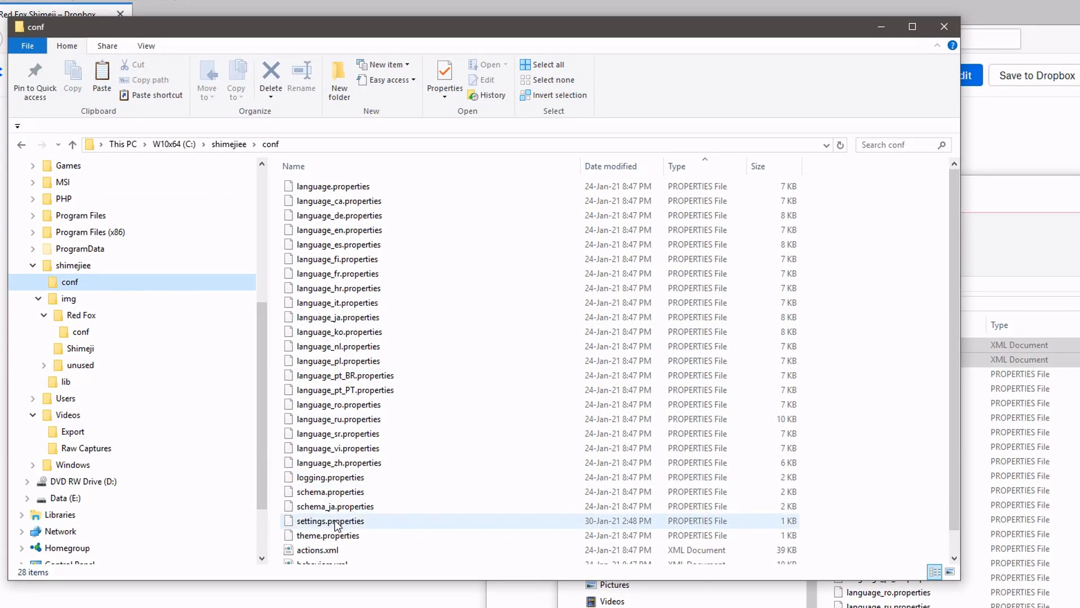
Open settings.properties with Notepad to view ActiveShimeji=Red Fox/Shimeji and the other settings
right_click(331, 520)
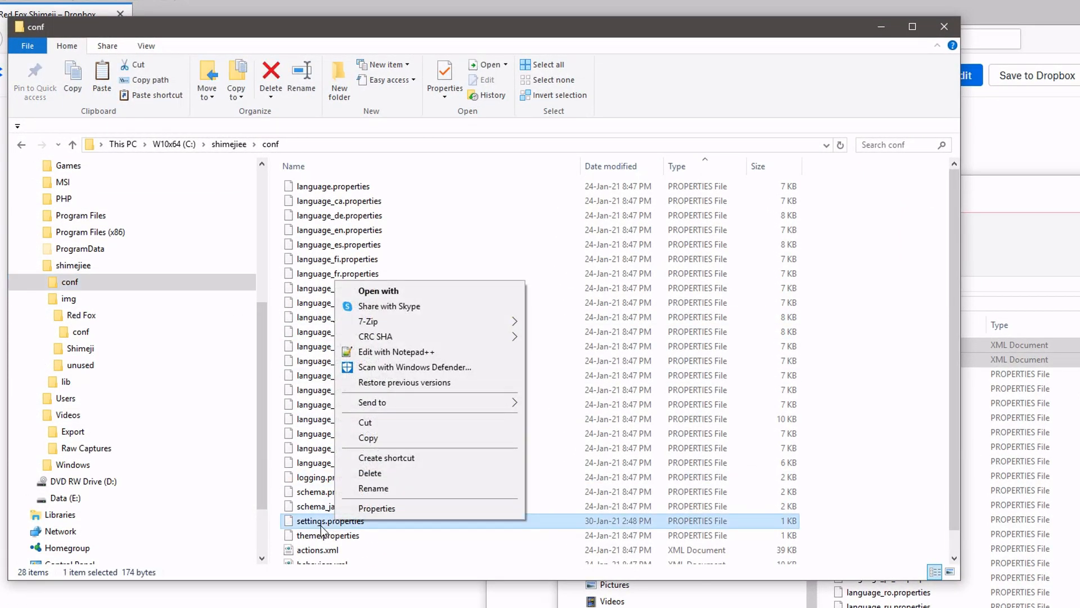
click(378, 291)
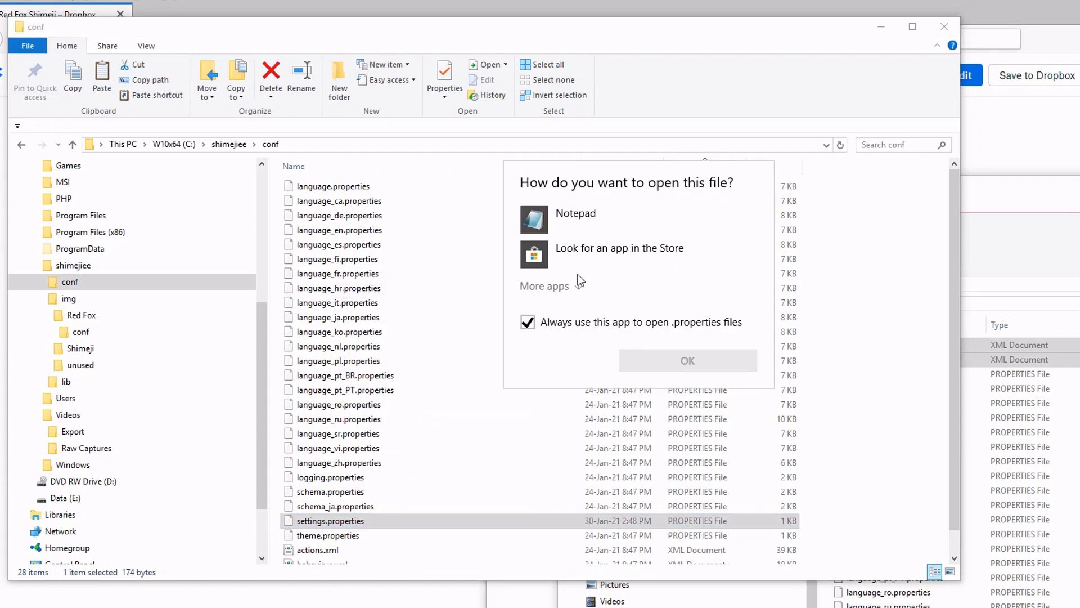
click(686, 360)
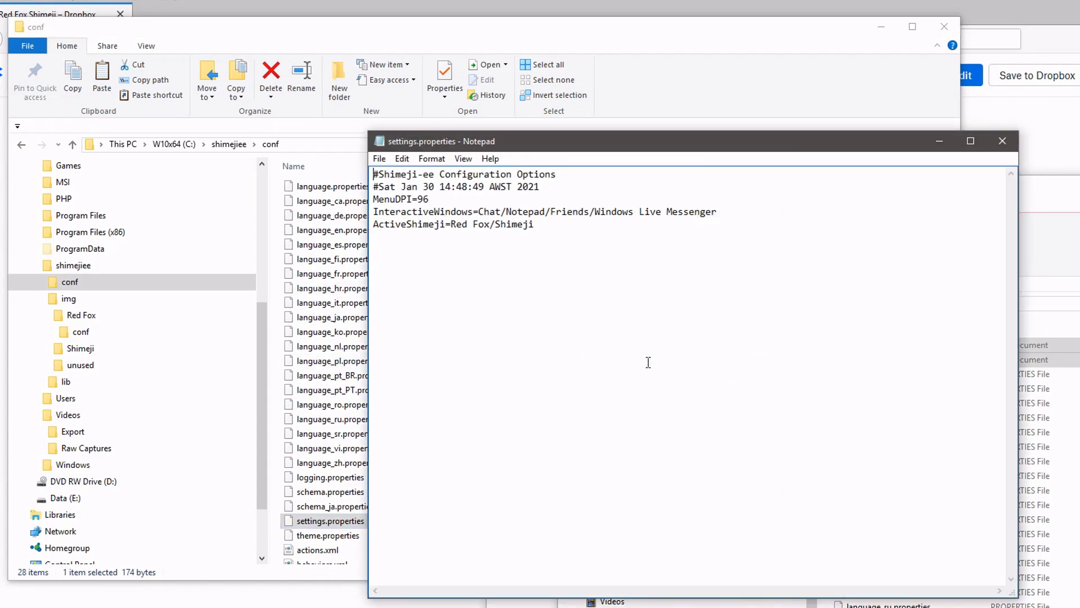
mouse_move(432, 171)
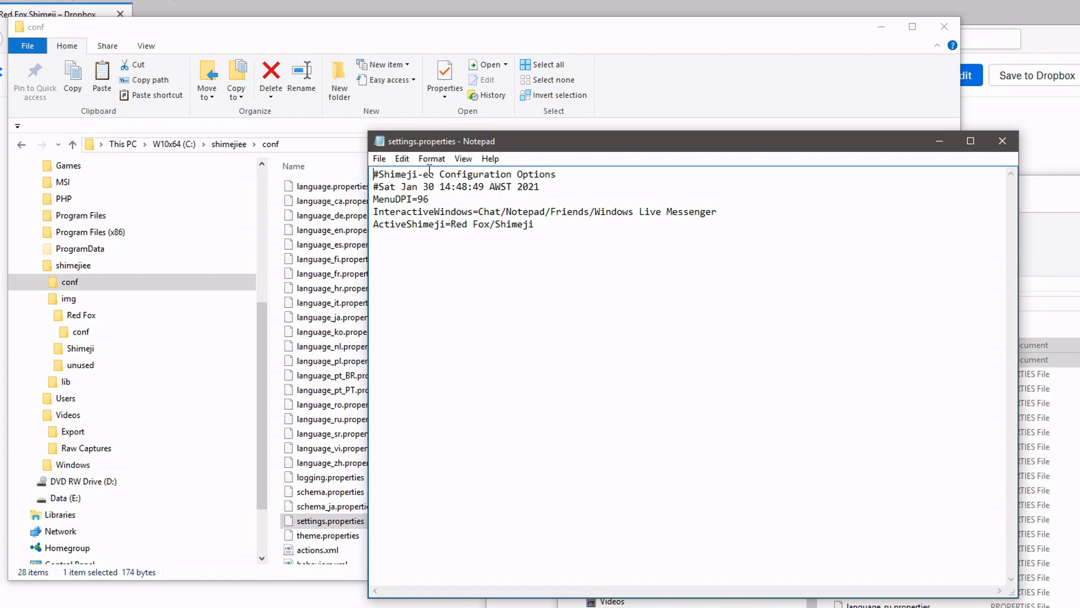
double_click(462, 224)
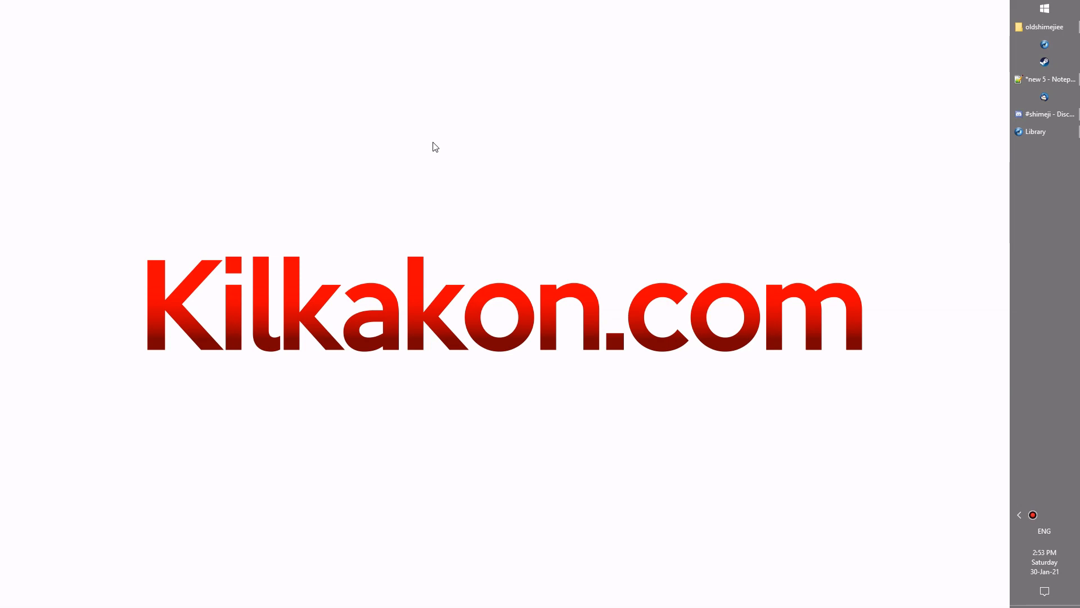
mouse_move(479, 169)
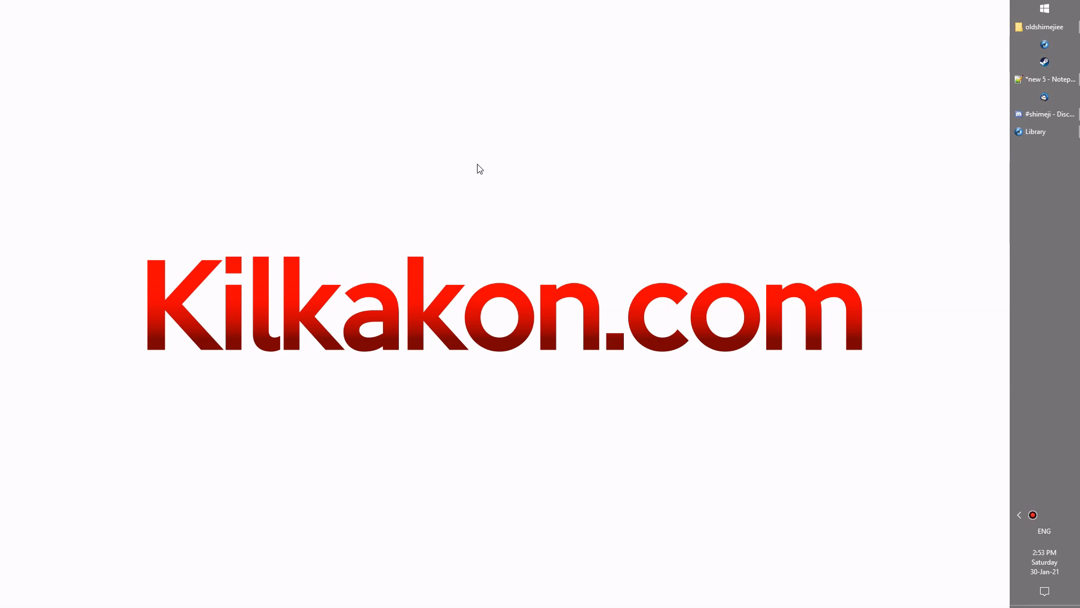
mouse_move(494, 176)
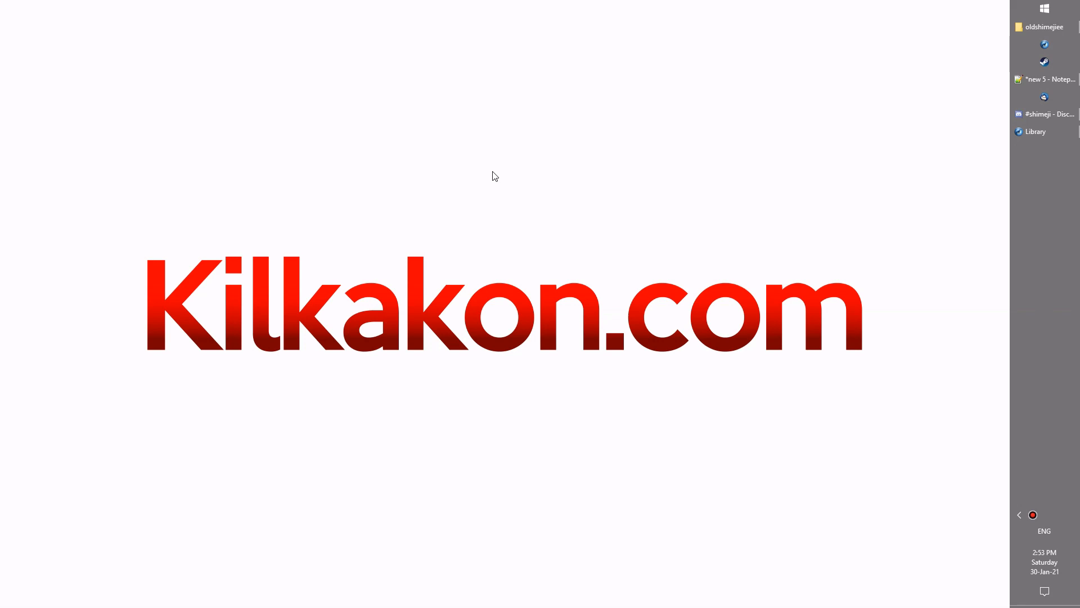
mouse_move(525, 158)
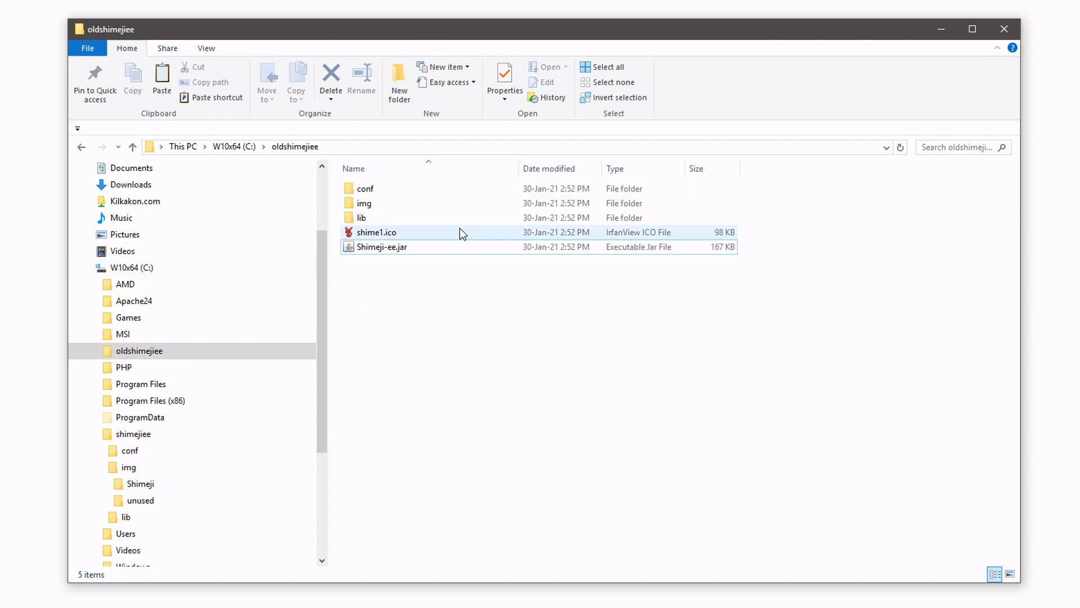
mouse_move(596, 246)
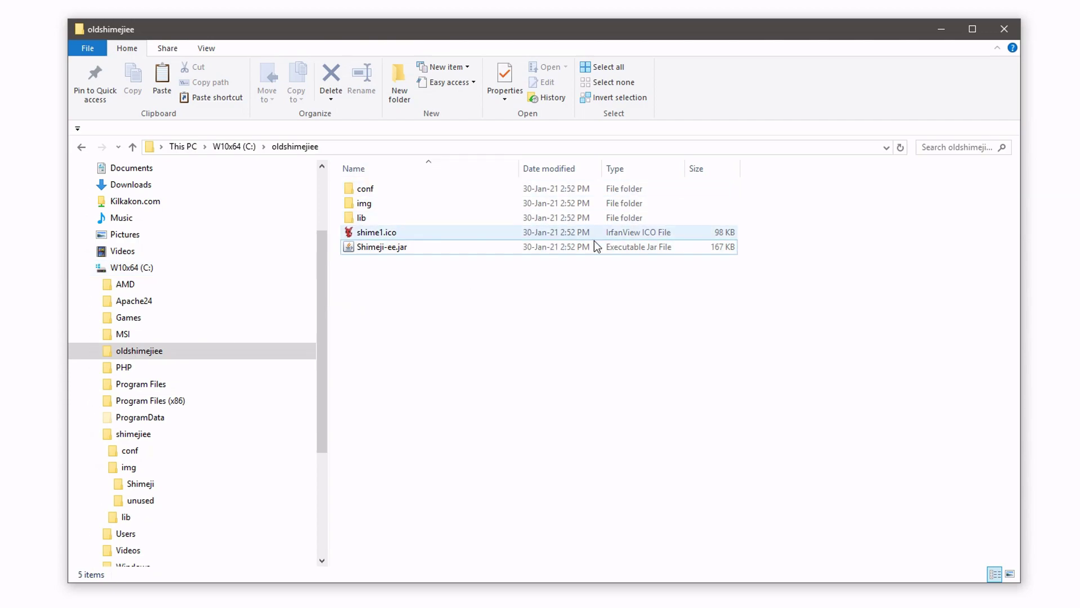
View the Properties of the old 167 KB Shimeji-ee.jar in the oldshimejiee folder
right_click(383, 246)
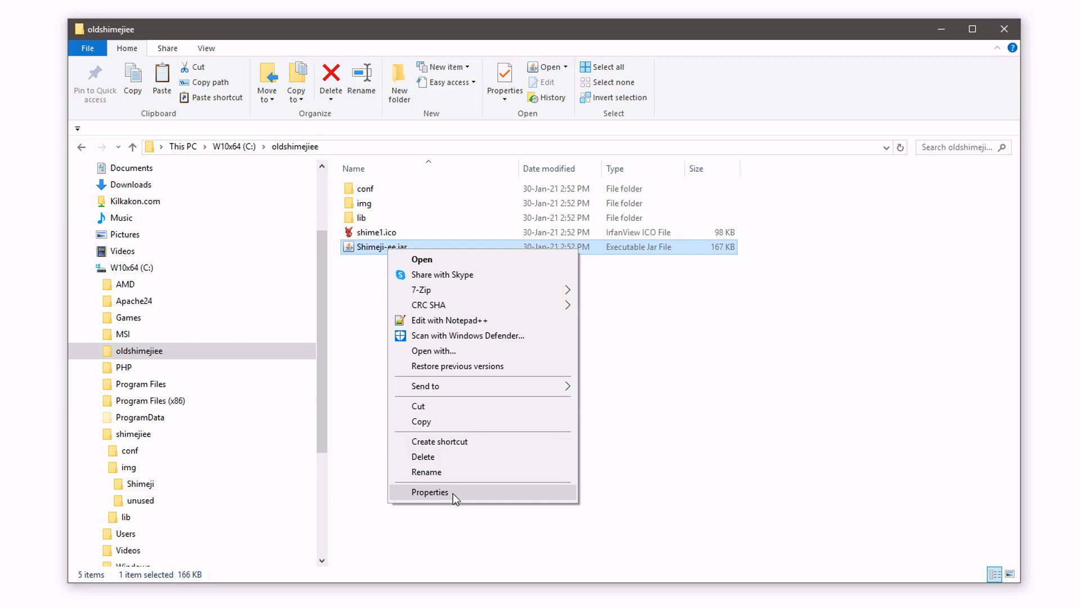
click(430, 492)
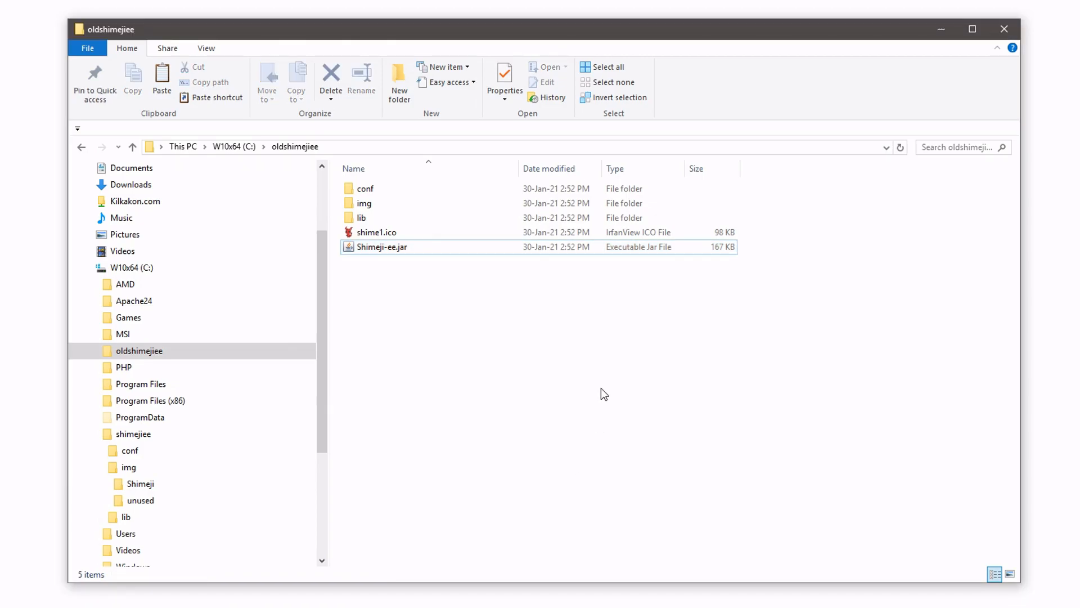
mouse_move(468, 352)
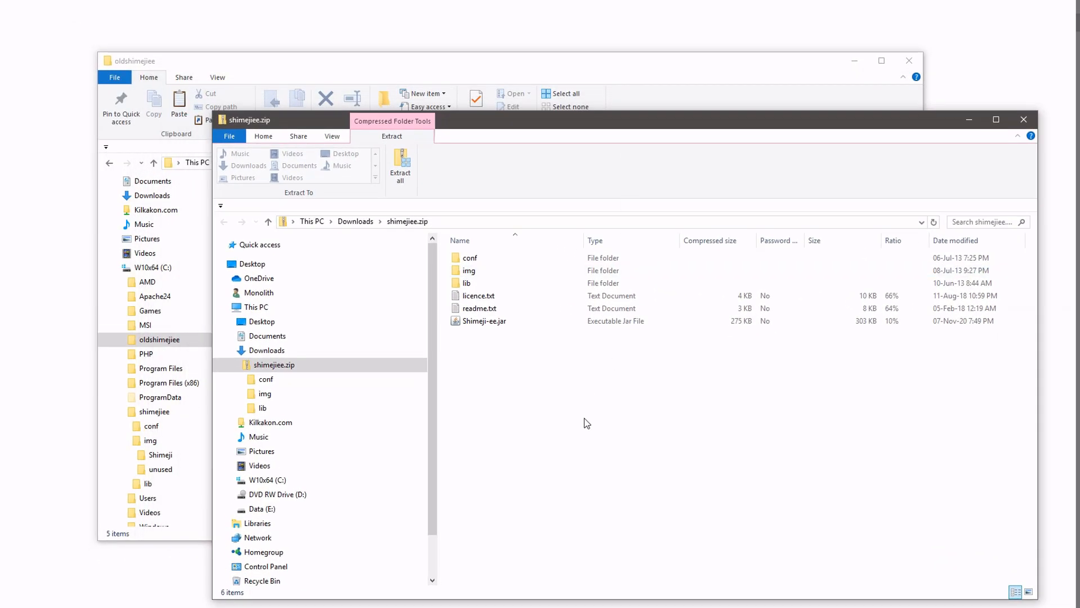
Replace oldshimejiee's Shimeji-ee.jar with the newer 303 KB version from shimejiee.zip
click(484, 320)
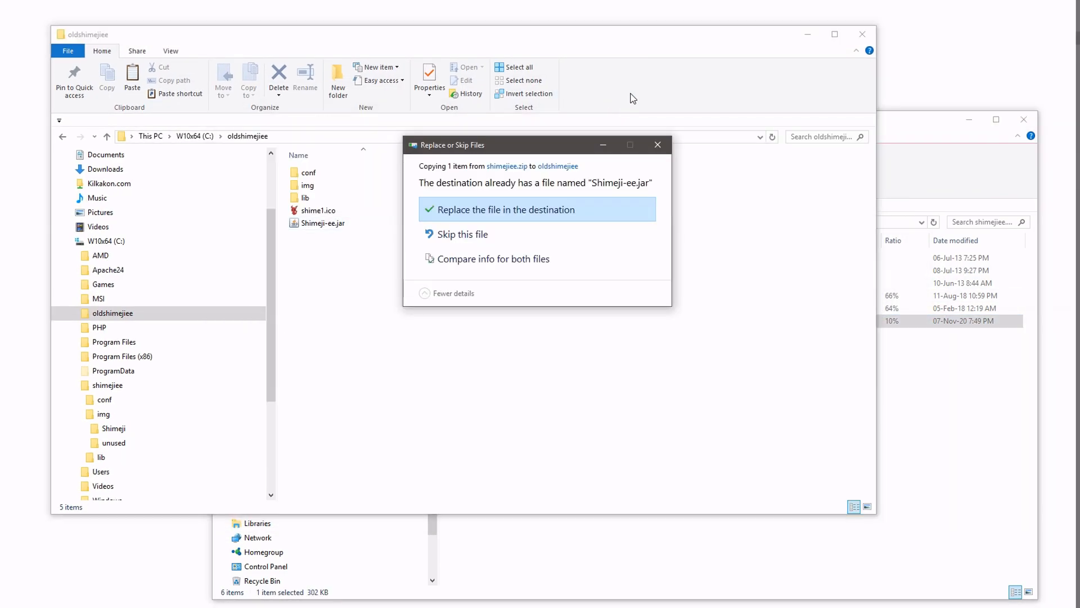
mouse_move(471, 222)
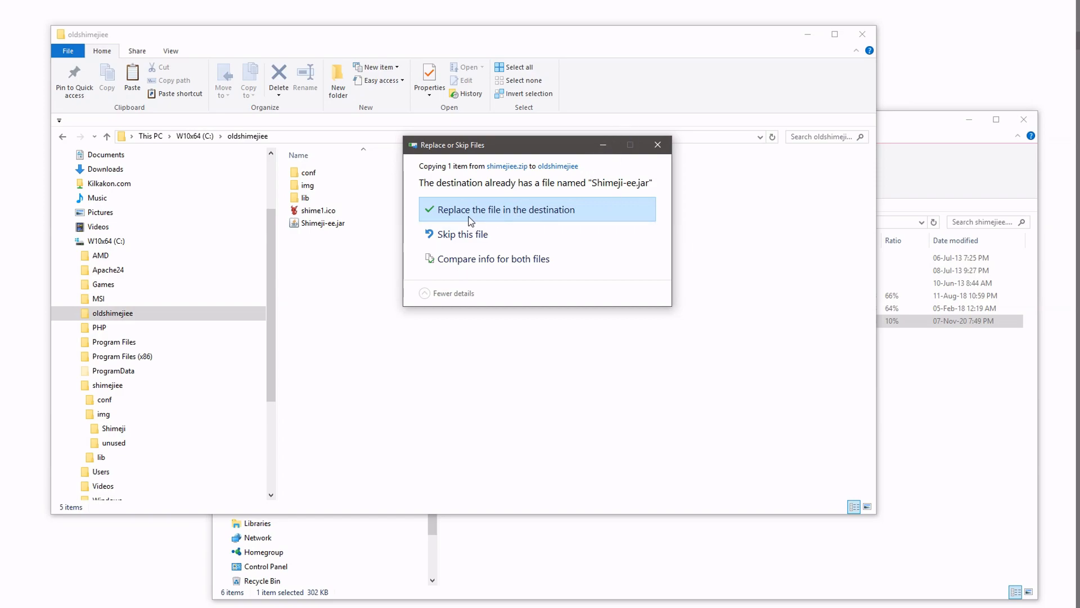
click(506, 210)
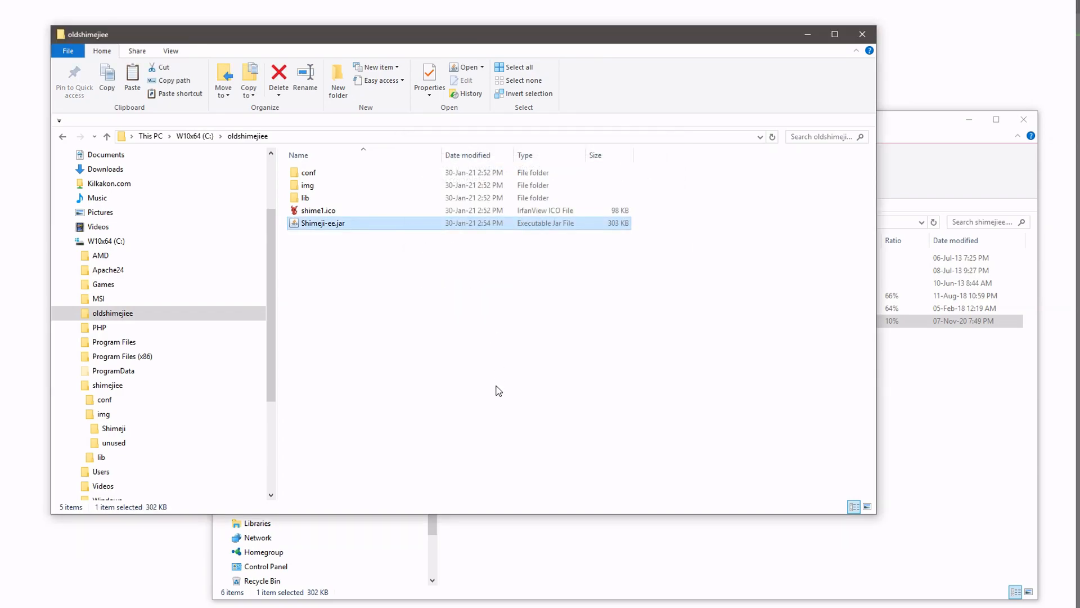
mouse_move(845, 419)
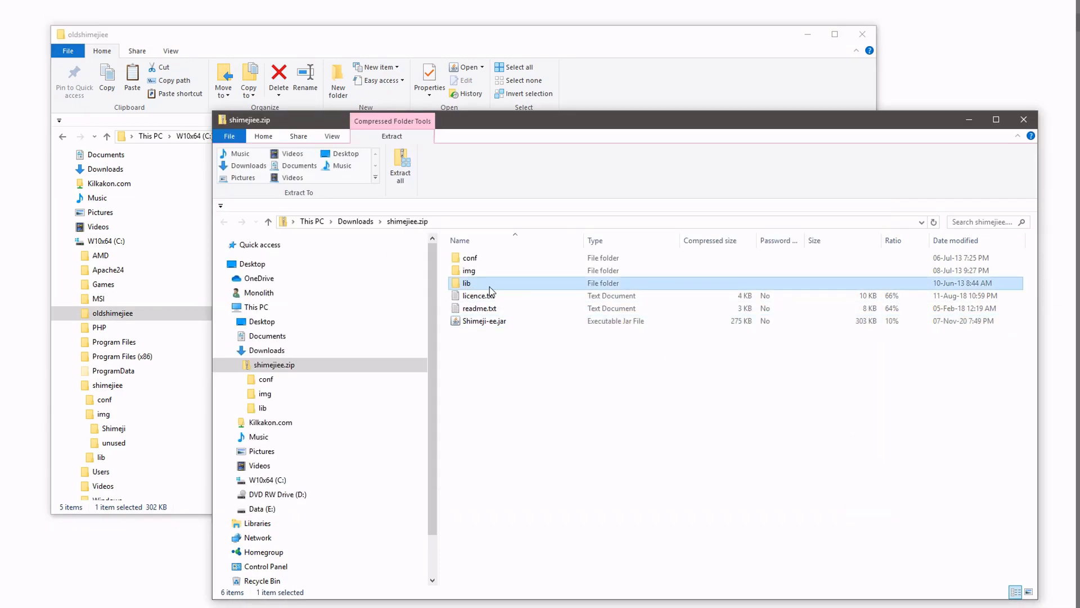
mouse_move(464, 291)
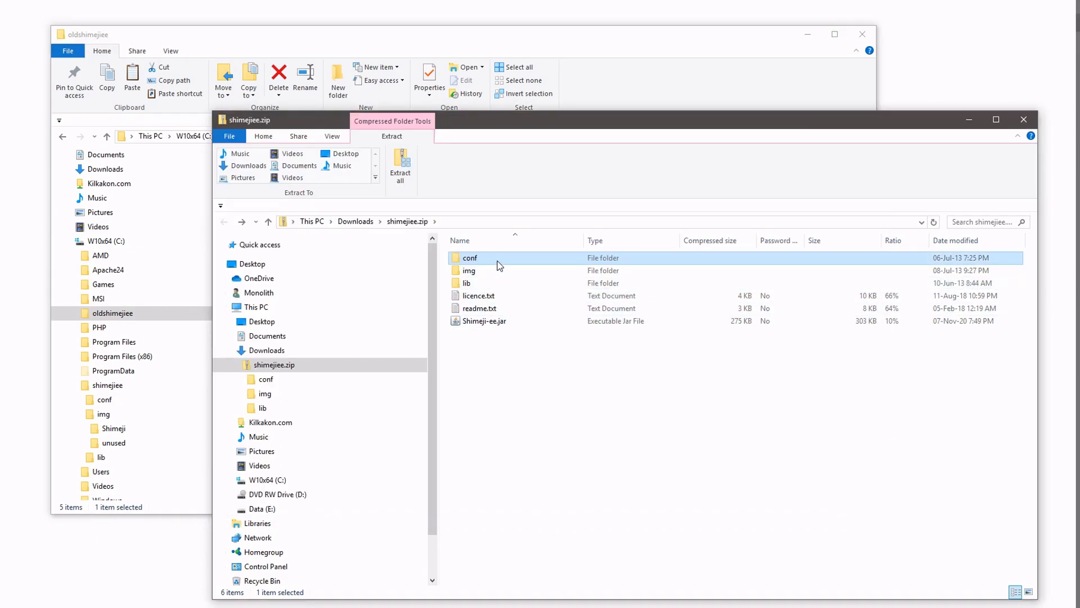
Copy the 25 language, logging, schema and theme files into oldshimejiee\conf, replacing the existing ones
double_click(471, 256)
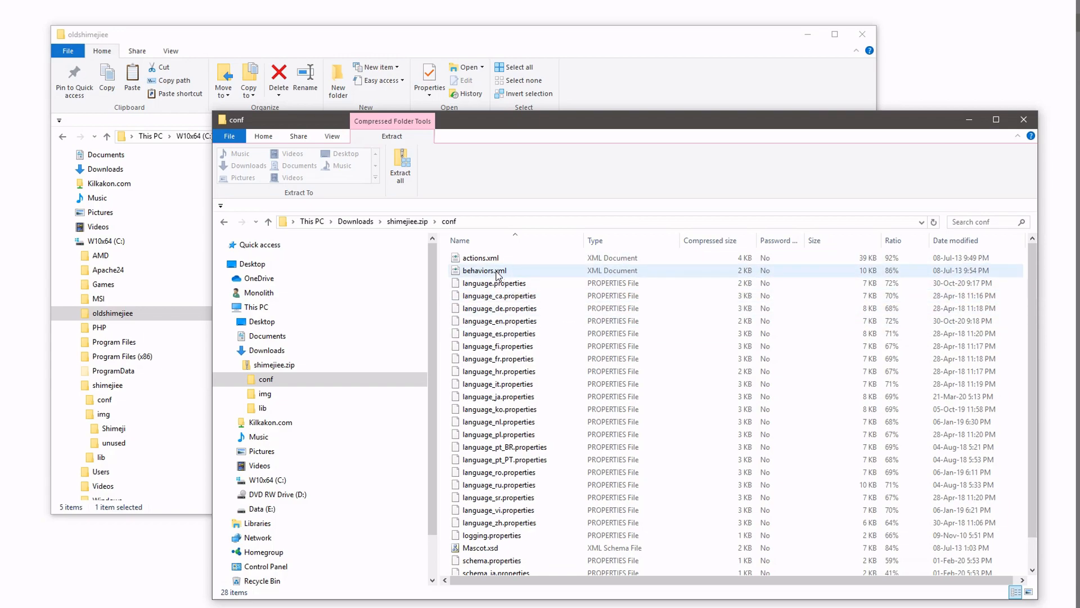
click(493, 282)
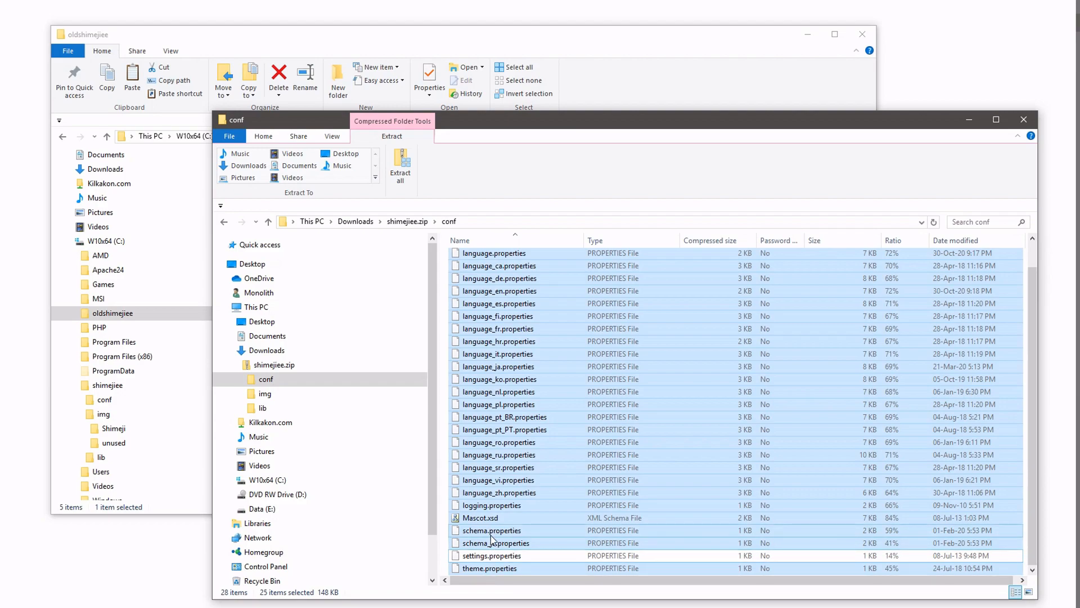
mouse_move(496, 505)
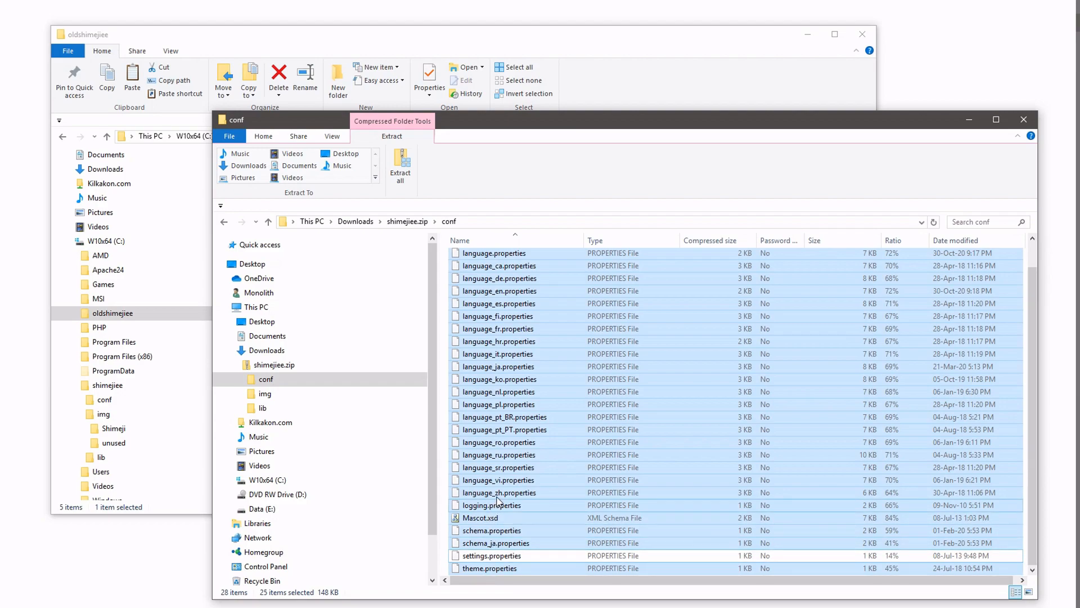
scroll(up, 3)
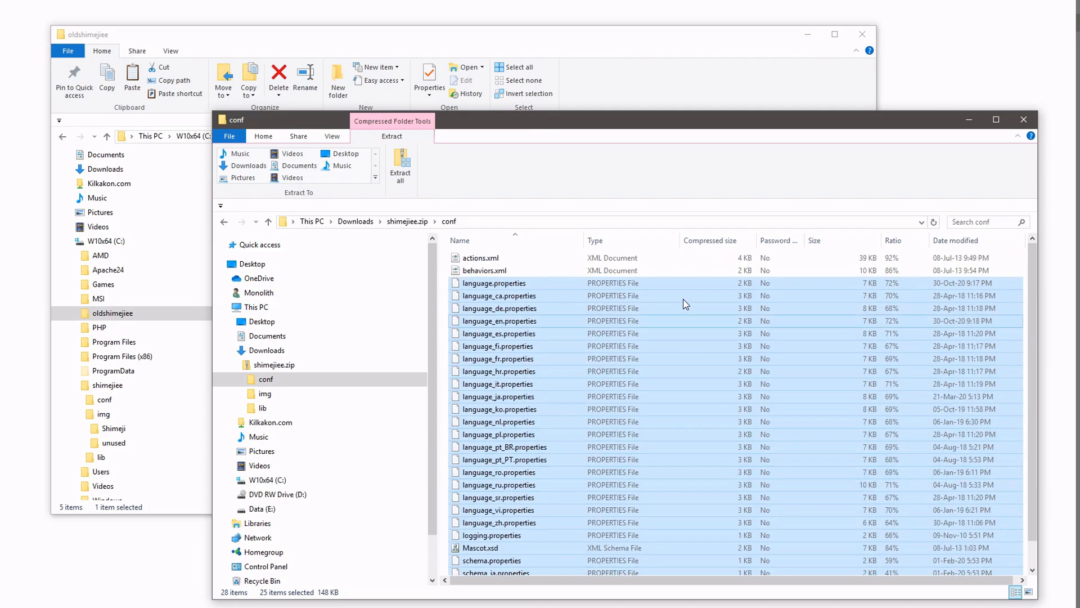
mouse_move(591, 48)
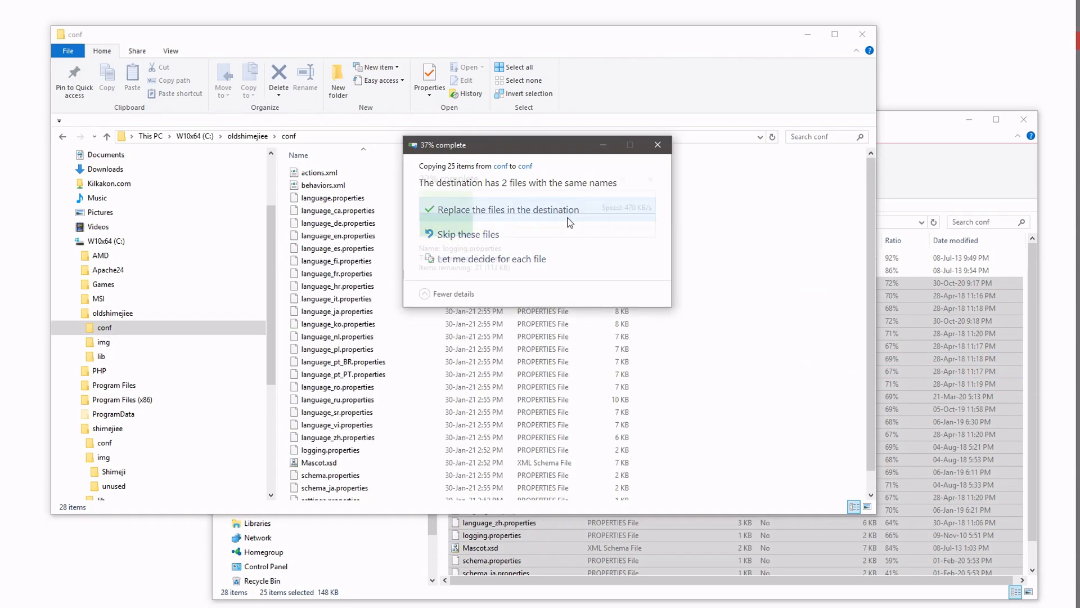
click(509, 209)
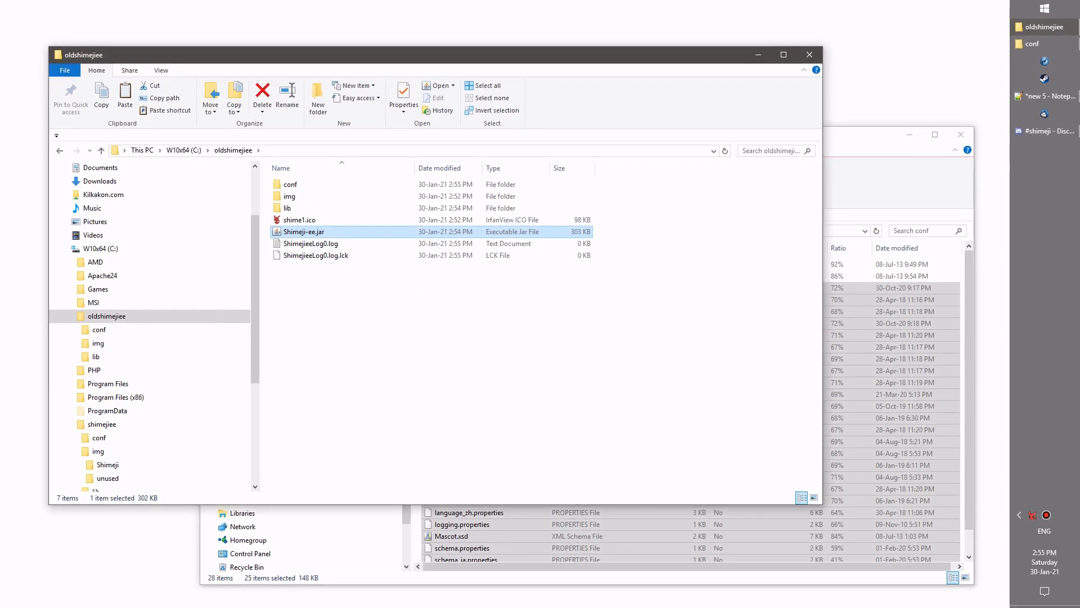
Check the updated Shimeji-ee.jar's actions in oldshimejiee before closing the explorer windows
right_click(558, 435)
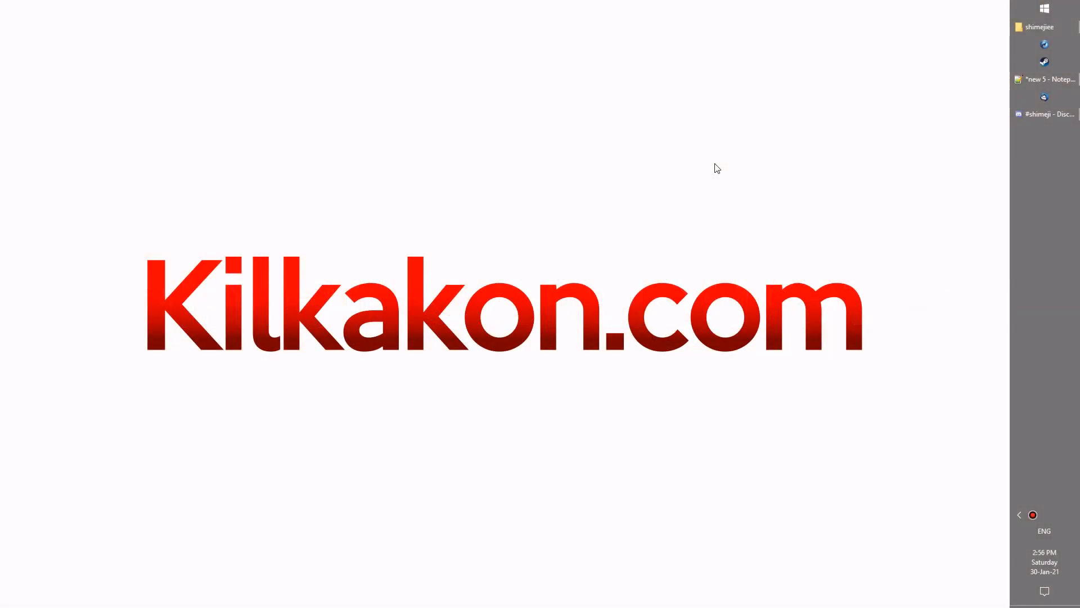
mouse_move(996, 65)
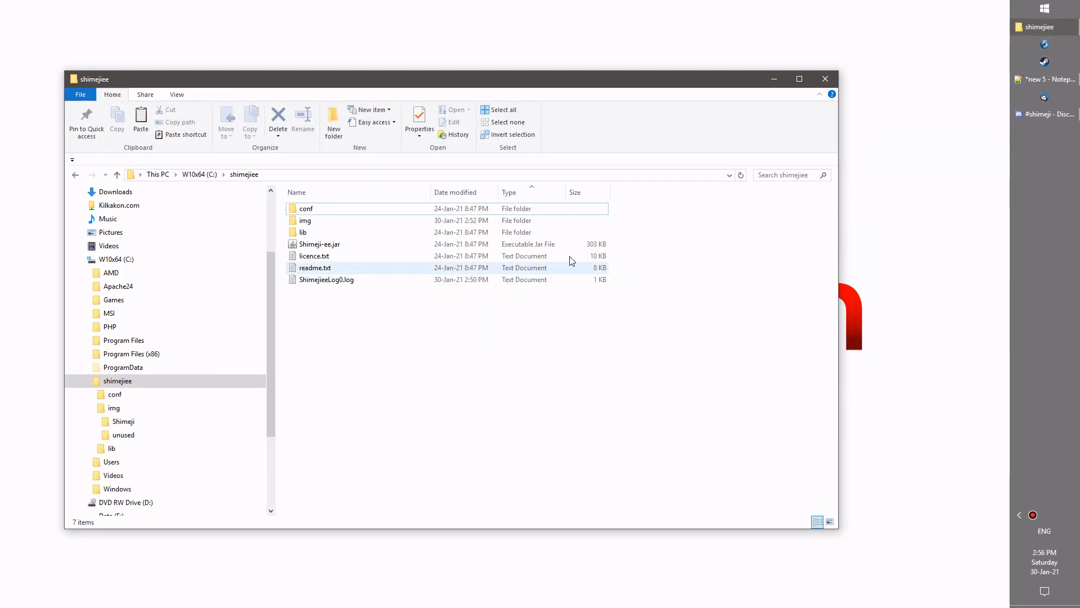
Launch Shimeji-ee.jar from C:\shimejiee so a mascot walks along the desktop
double_click(319, 245)
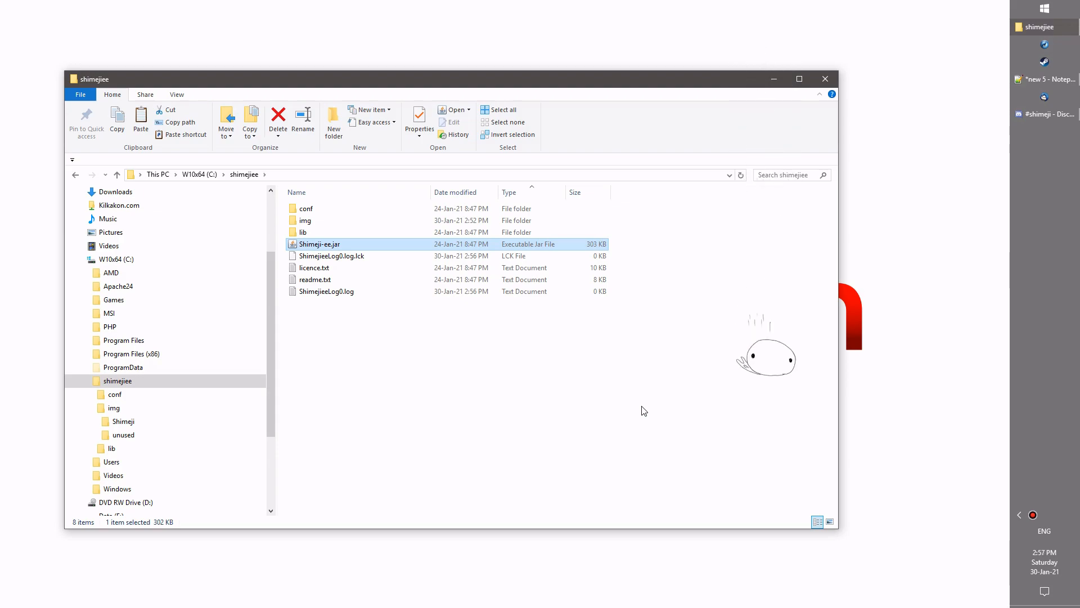
mouse_move(612, 353)
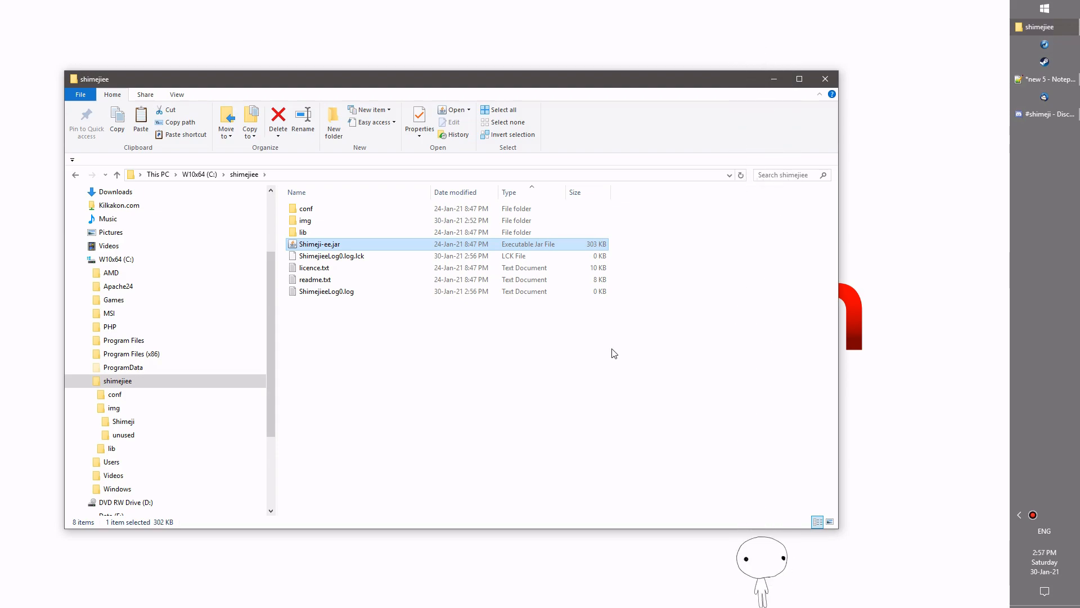
mouse_move(596, 324)
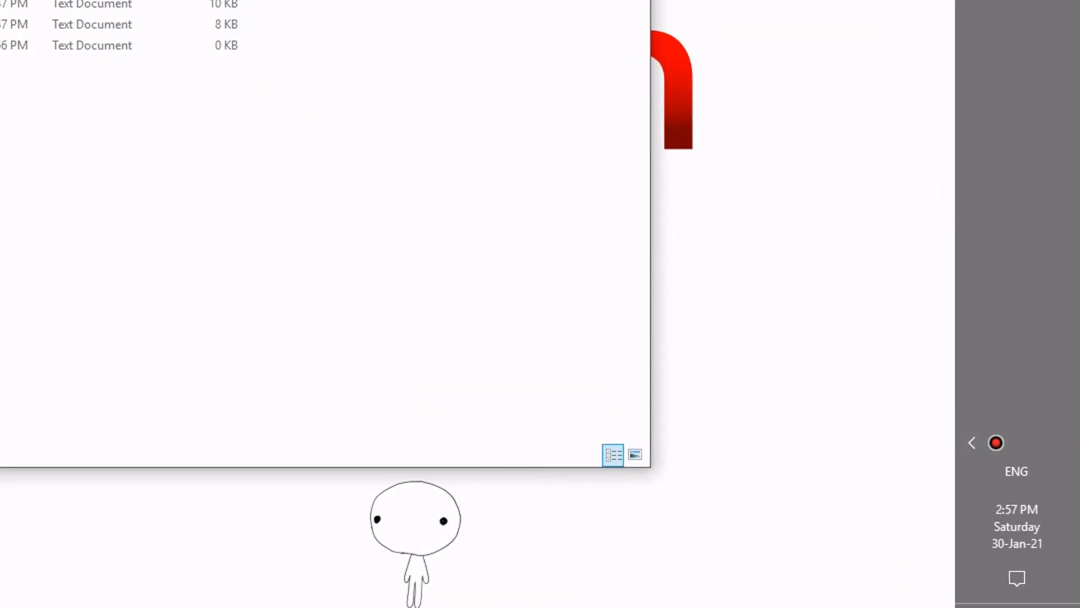
mouse_move(923, 386)
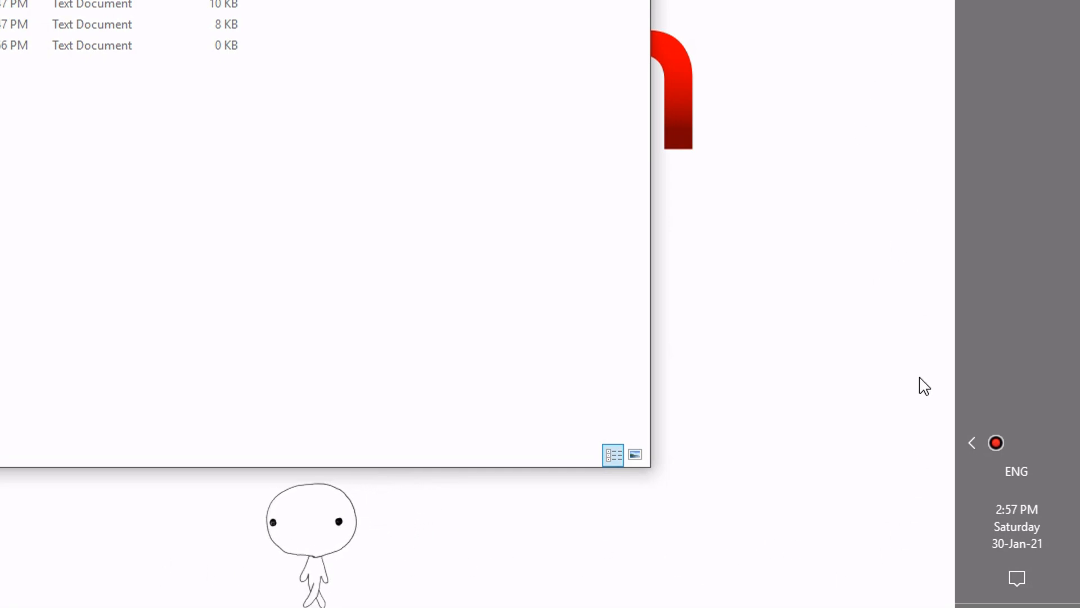
mouse_move(972, 442)
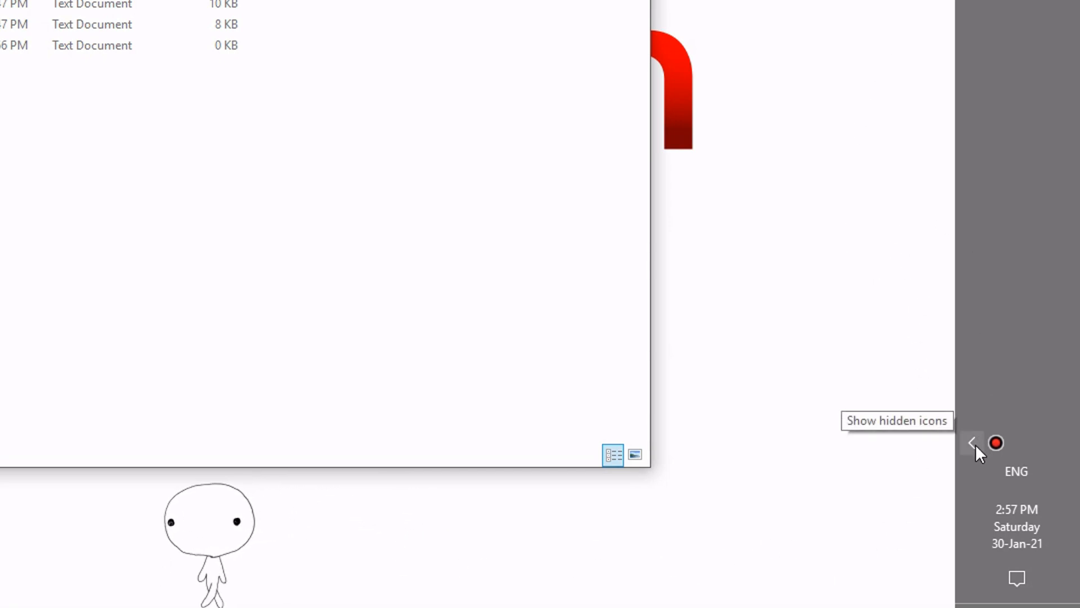
From the hidden tray icons, use the Shimeji-ee menu to make the mascot Follow Cursor
click(973, 442)
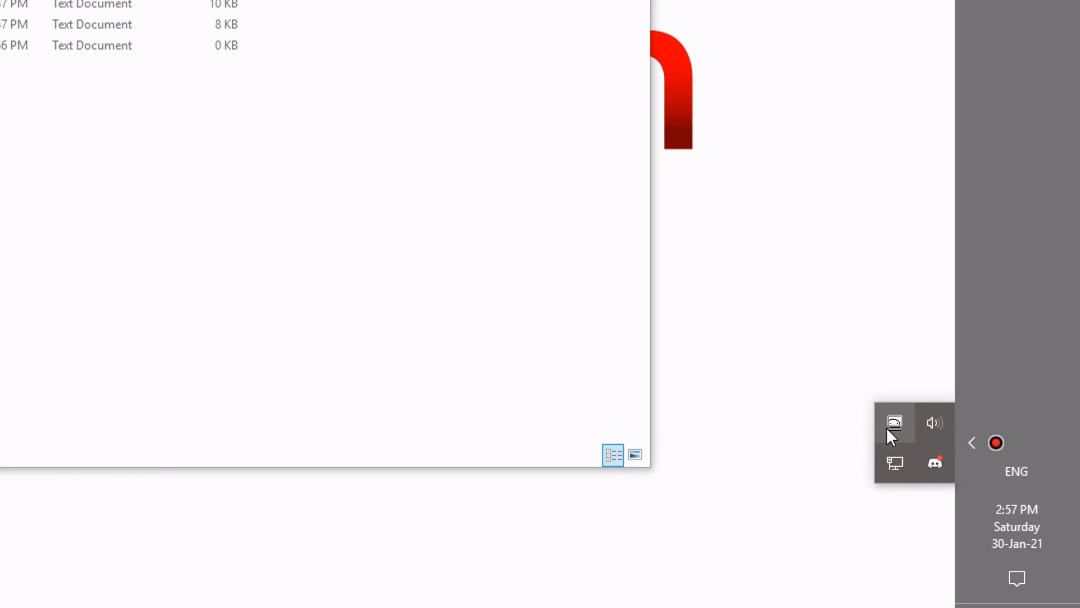
mouse_move(894, 423)
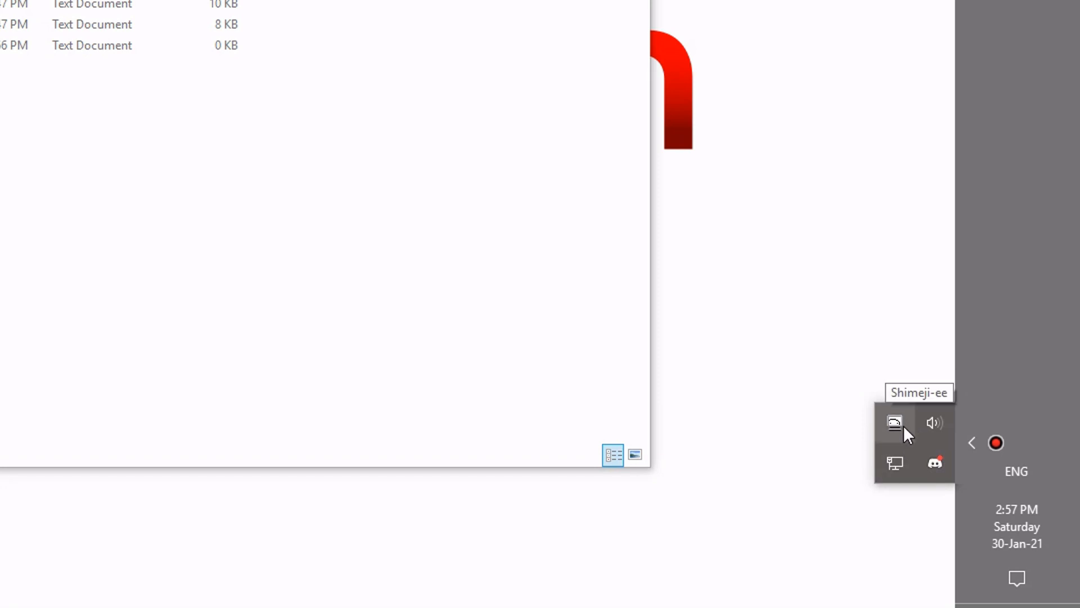
click(894, 422)
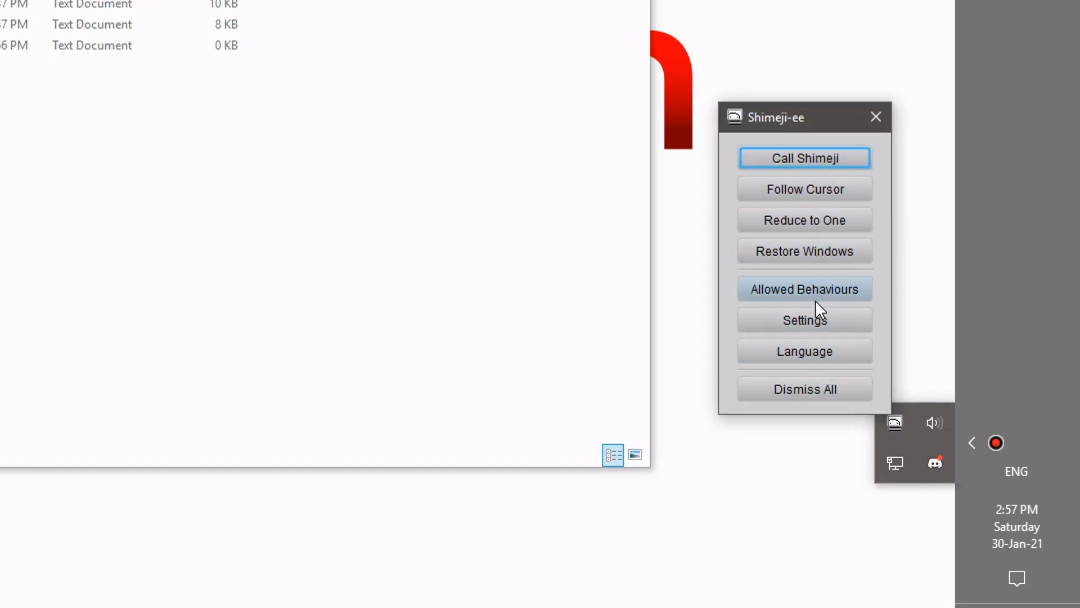
mouse_move(848, 195)
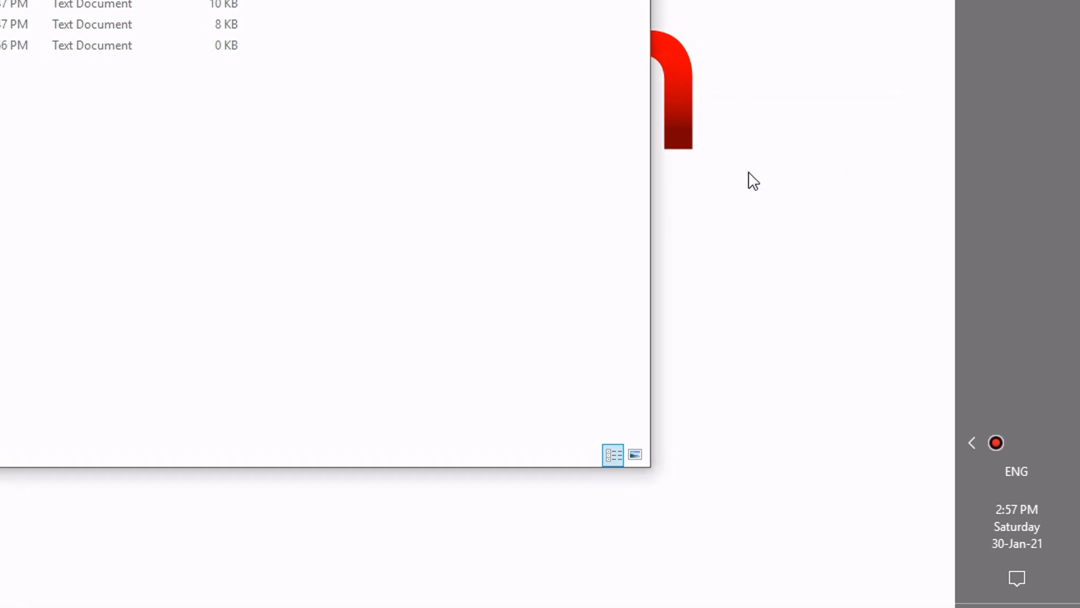
mouse_move(973, 443)
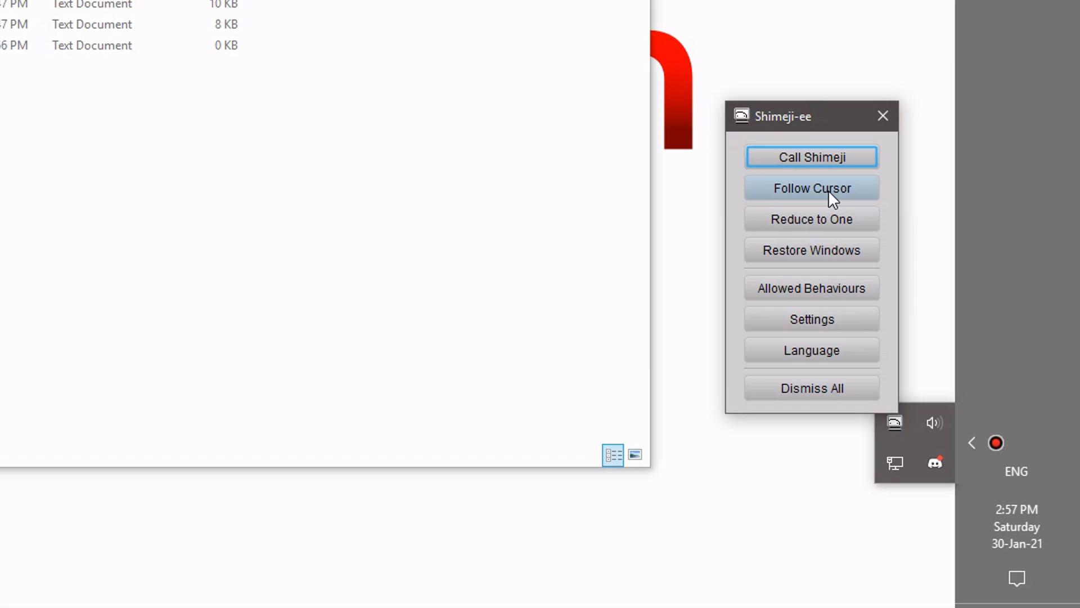
click(811, 188)
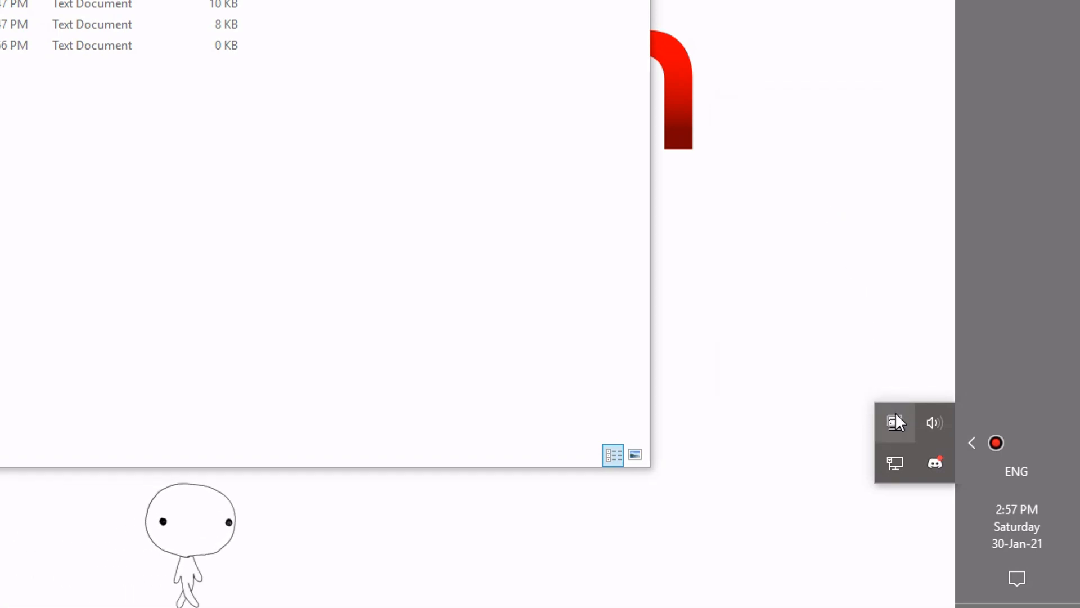
mouse_move(826, 224)
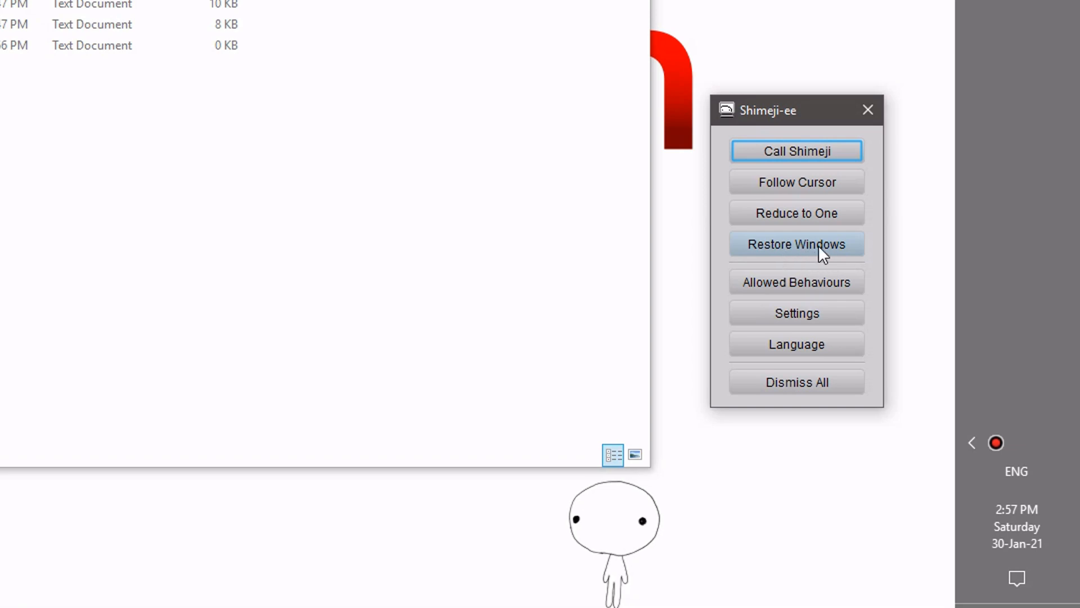
mouse_move(797, 281)
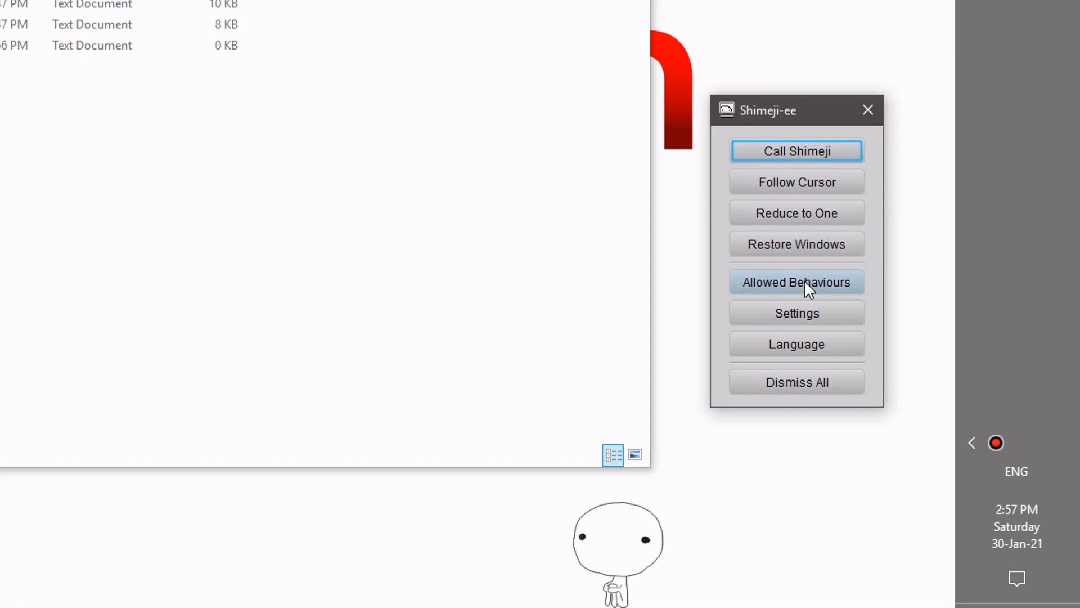
mouse_move(821, 296)
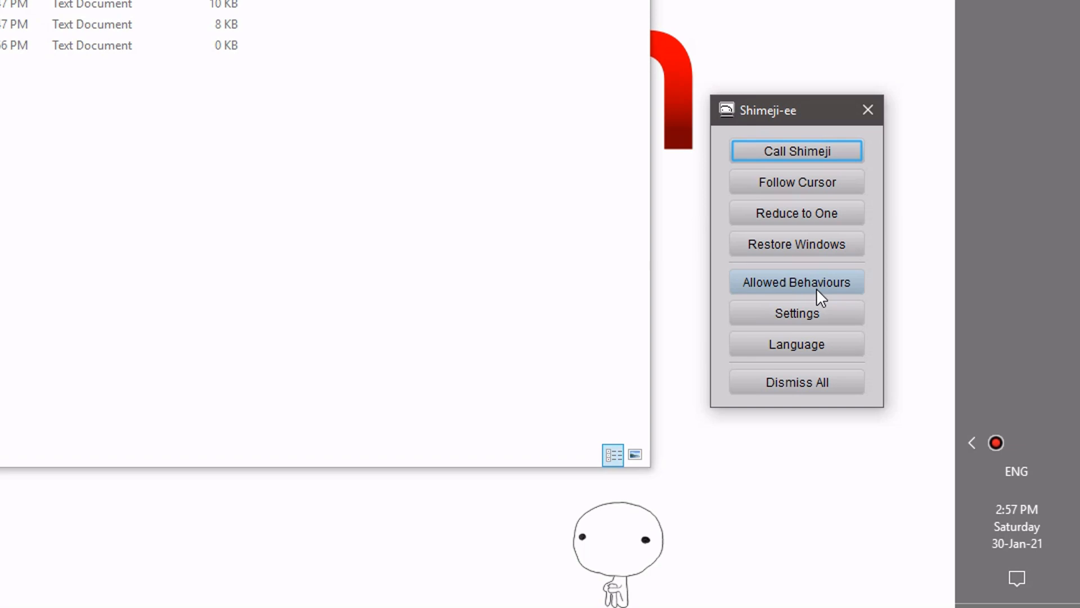
click(797, 281)
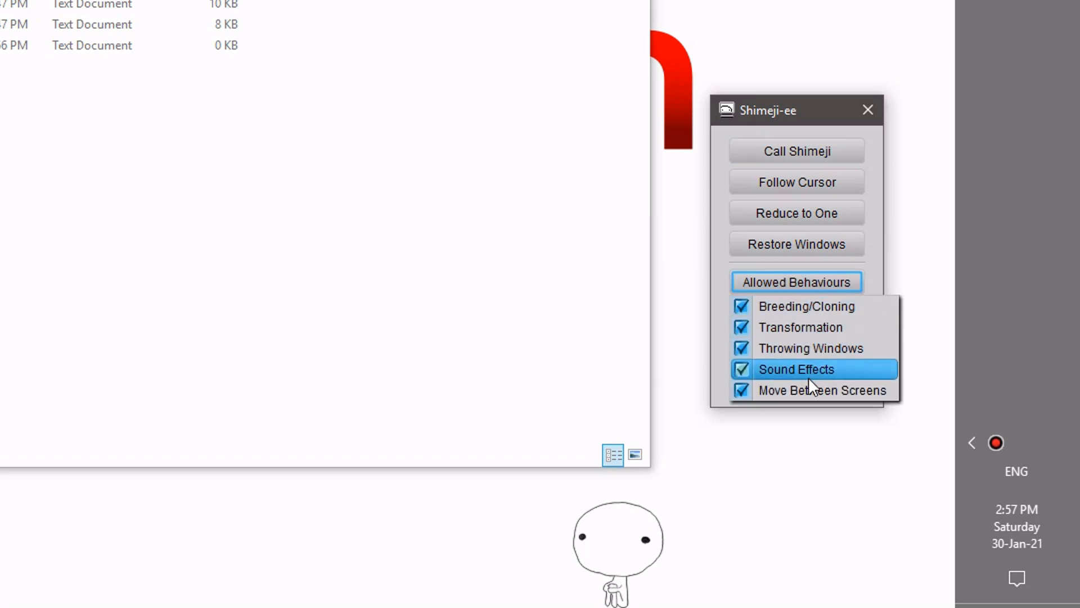
mouse_move(821, 390)
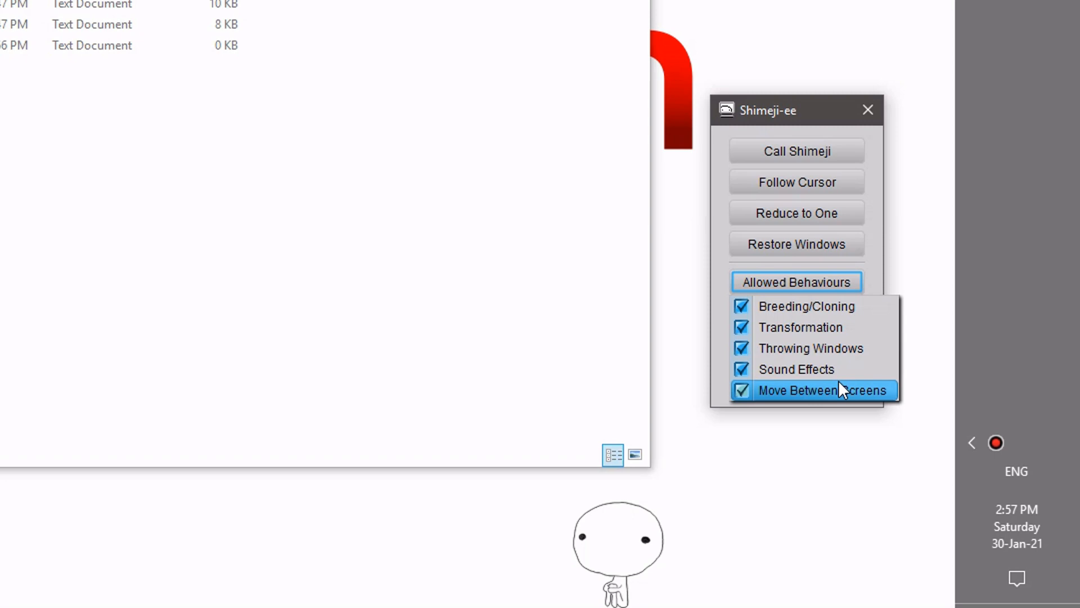
mouse_move(828, 306)
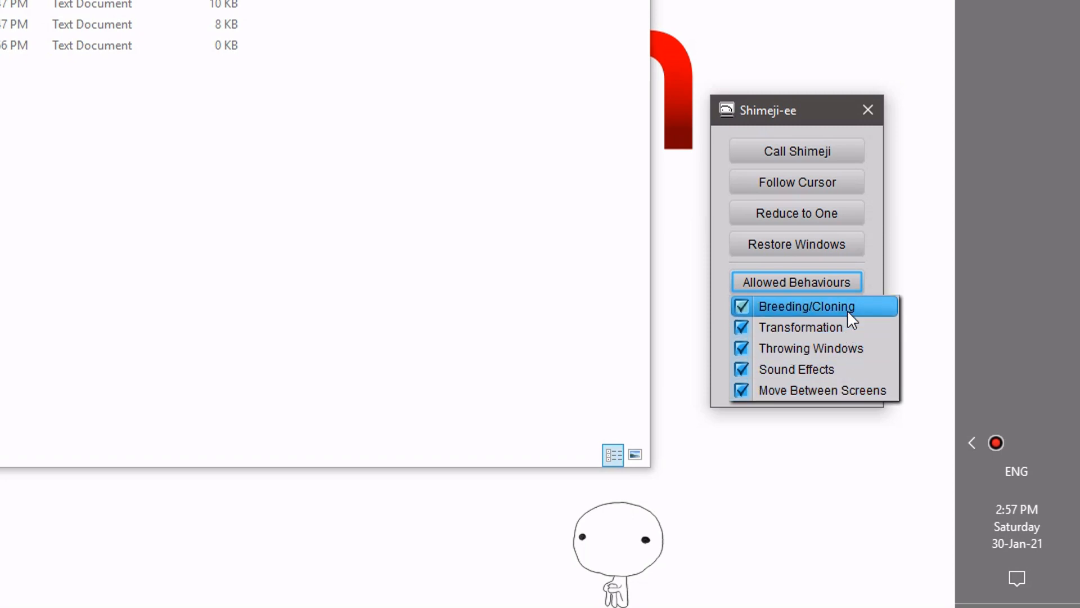
mouse_move(854, 396)
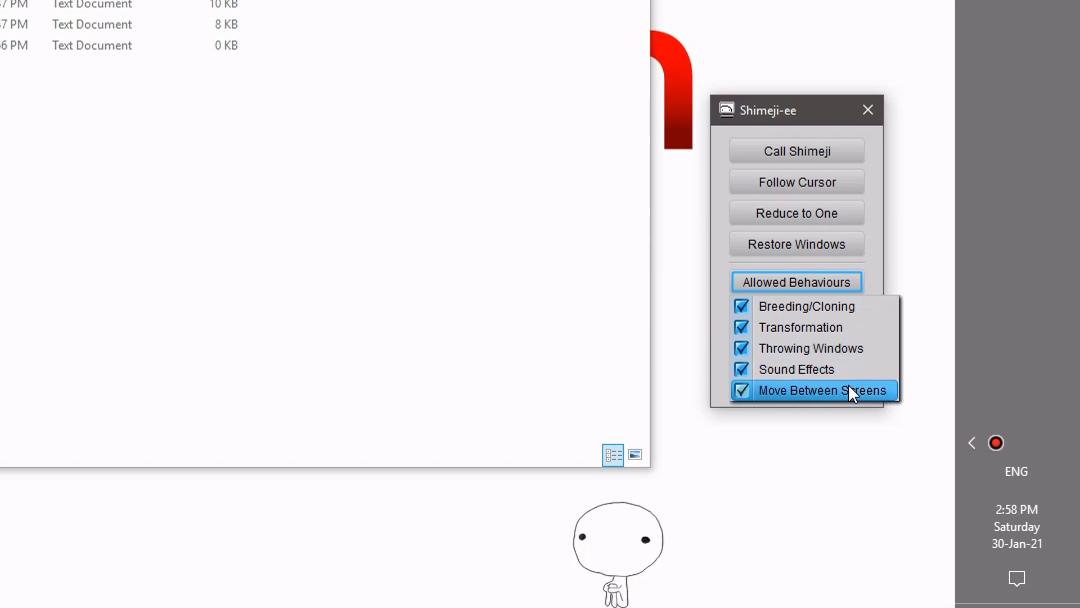
mouse_move(692, 521)
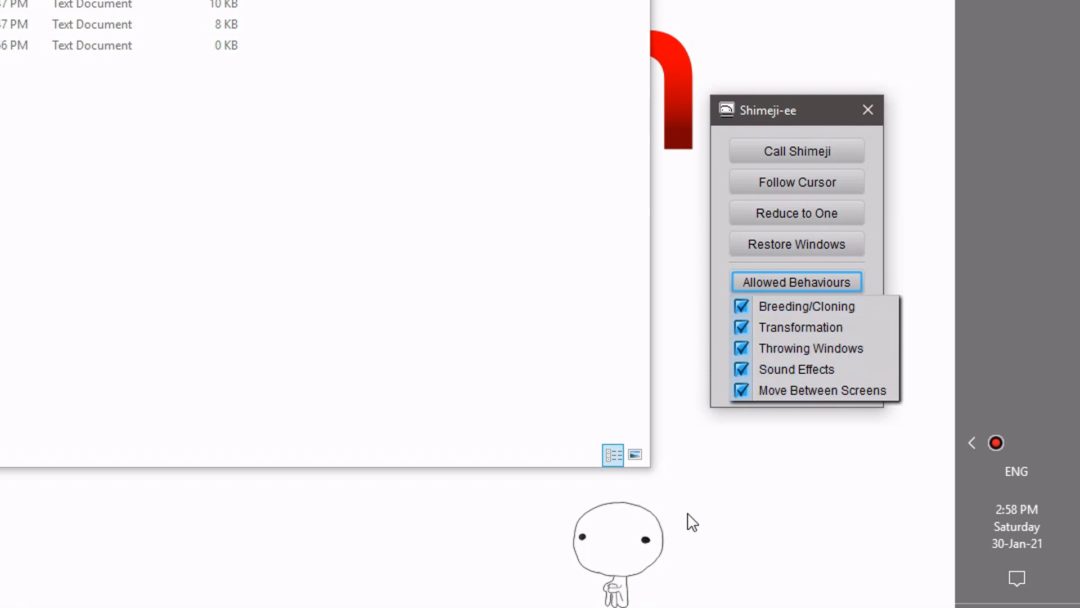
mouse_move(834, 321)
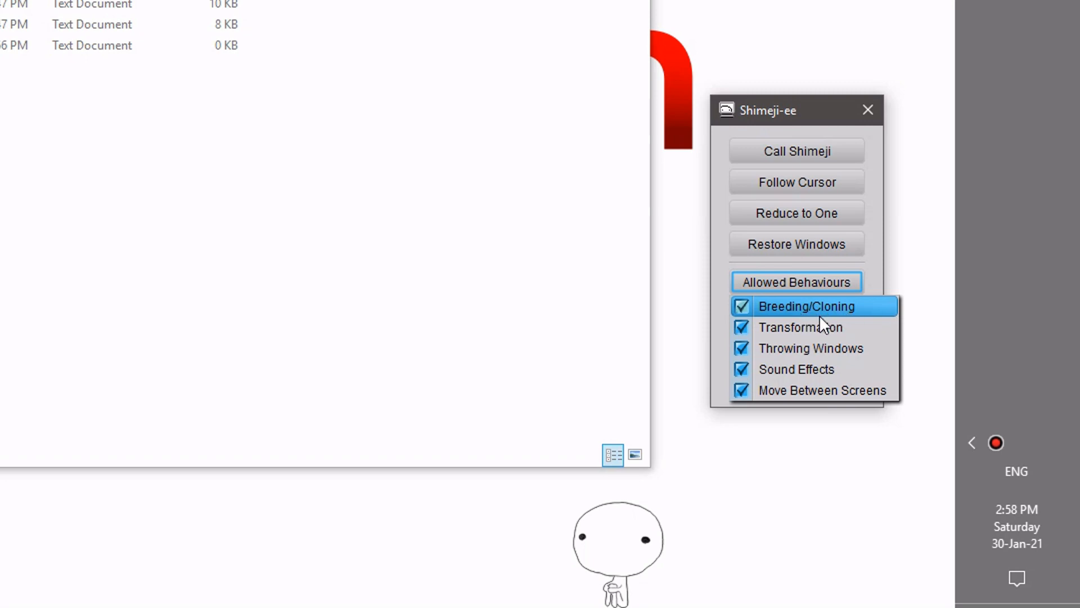
mouse_move(854, 317)
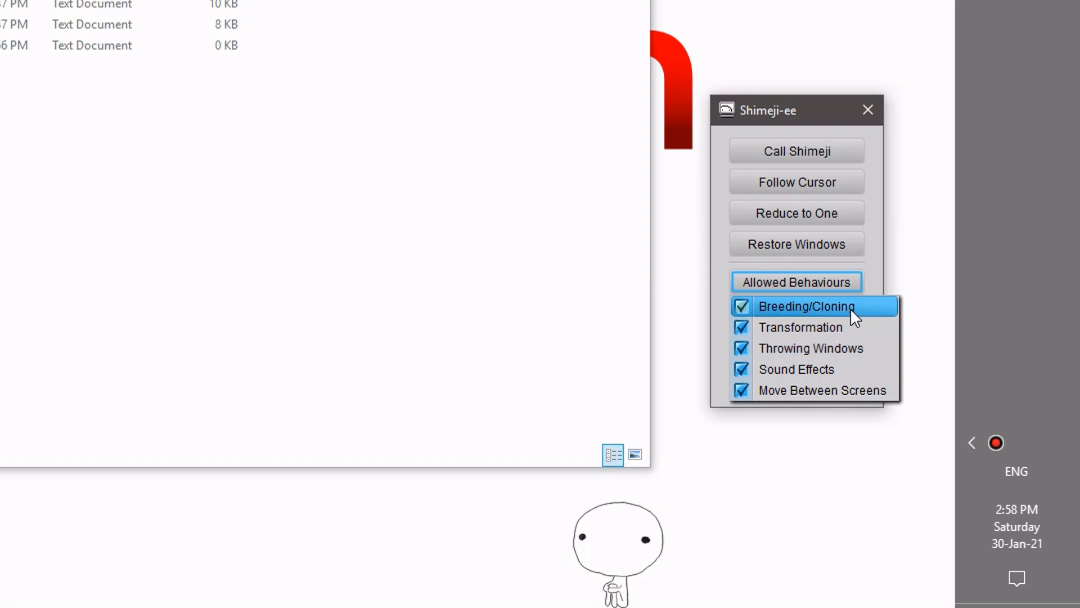
mouse_move(850, 334)
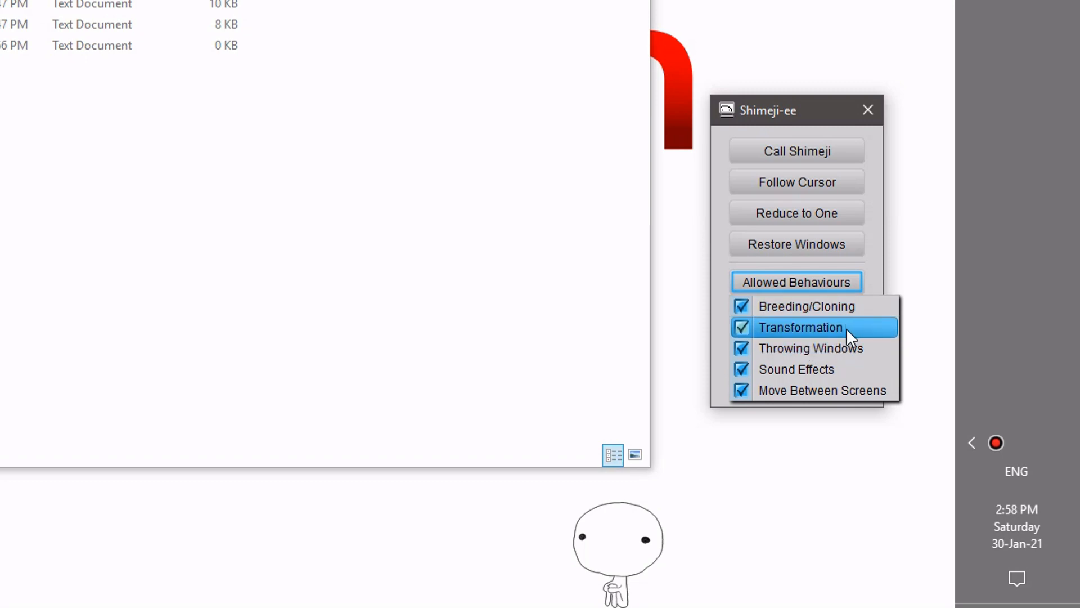
mouse_move(644, 518)
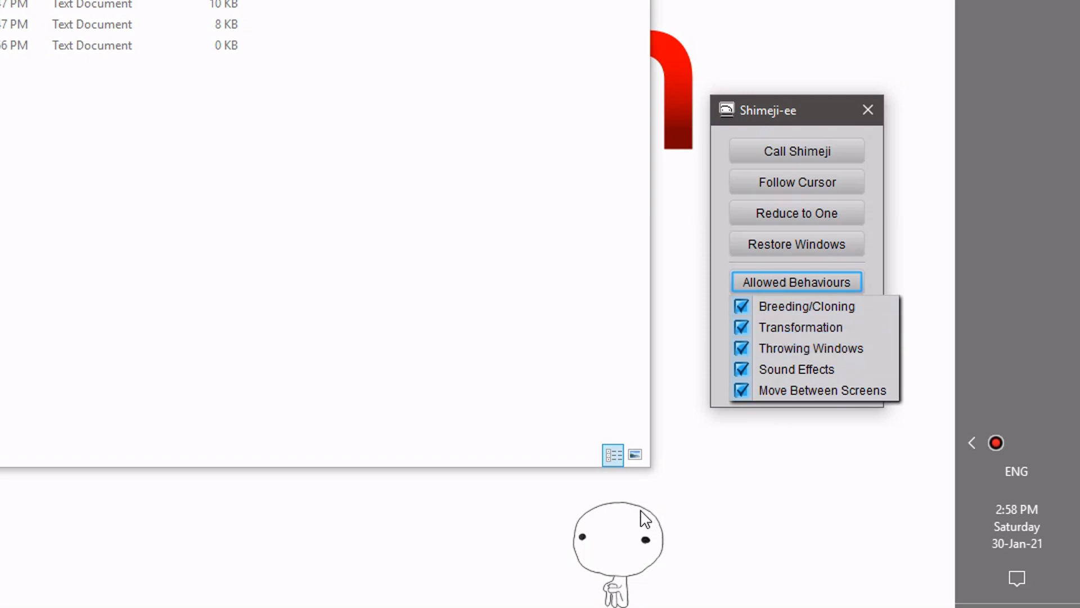
mouse_move(750, 425)
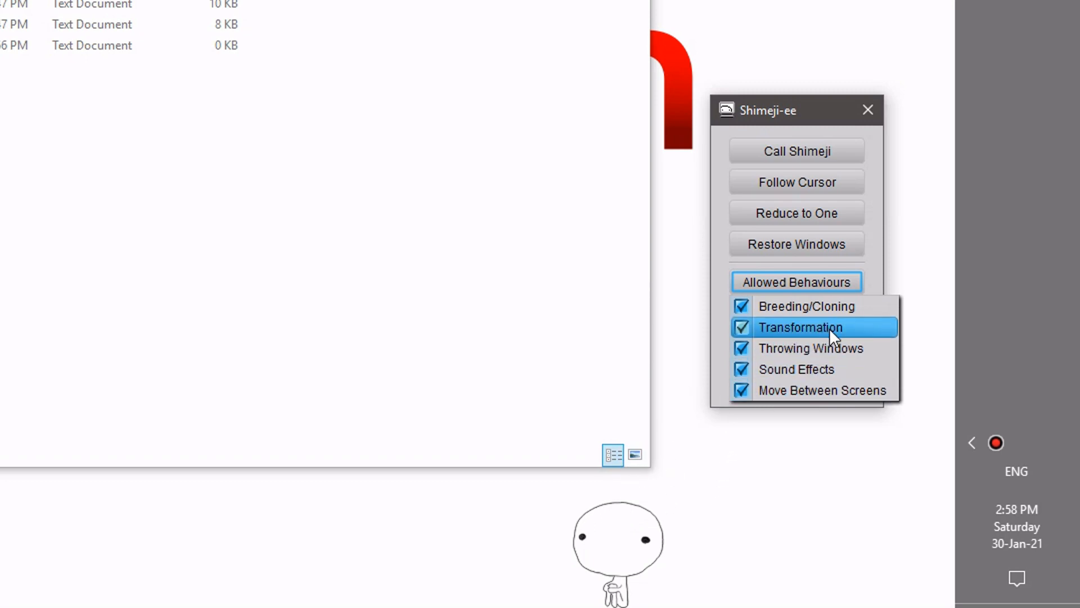
mouse_move(854, 369)
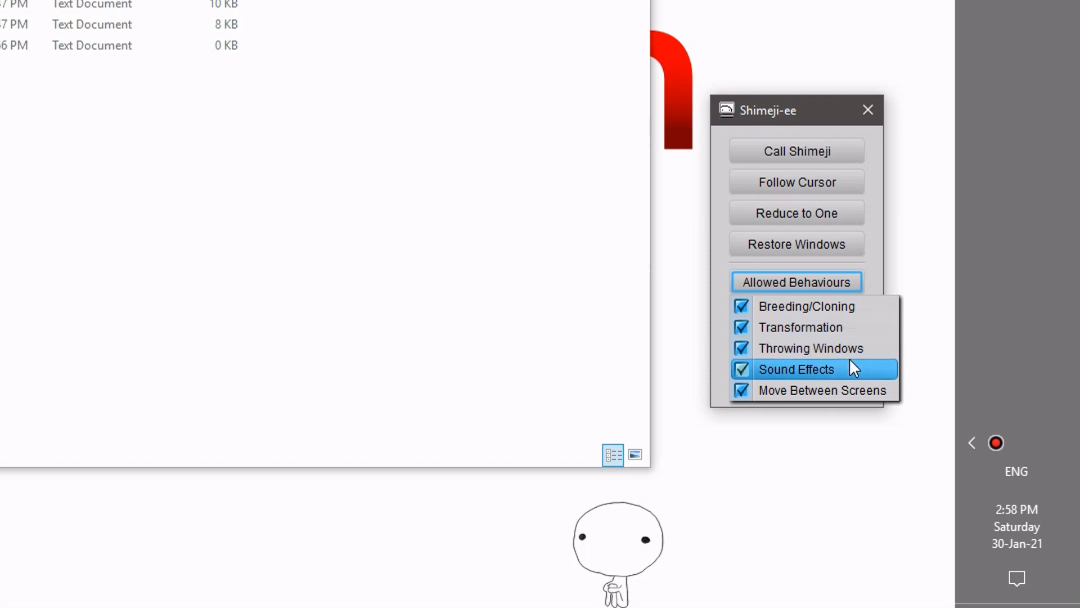
mouse_move(862, 356)
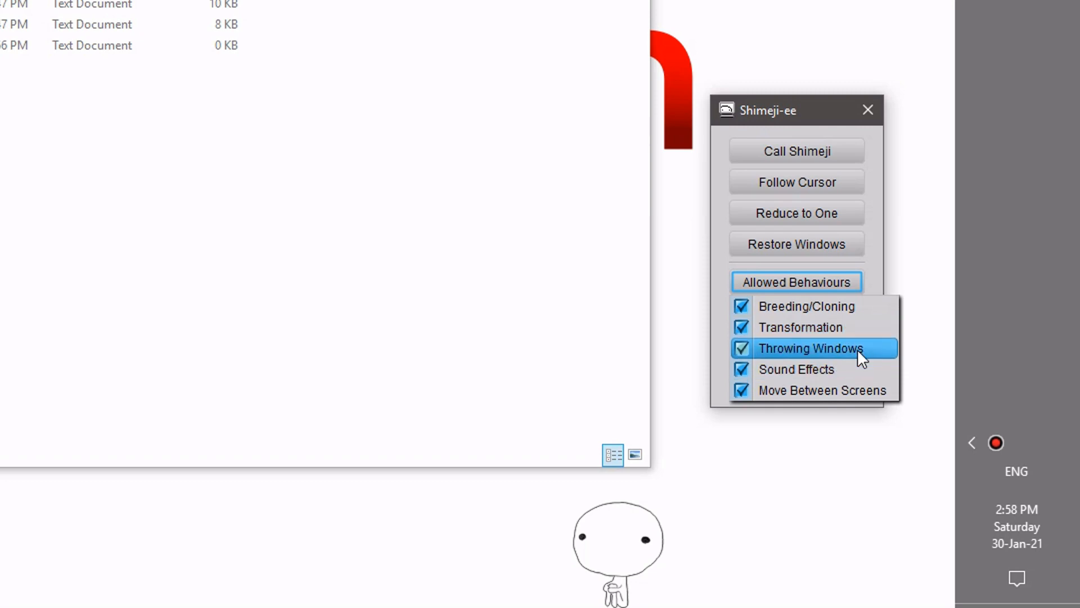
mouse_move(513, 188)
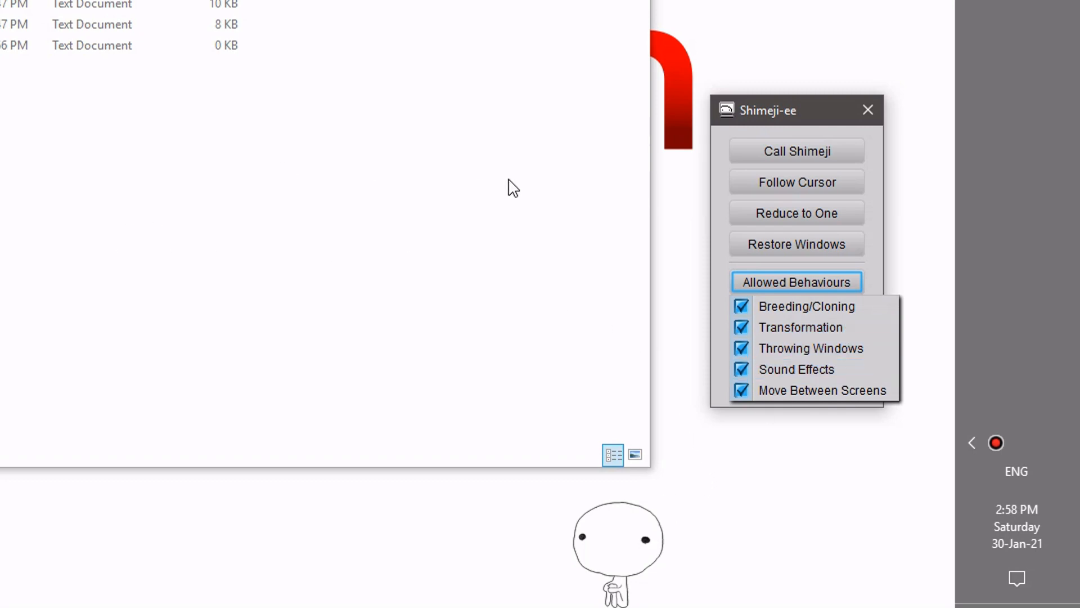
mouse_move(812, 348)
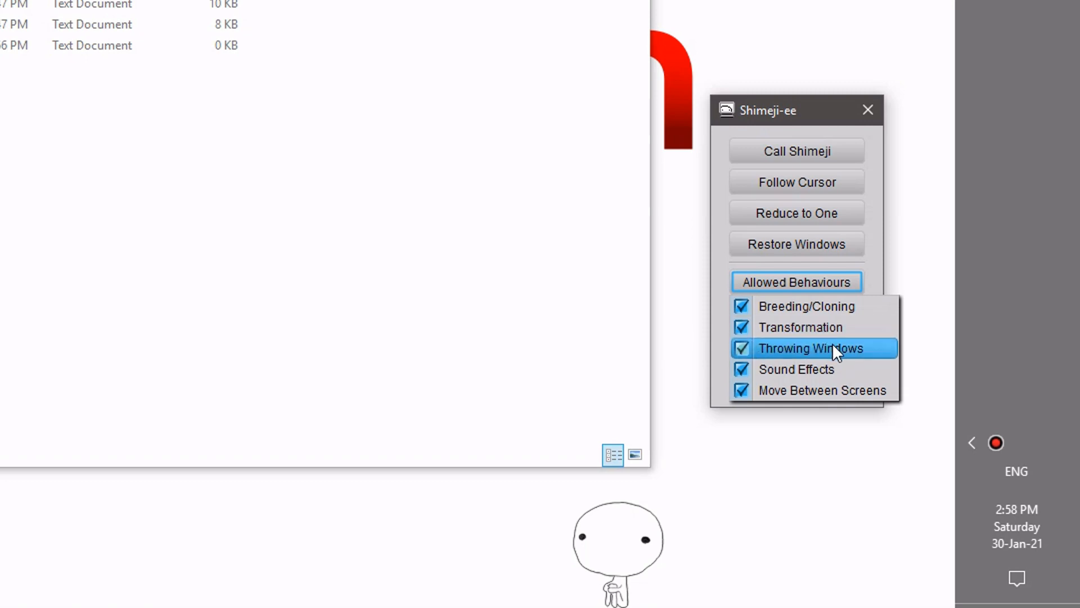
mouse_move(842, 373)
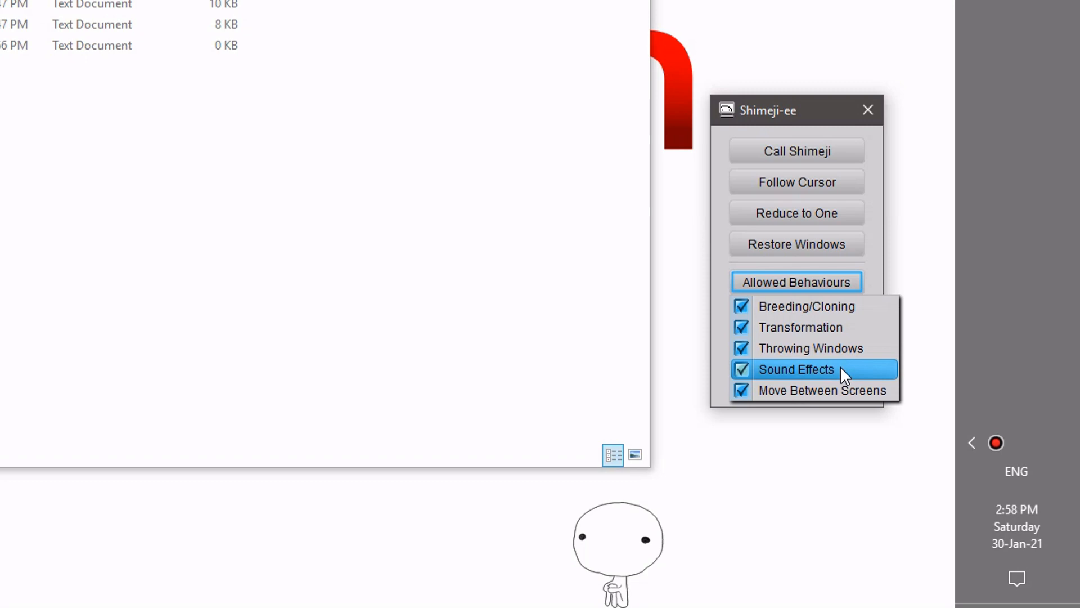
mouse_move(847, 402)
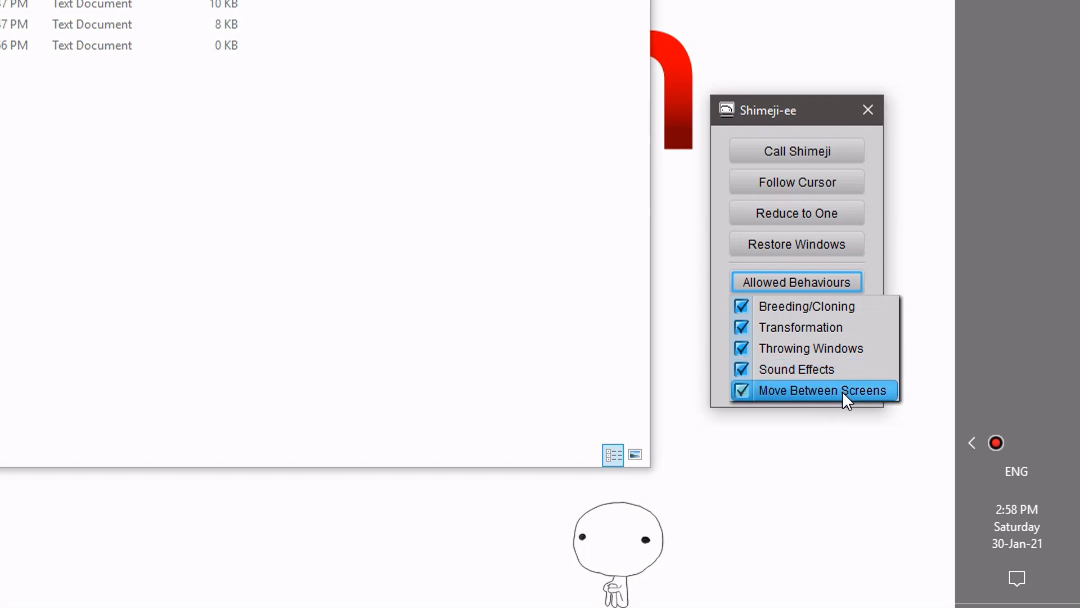
mouse_move(778, 410)
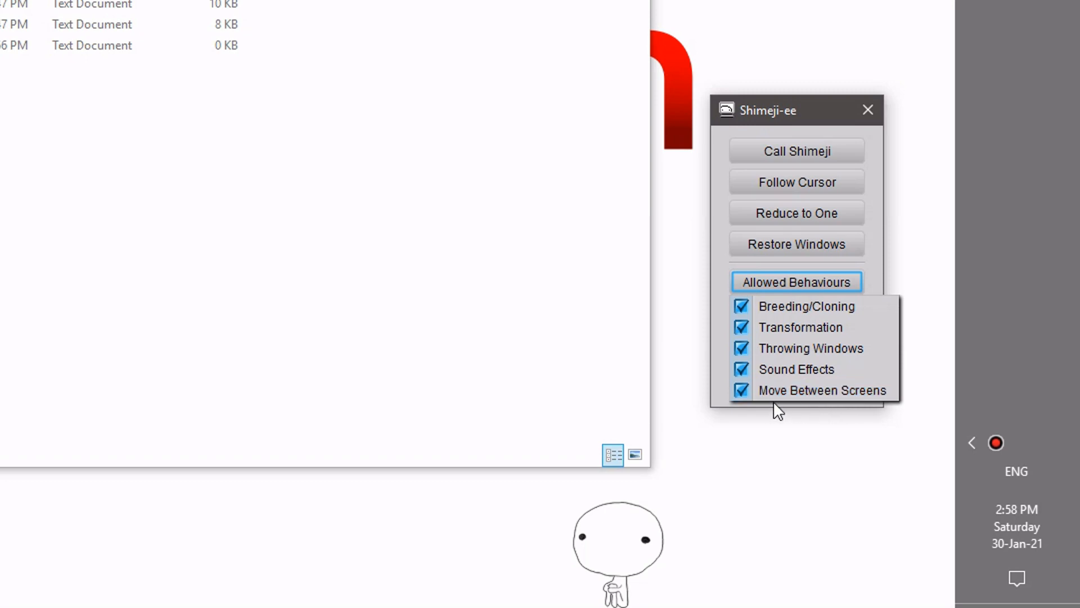
mouse_move(628, 520)
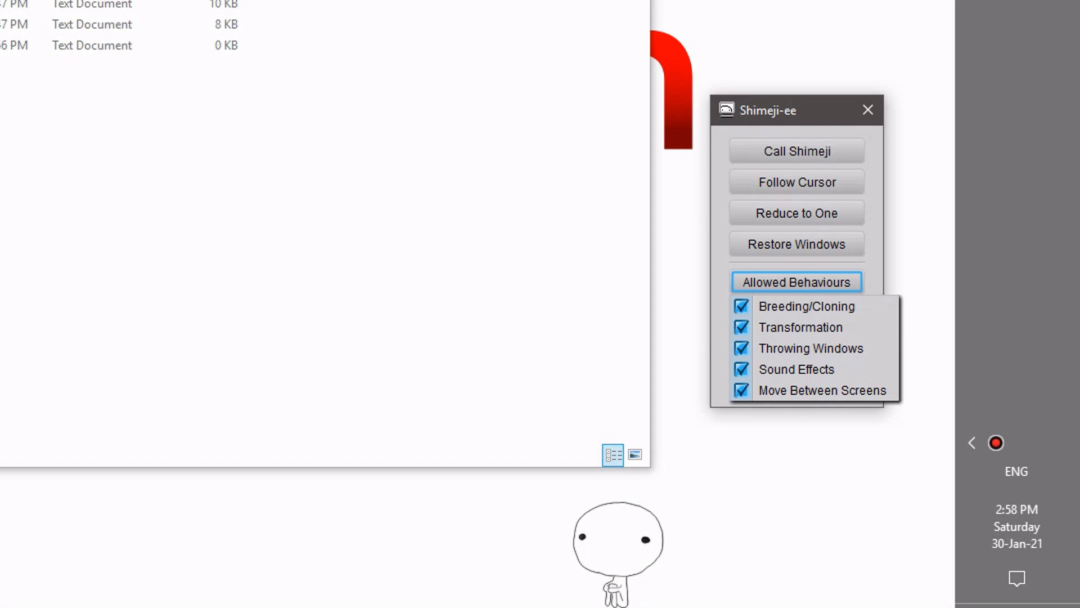
mouse_move(822, 390)
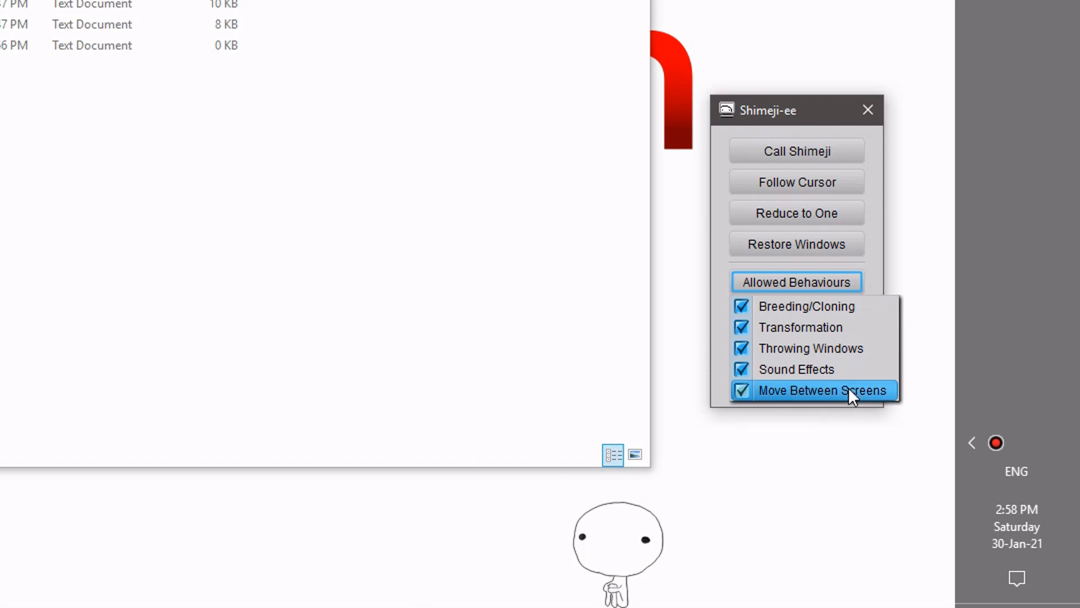
mouse_move(314, 358)
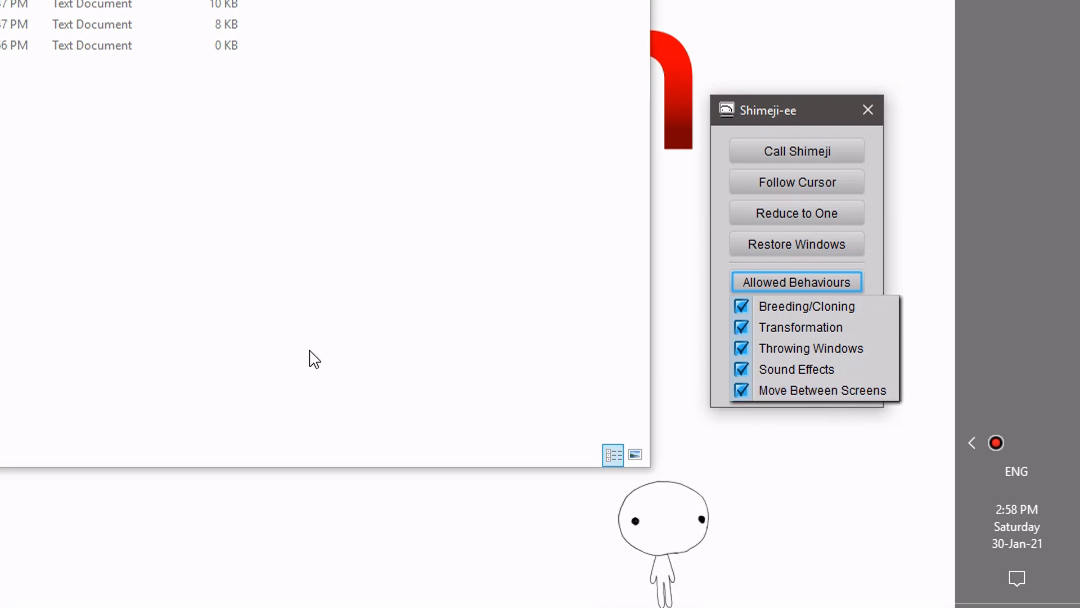
Collapse Allowed Behaviours and show the Settings submenu with Shimeji, interactive windows and scaling choices
click(797, 282)
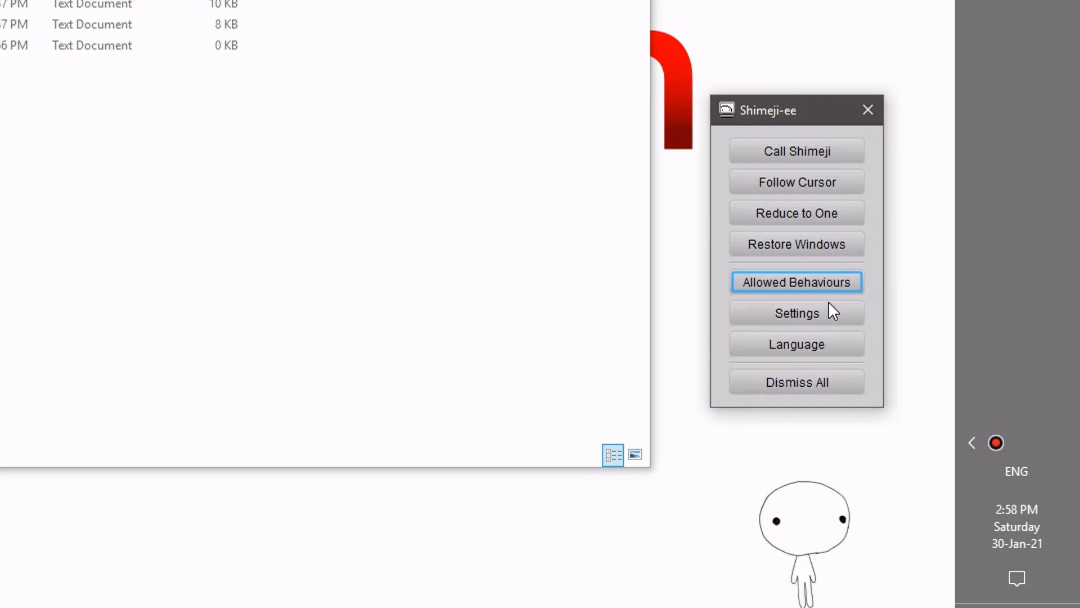
click(797, 313)
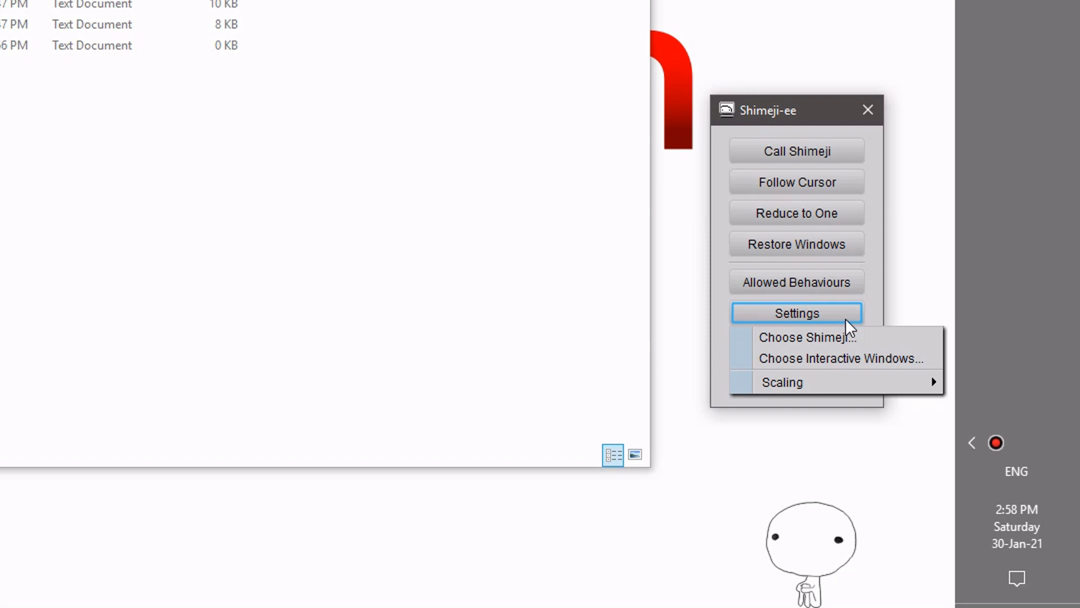
mouse_move(808, 336)
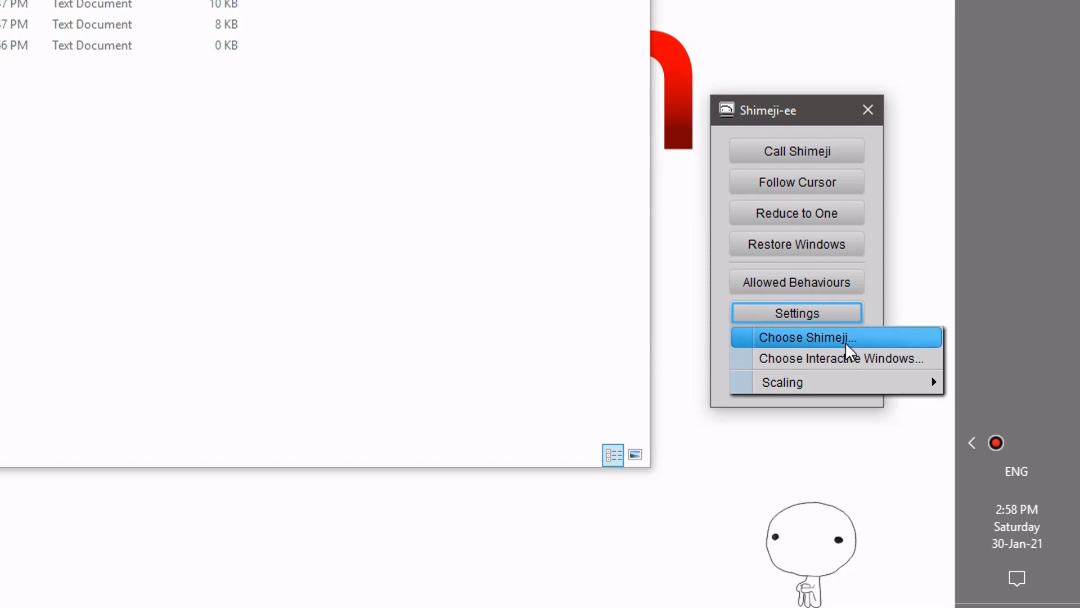
mouse_move(852, 358)
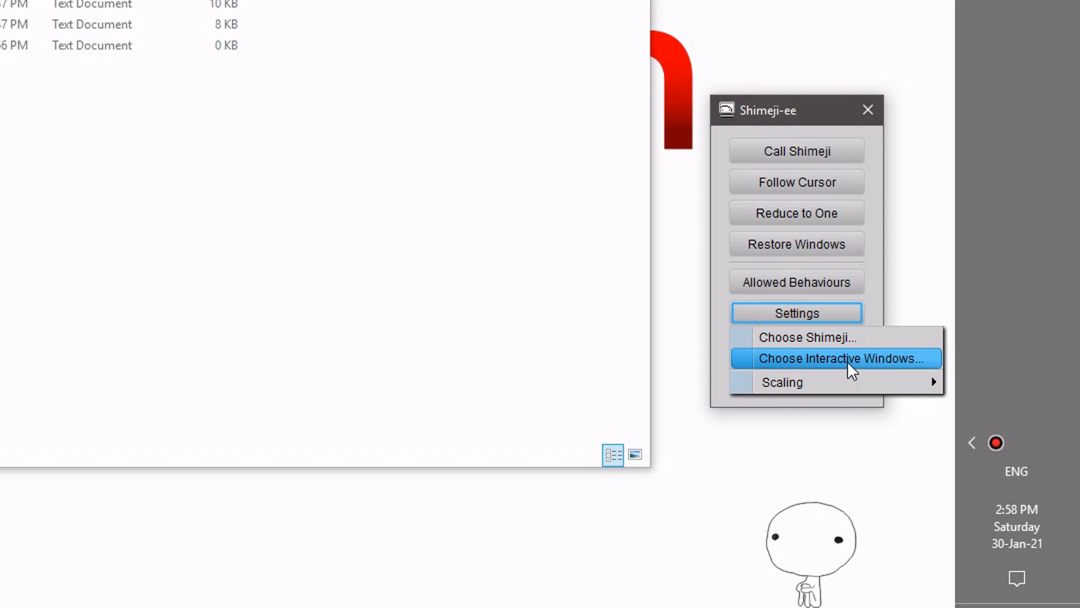
Add 'shimeji' as an interactive window next to Chat, Notepad, Friends and Windows Live Messenger, then finish
click(839, 358)
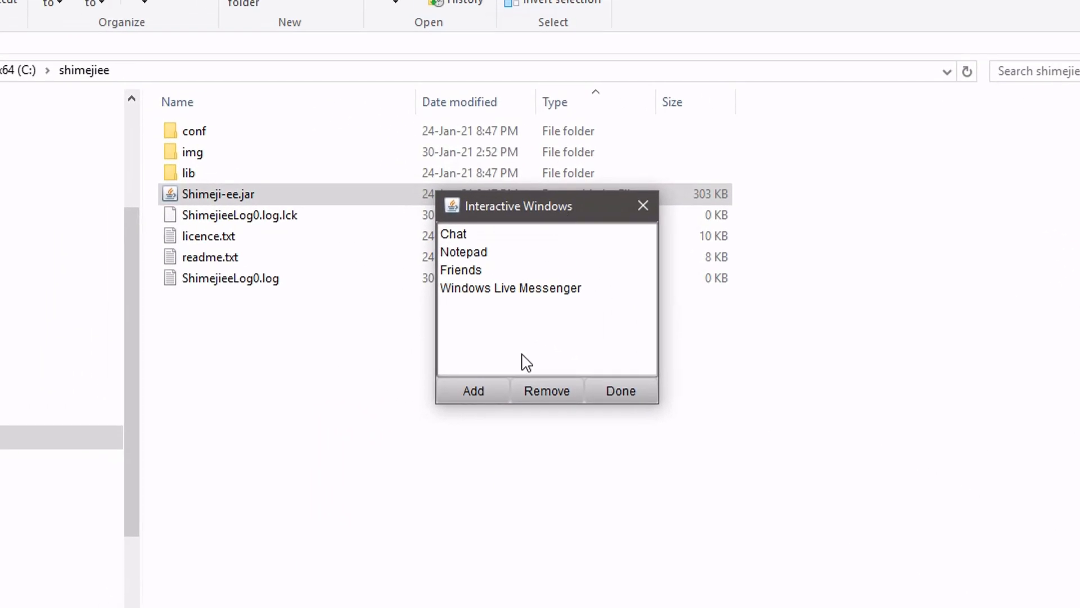
mouse_move(471, 301)
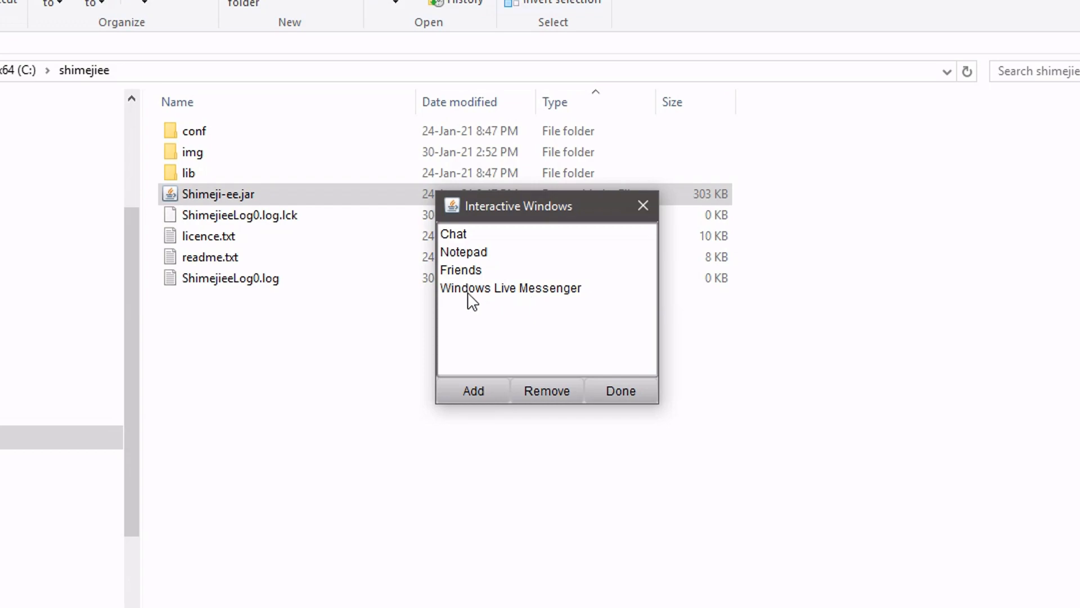
mouse_move(480, 305)
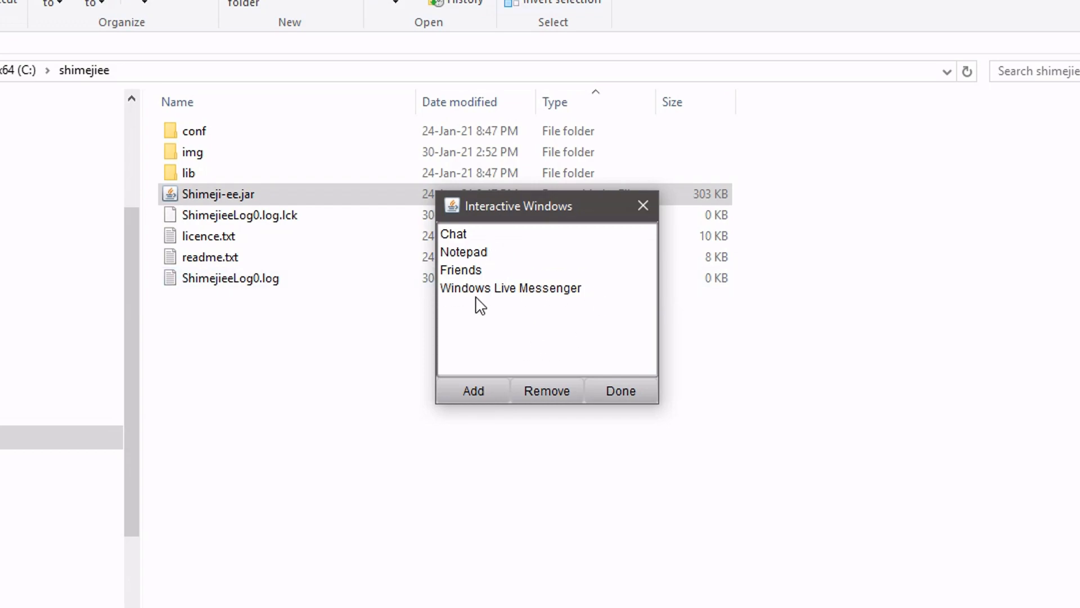
mouse_move(470, 315)
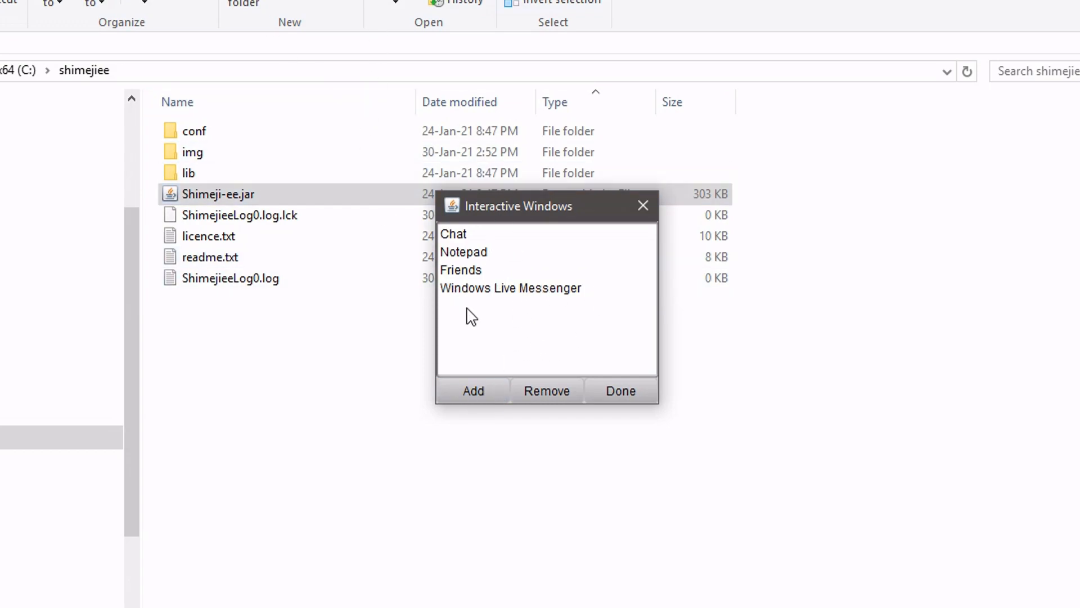
mouse_move(473, 391)
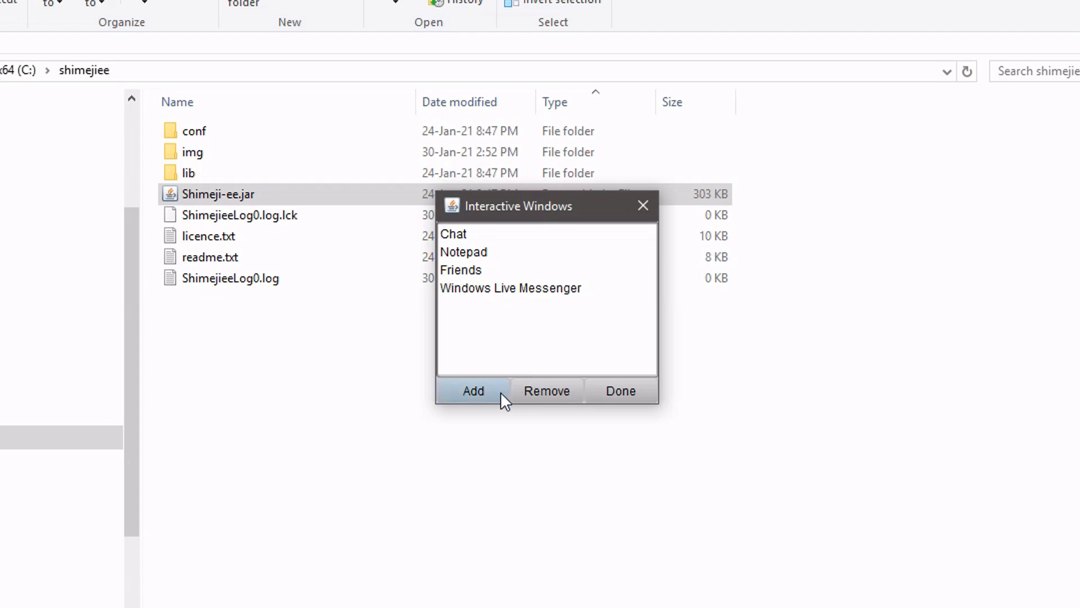
click(474, 391)
text(shimeji)
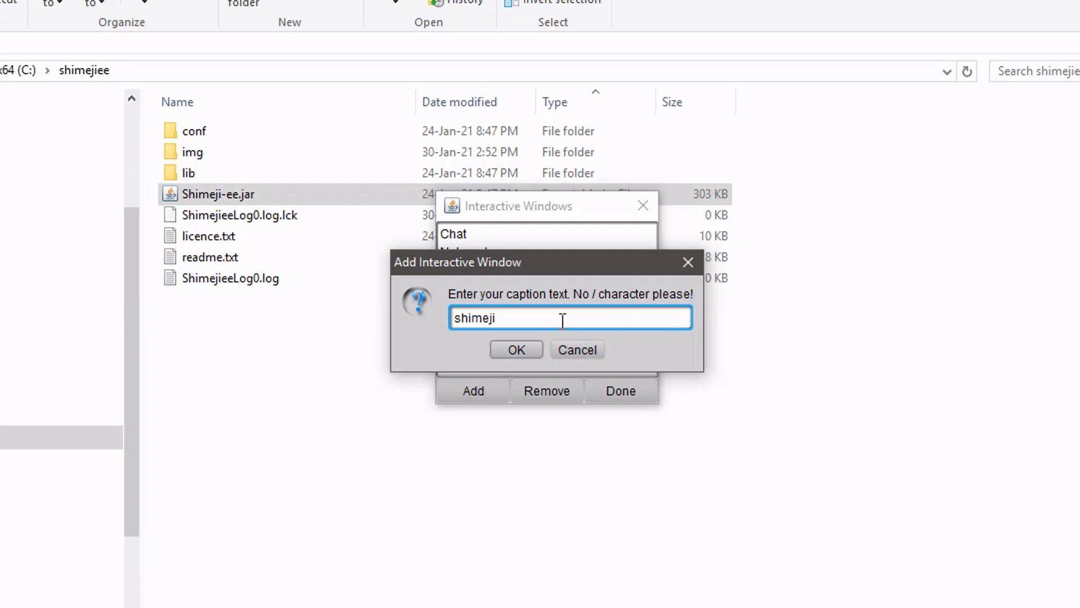
click(515, 349)
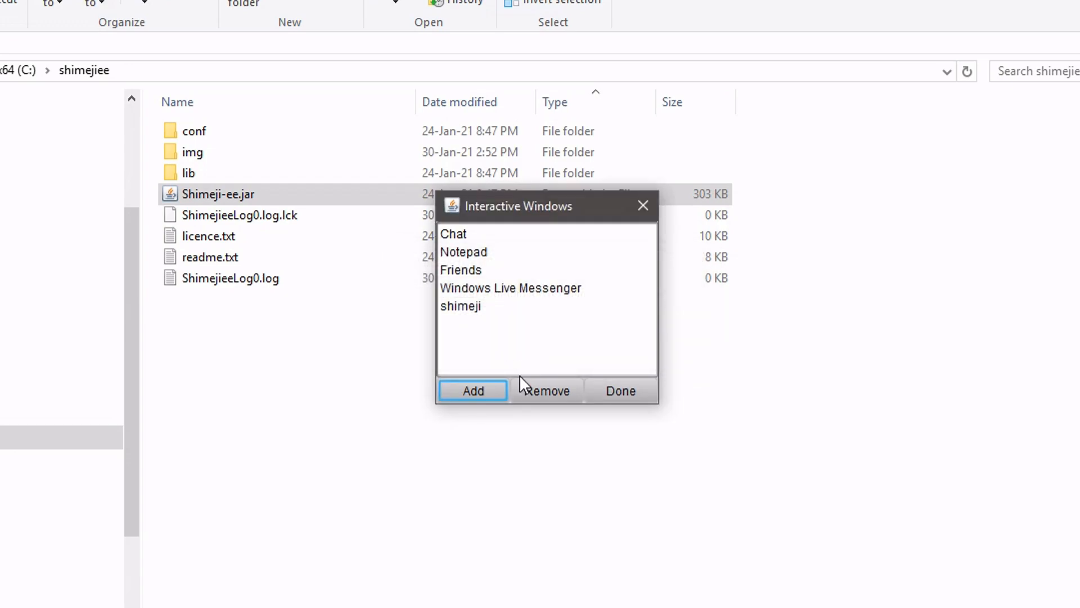
click(619, 390)
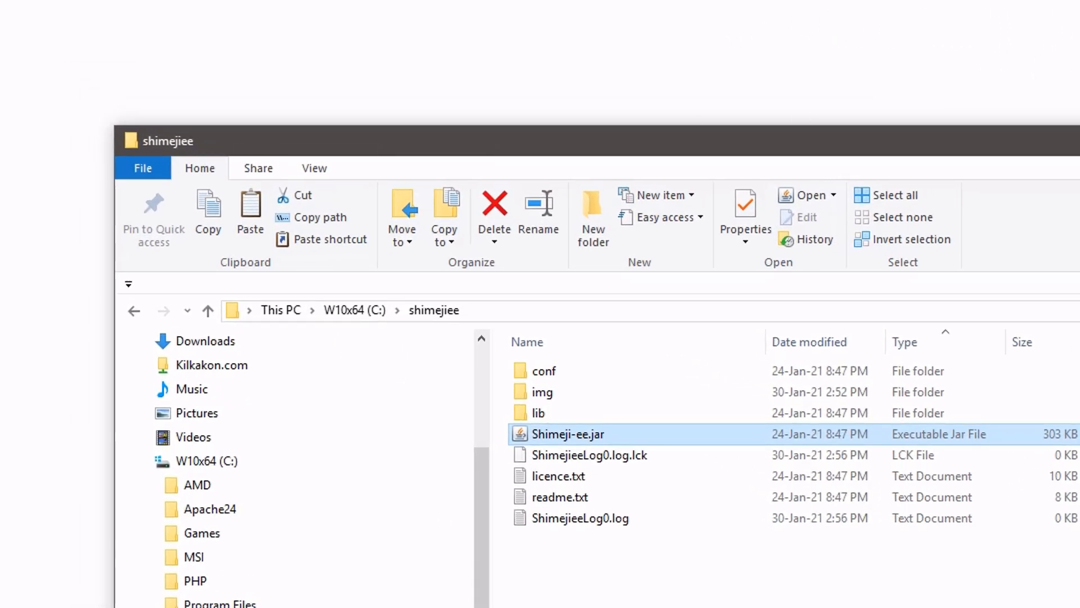
mouse_move(168, 150)
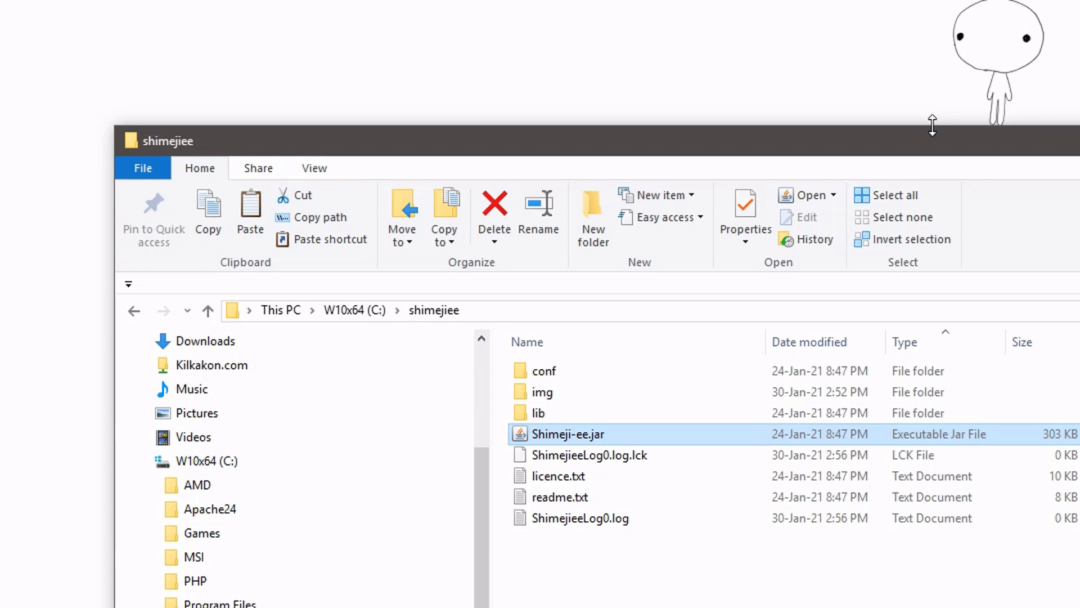
mouse_move(798, 40)
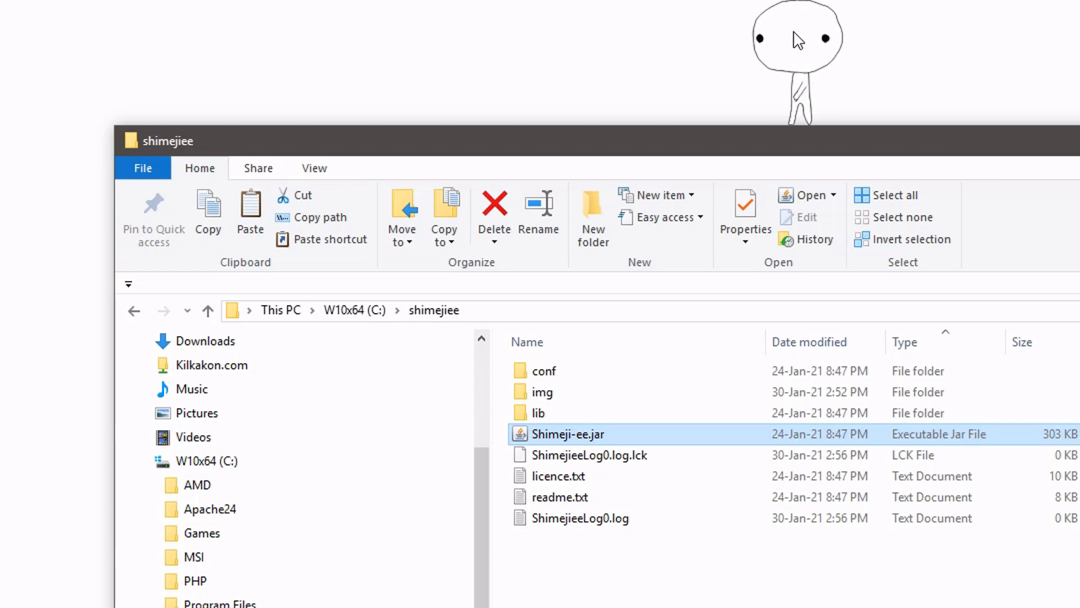
click(799, 79)
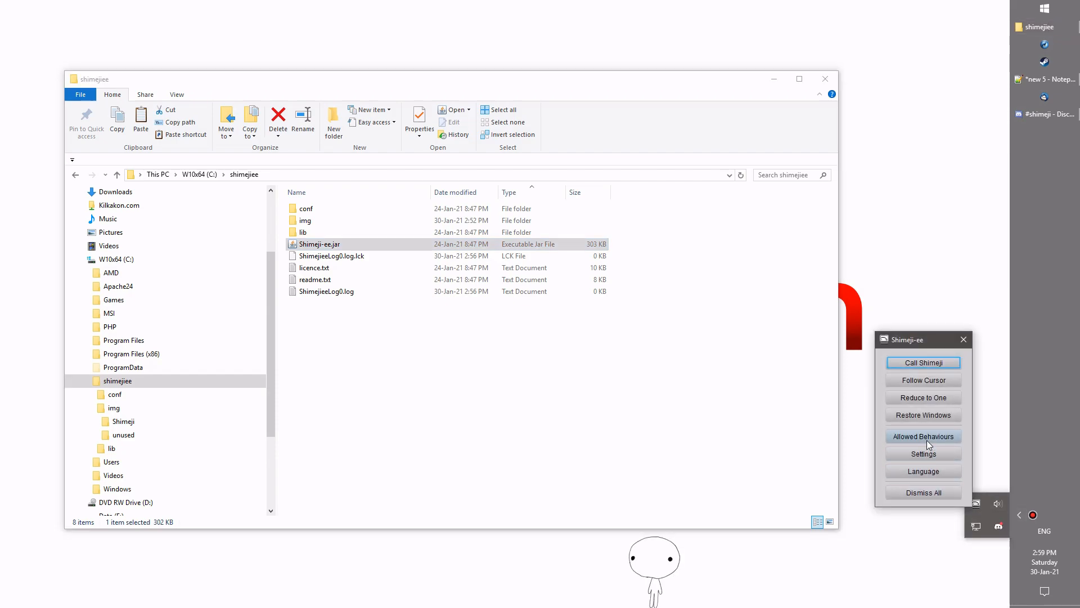
click(922, 454)
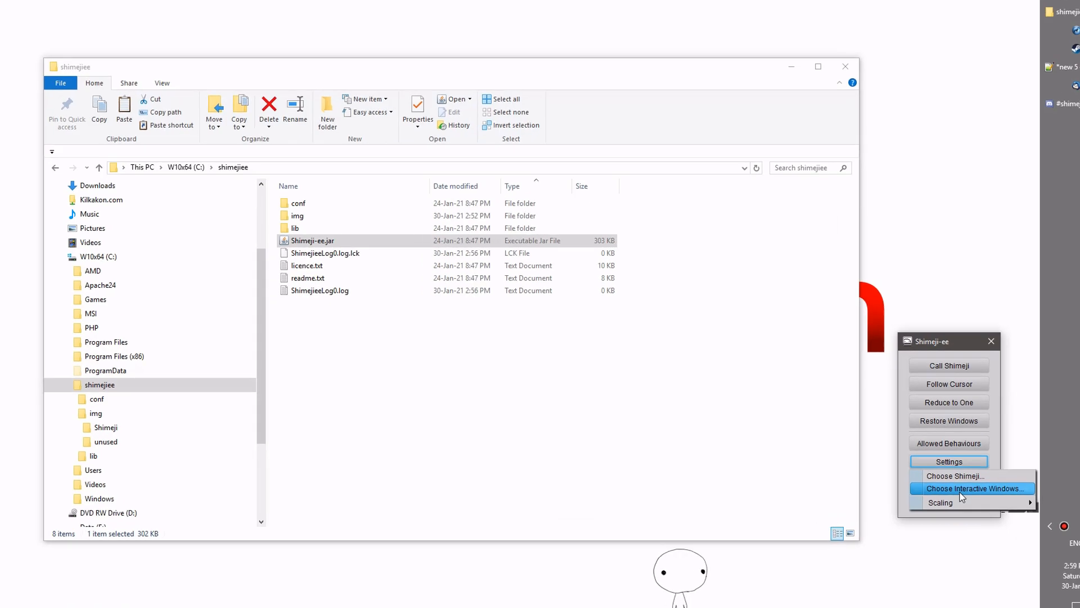
click(972, 488)
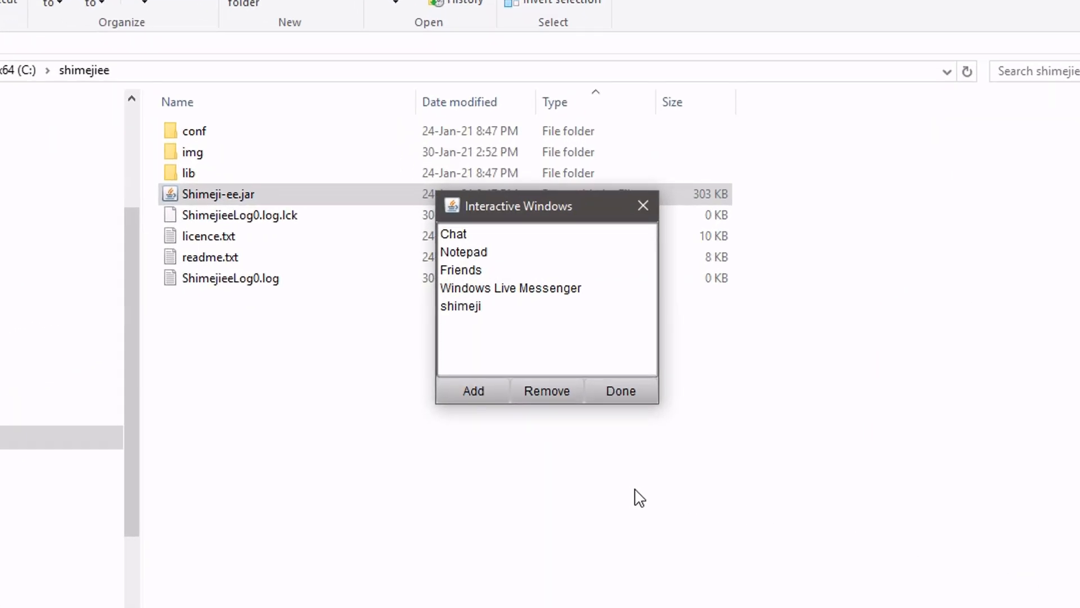
click(472, 391)
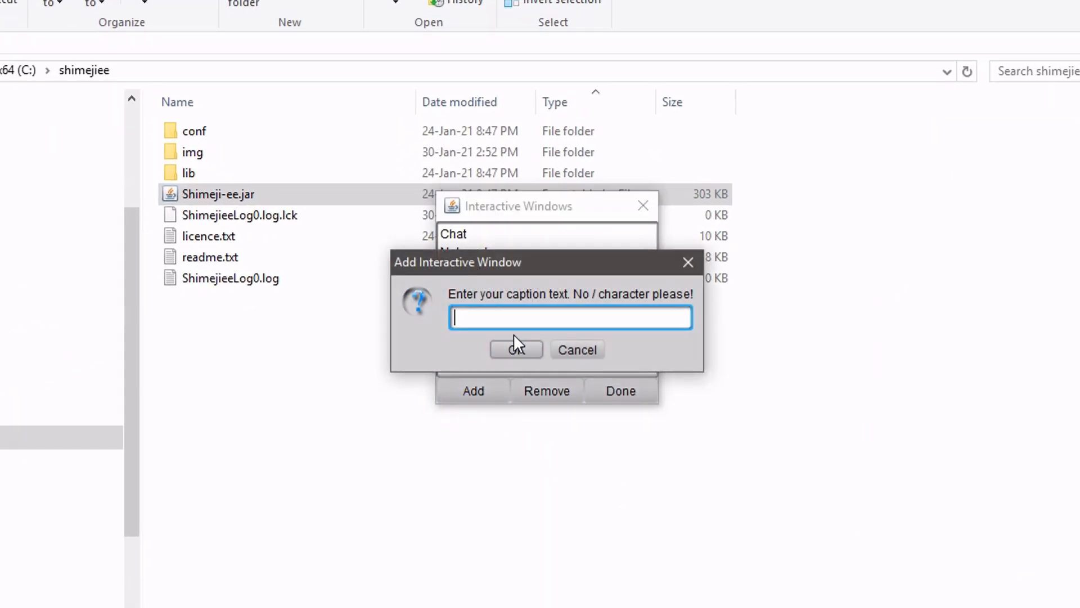
text(e)
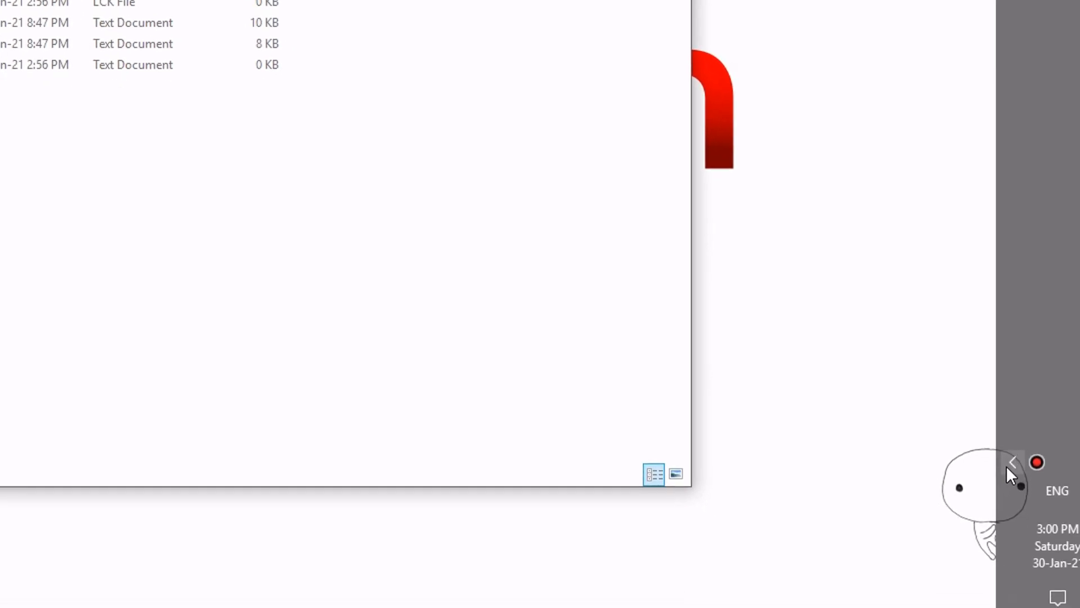
Enlarge the character to 2x scale and enable hqx Filter smoothing in Settings > Scaling
click(808, 319)
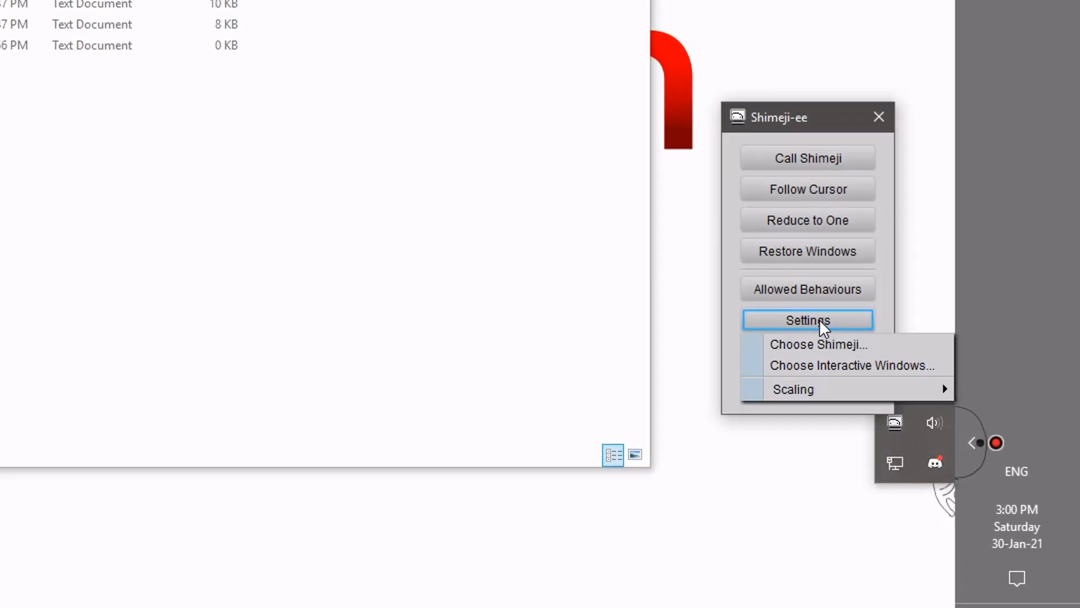
click(793, 389)
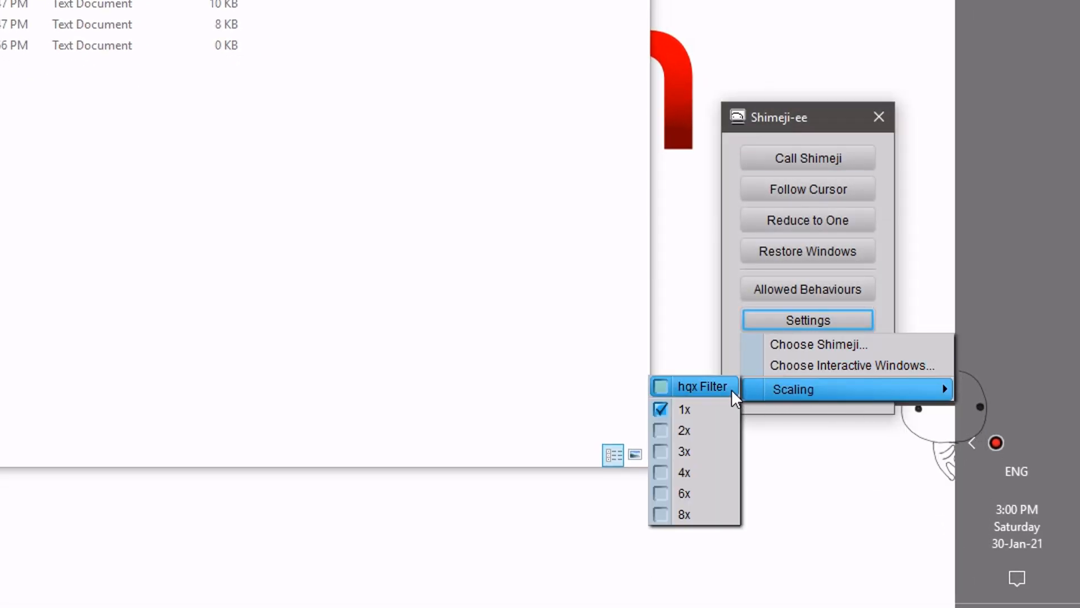
mouse_move(692, 430)
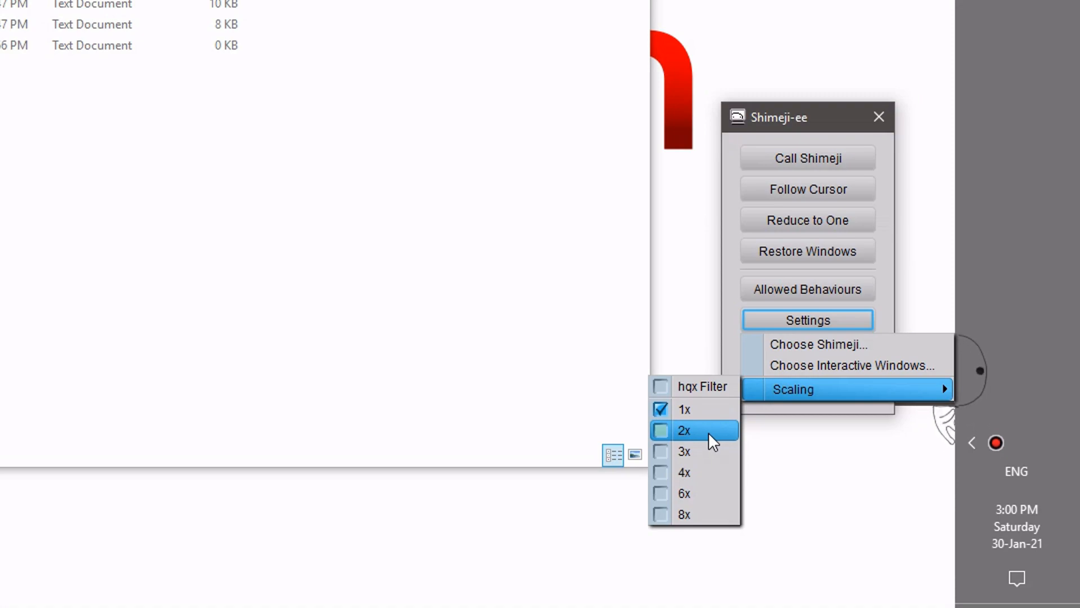
click(683, 430)
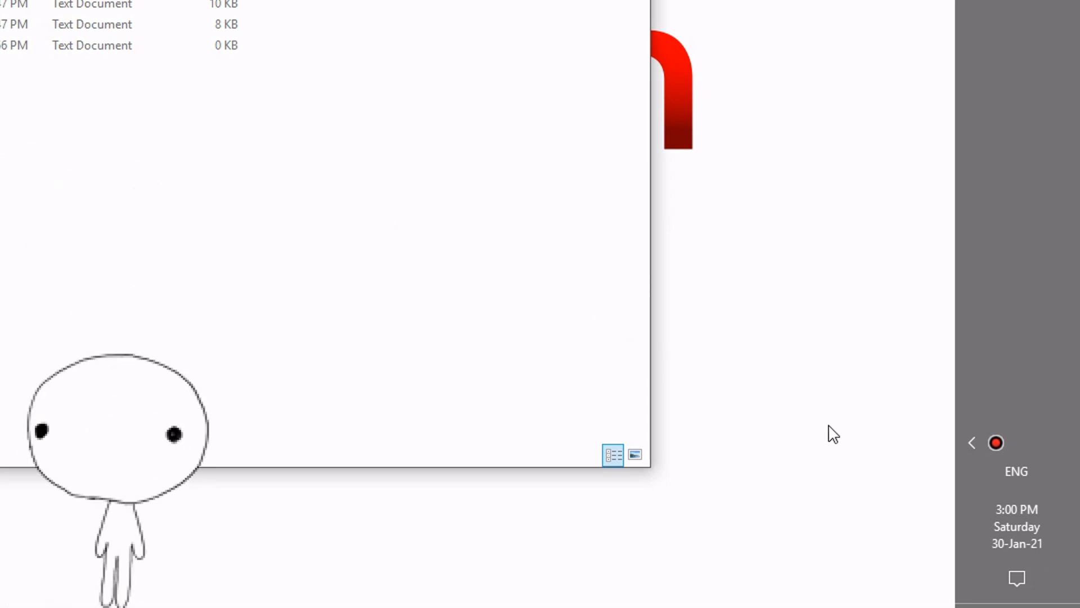
click(895, 422)
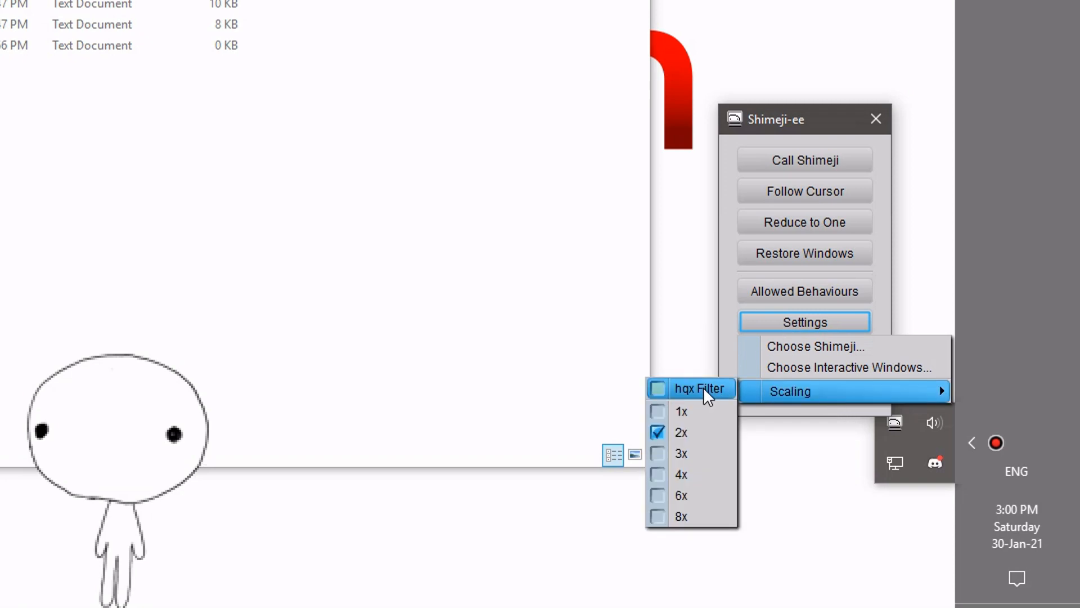
click(699, 388)
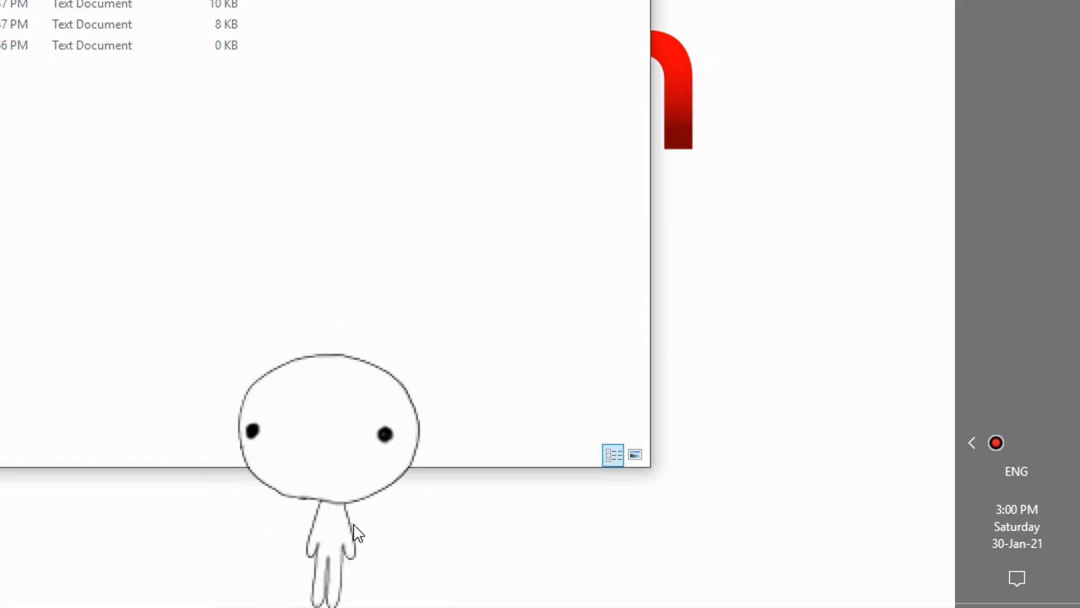
mouse_move(825, 419)
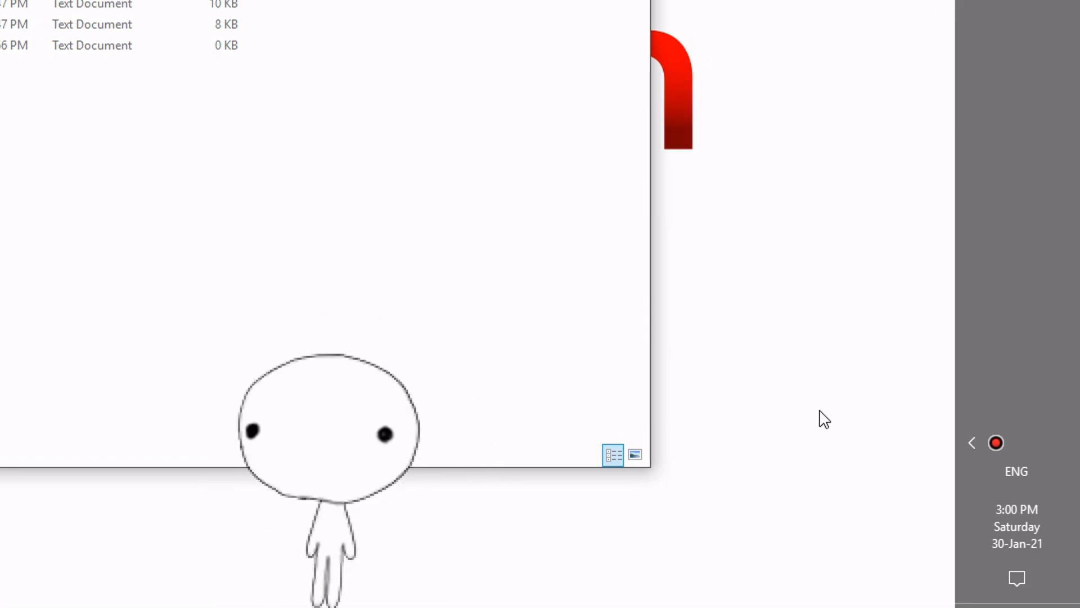
Review the scaling settings, try another scale entry and set the character back to 1x
click(895, 424)
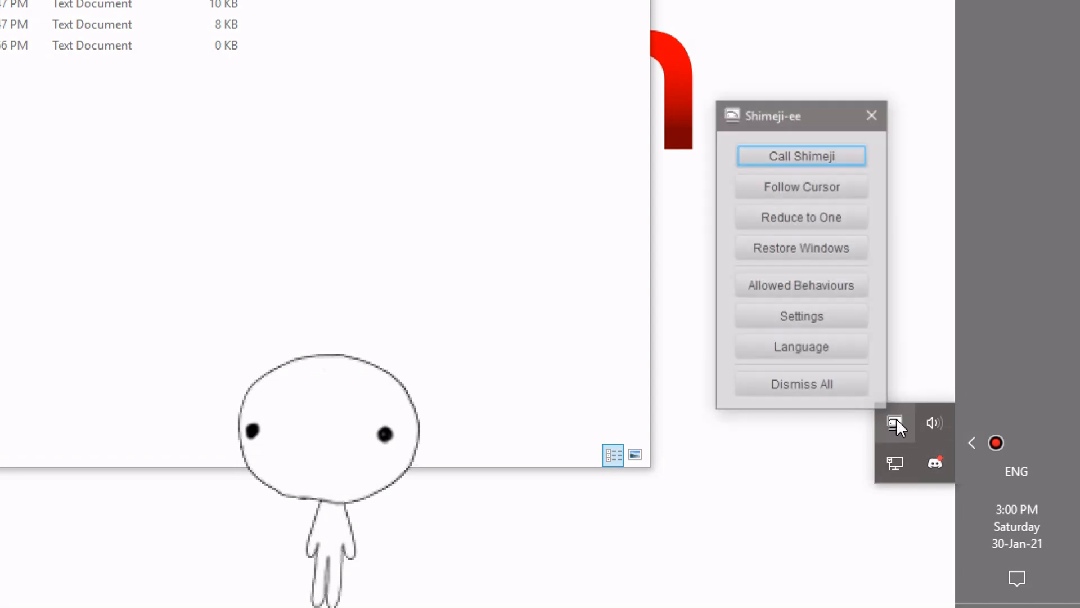
click(801, 316)
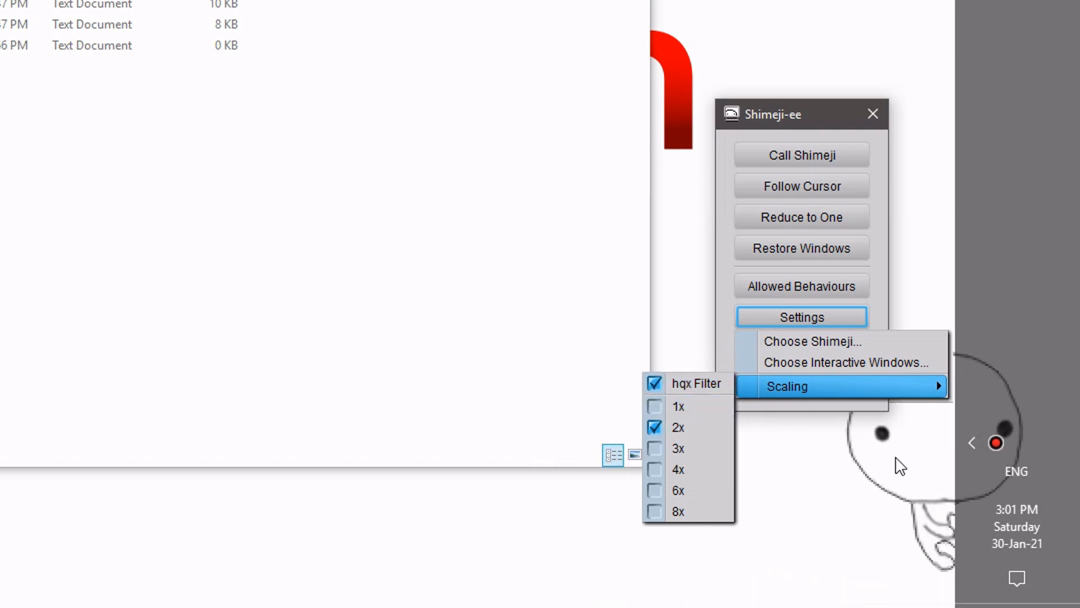
mouse_move(889, 403)
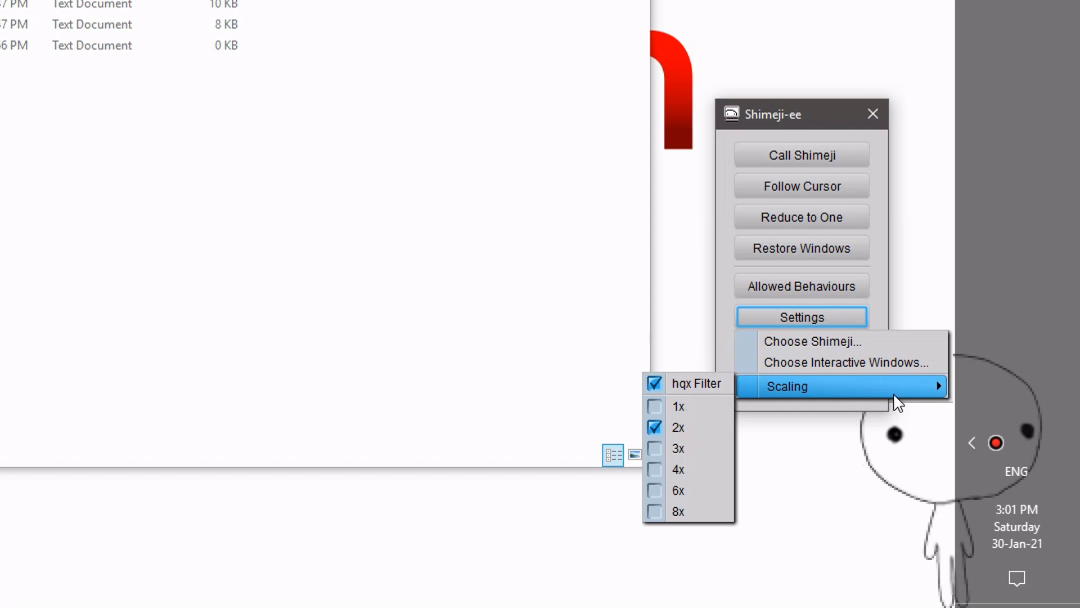
mouse_move(743, 392)
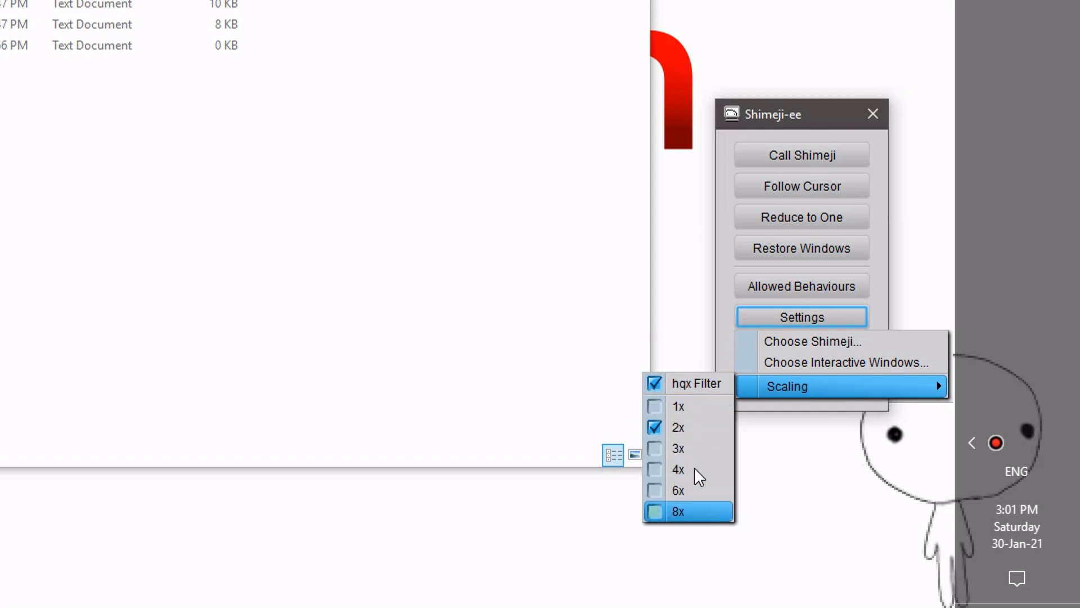
click(677, 511)
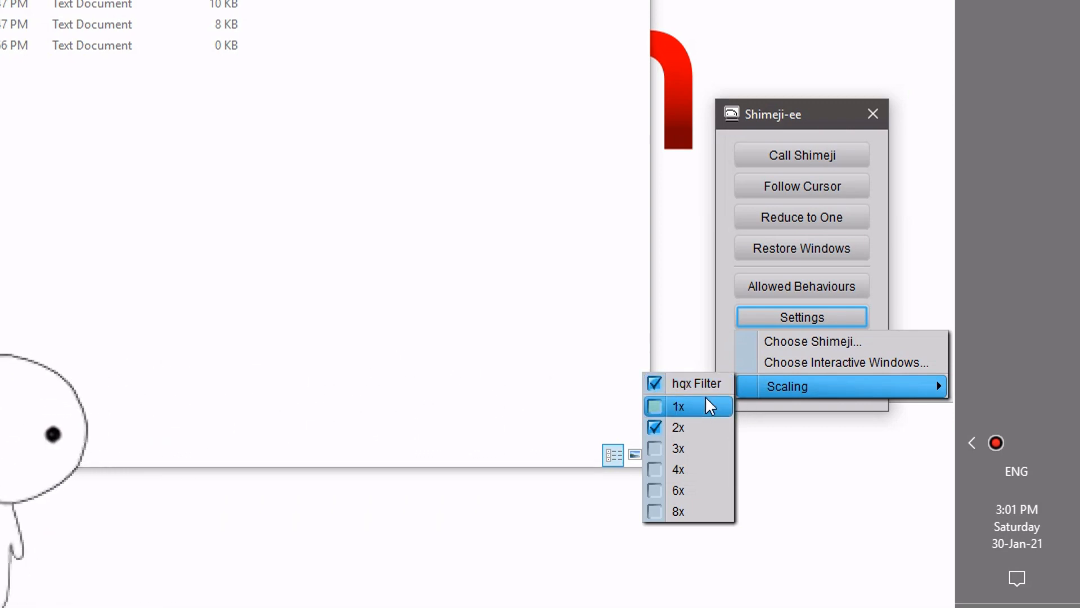
click(679, 405)
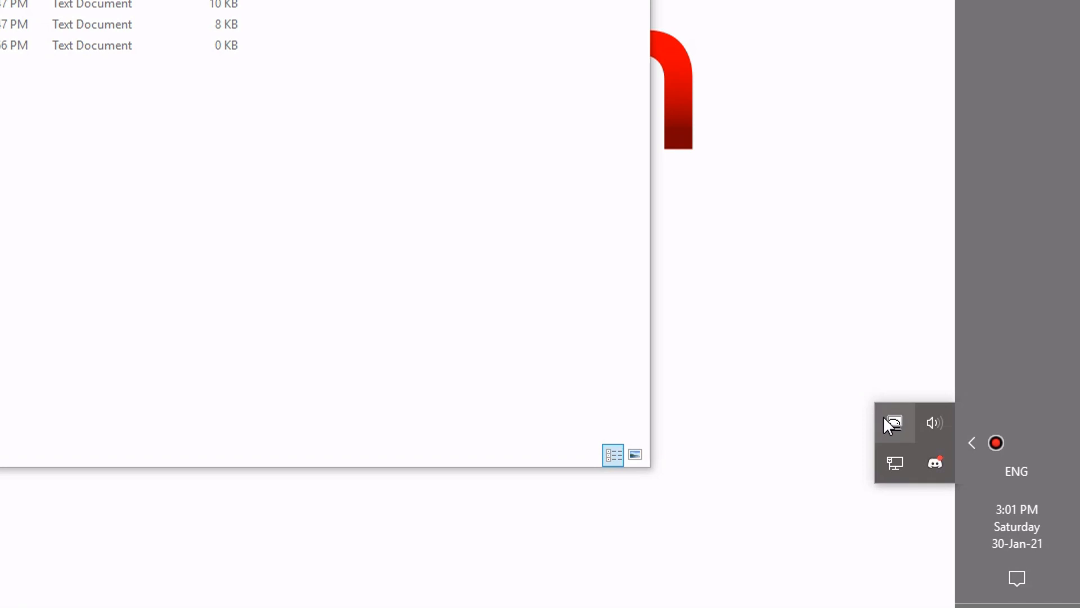
Browse the interface languages keeping English, then set the mascot's behaviour to Throw Window from Left
click(894, 423)
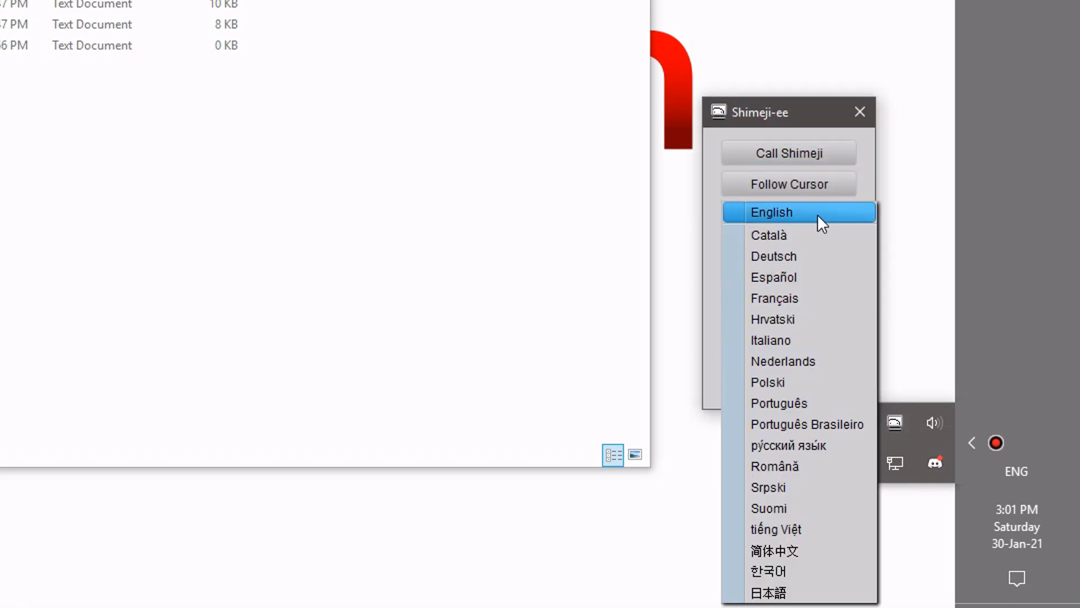
mouse_move(710, 331)
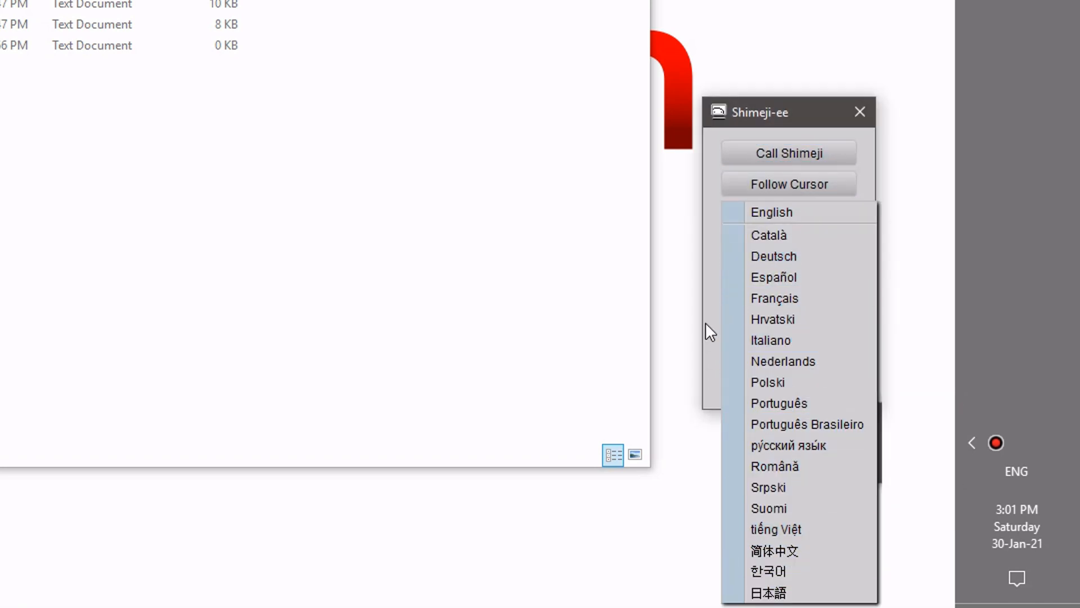
click(789, 213)
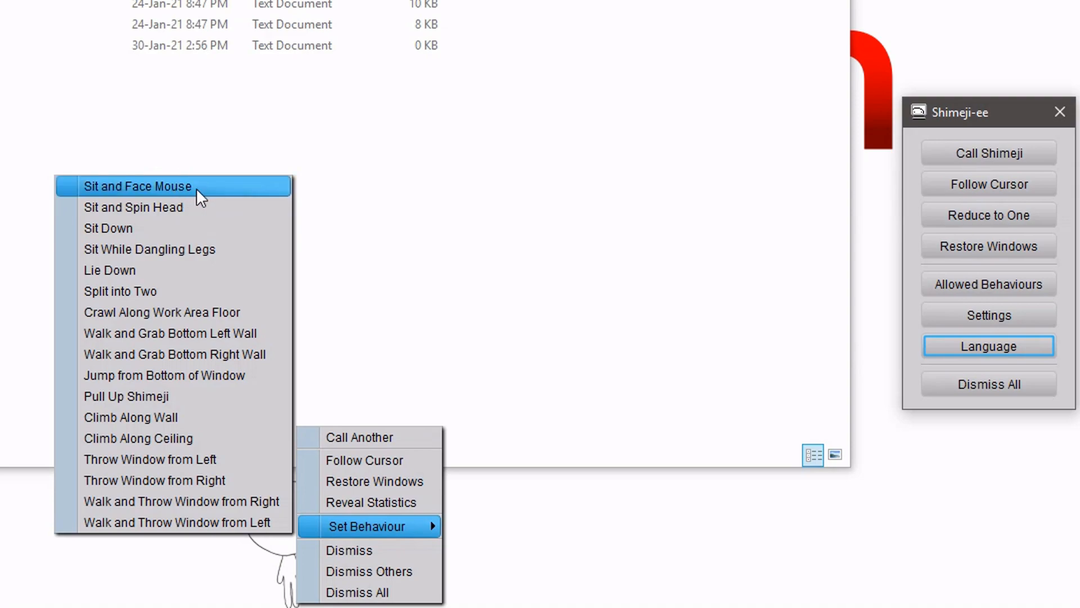
mouse_move(150, 460)
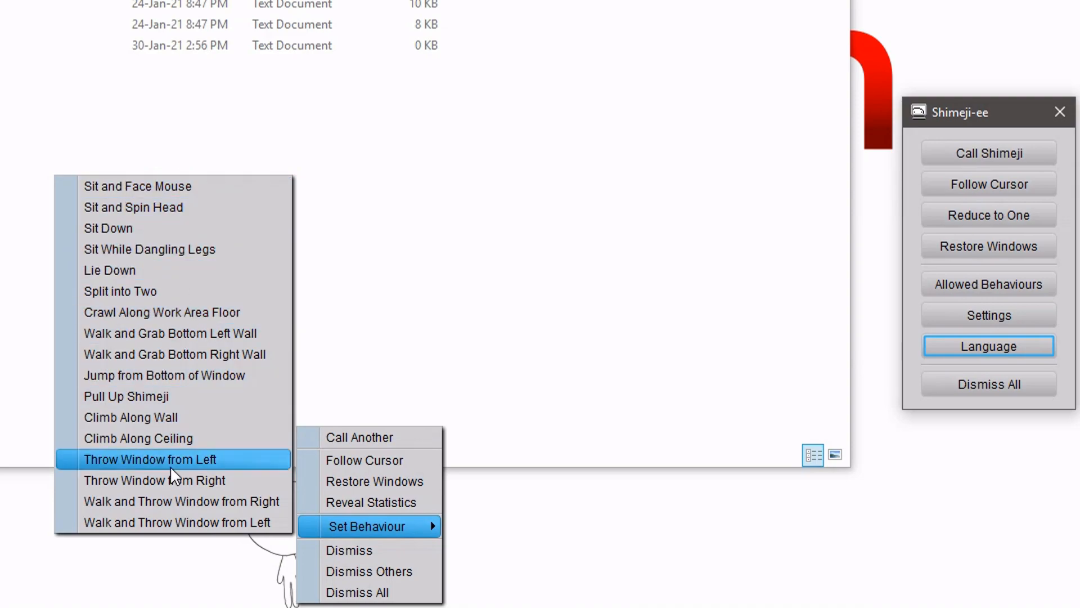
click(988, 345)
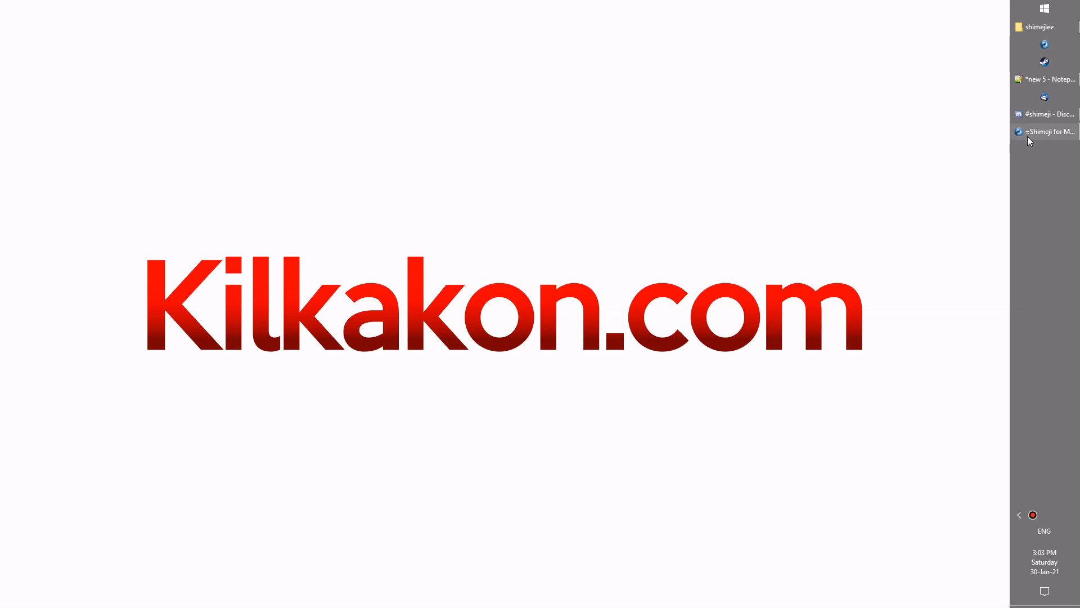
Show ccucco's Shimeji for Mac Tutorial in IceDragon and scroll to its final notes on shimeji commands
click(1049, 132)
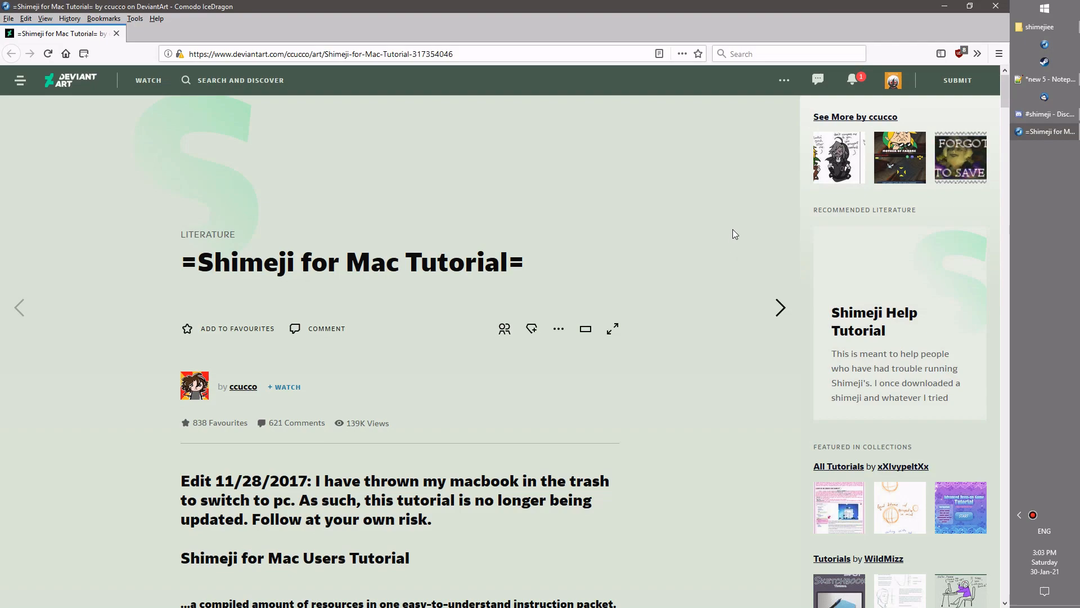
scroll(down, 3)
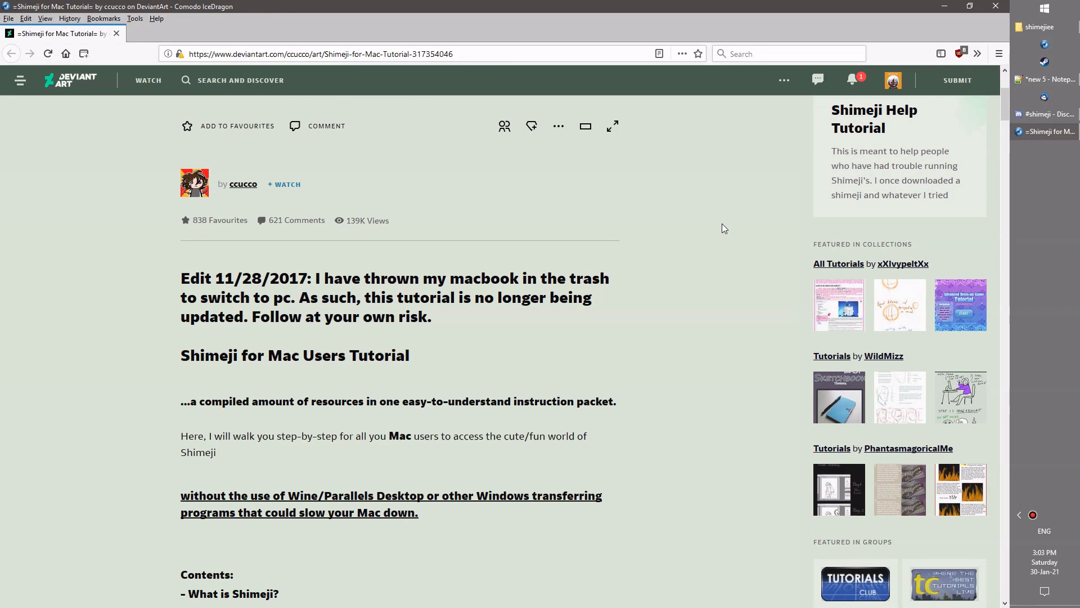
scroll(down, 3)
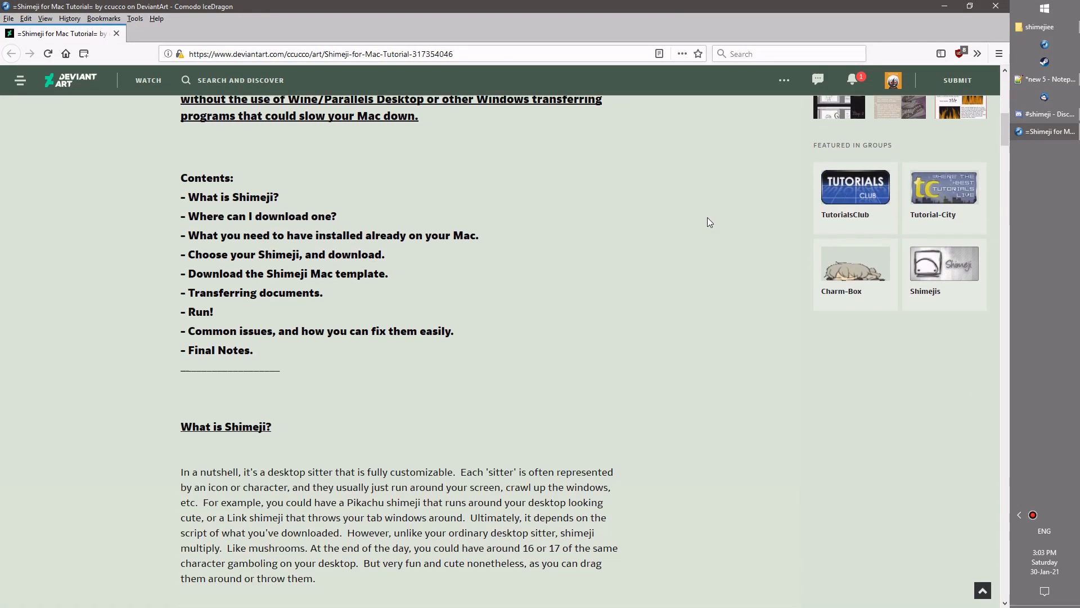
scroll(down, 3)
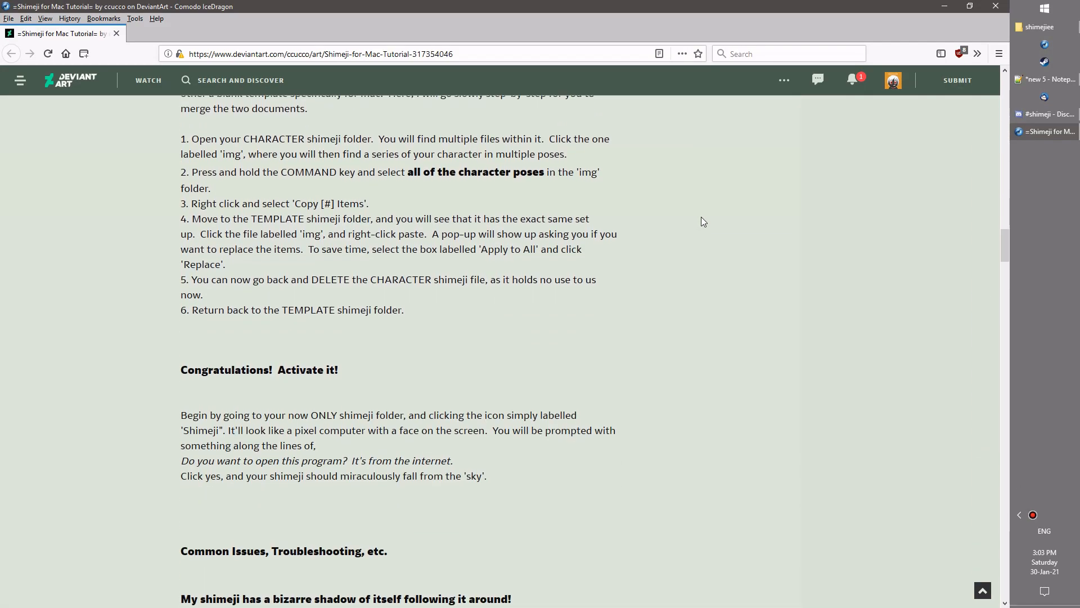
scroll(down, 3)
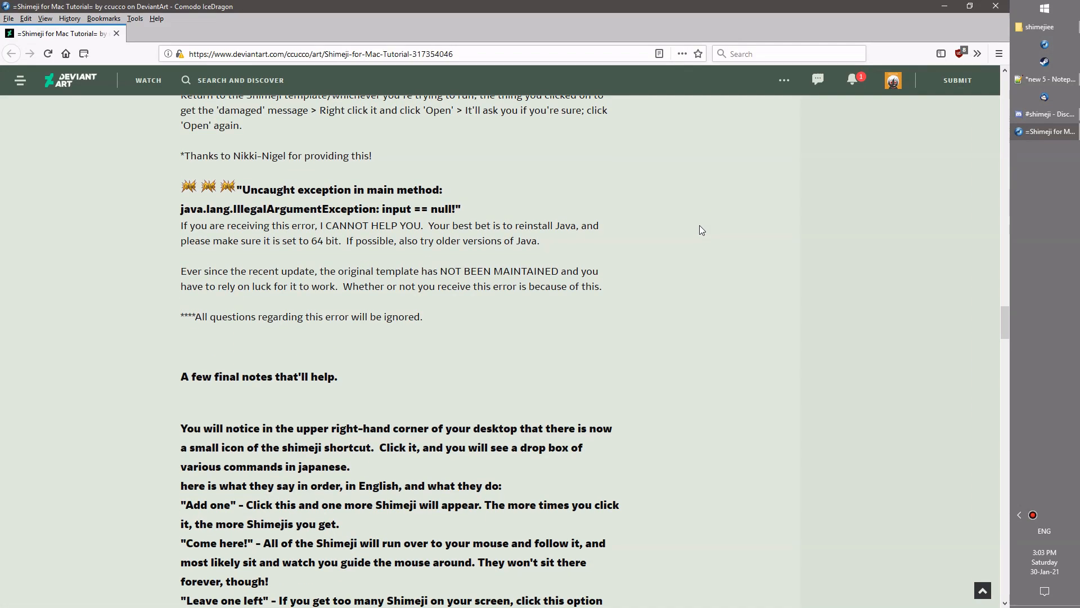